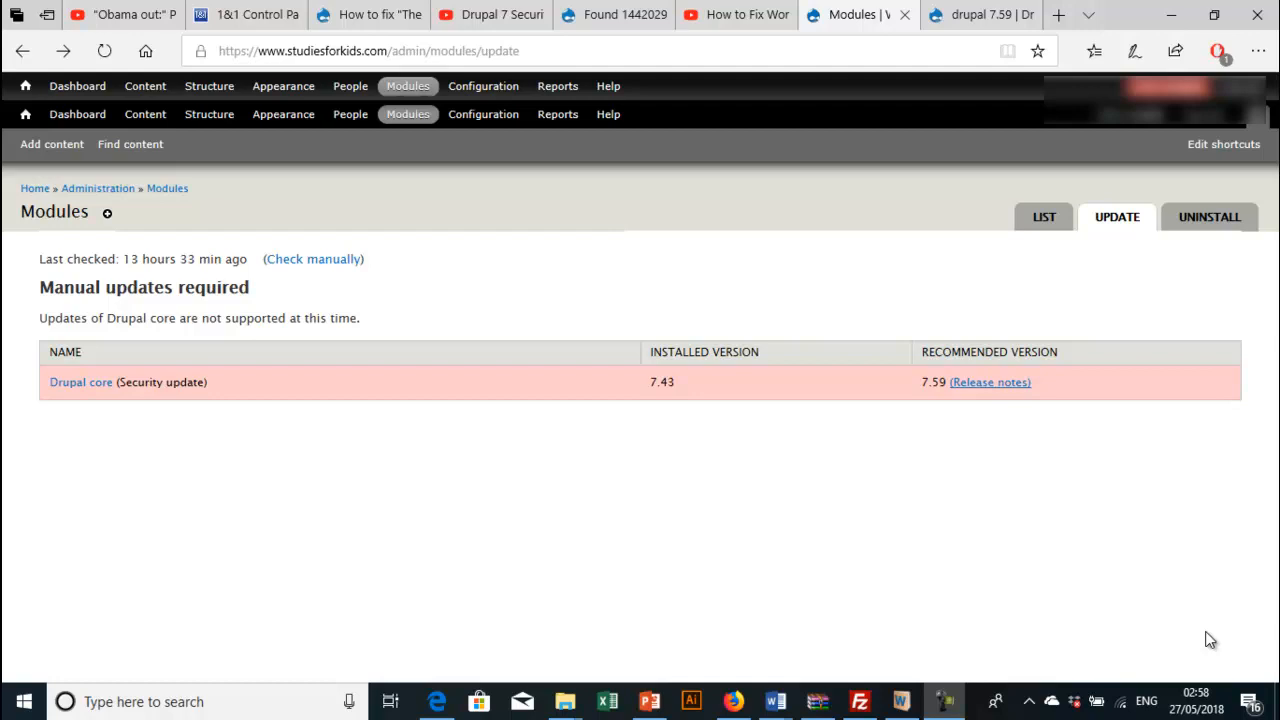
mouse_move(680, 458)
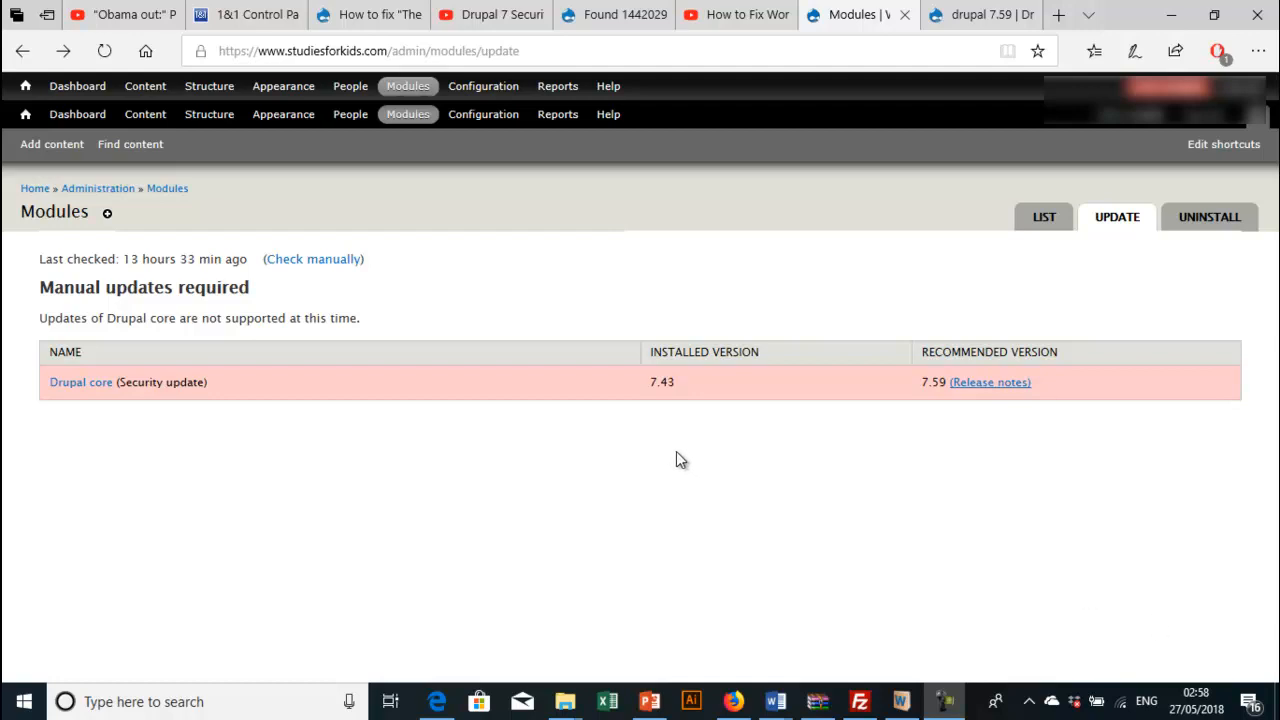
mouse_move(272, 398)
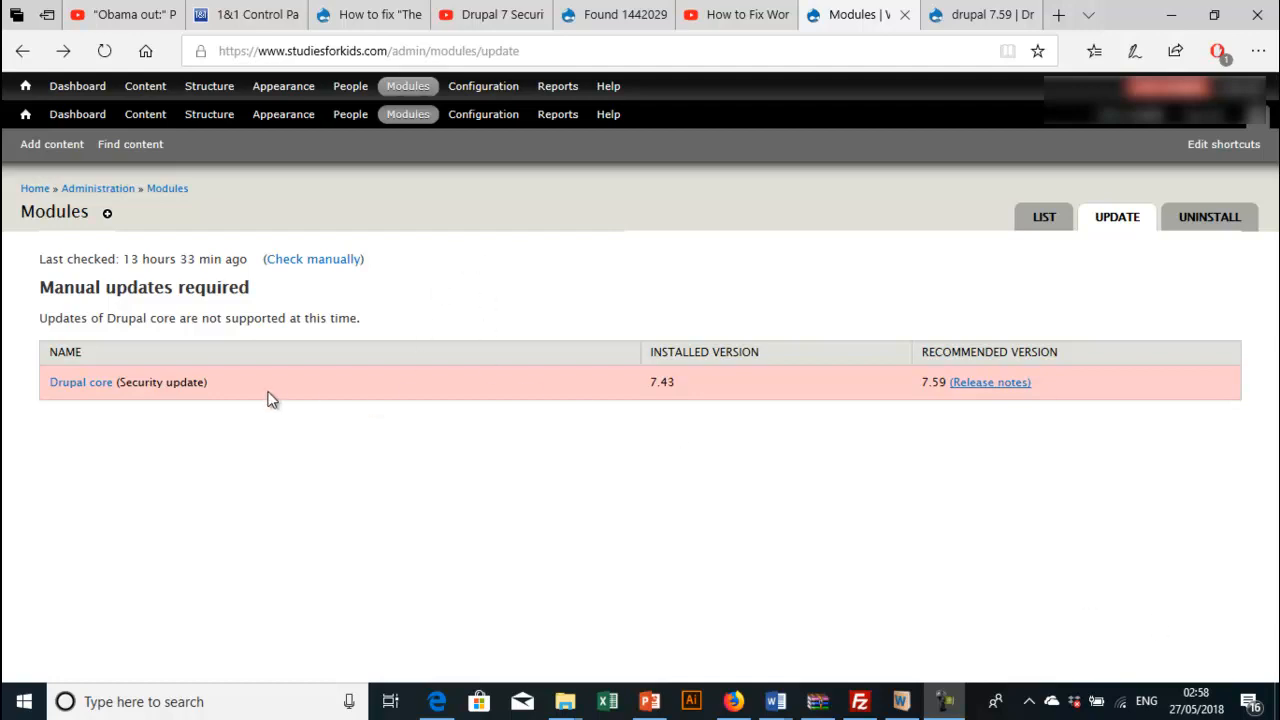
mouse_move(668, 424)
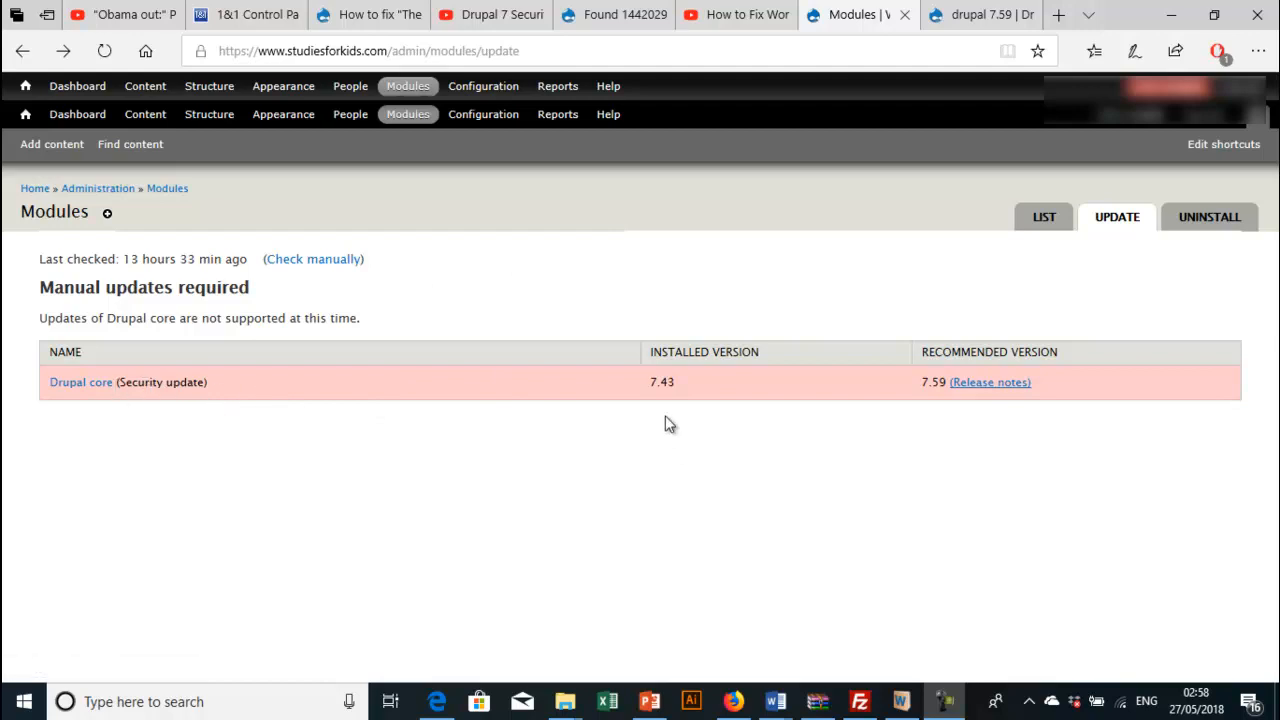
mouse_move(958, 378)
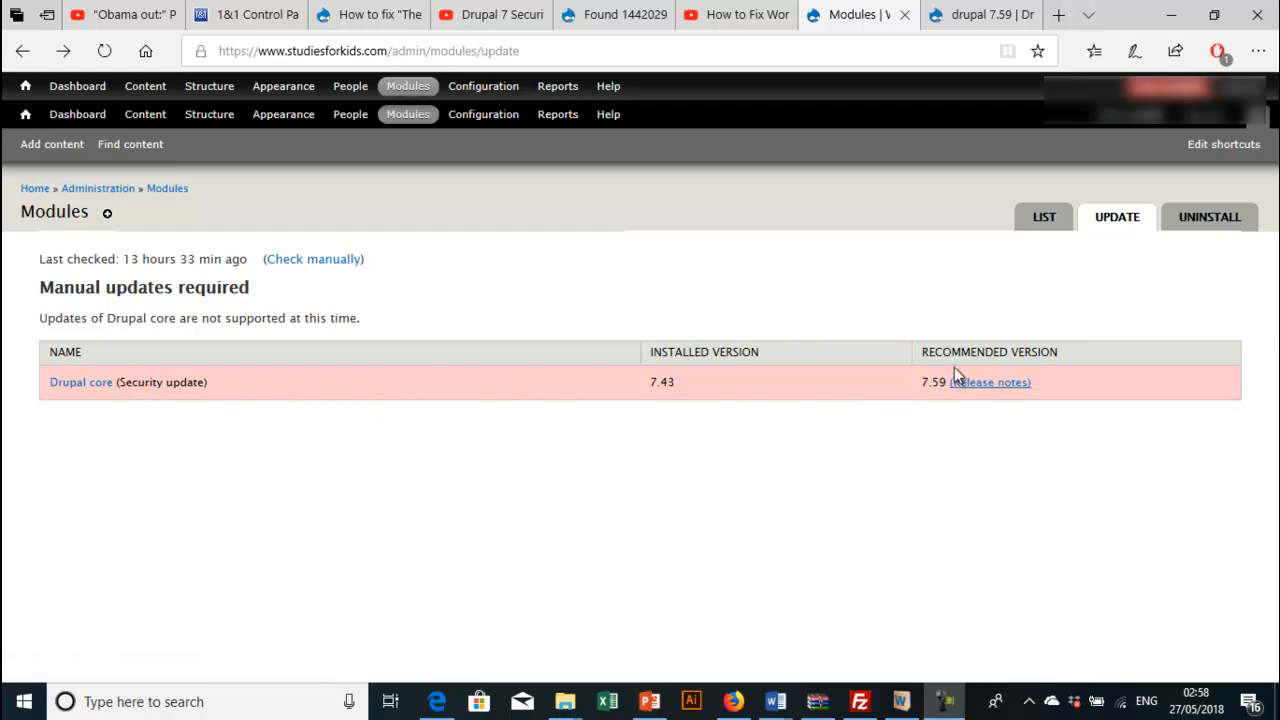
mouse_move(938, 382)
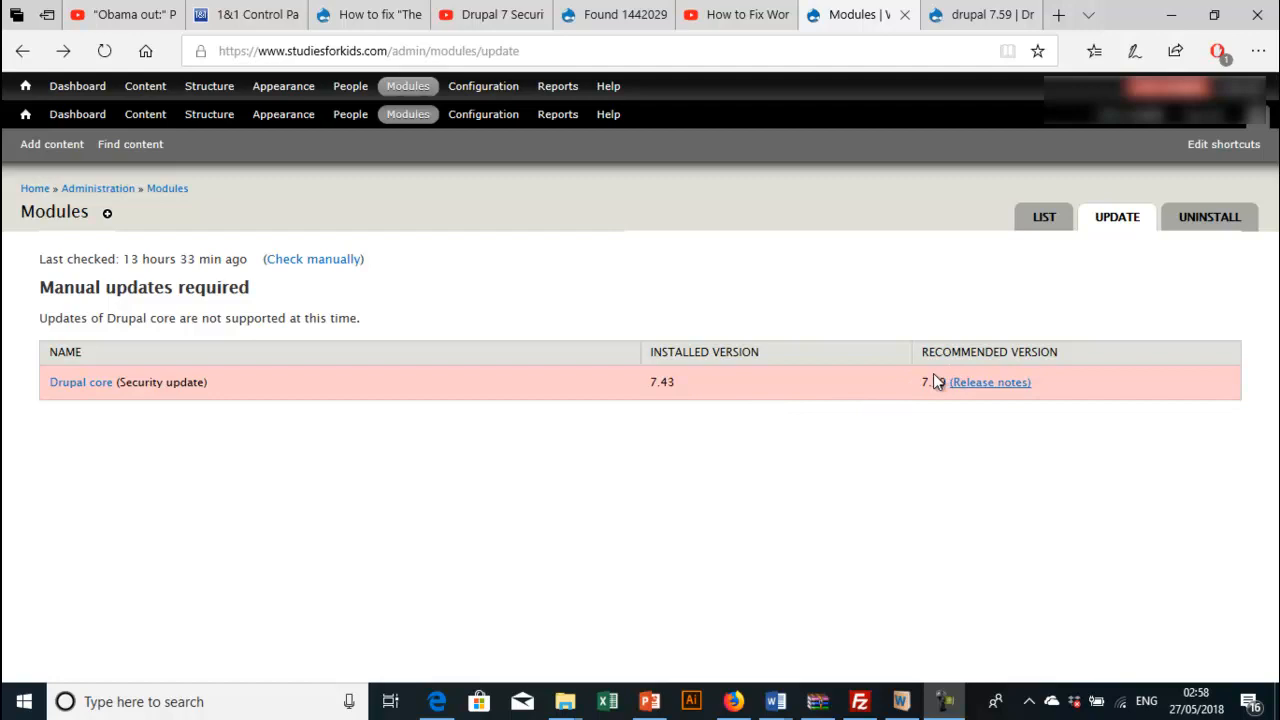
mouse_move(572, 414)
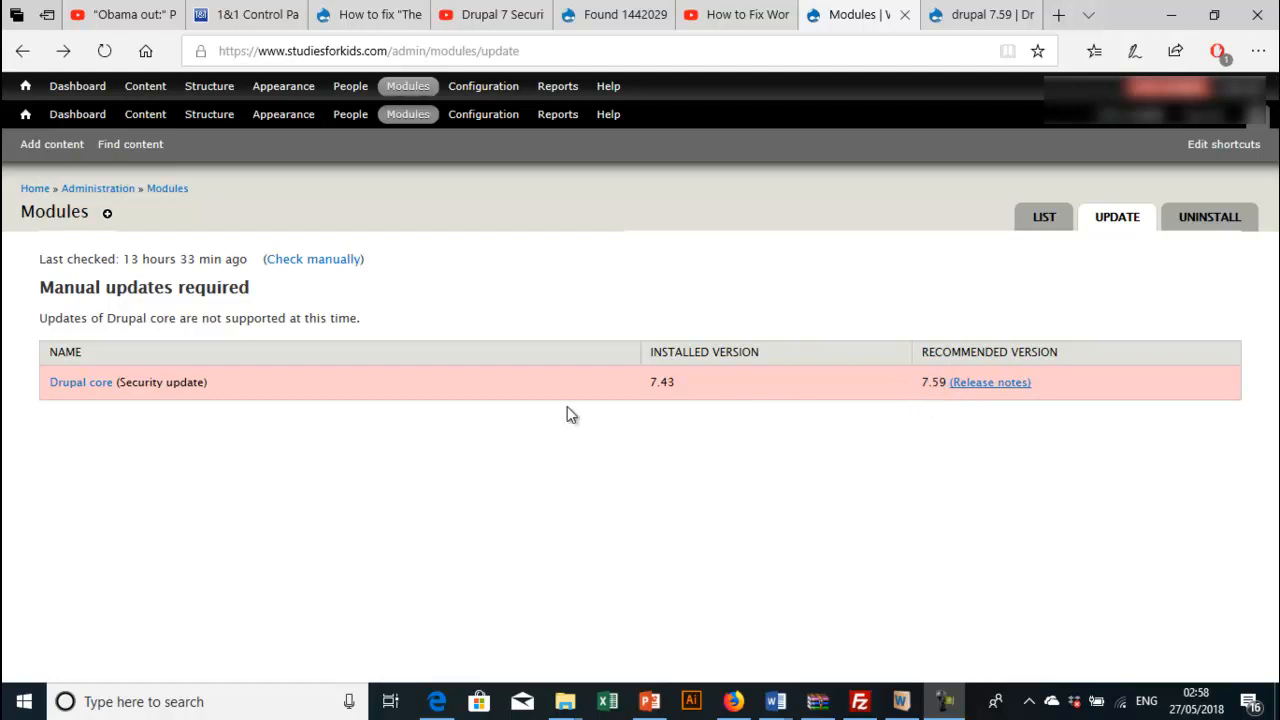
mouse_move(222, 392)
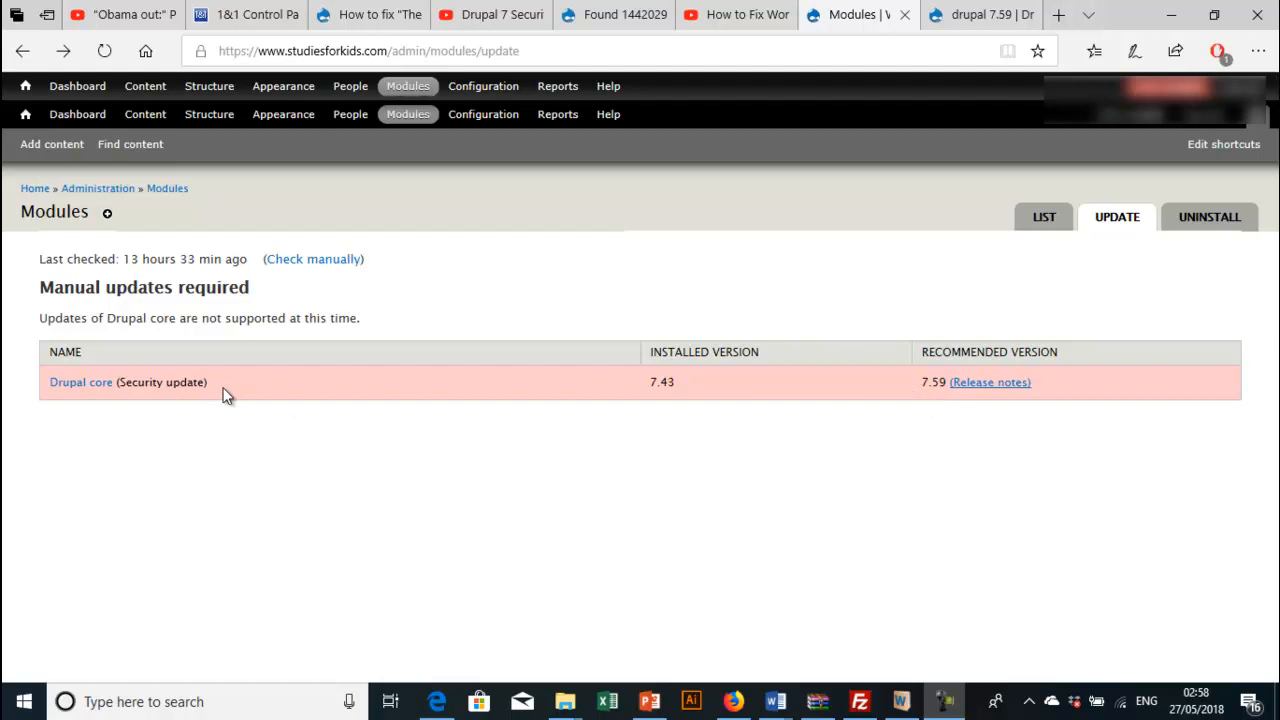
mouse_move(572, 390)
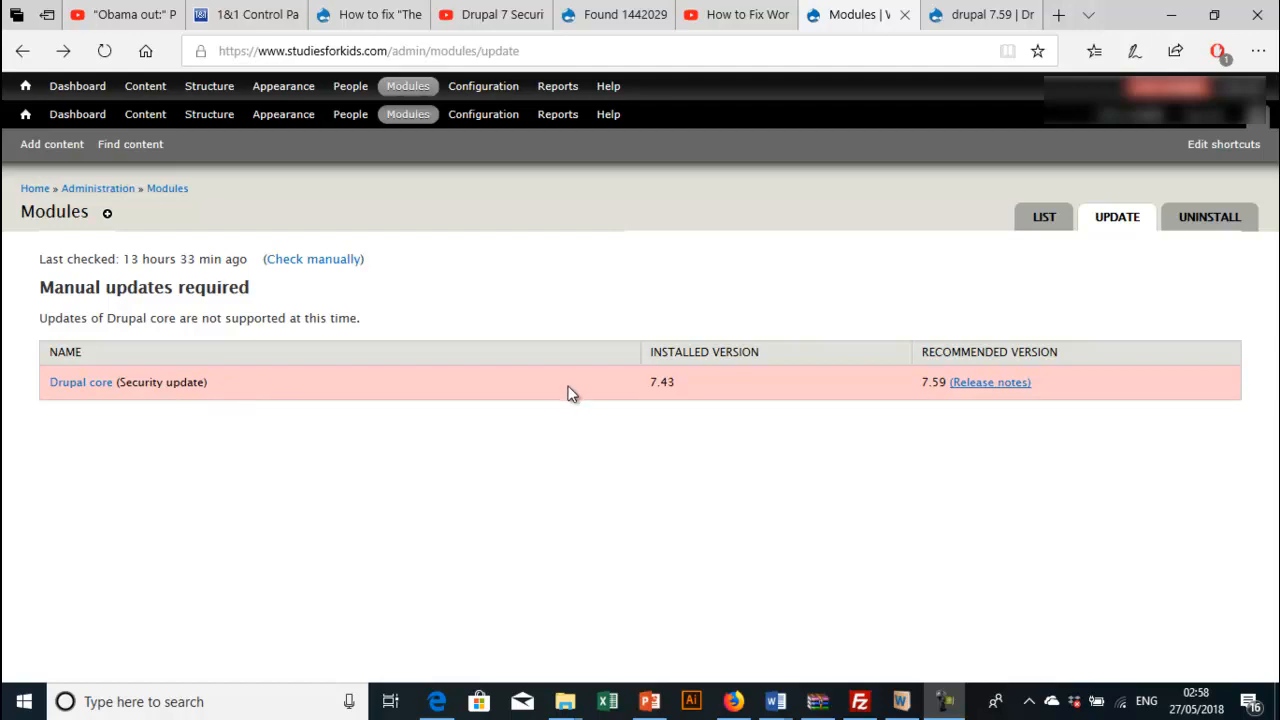
mouse_move(564, 396)
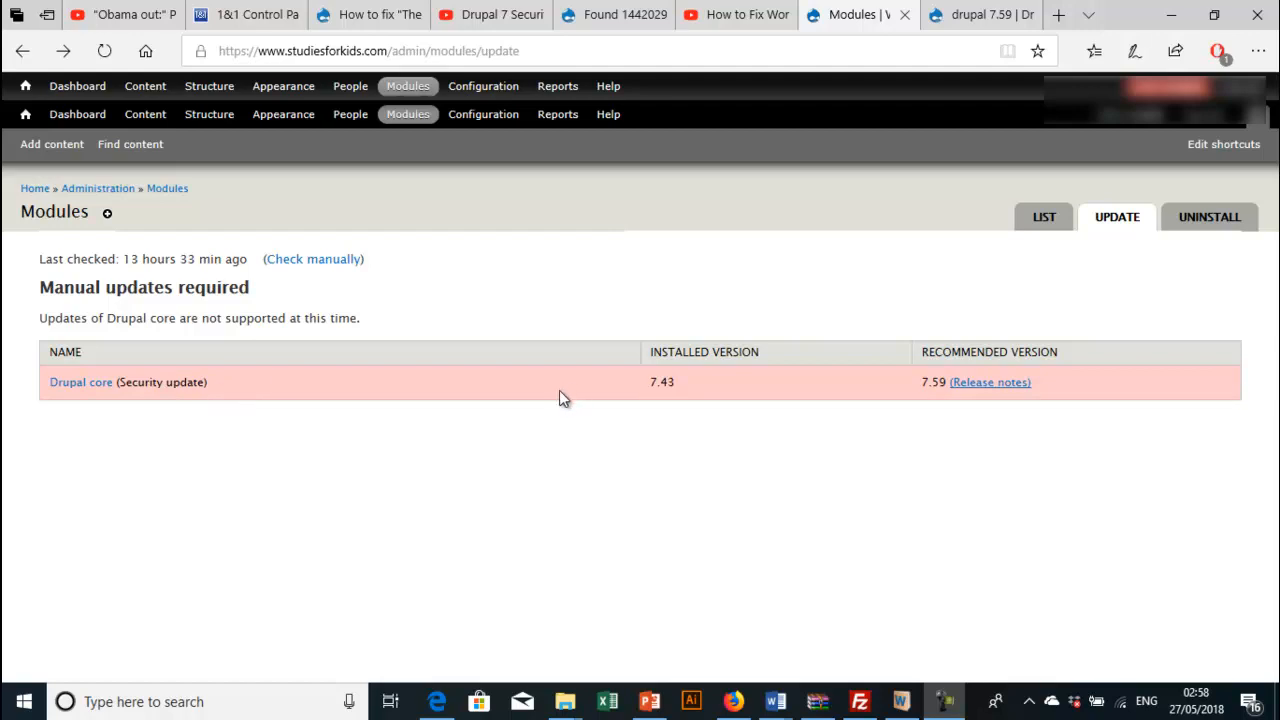
mouse_move(988, 382)
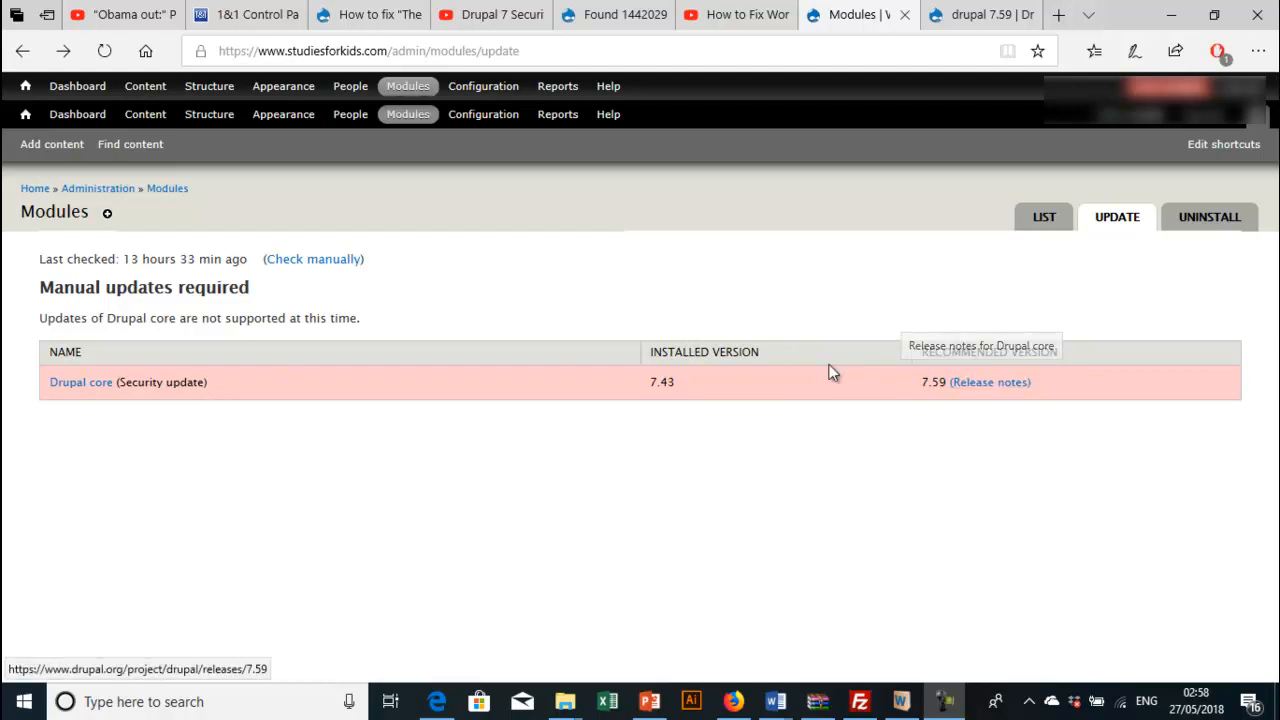
mouse_move(990, 382)
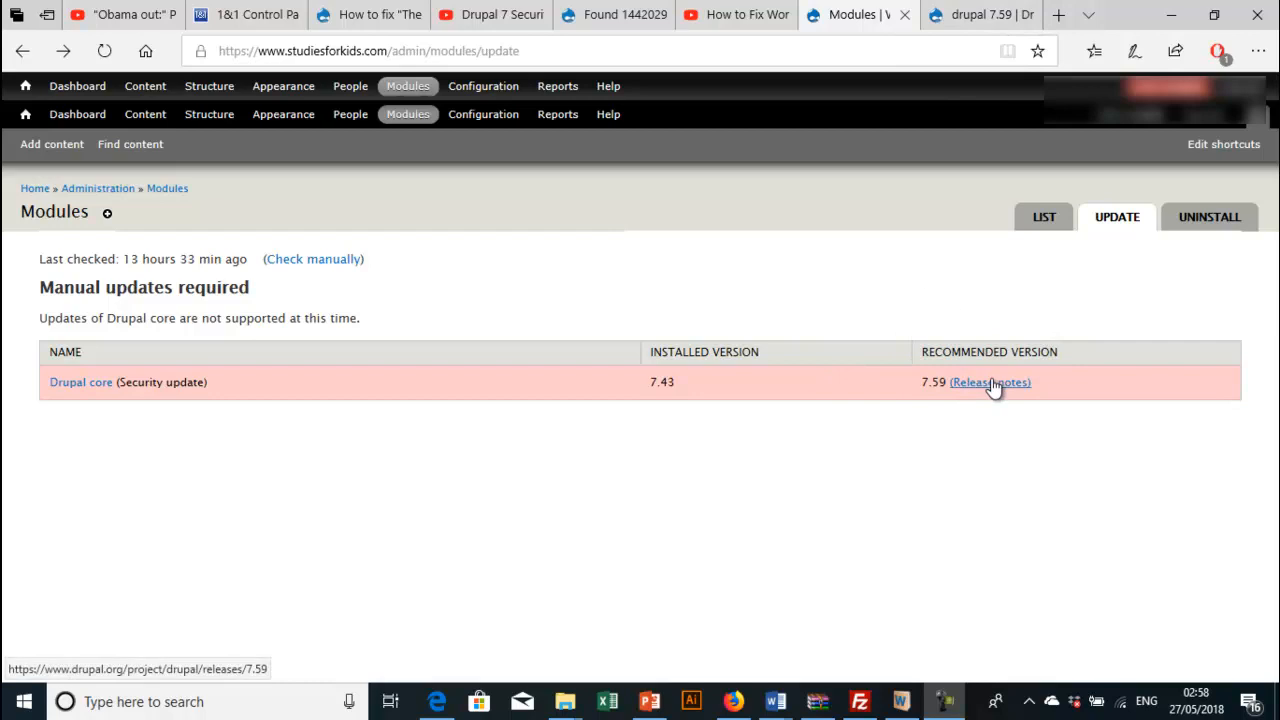
Step: View the Drupal 7.59 release page with its tar.gz and zip downloads and release notes
click(988, 382)
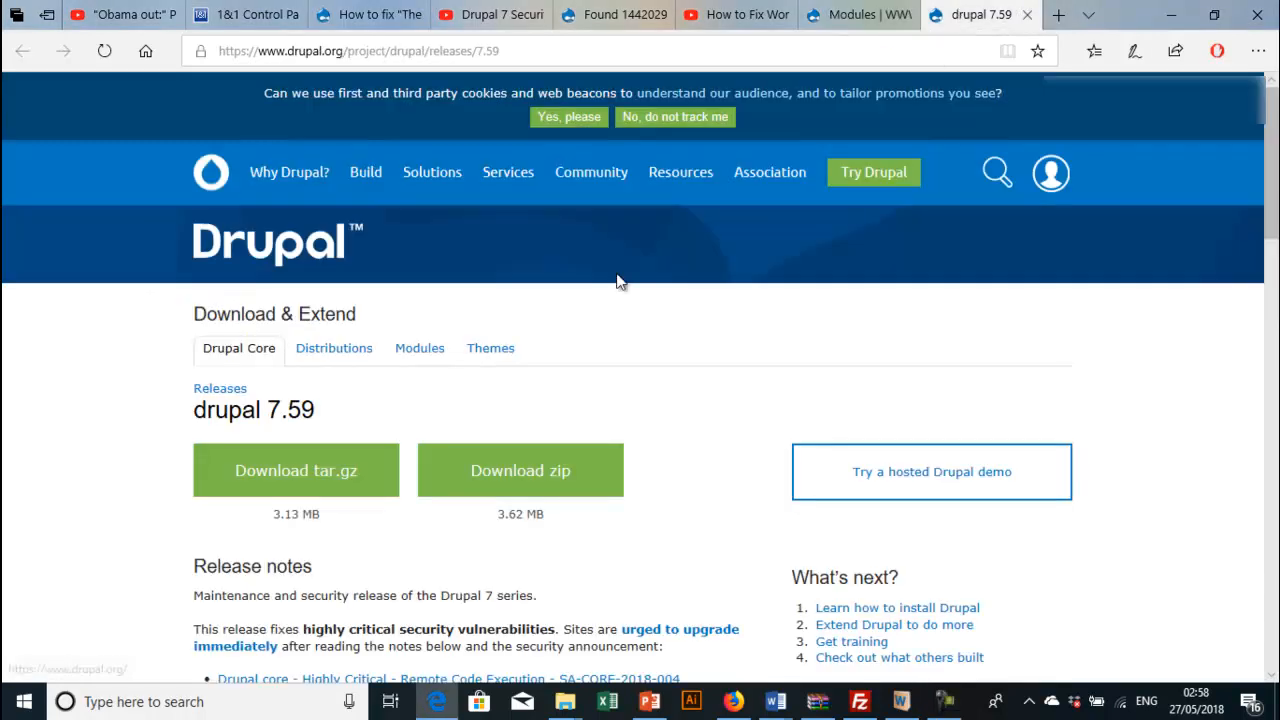
mouse_move(378, 374)
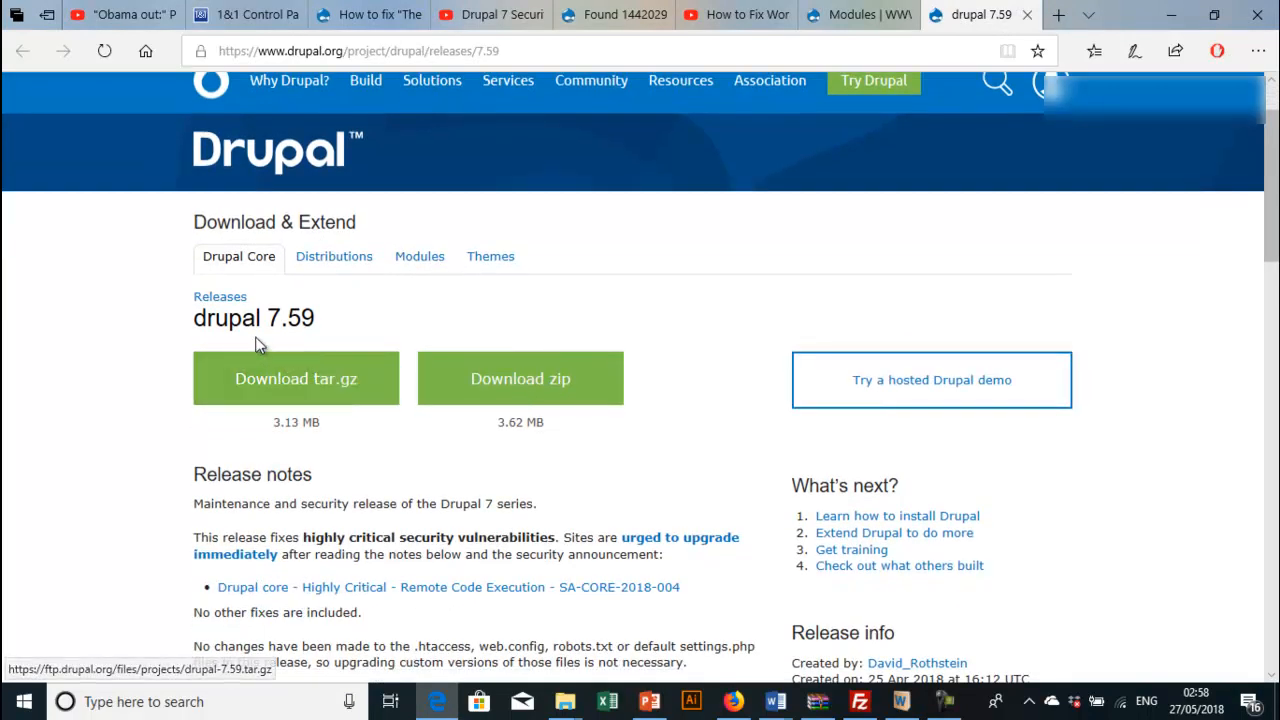
mouse_move(288, 340)
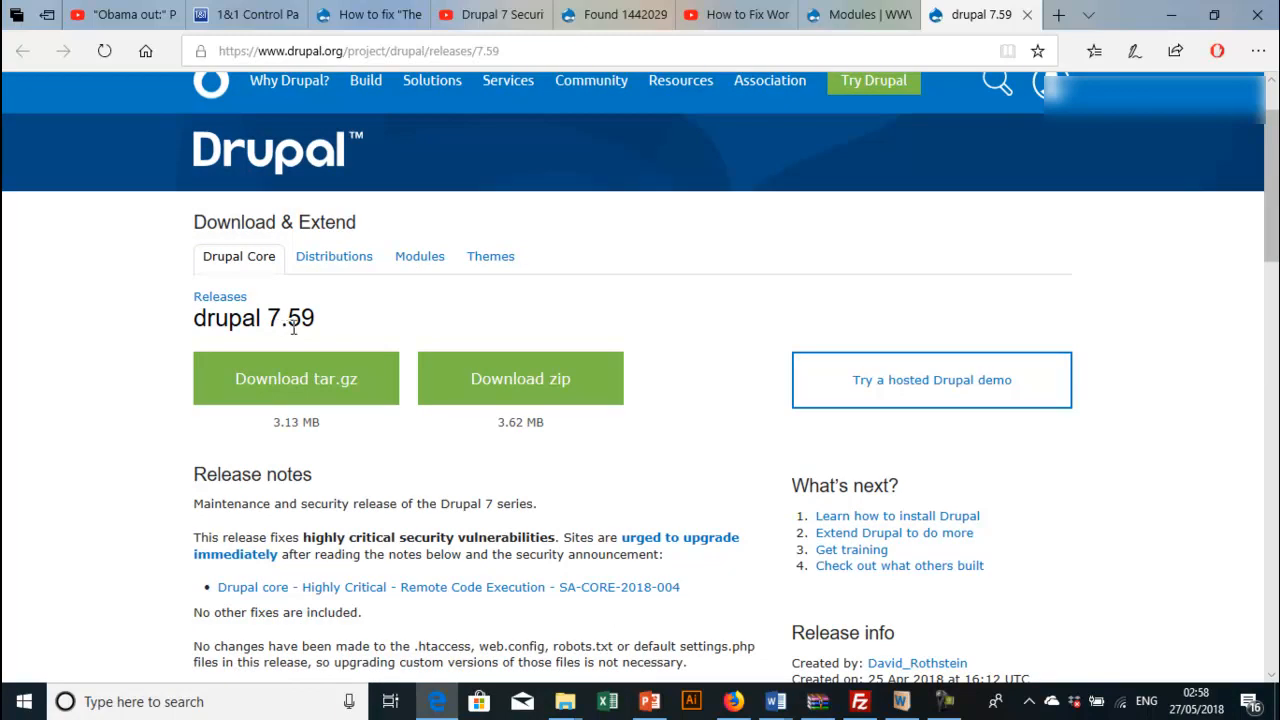
mouse_move(420, 462)
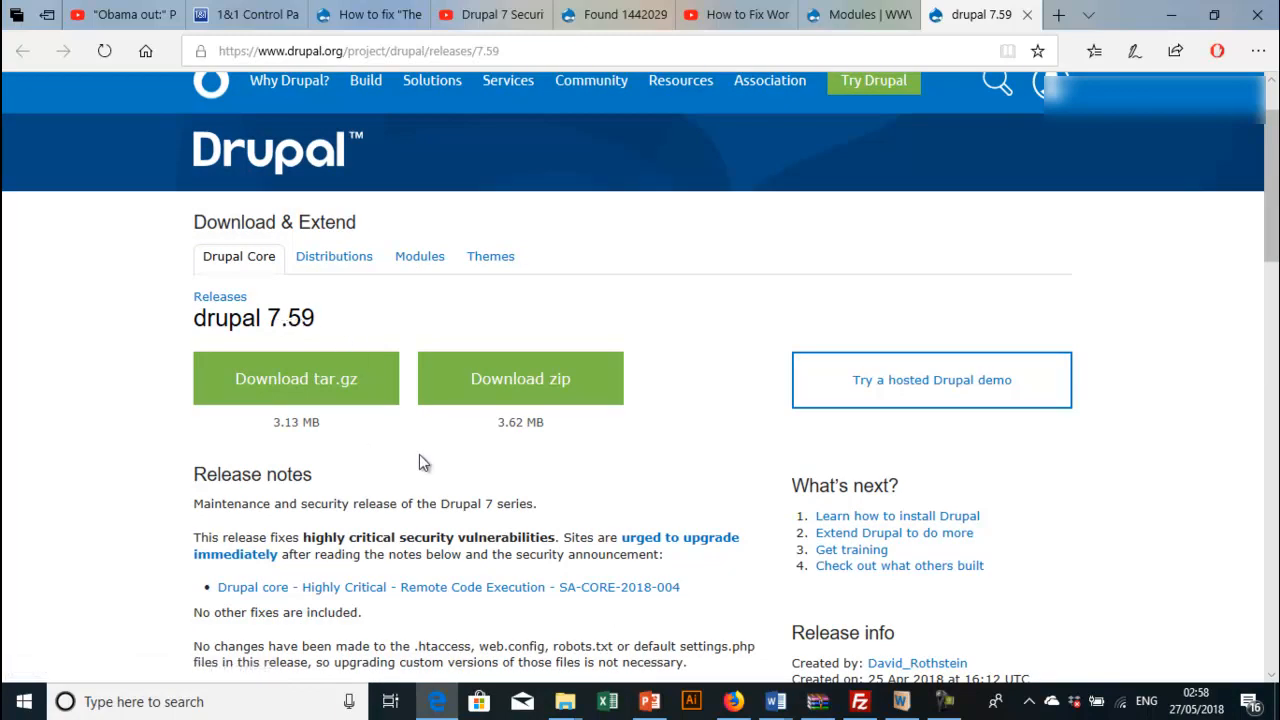
mouse_move(296, 378)
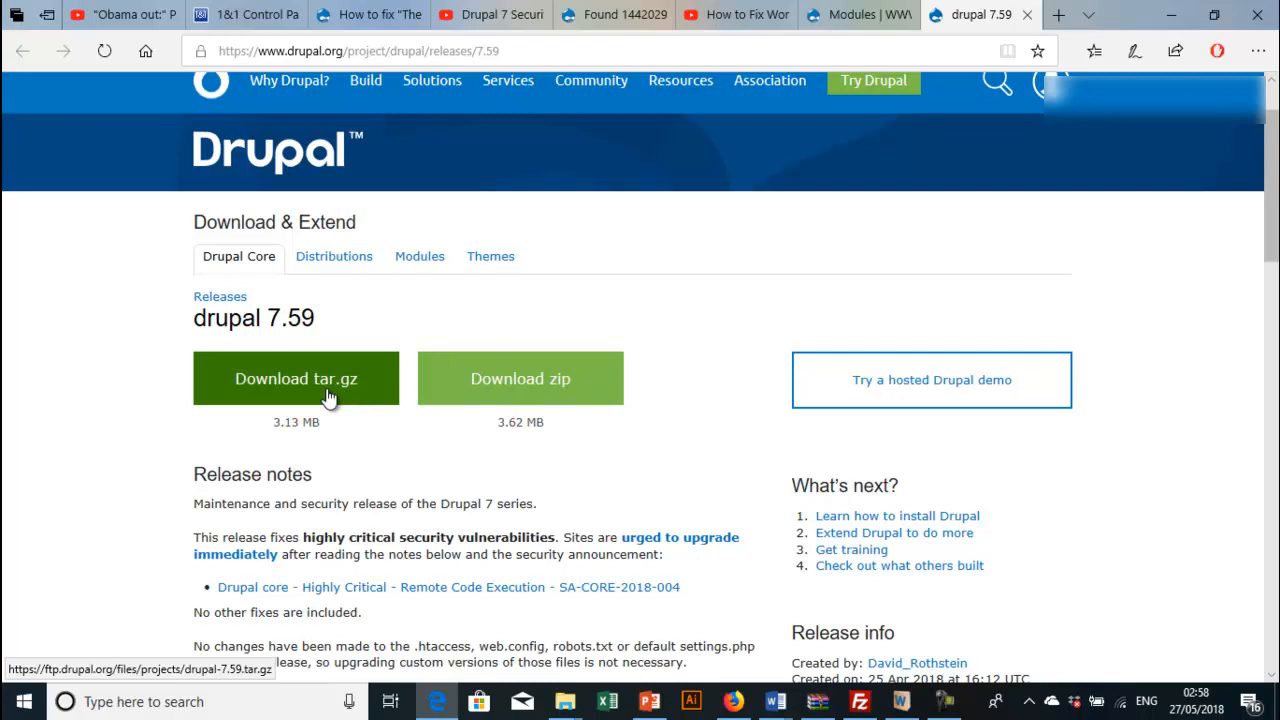
mouse_move(512, 400)
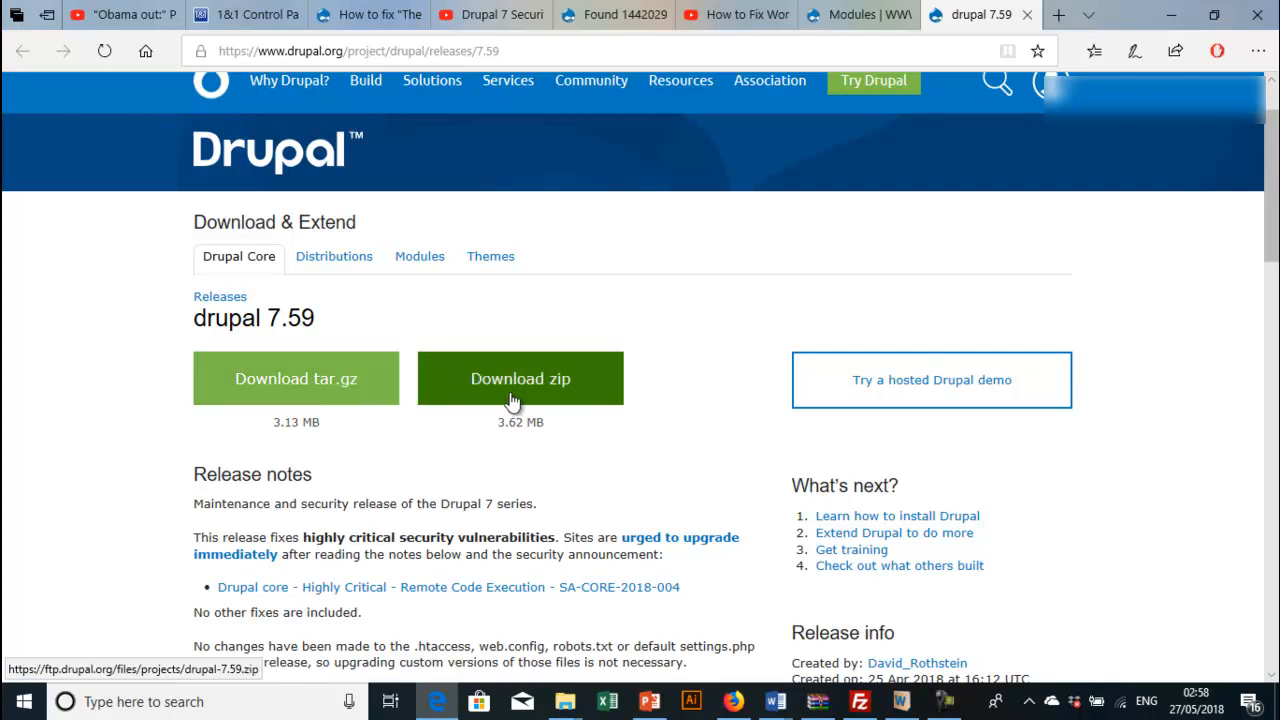
mouse_move(520, 390)
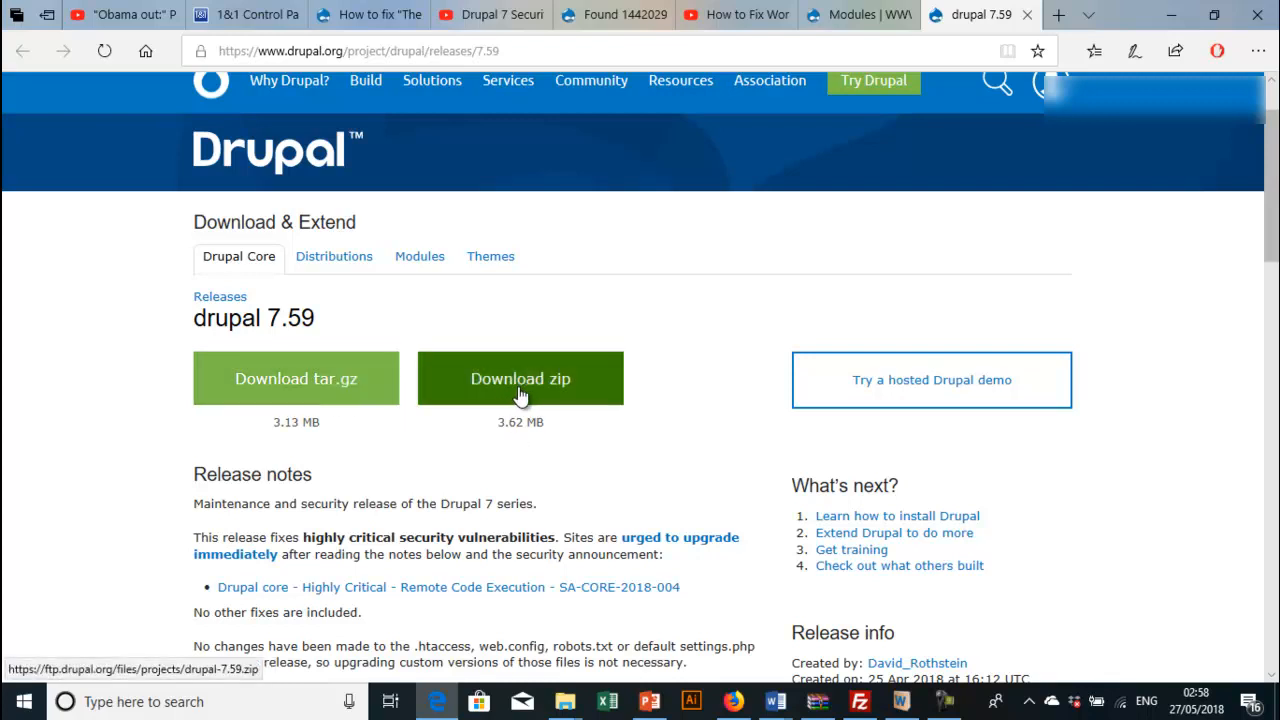
mouse_move(524, 418)
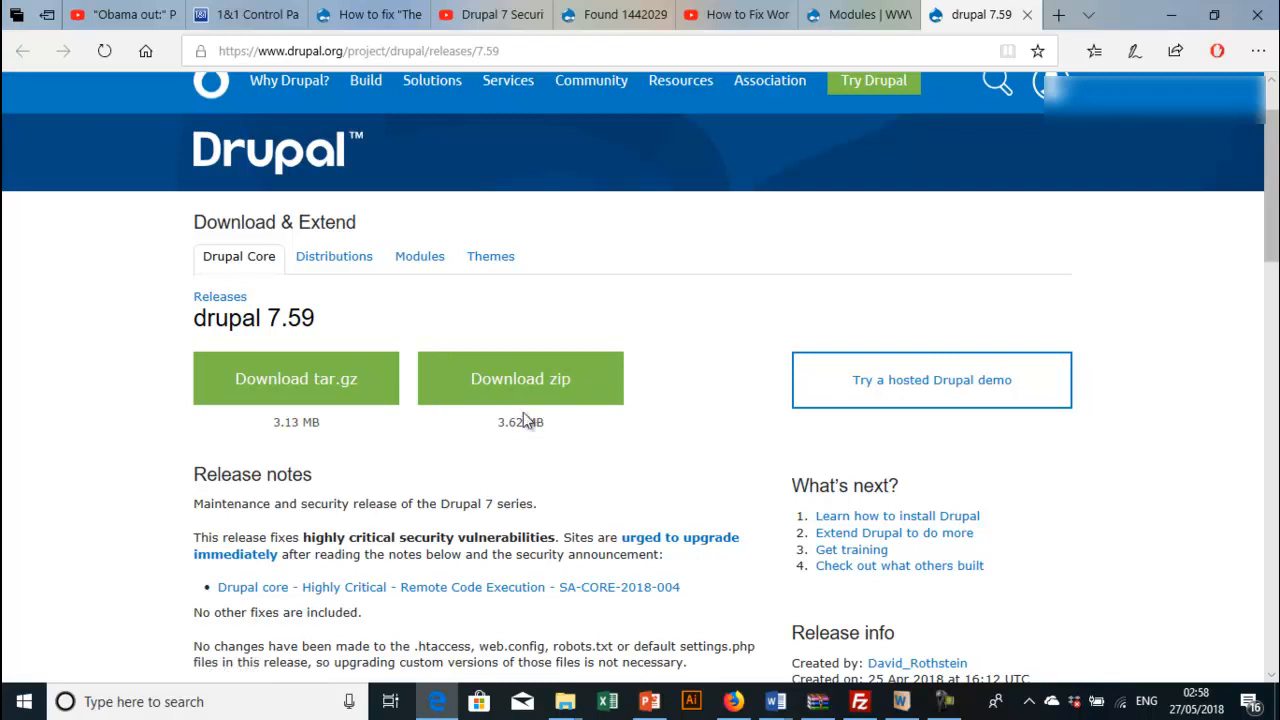
mouse_move(544, 448)
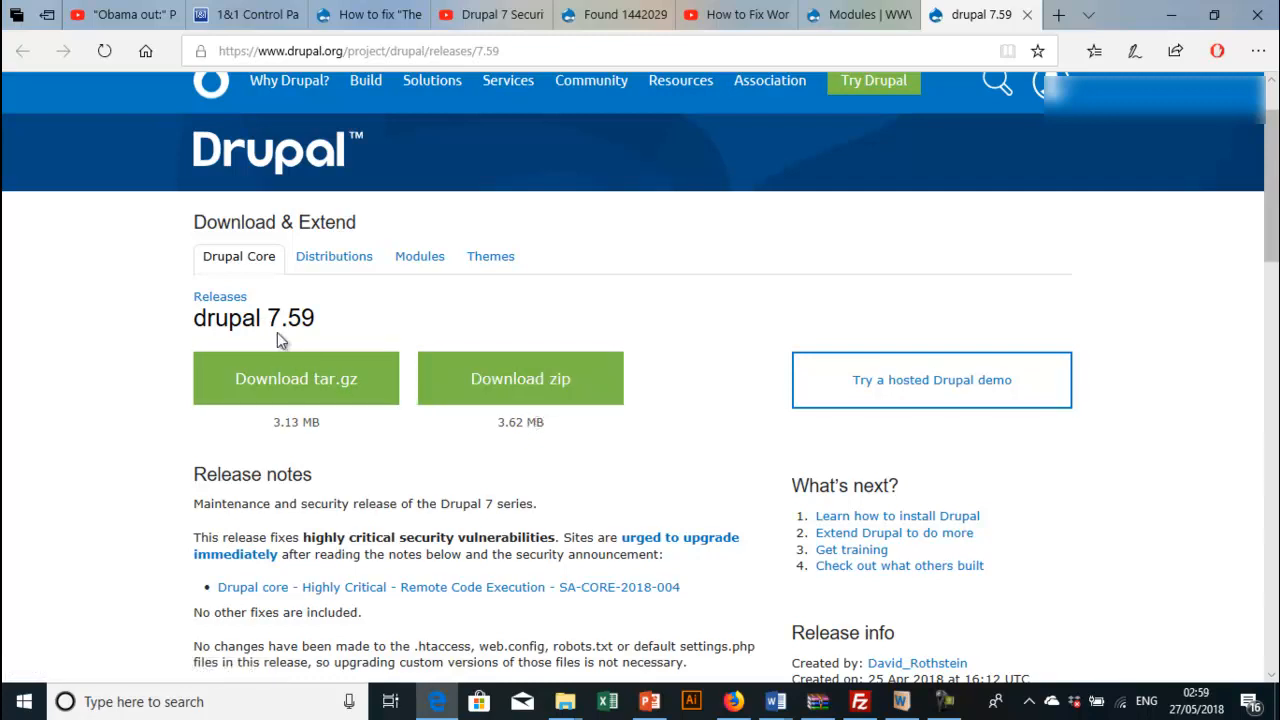
mouse_move(520, 316)
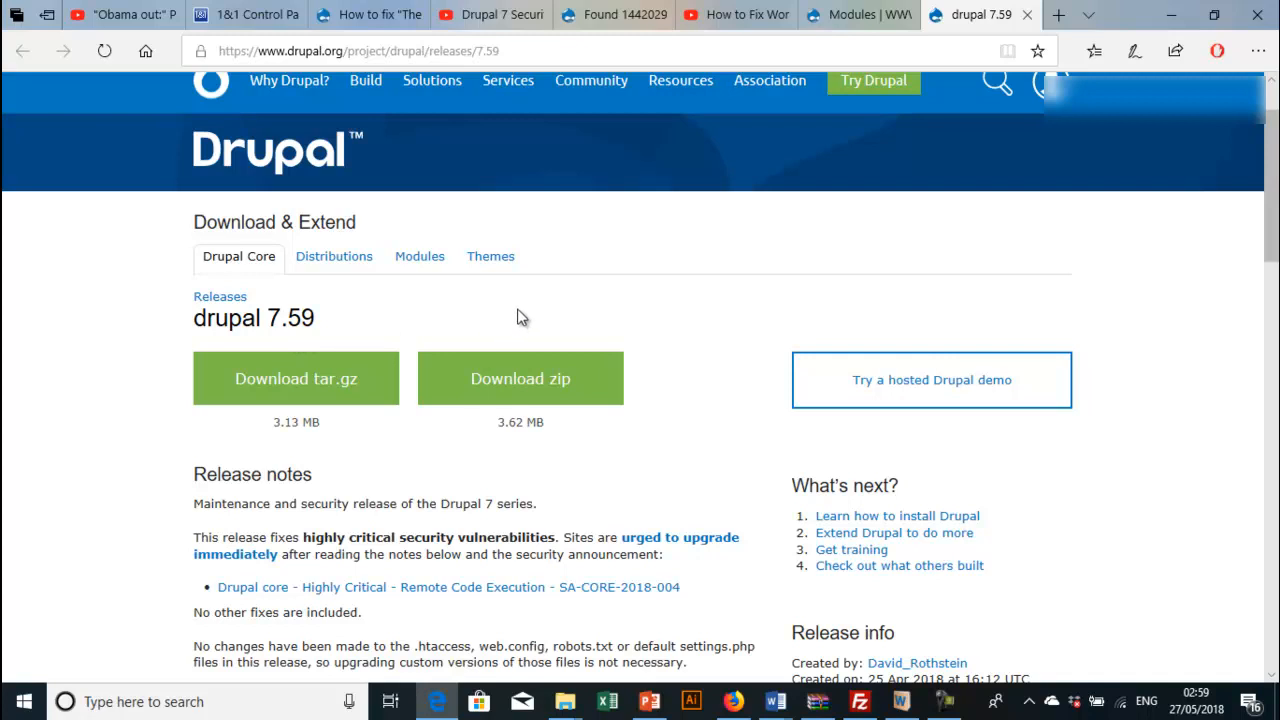
mouse_move(596, 304)
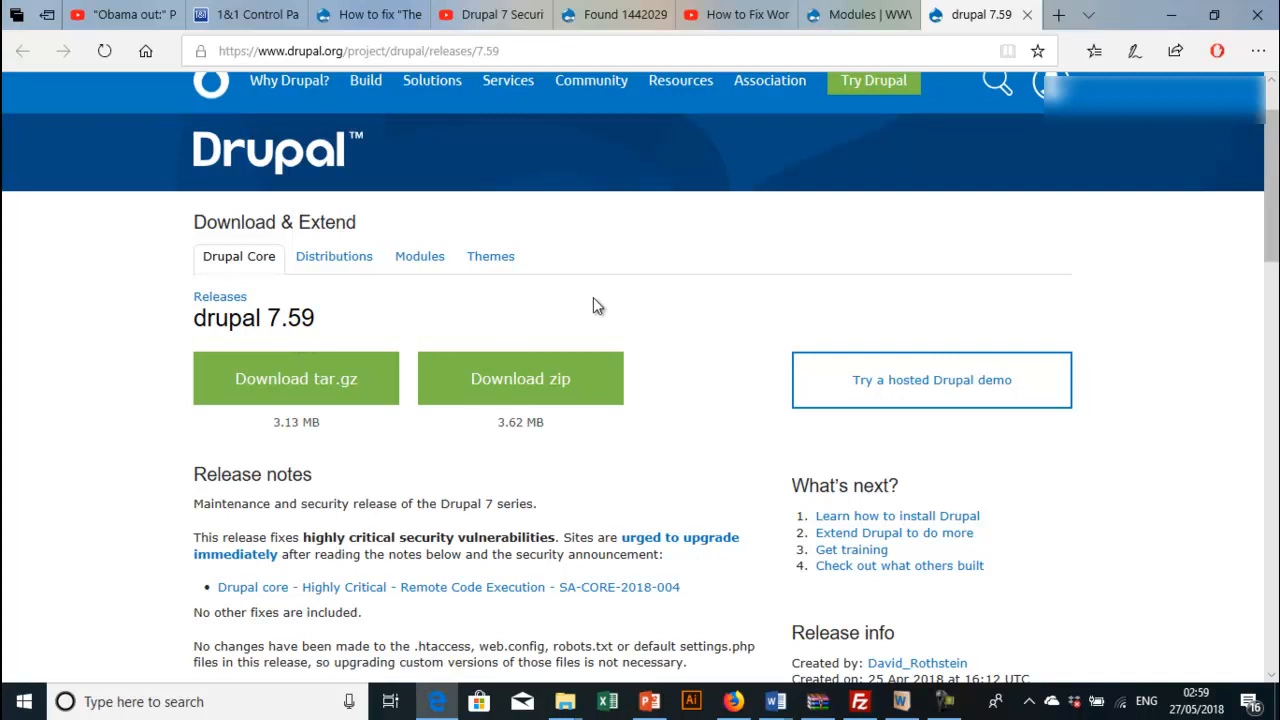
Step: Return to the site and load its Configuration overview page
click(858, 14)
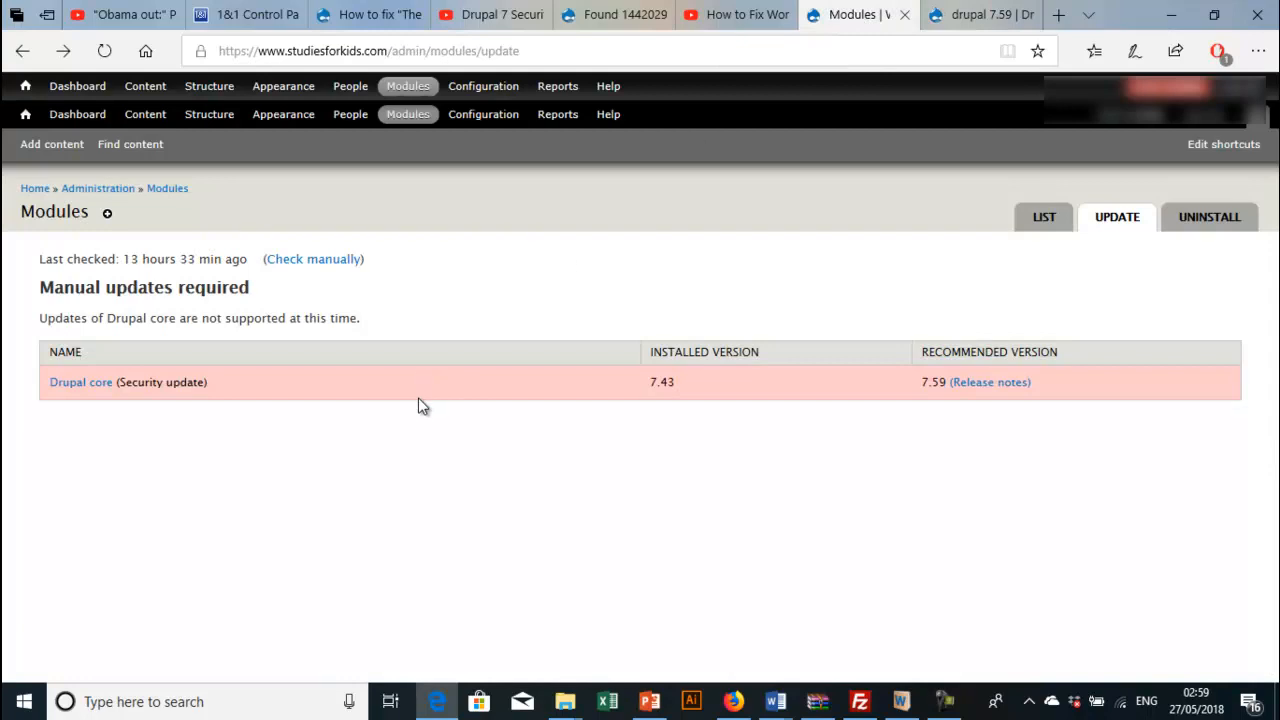
mouse_move(490, 284)
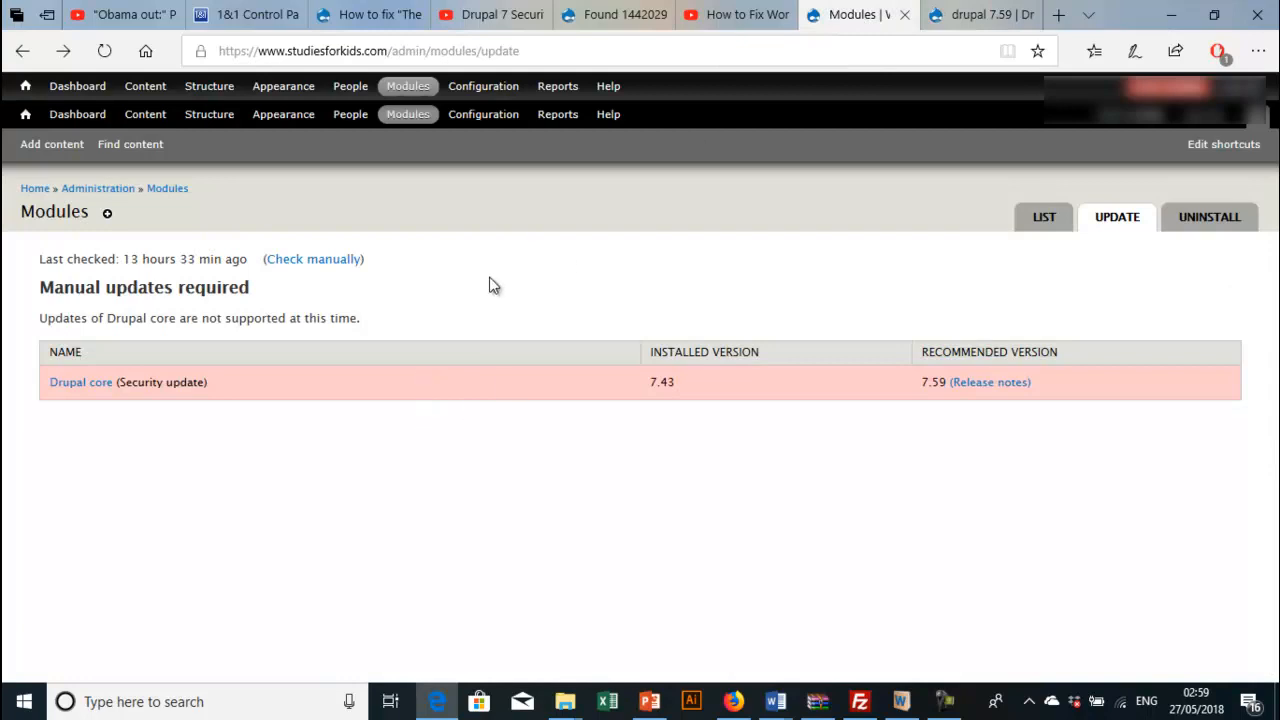
click(484, 84)
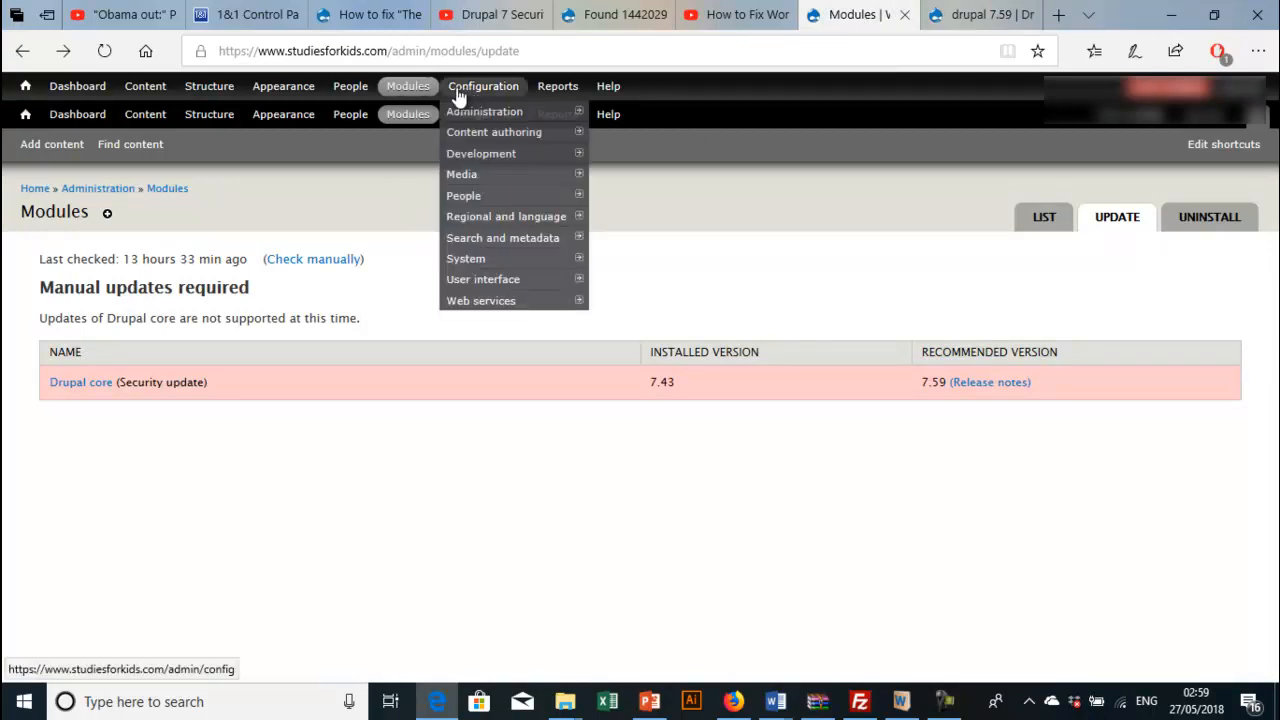
click(484, 112)
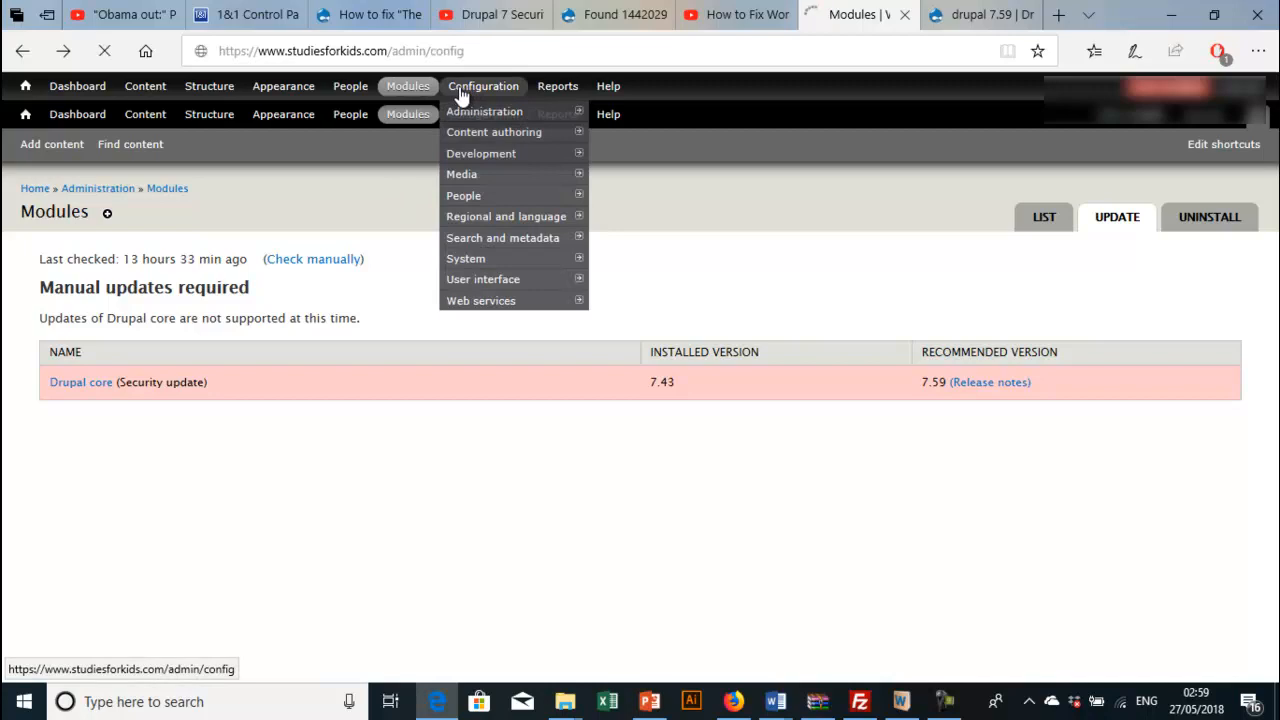
click(484, 86)
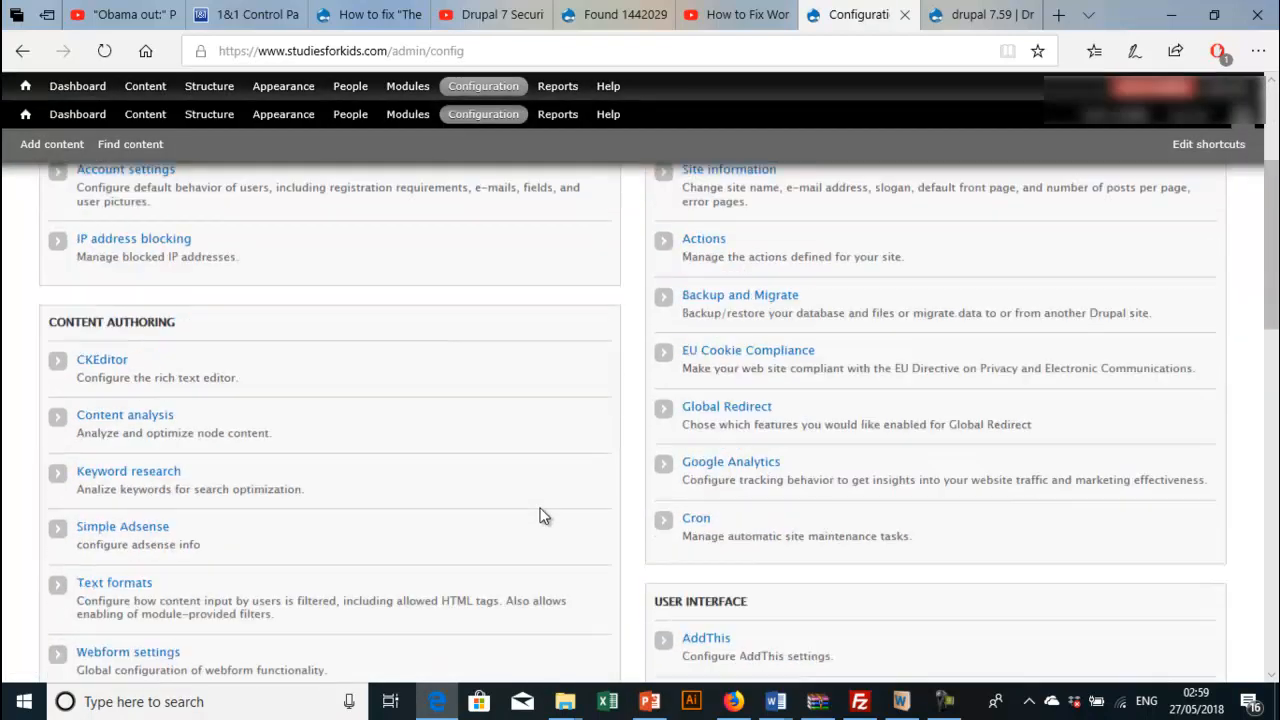
Step: Scroll the Configuration page to the Development section listing Maintenance mode
scroll(down, 3)
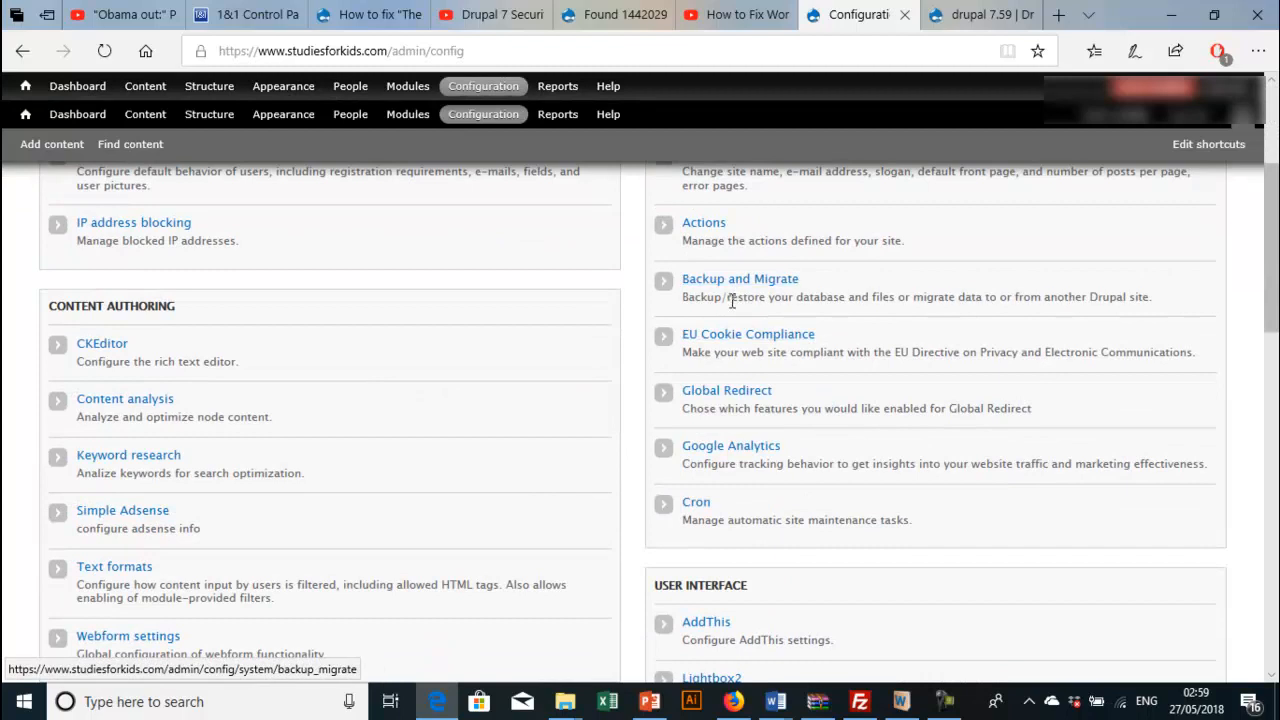
scroll(up, 3)
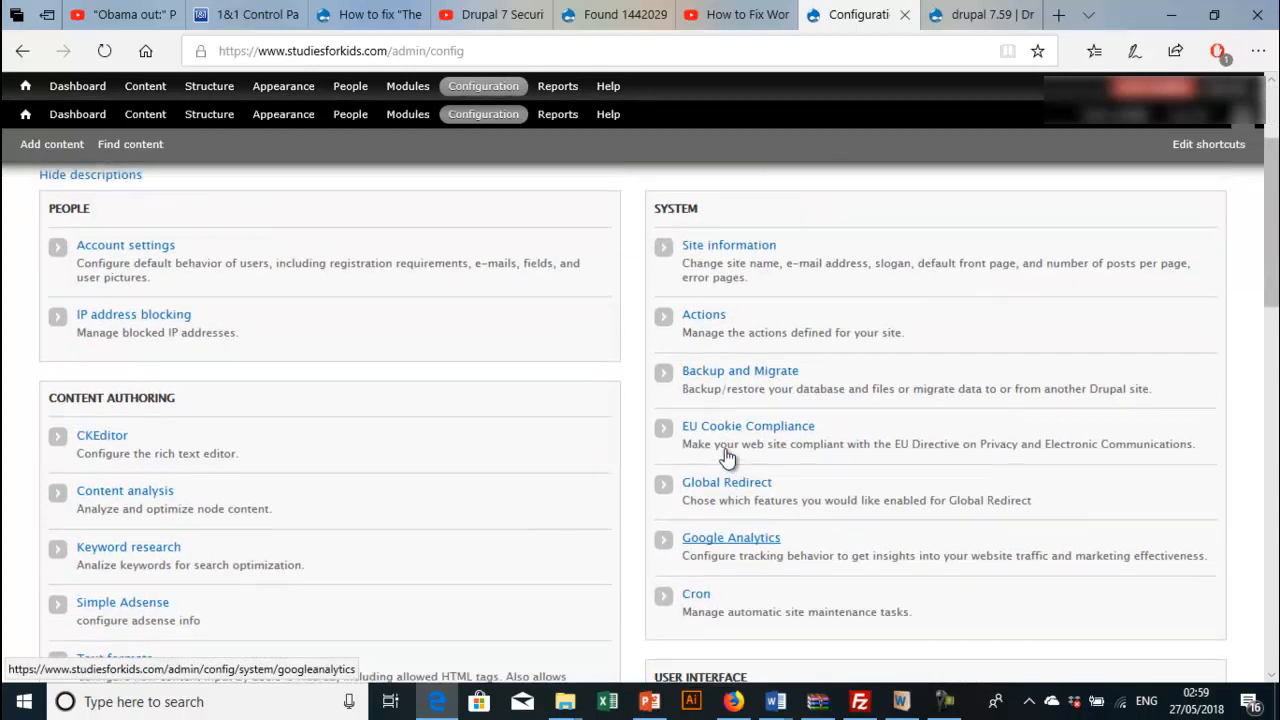
scroll(down, 3)
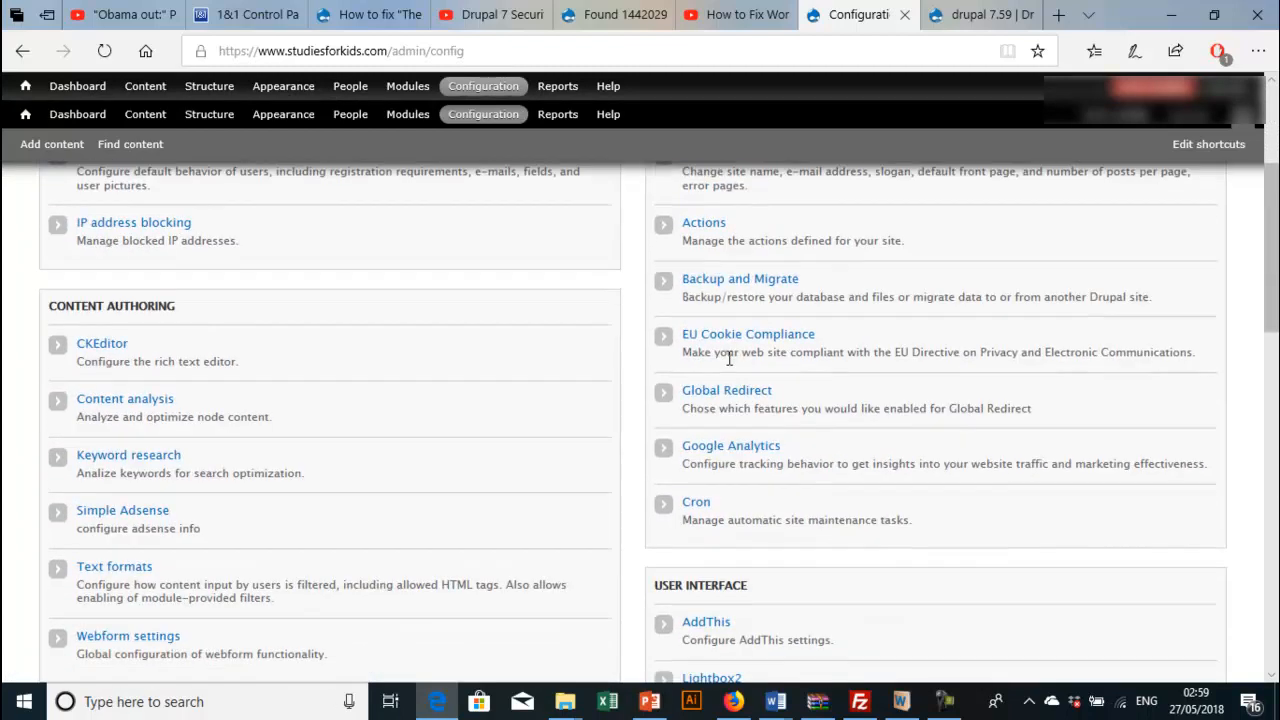
scroll(down, 3)
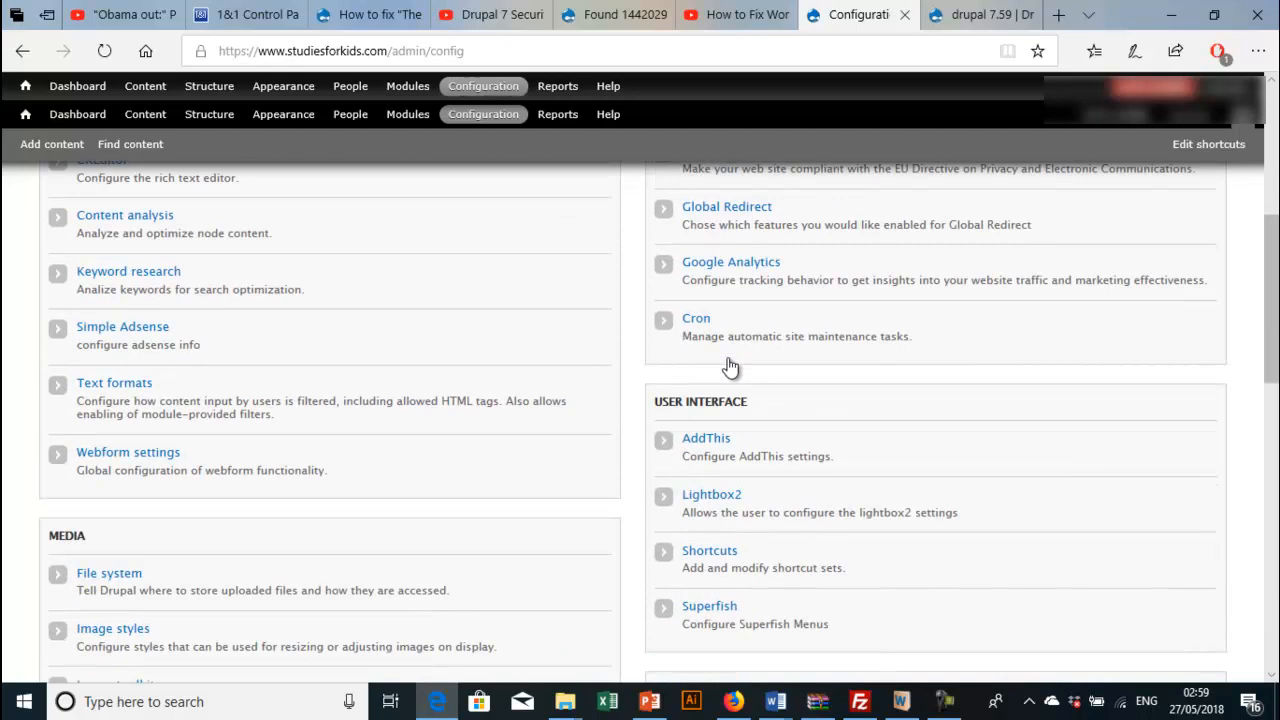
scroll(up, 3)
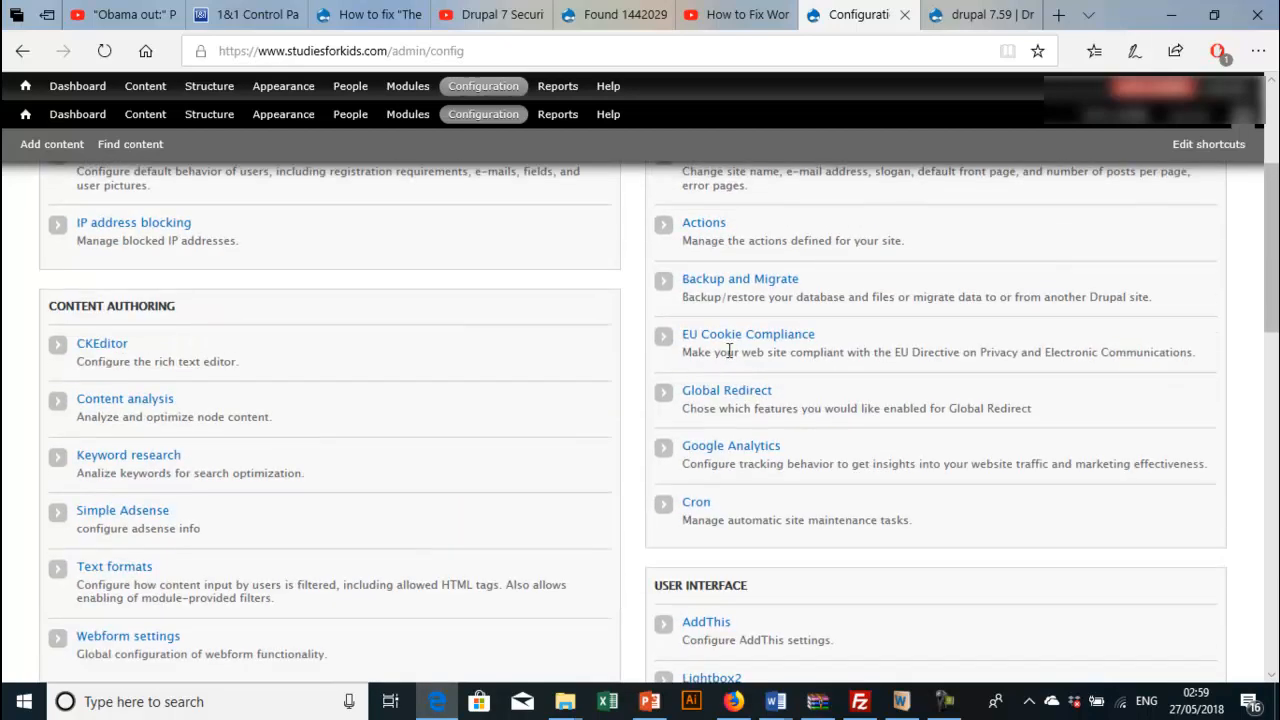
scroll(down, 3)
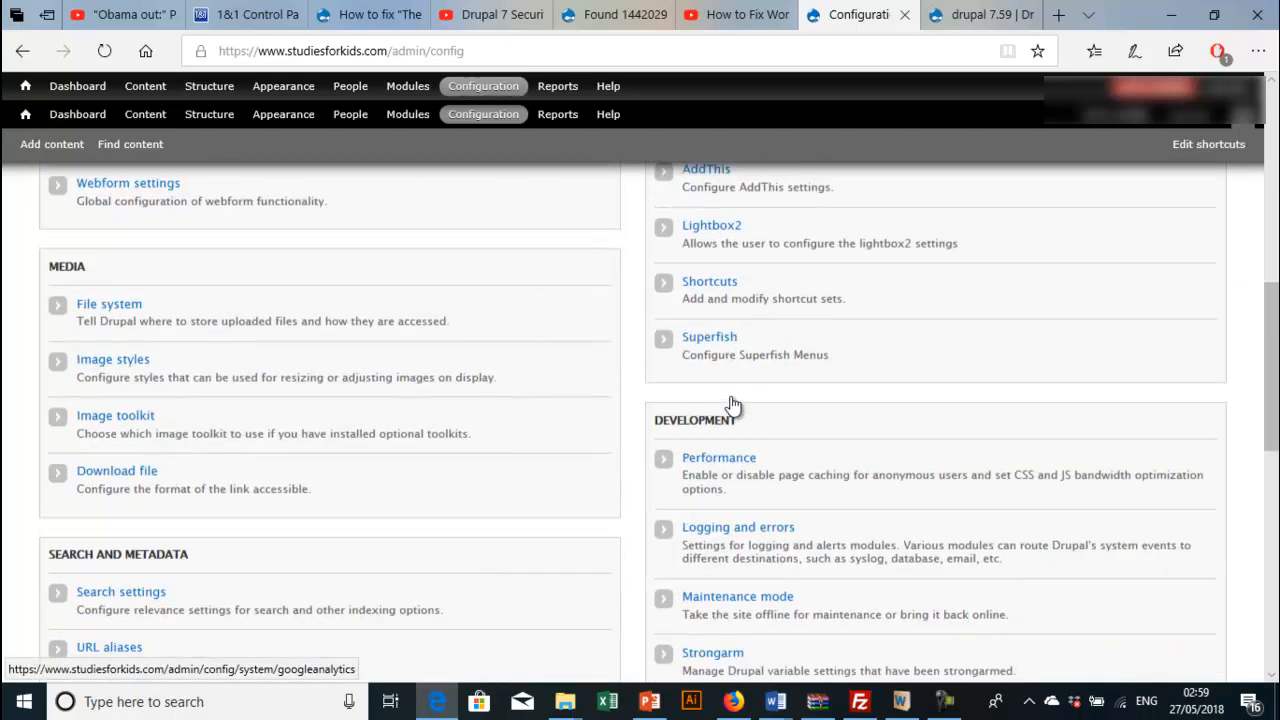
scroll(down, 3)
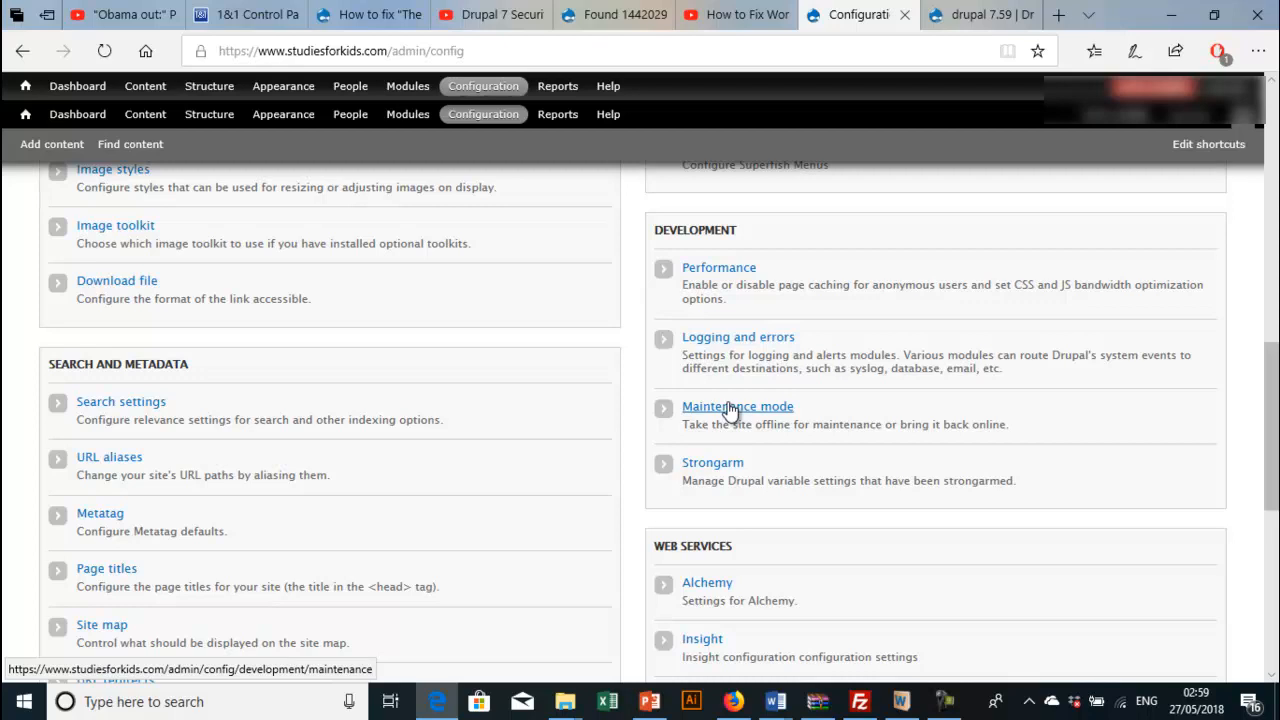
Step: Enable 'Put site into maintenance mode' and save the configuration
click(736, 406)
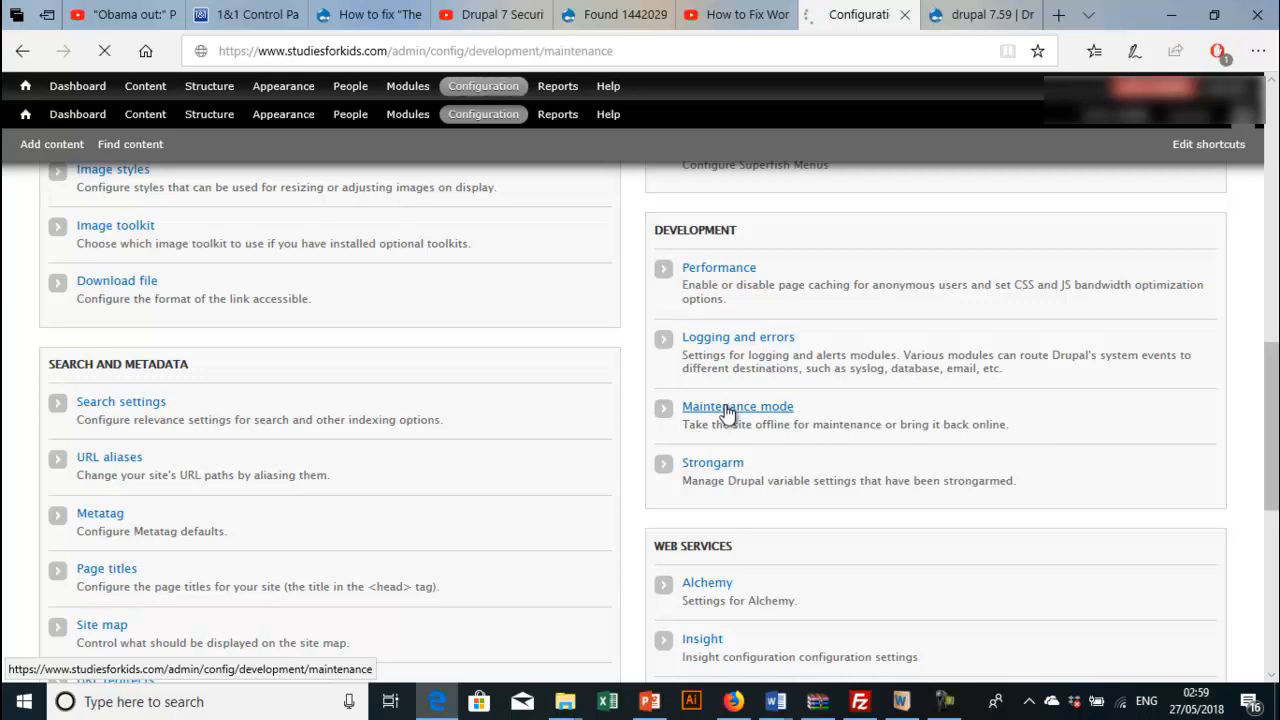
click(736, 406)
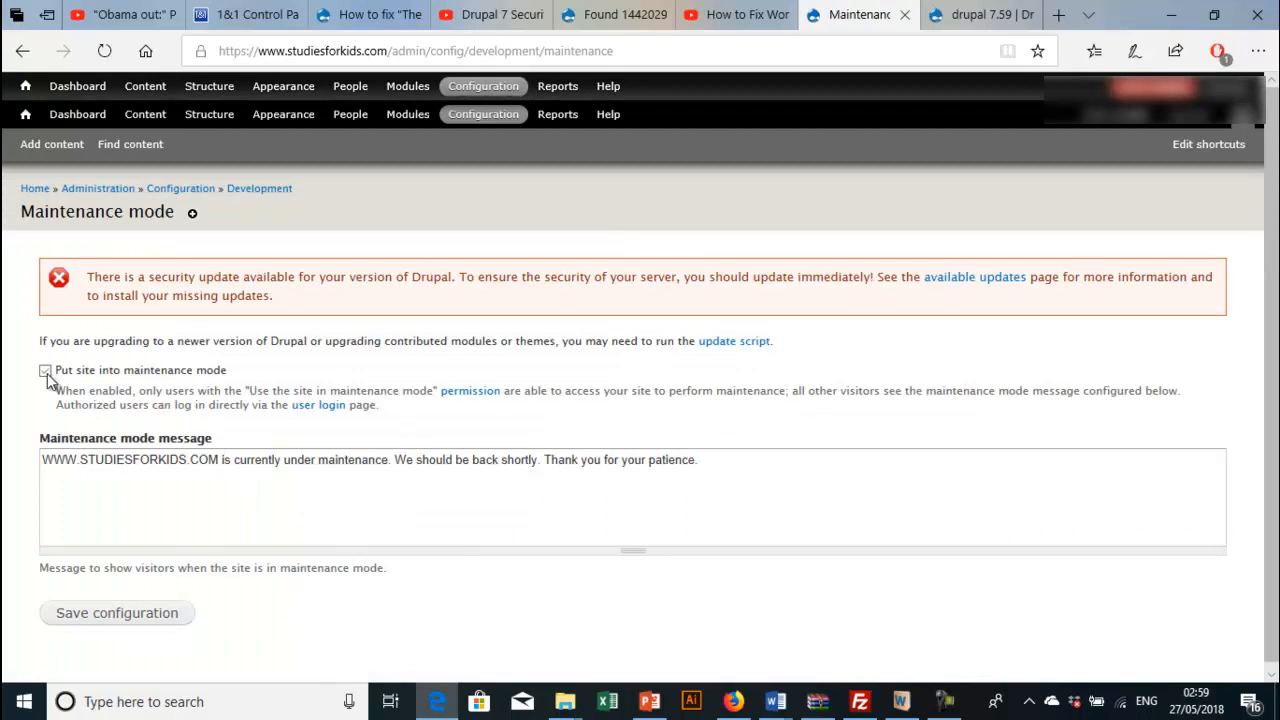
click(44, 364)
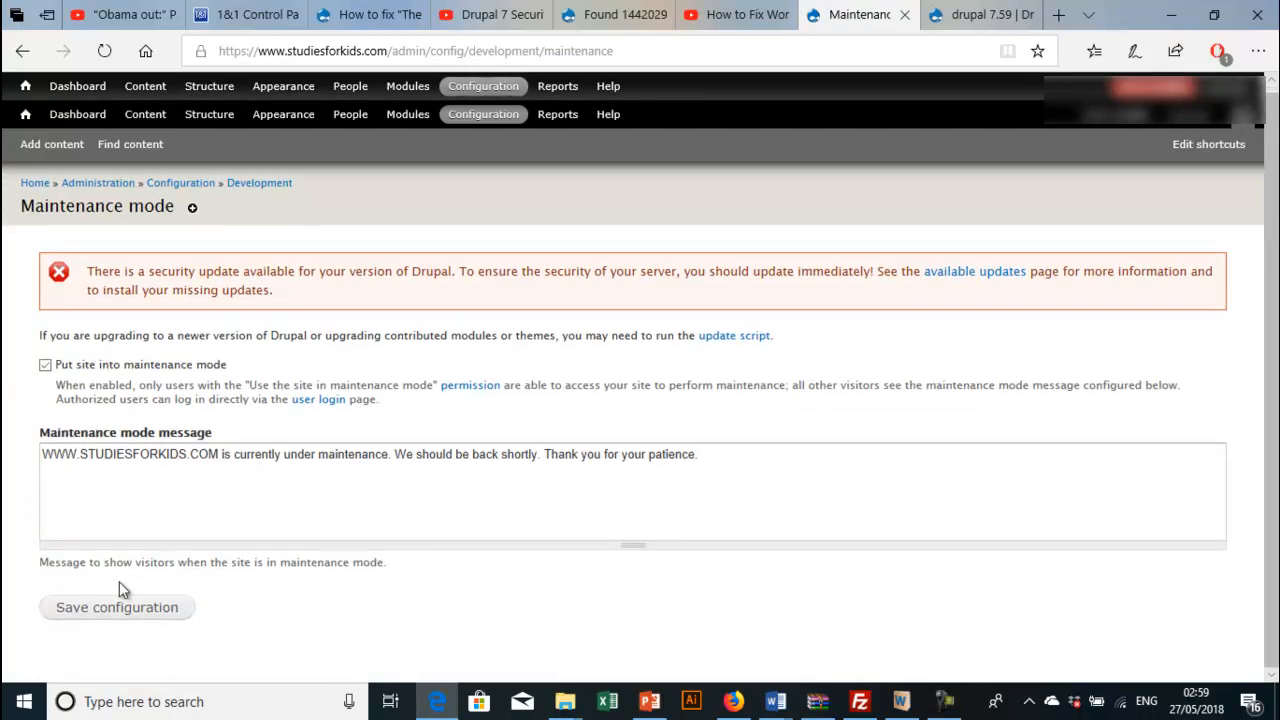
mouse_move(116, 608)
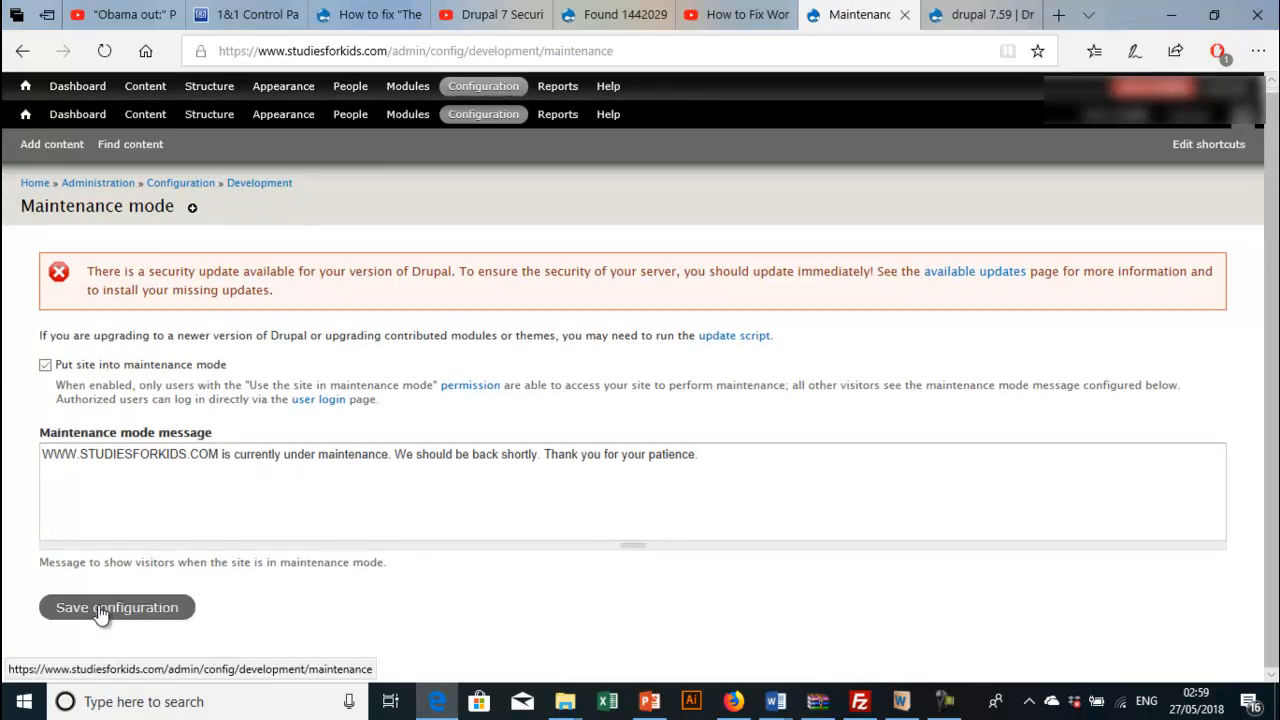
click(116, 608)
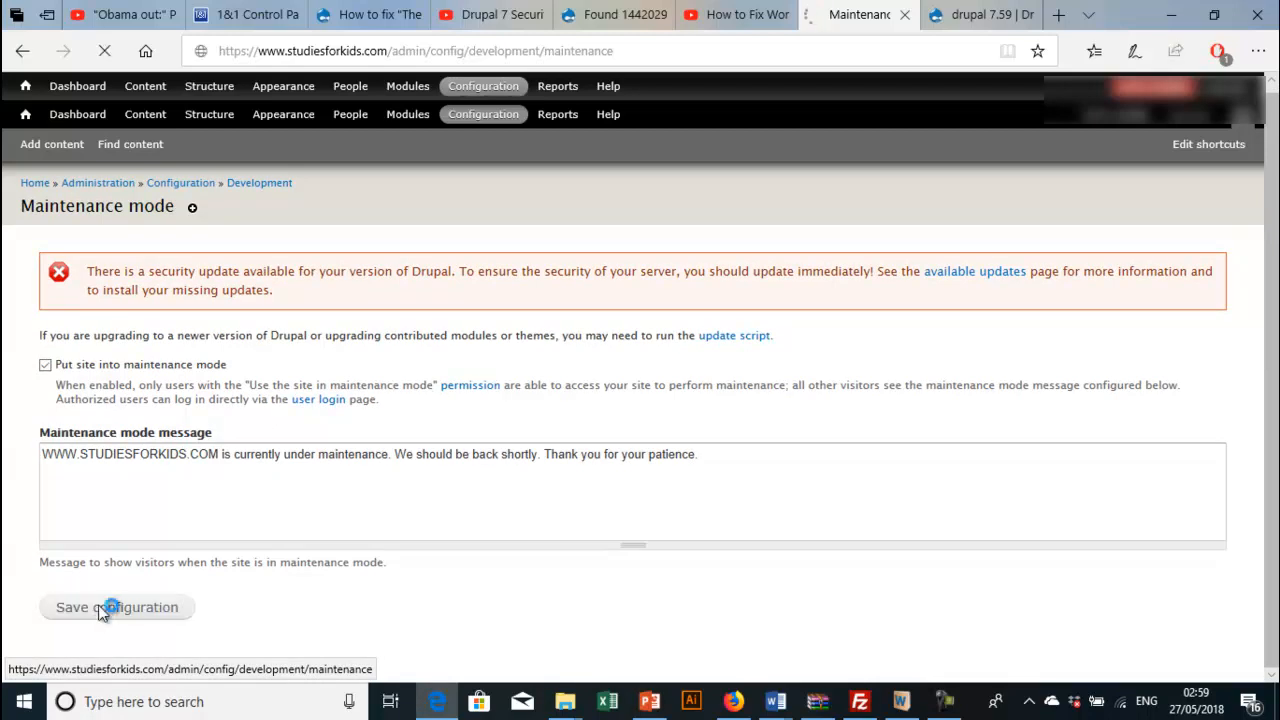
click(116, 608)
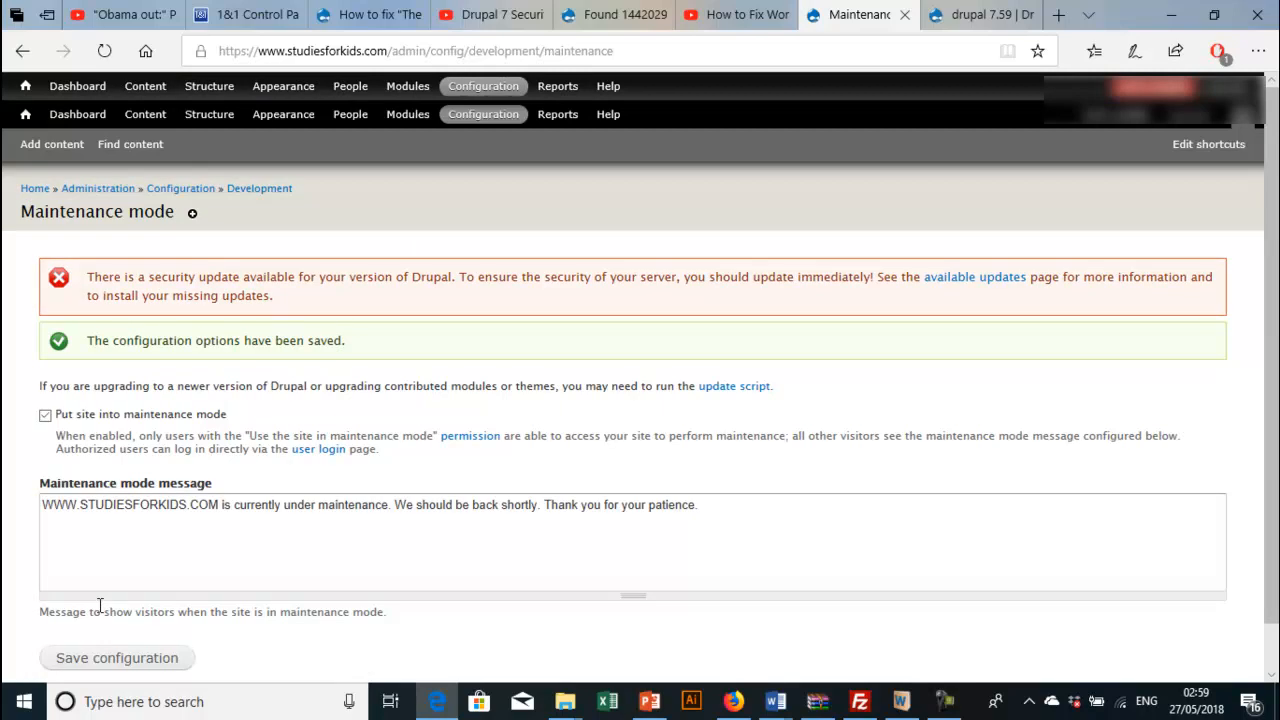
mouse_move(644, 308)
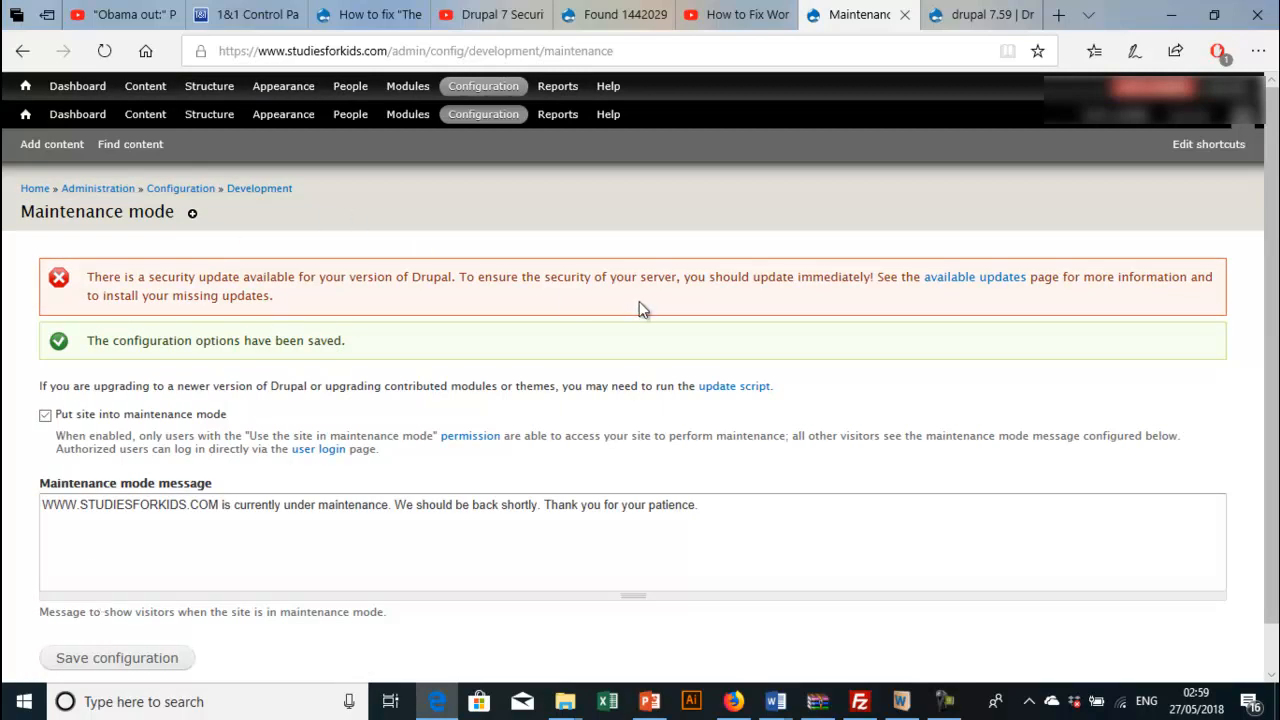
mouse_move(652, 300)
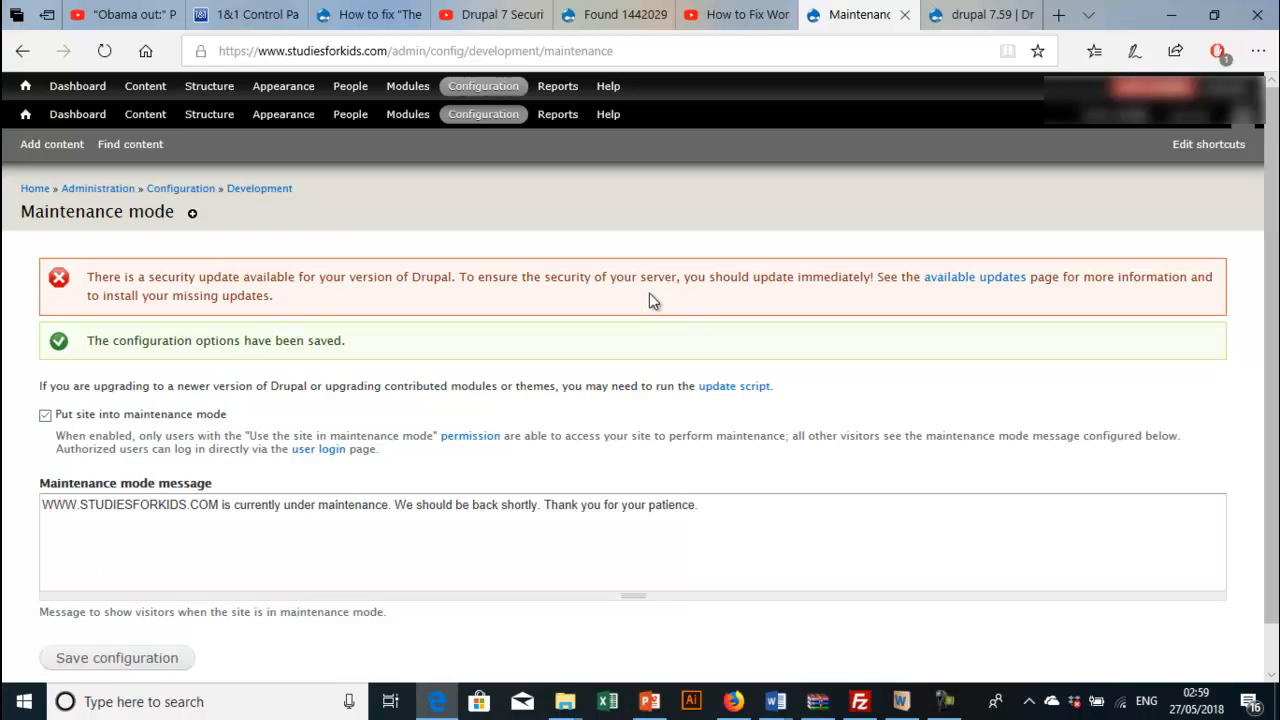
mouse_move(542, 290)
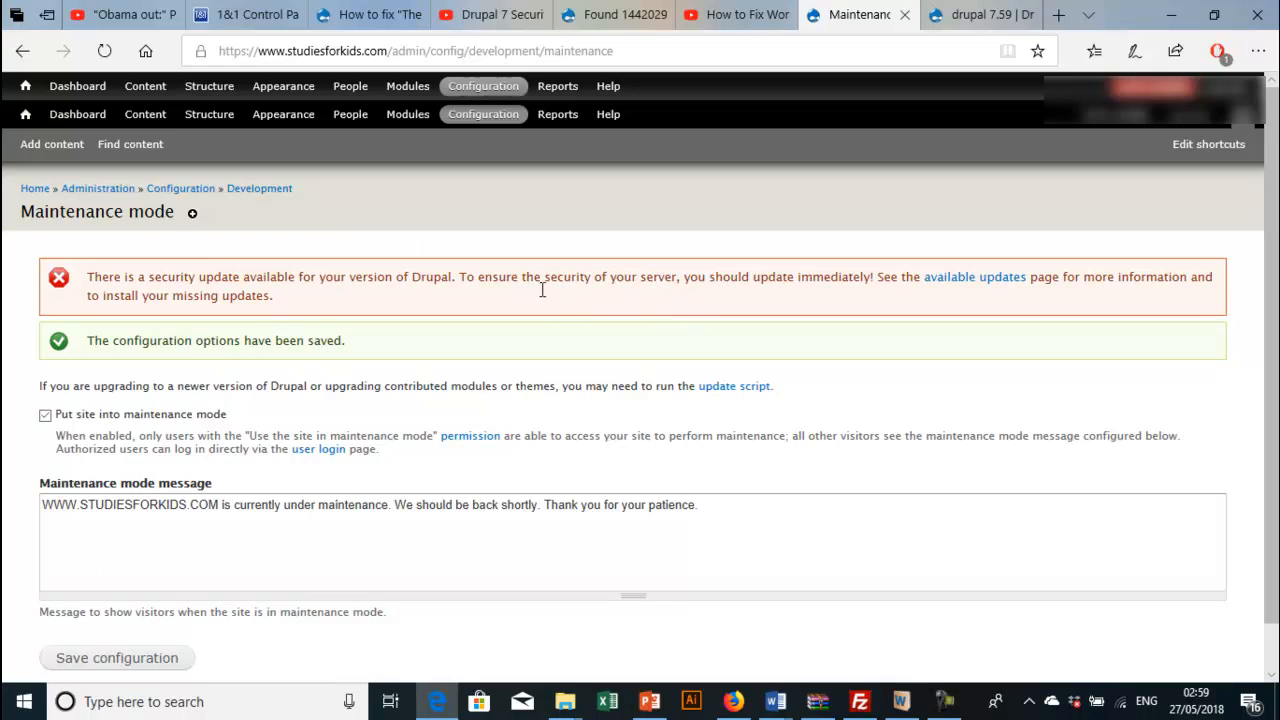
mouse_move(792, 324)
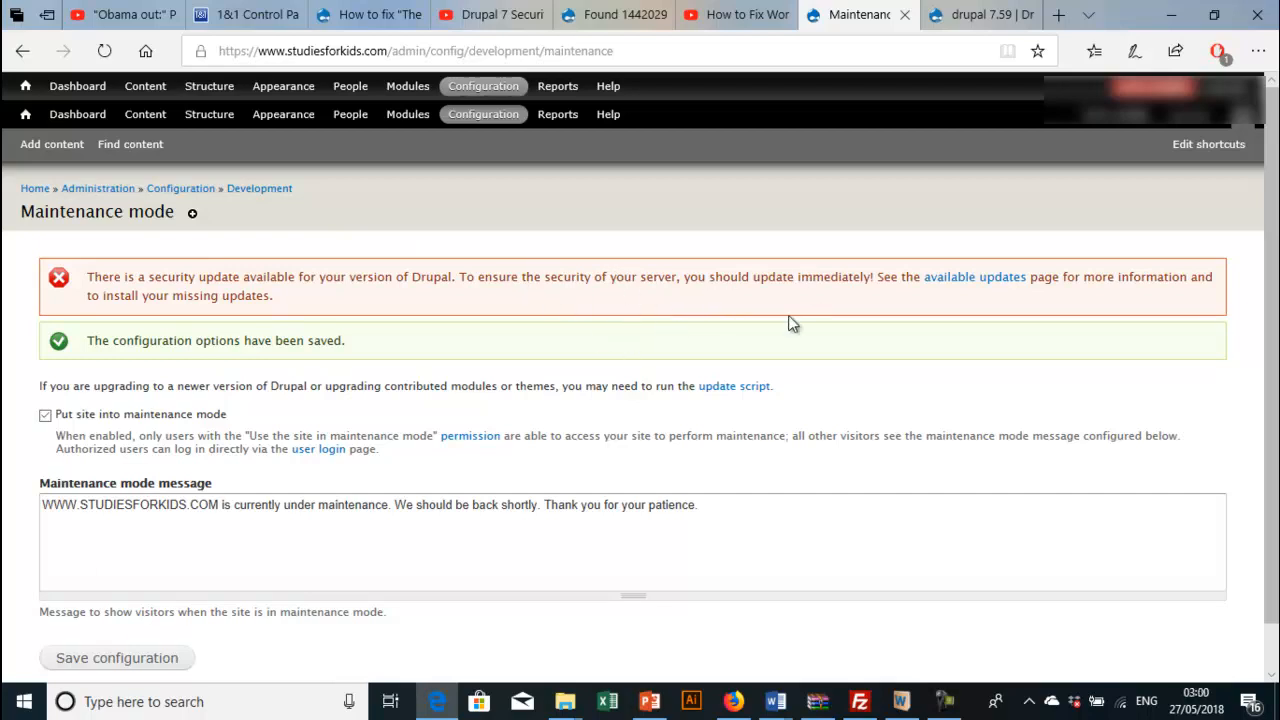
mouse_move(744, 326)
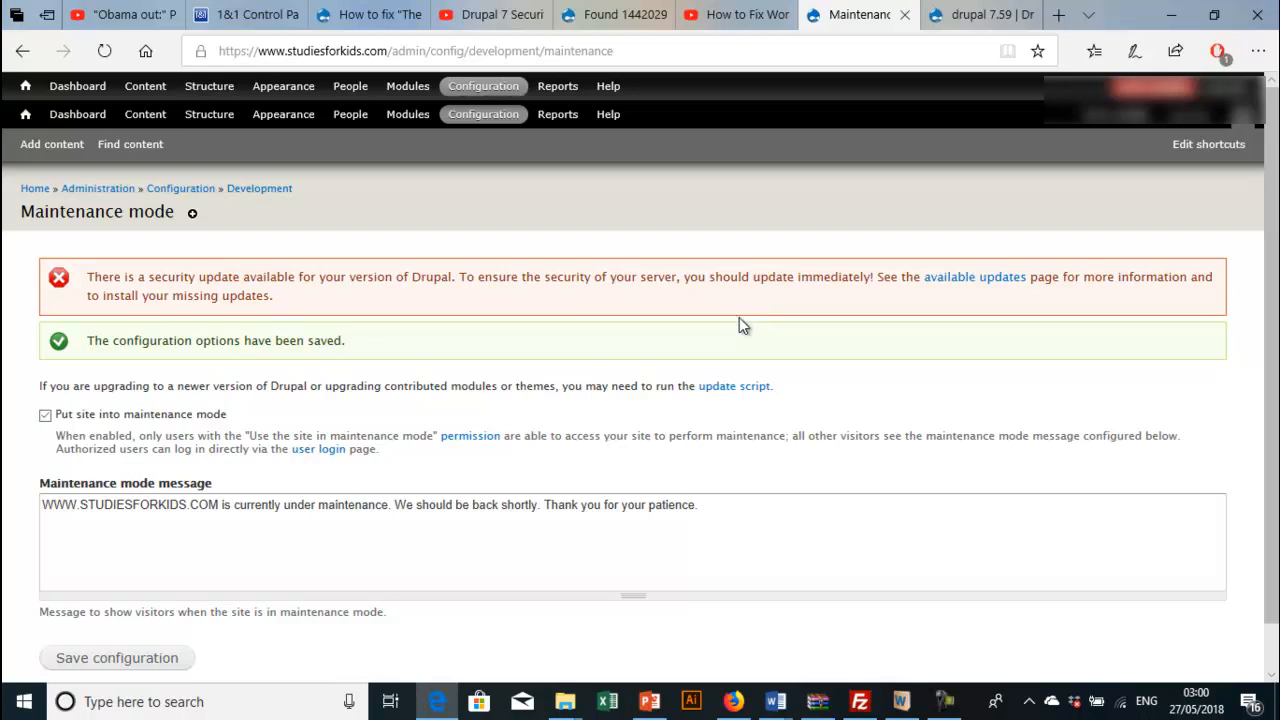
mouse_move(932, 460)
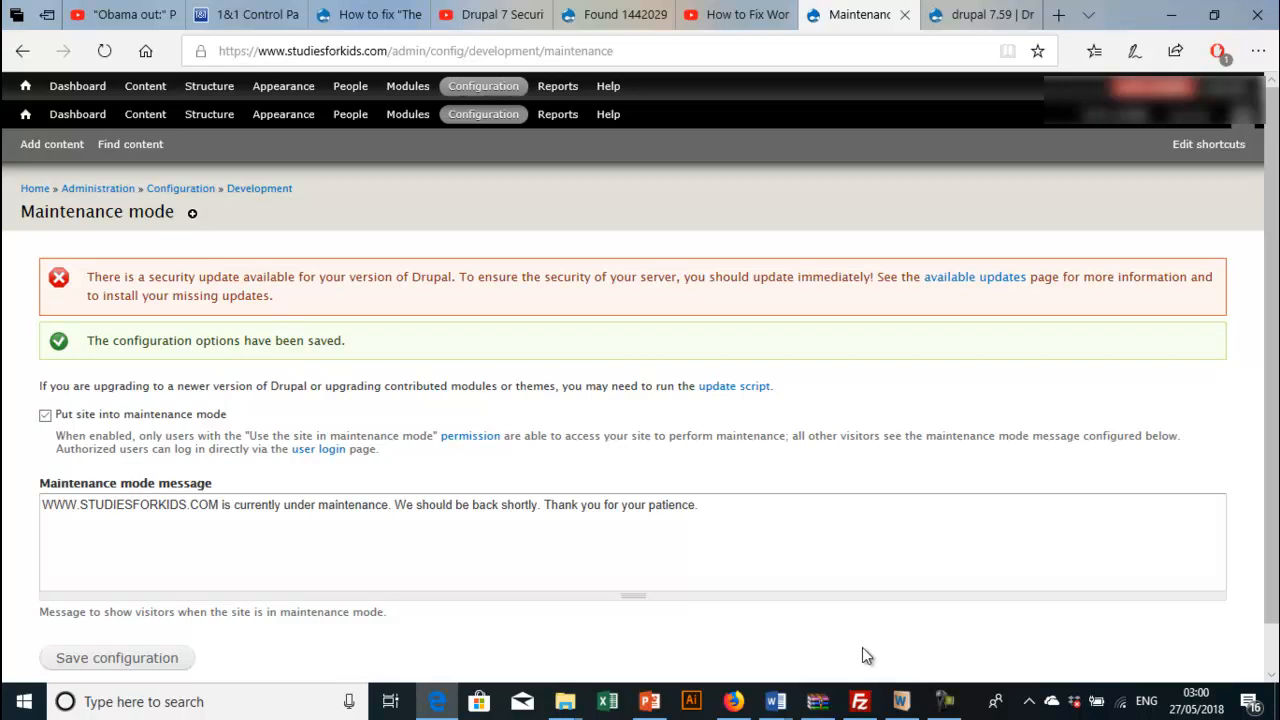
Step: Switch to the FileZilla window connected to the remote omegahistory host
click(860, 700)
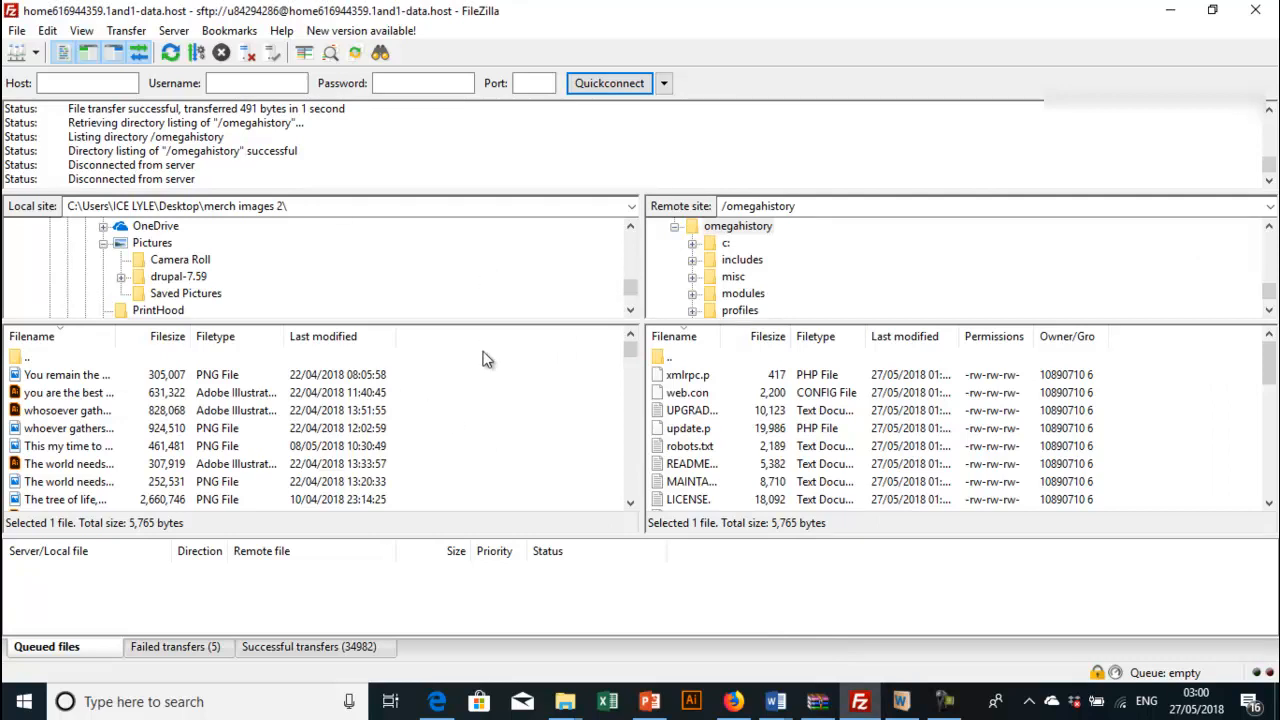
mouse_move(248, 320)
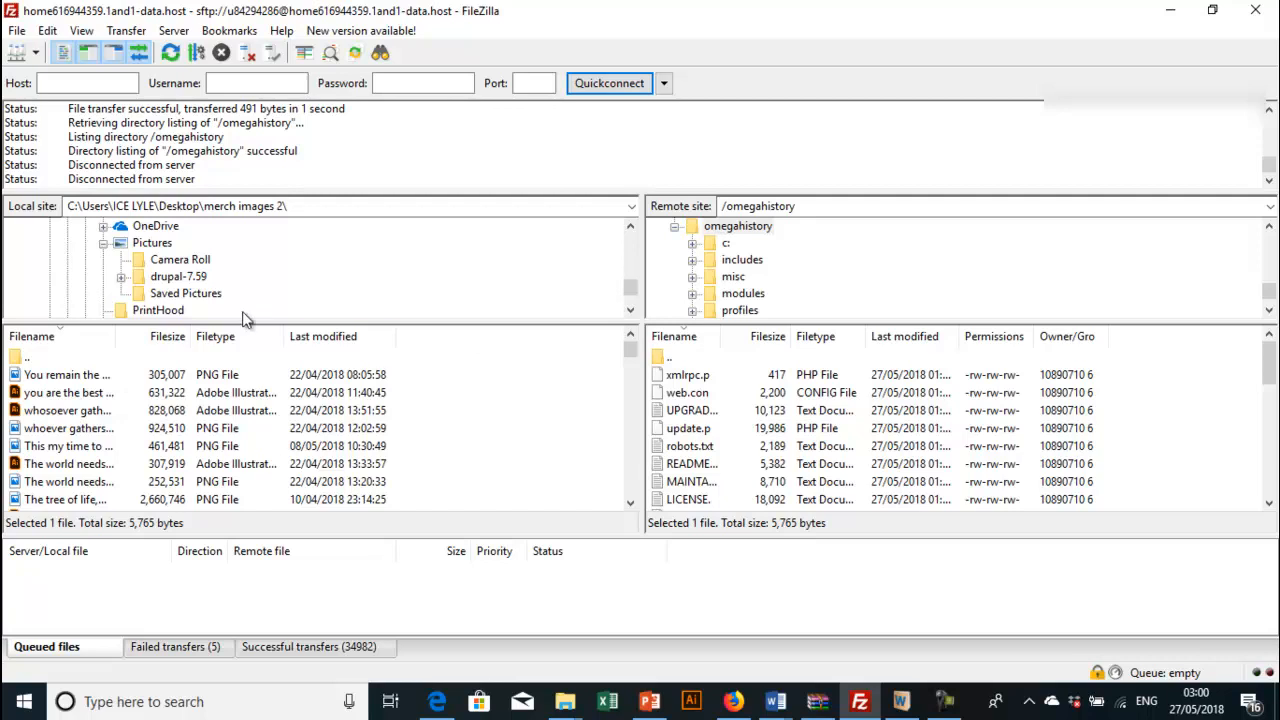
mouse_move(188, 288)
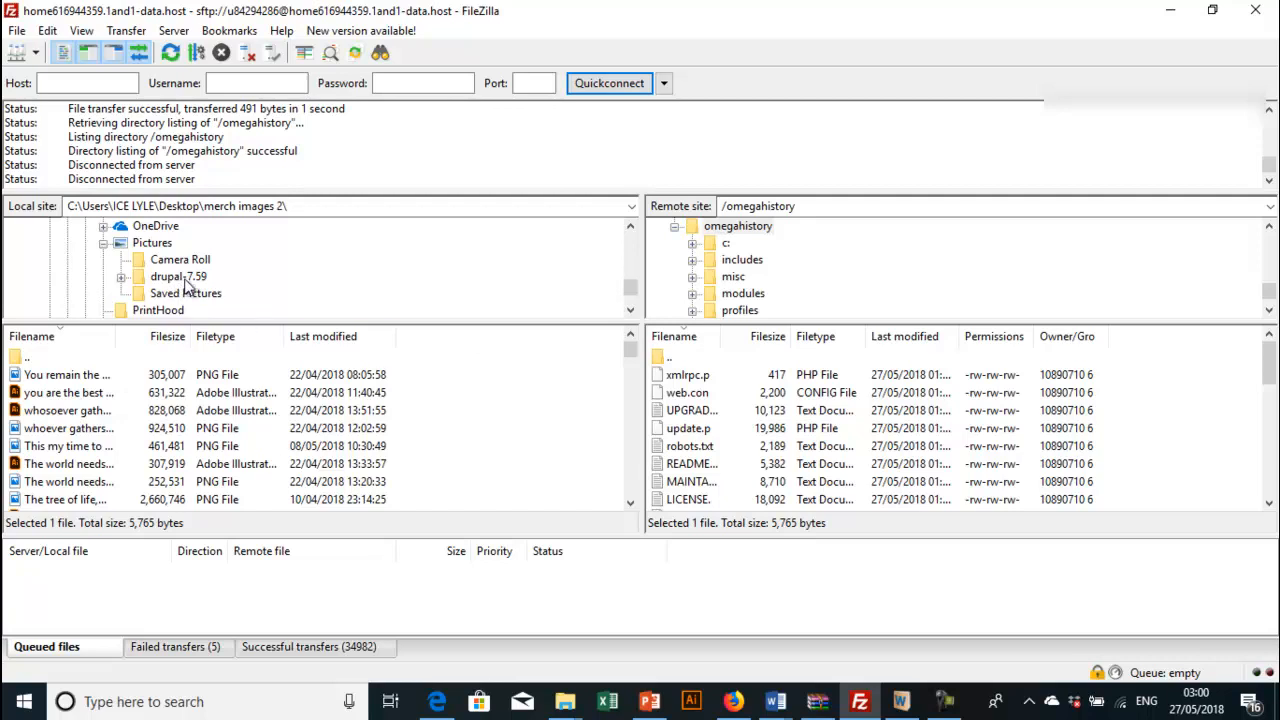
mouse_move(204, 288)
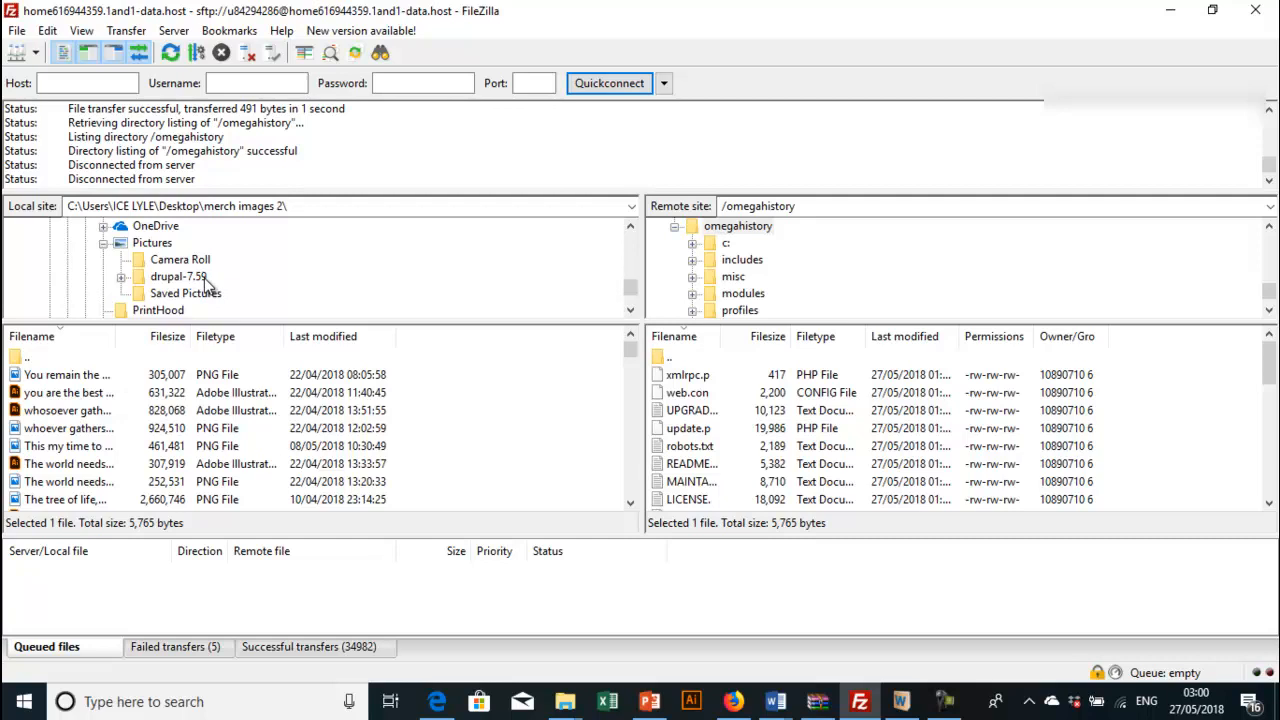
mouse_move(412, 390)
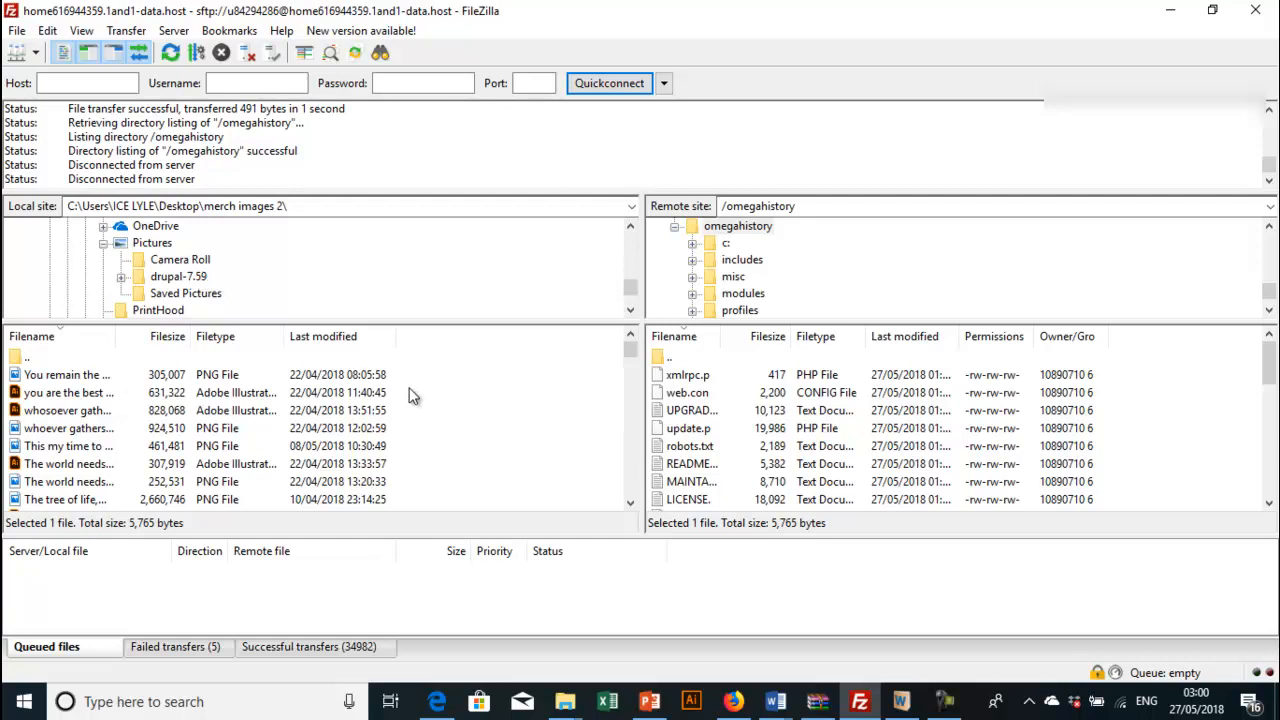
mouse_move(170, 284)
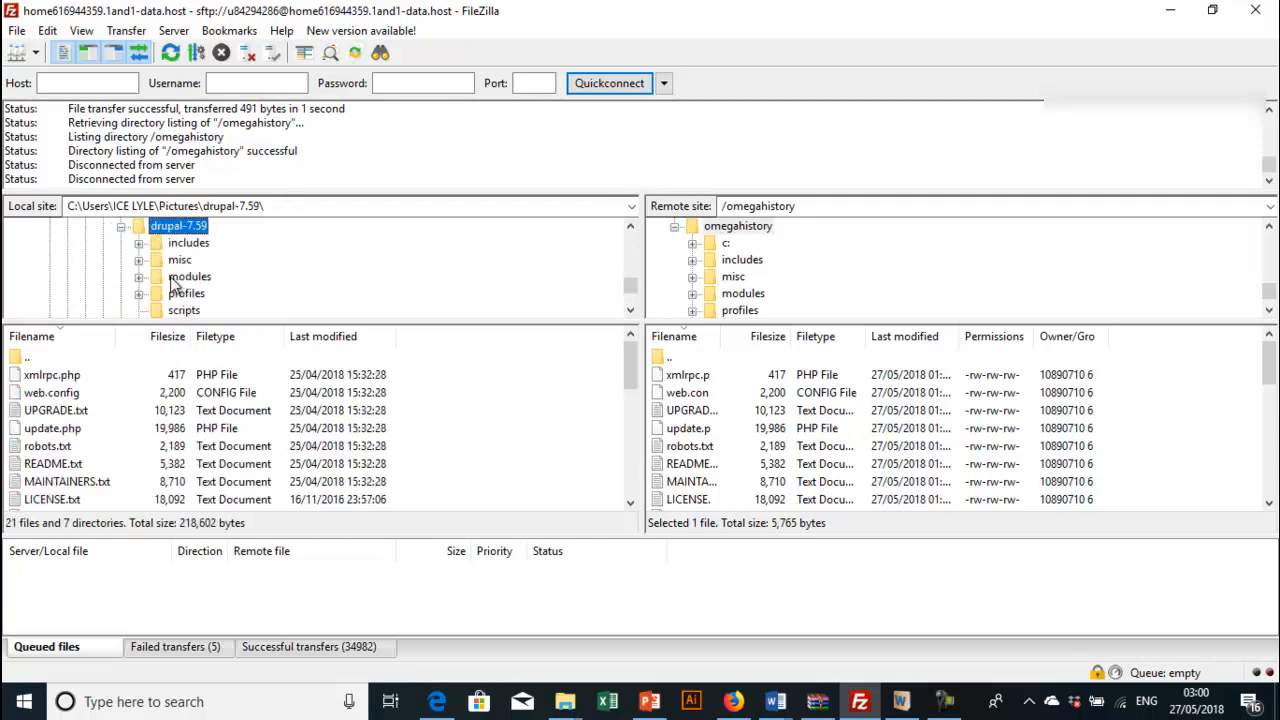
Step: Scroll through the local drupal-7.59 folder's 21 files and 7 directories
scroll(down, 3)
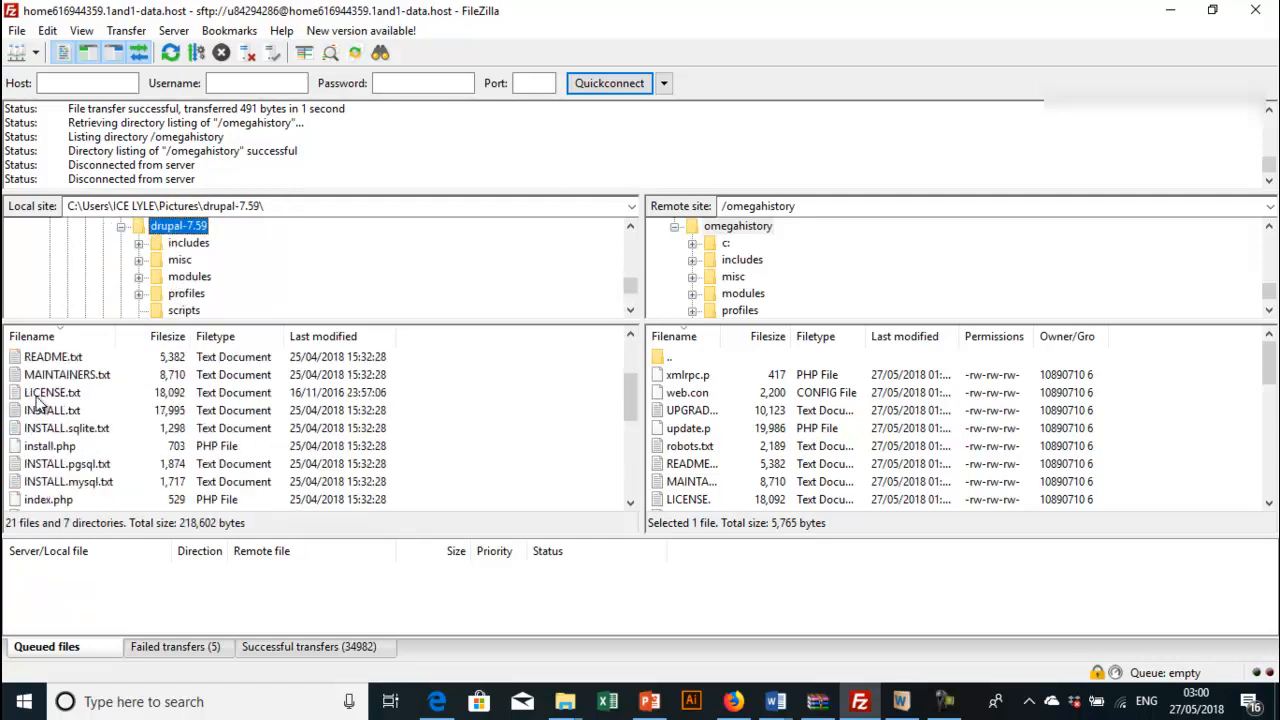
scroll(down, 3)
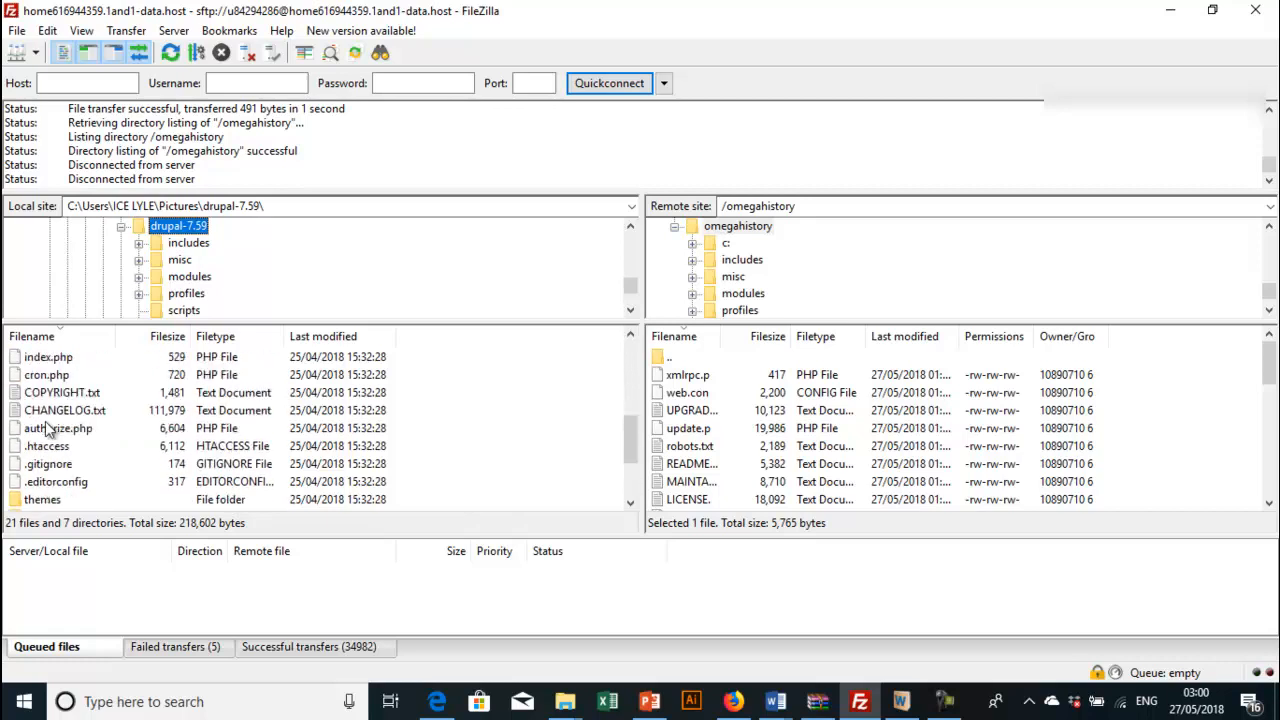
scroll(down, 3)
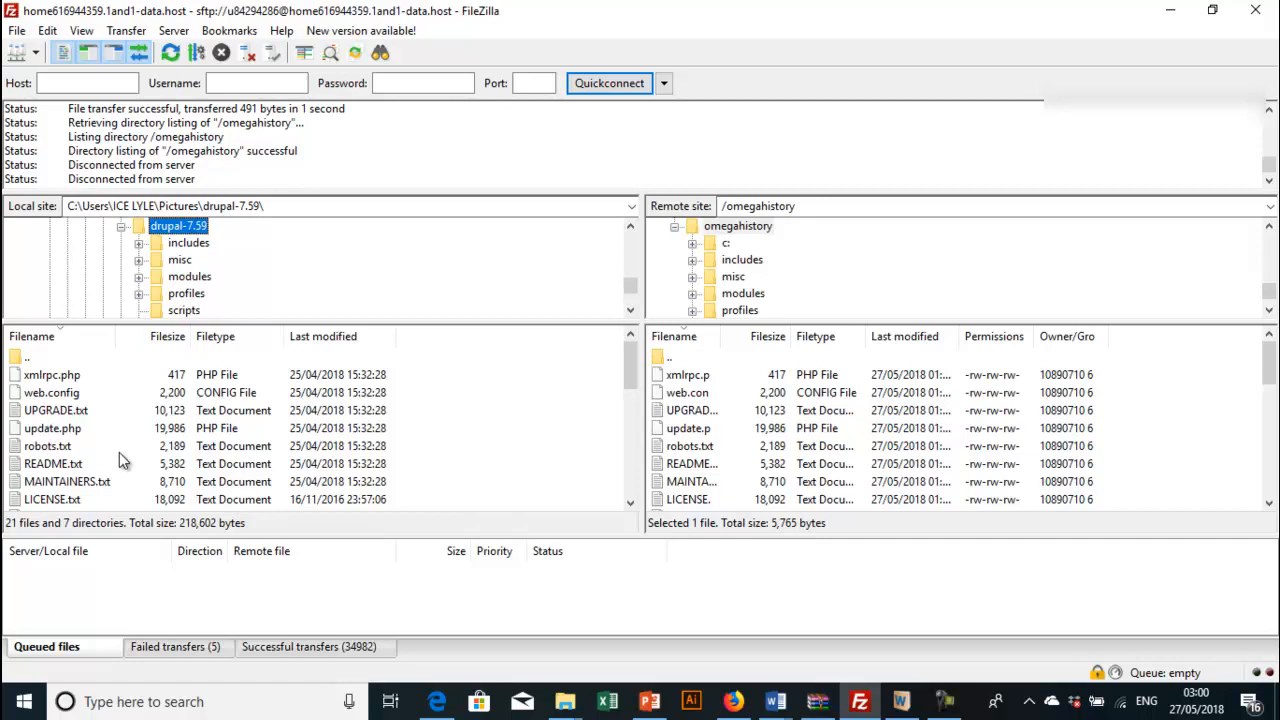
mouse_move(616, 464)
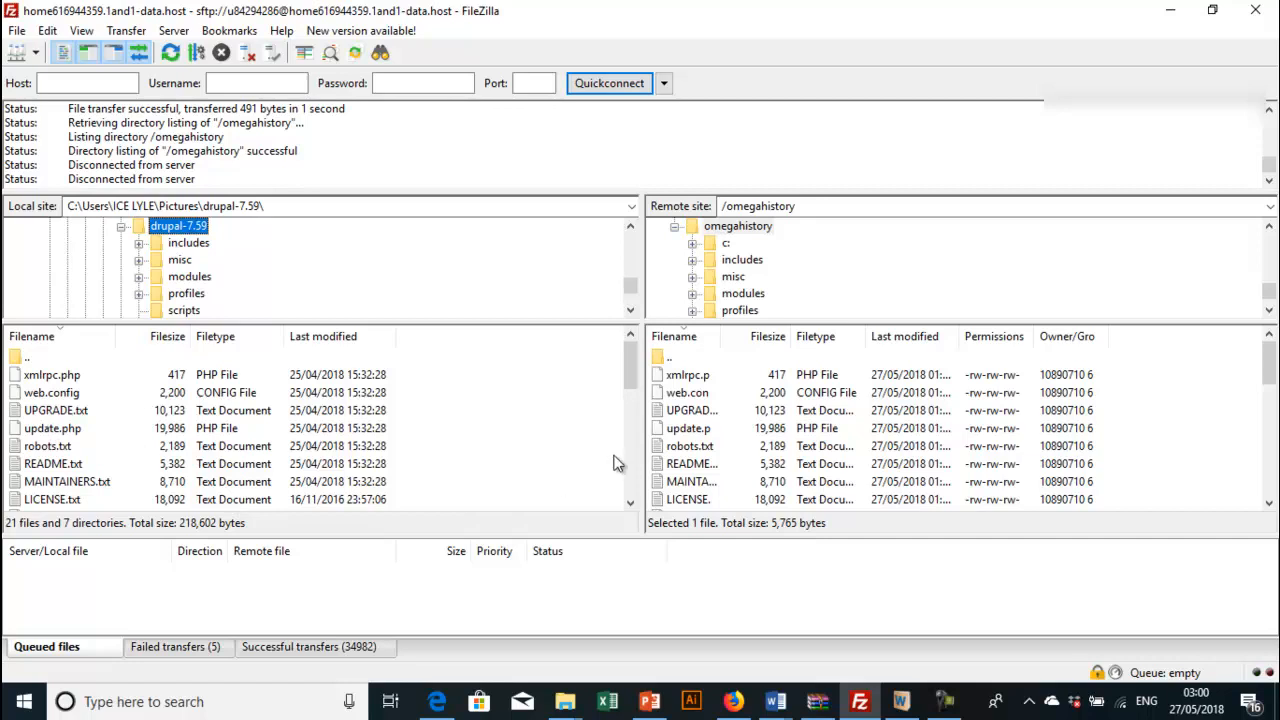
mouse_move(772, 300)
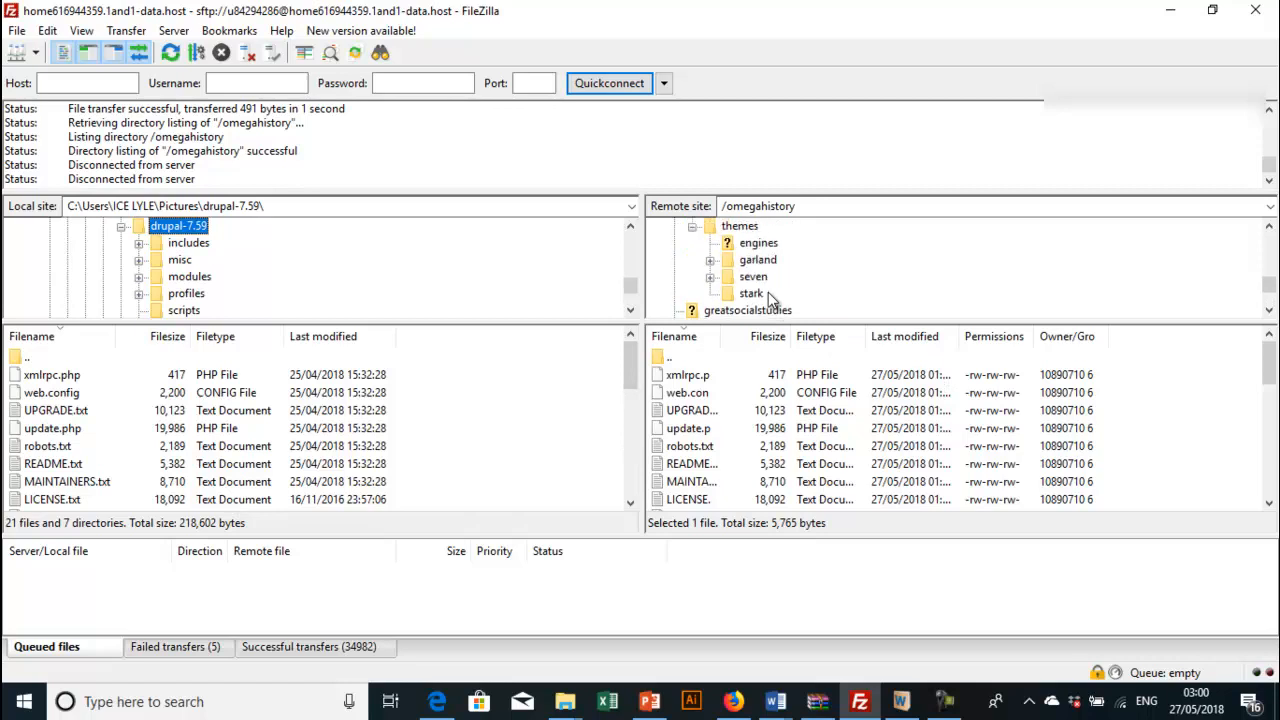
scroll(down, 3)
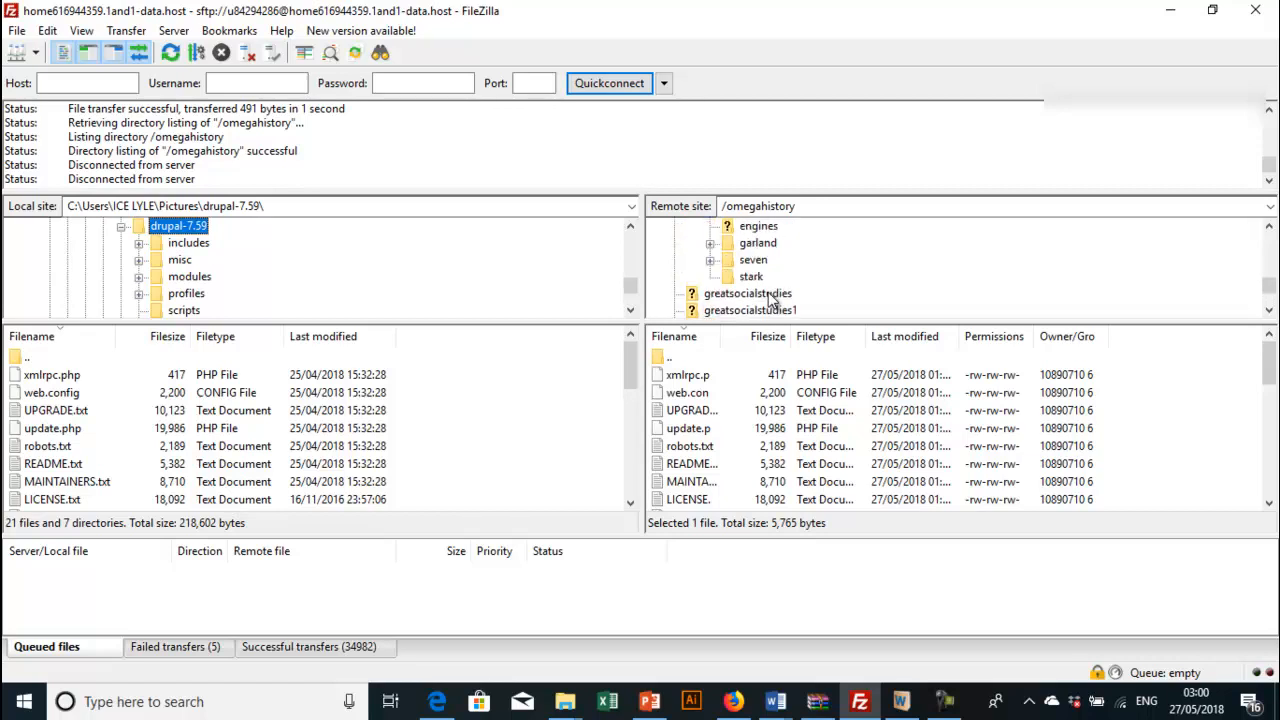
scroll(down, 3)
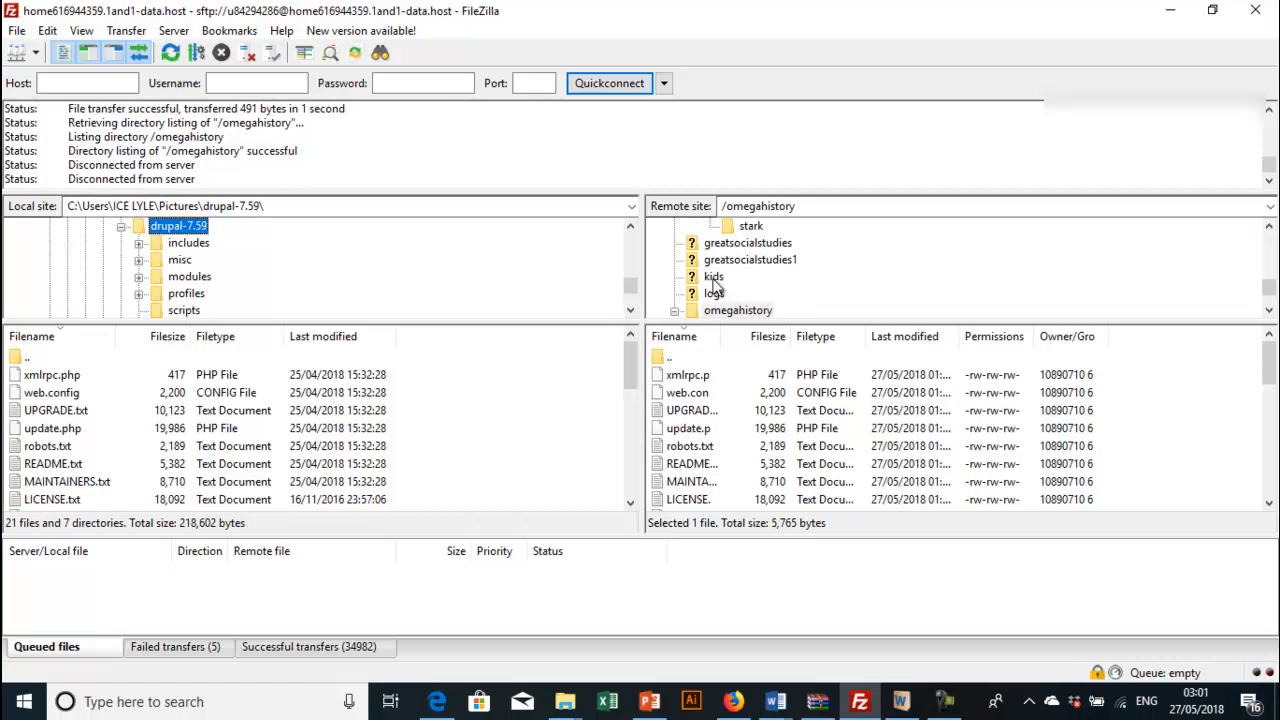
click(712, 276)
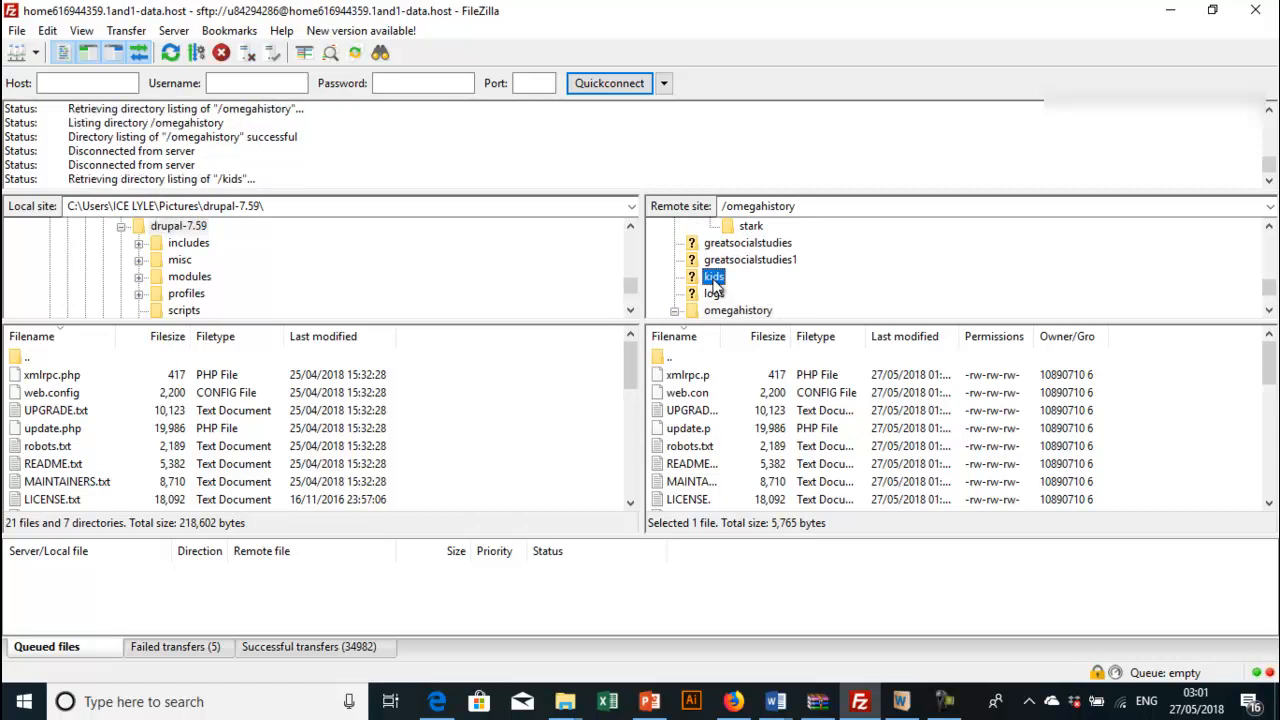
double_click(712, 276)
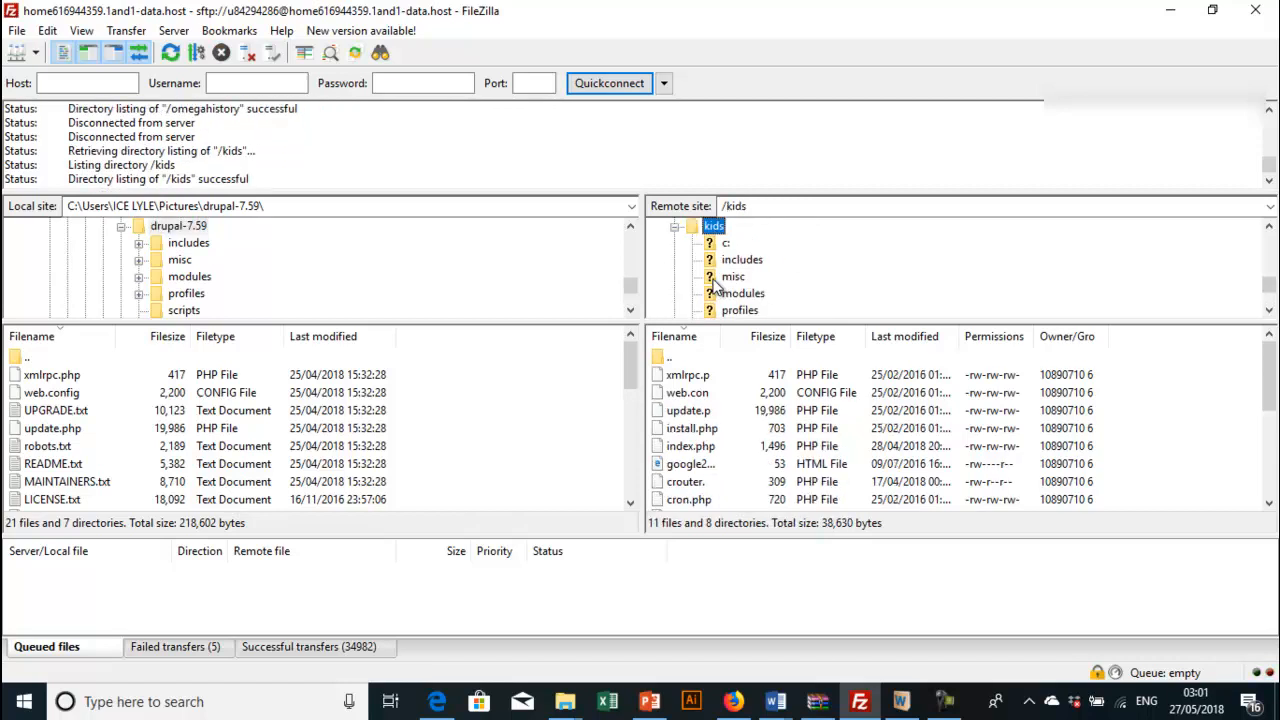
mouse_move(744, 428)
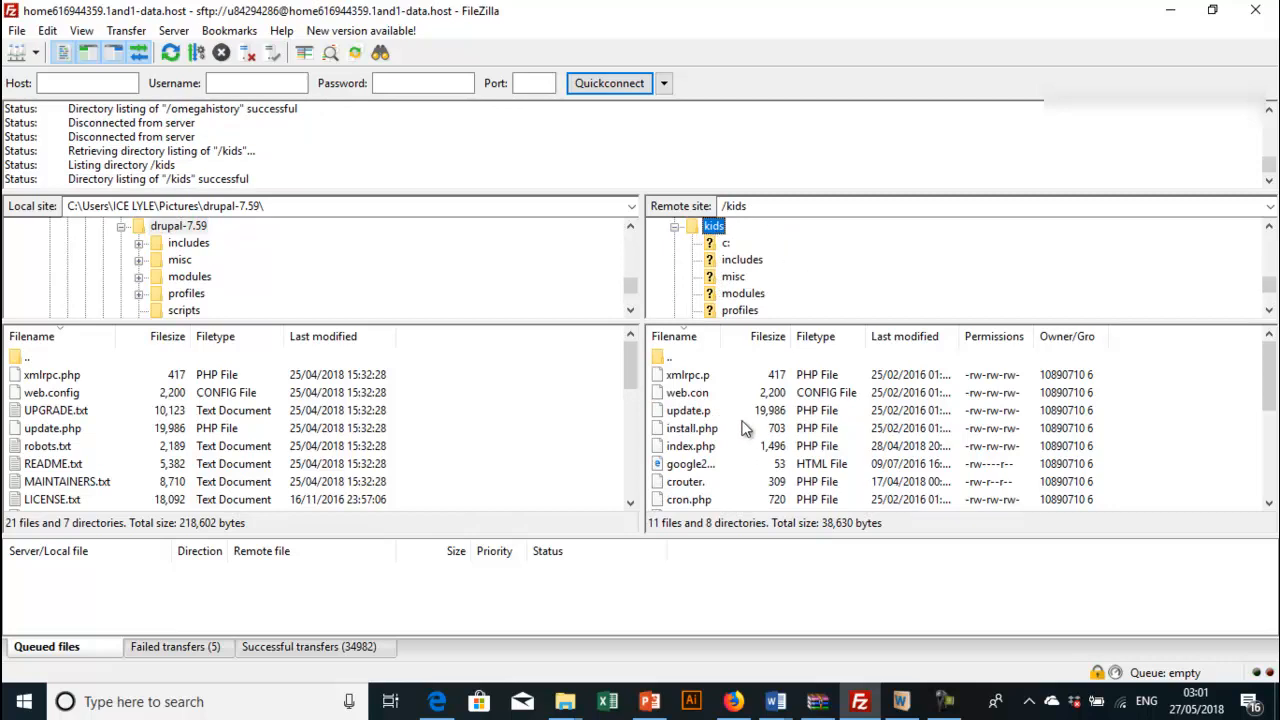
scroll(down, 3)
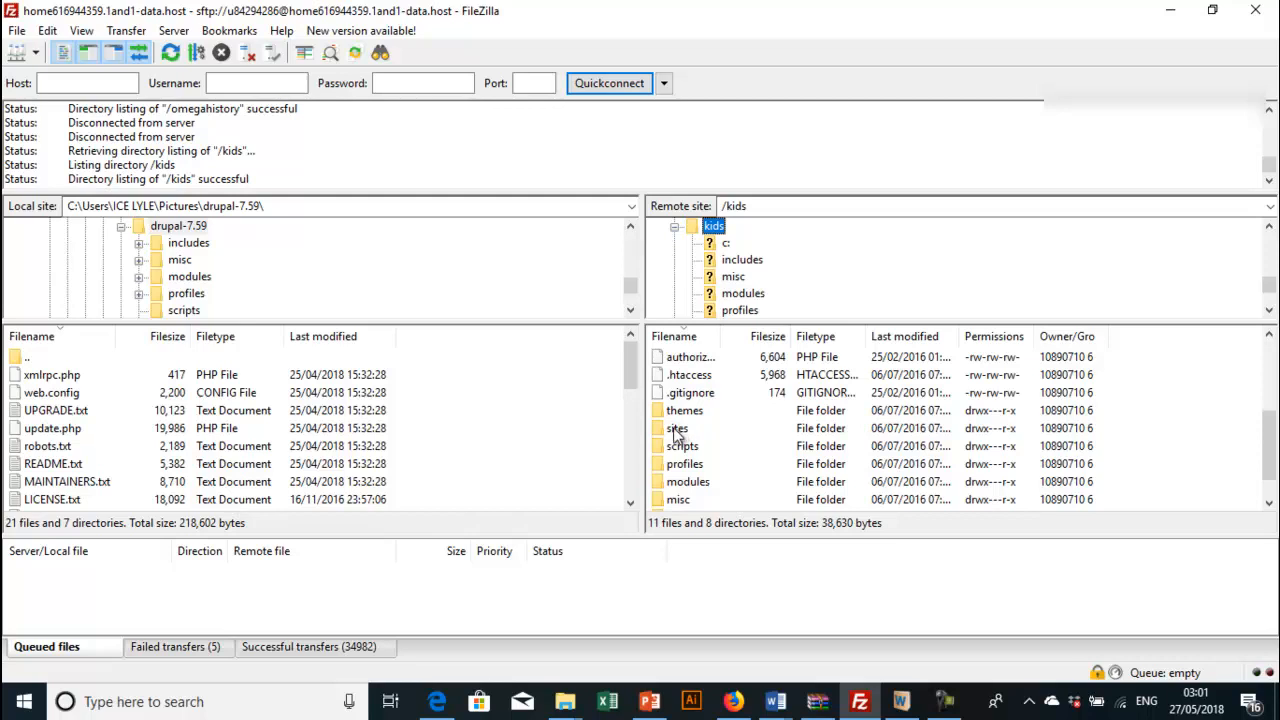
mouse_move(730, 280)
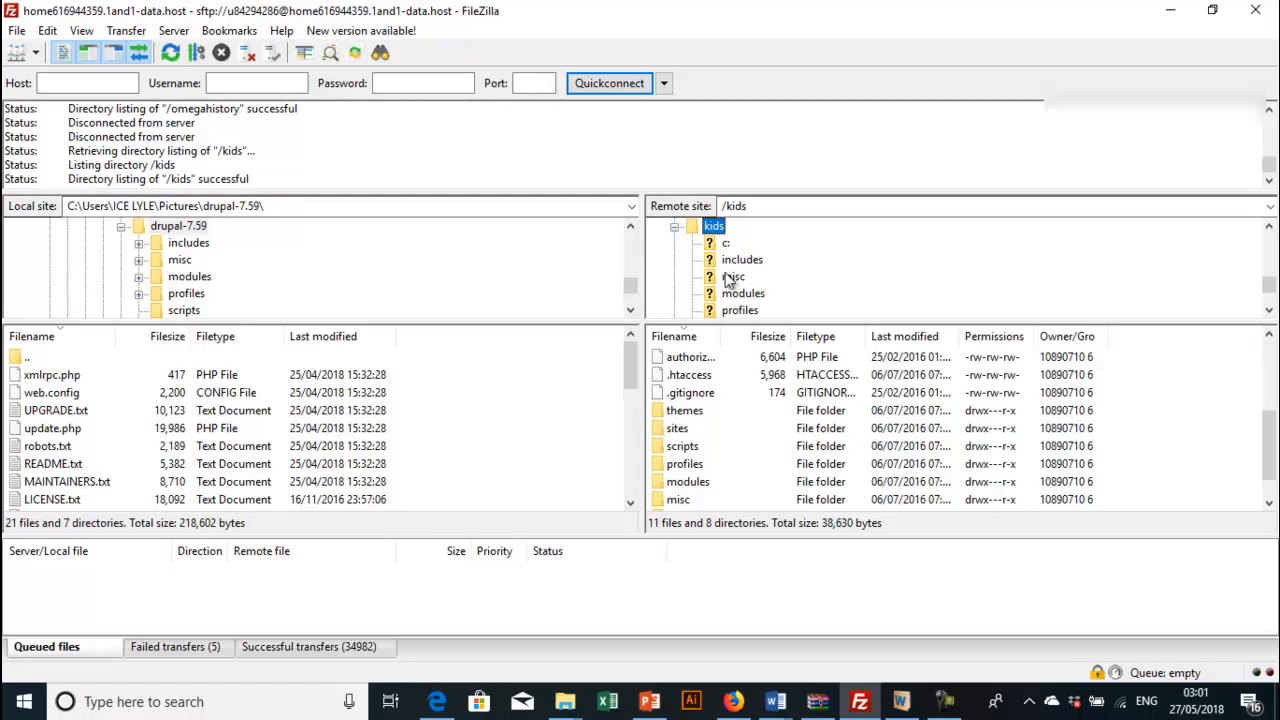
mouse_move(704, 238)
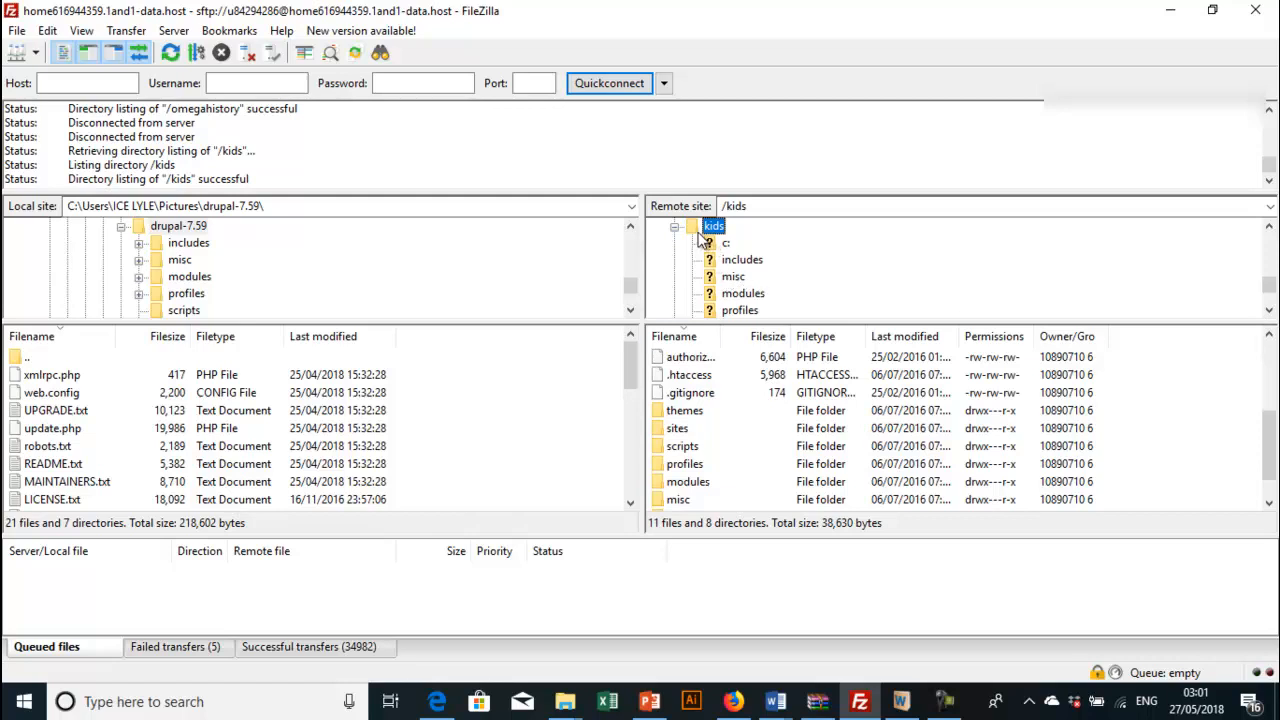
mouse_move(668, 252)
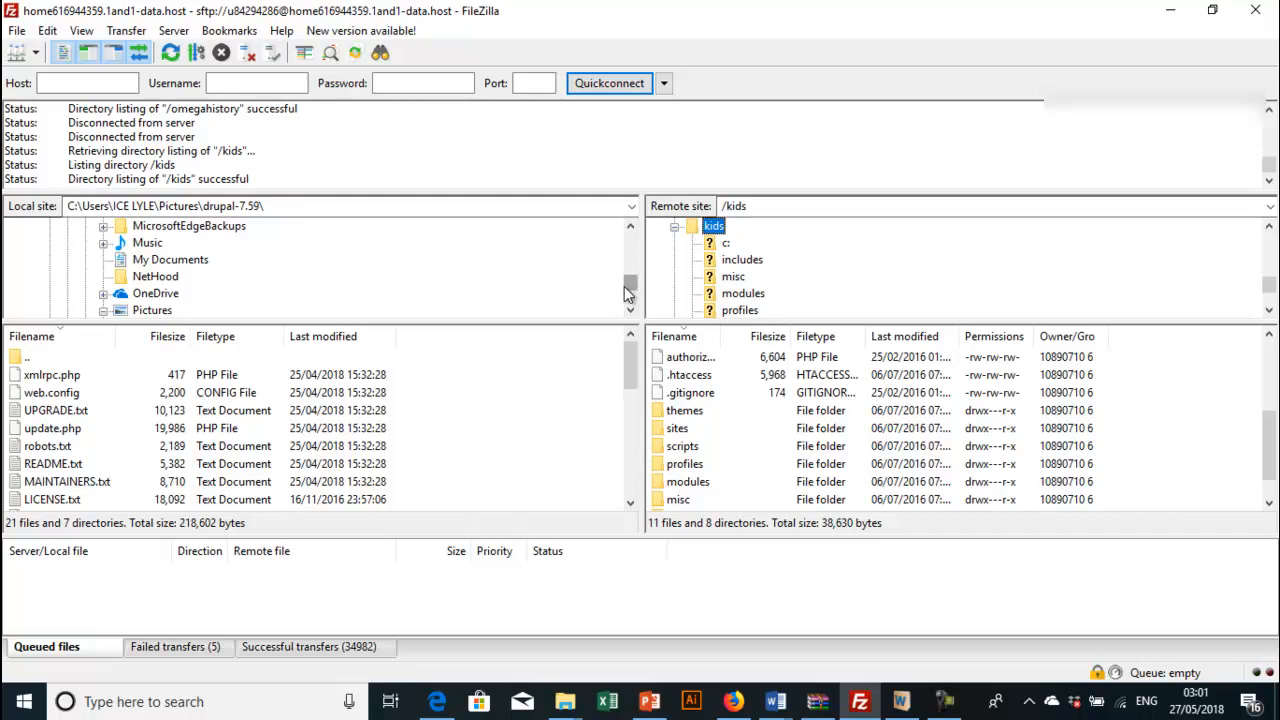
Step: Choose the local Desktop folder as the destination for the downloaded site files
scroll(down, 3)
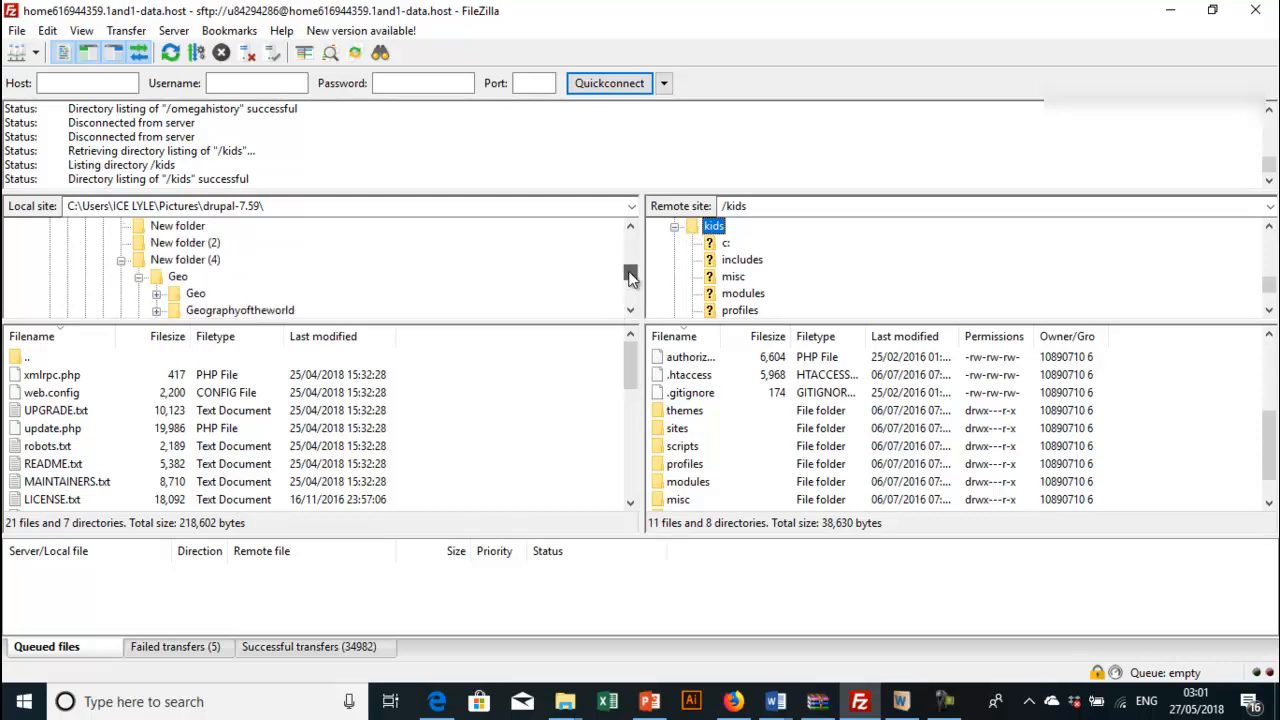
scroll(up, 3)
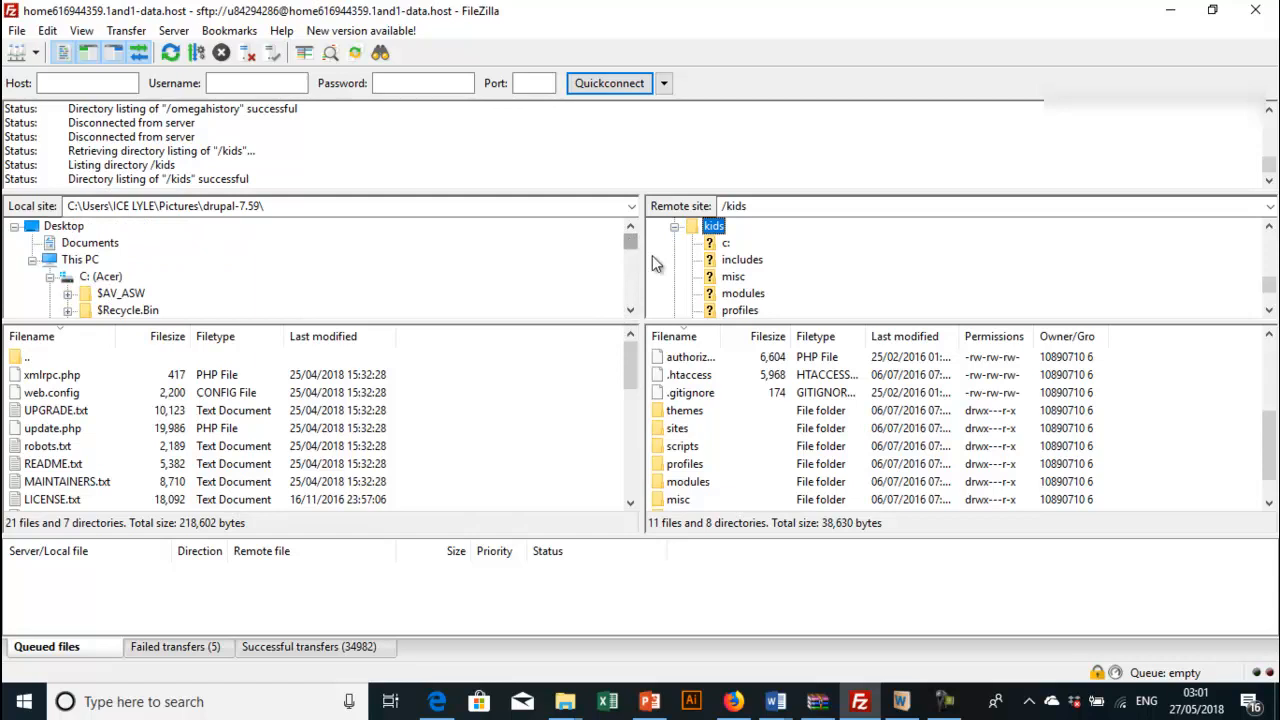
click(724, 244)
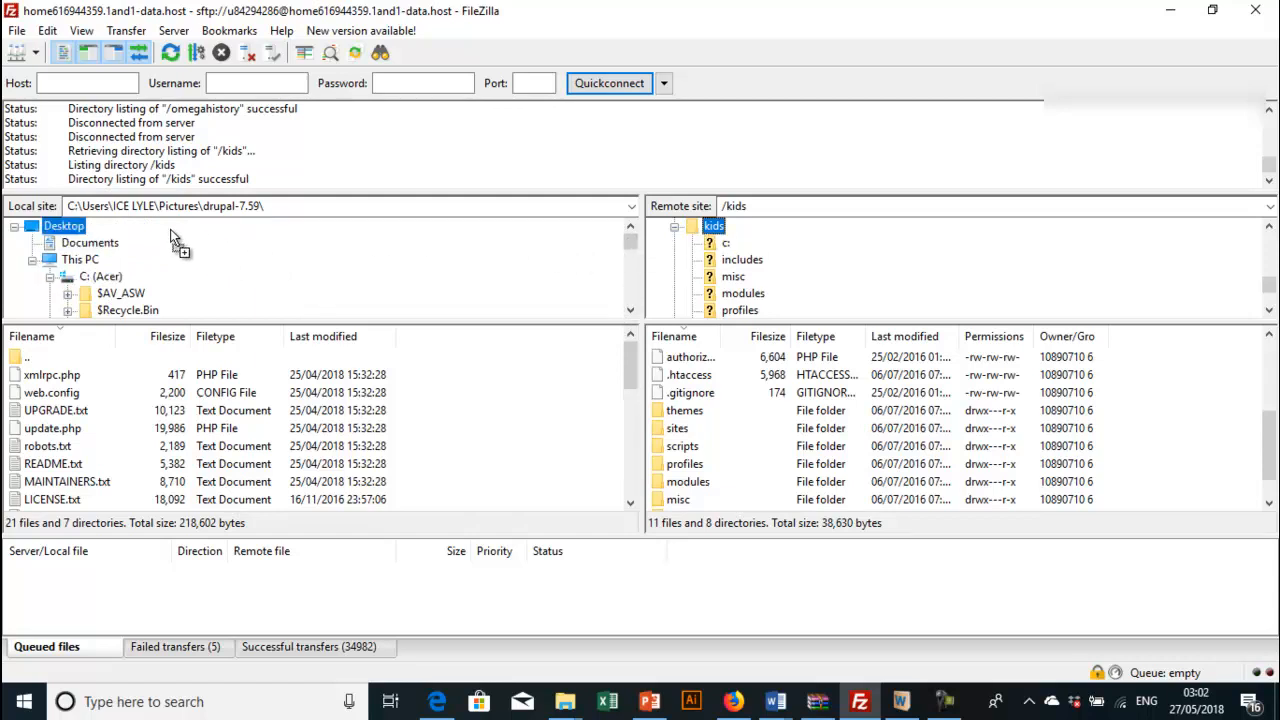
mouse_move(150, 238)
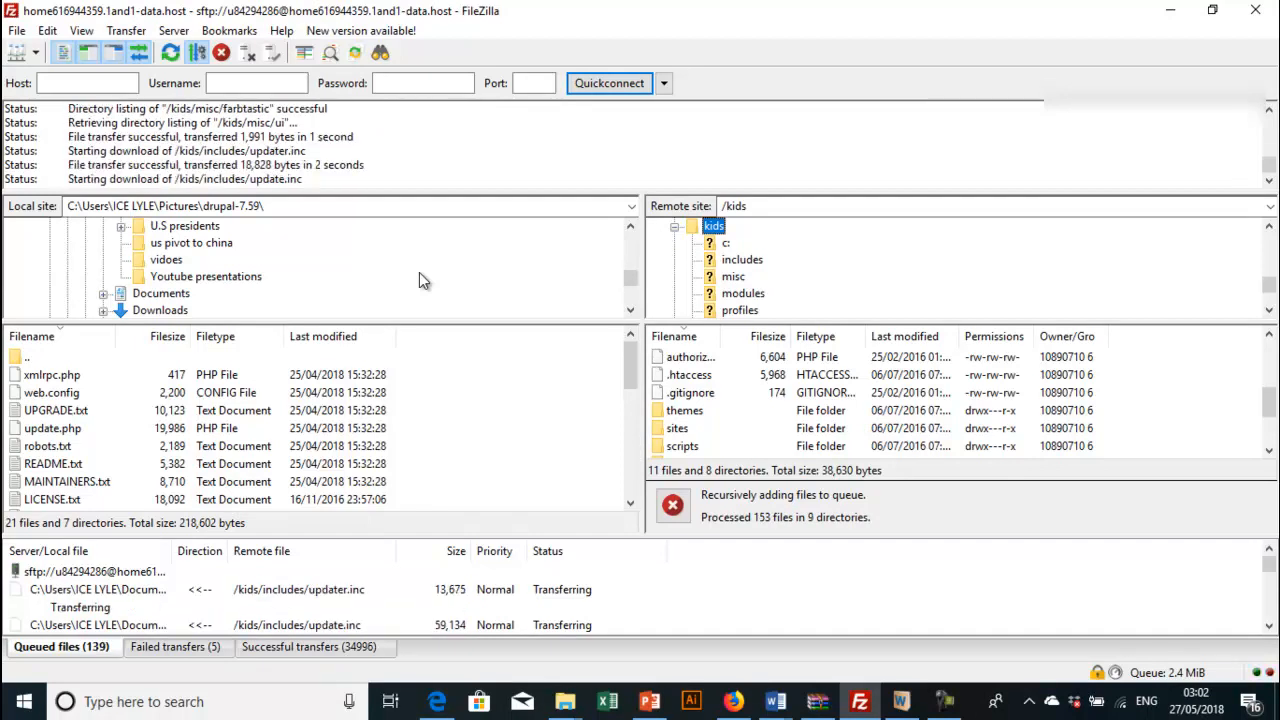
mouse_move(900, 700)
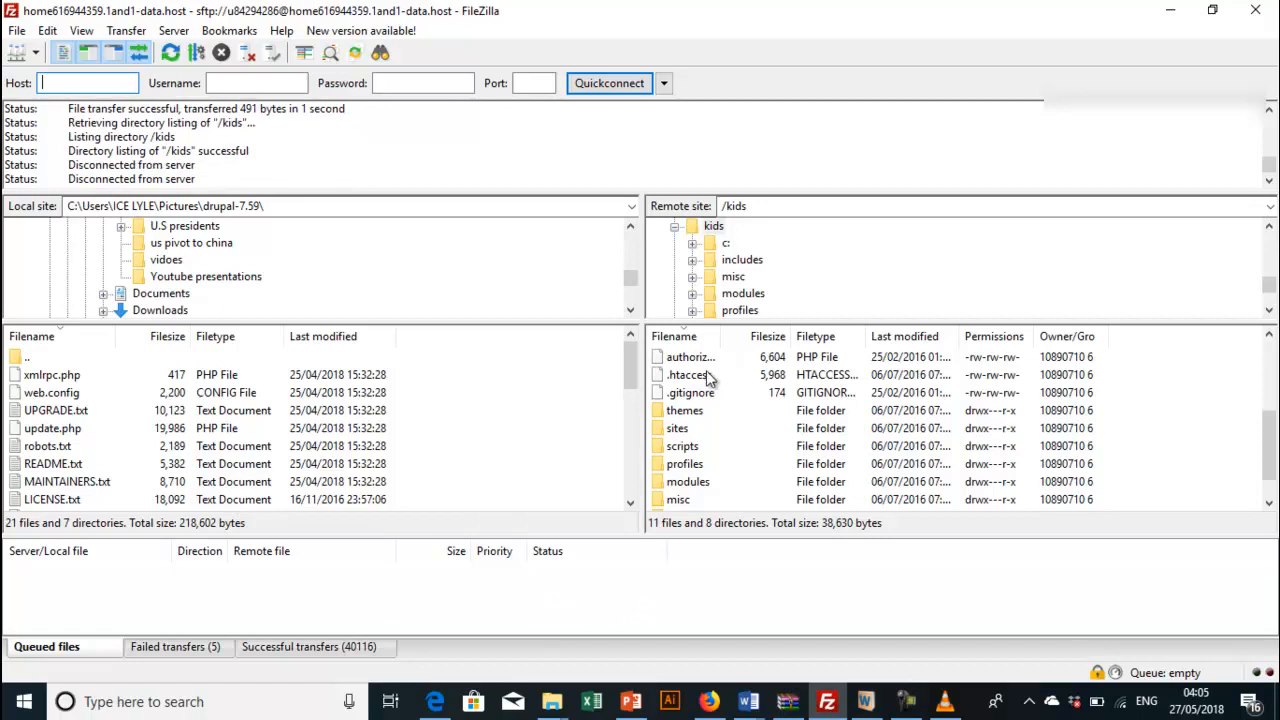
Step: Select the server's .htaccess file in /kids for download
scroll(down, 3)
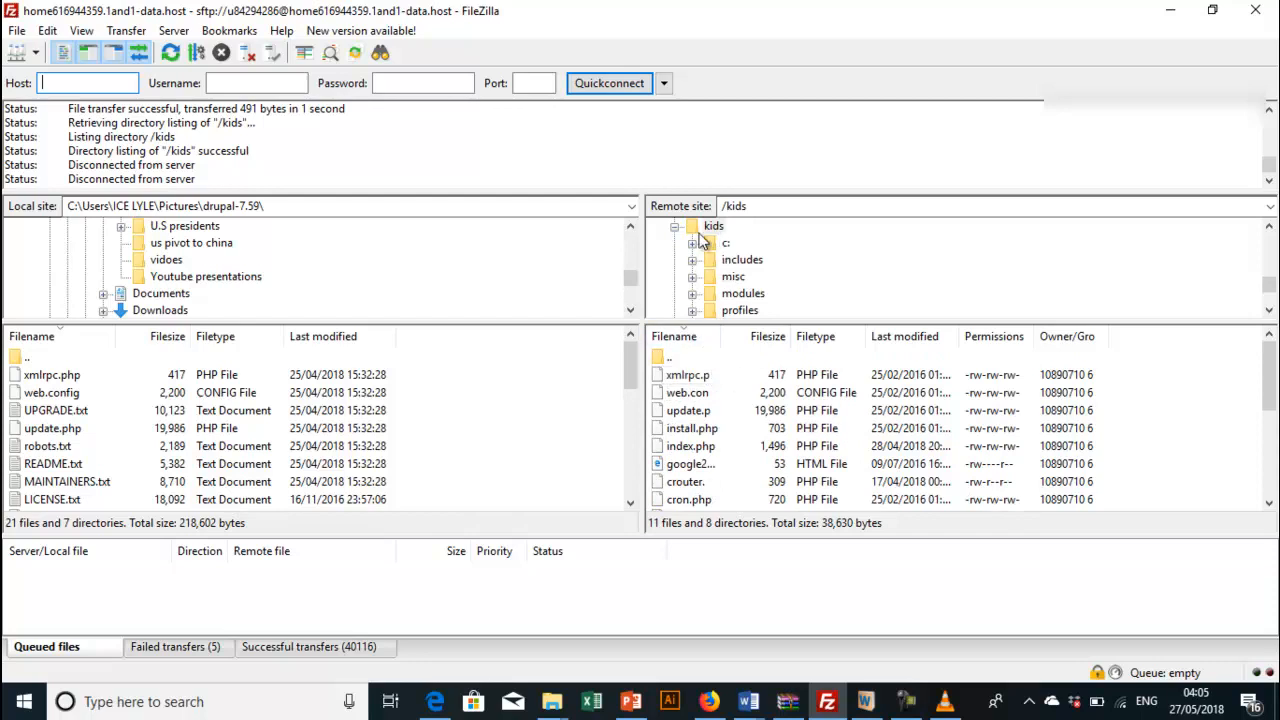
scroll(down, 3)
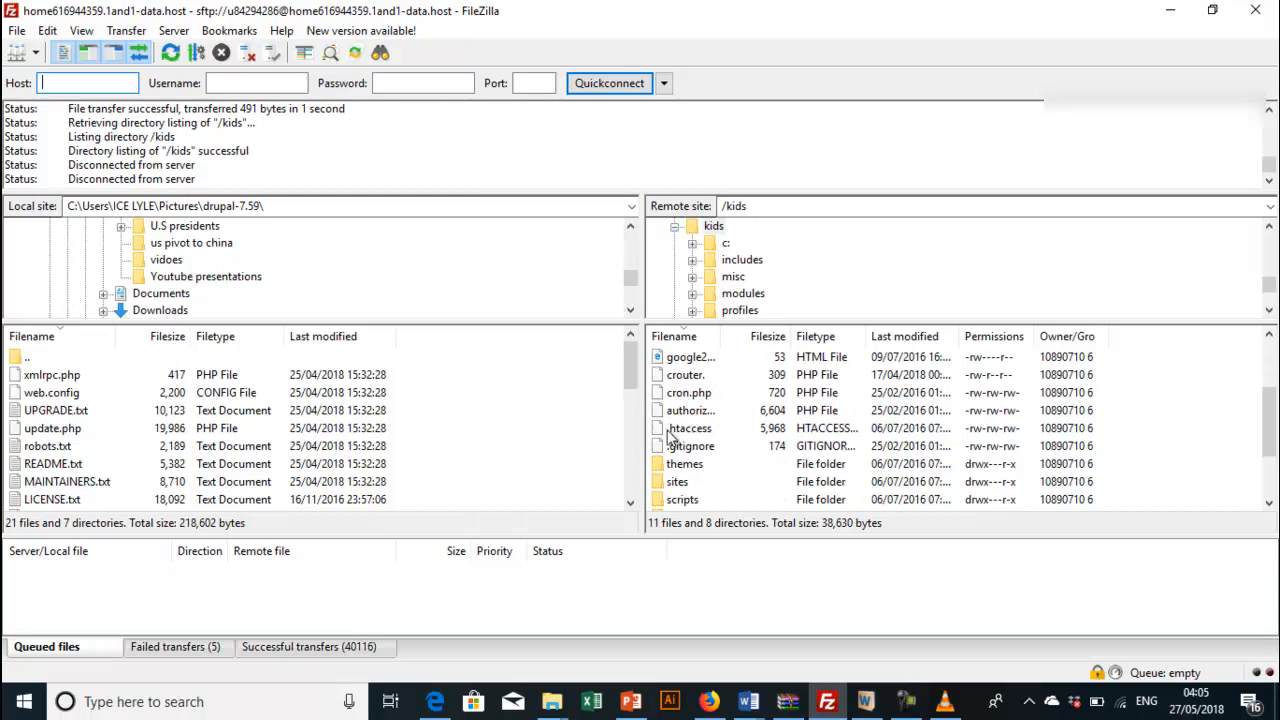
mouse_move(704, 440)
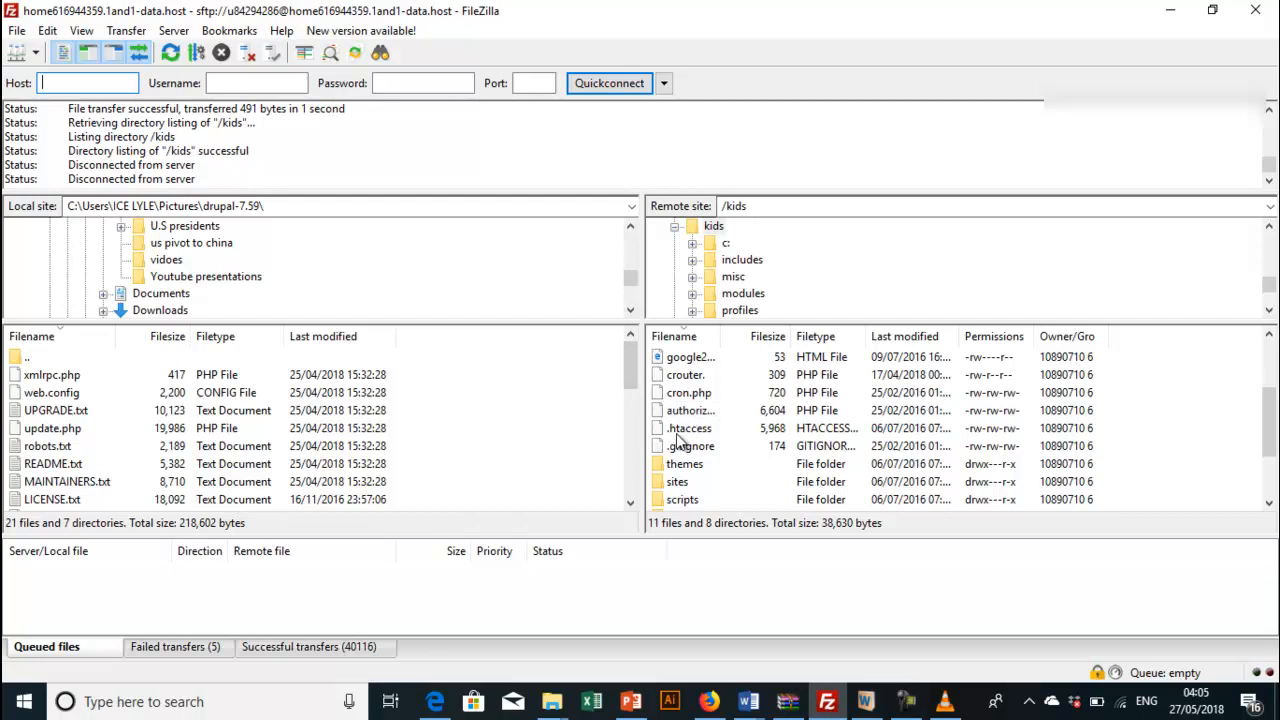
click(688, 428)
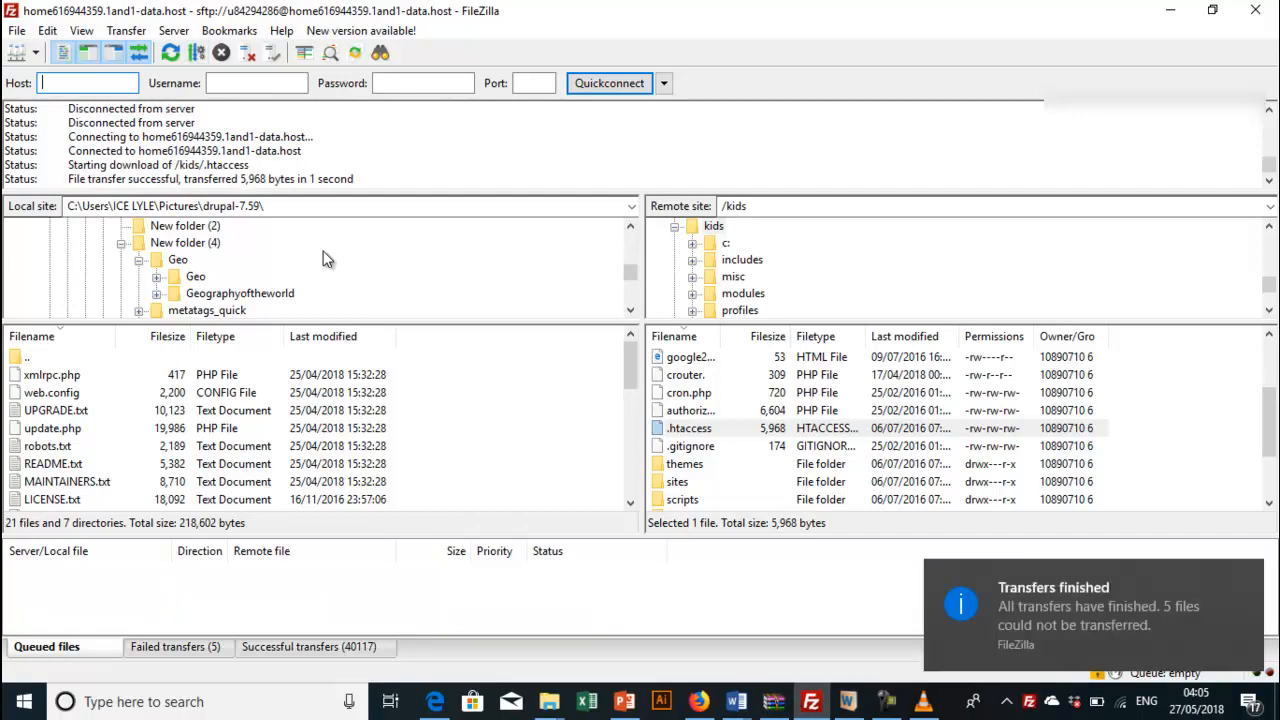
mouse_move(584, 288)
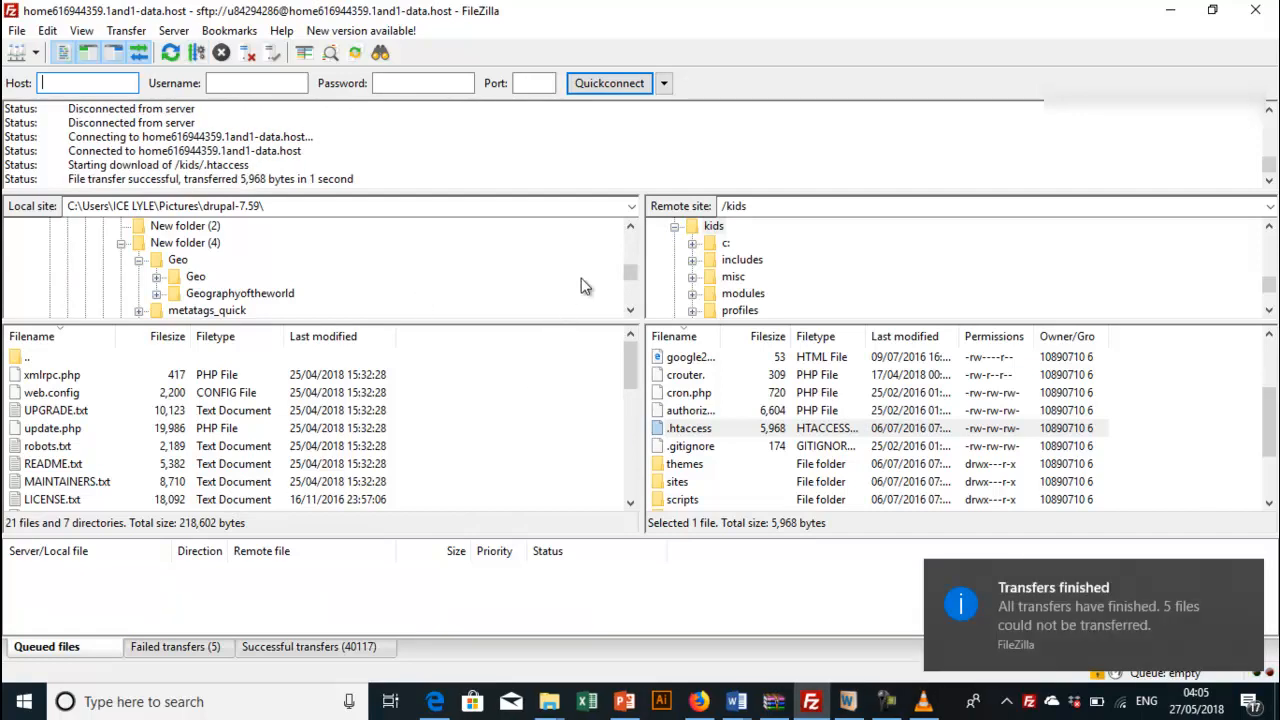
scroll(down, 3)
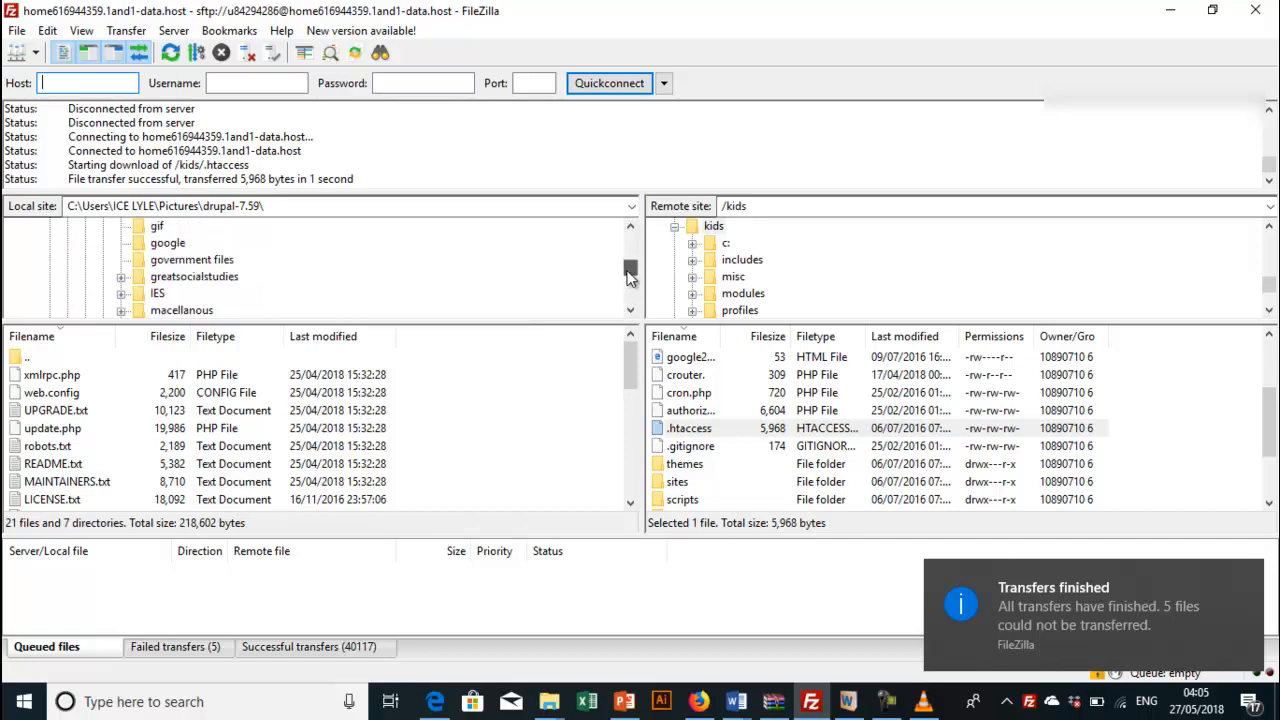
scroll(up, 3)
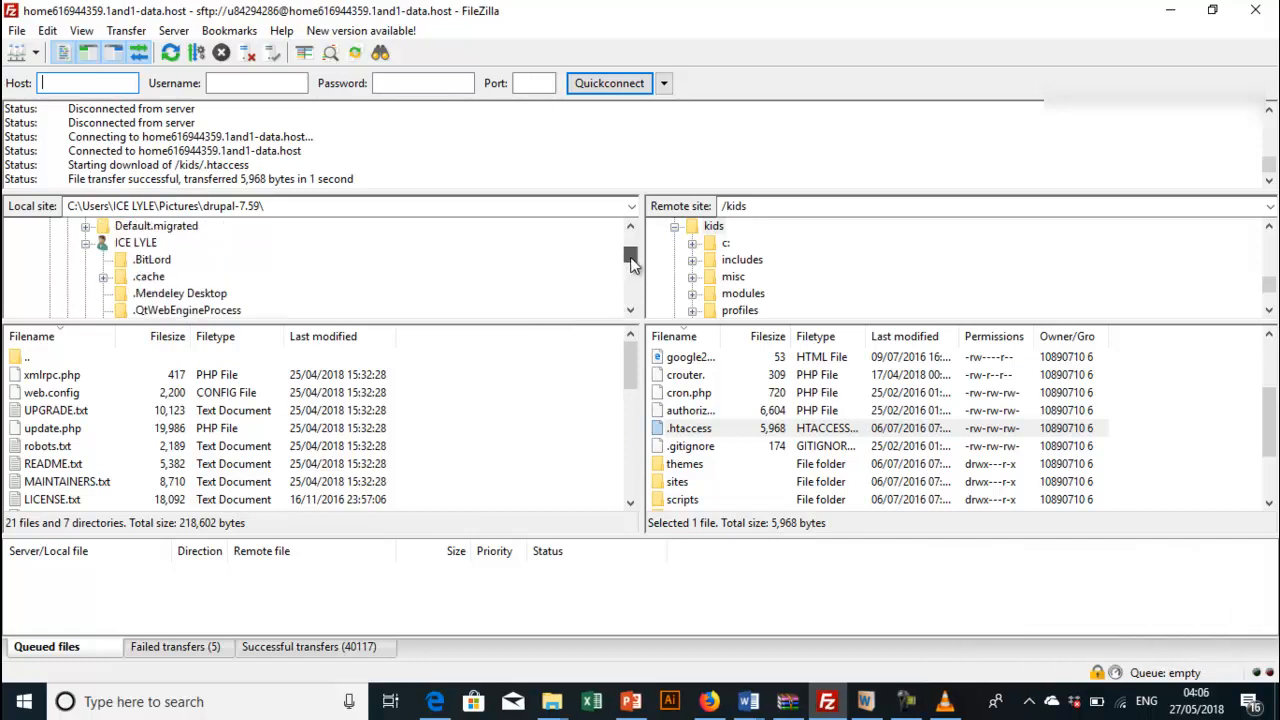
scroll(down, 3)
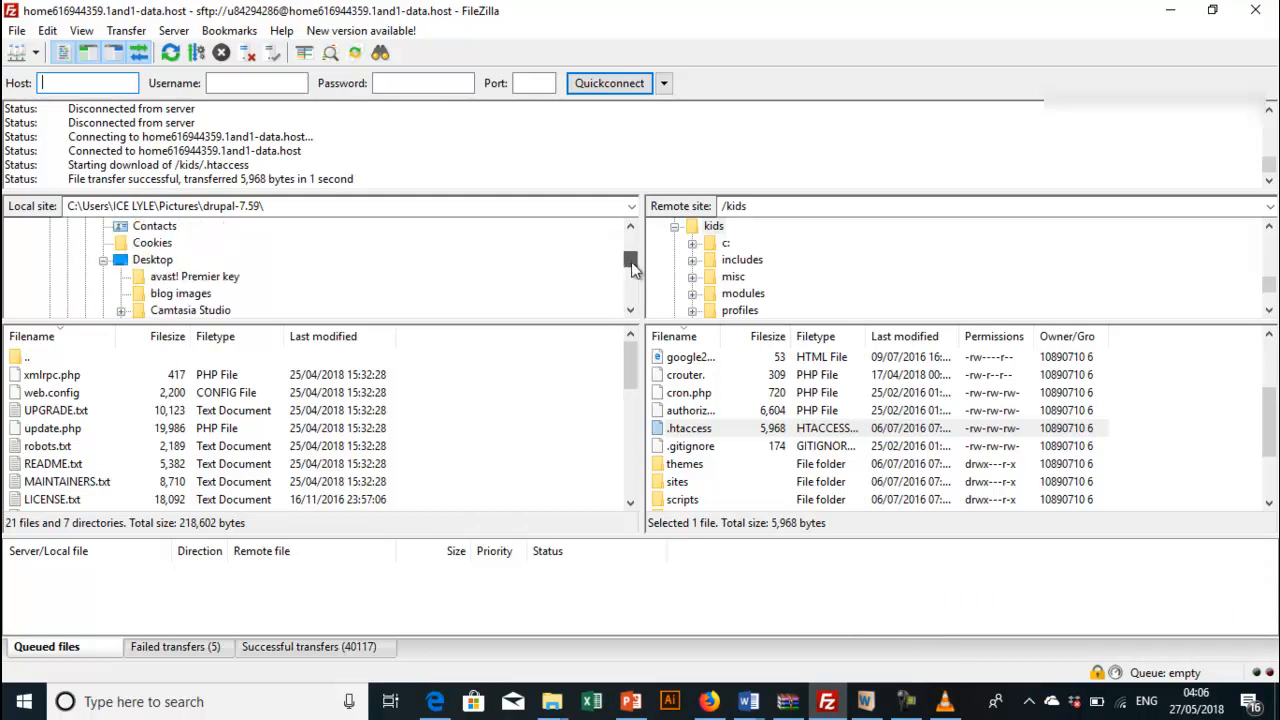
scroll(down, 3)
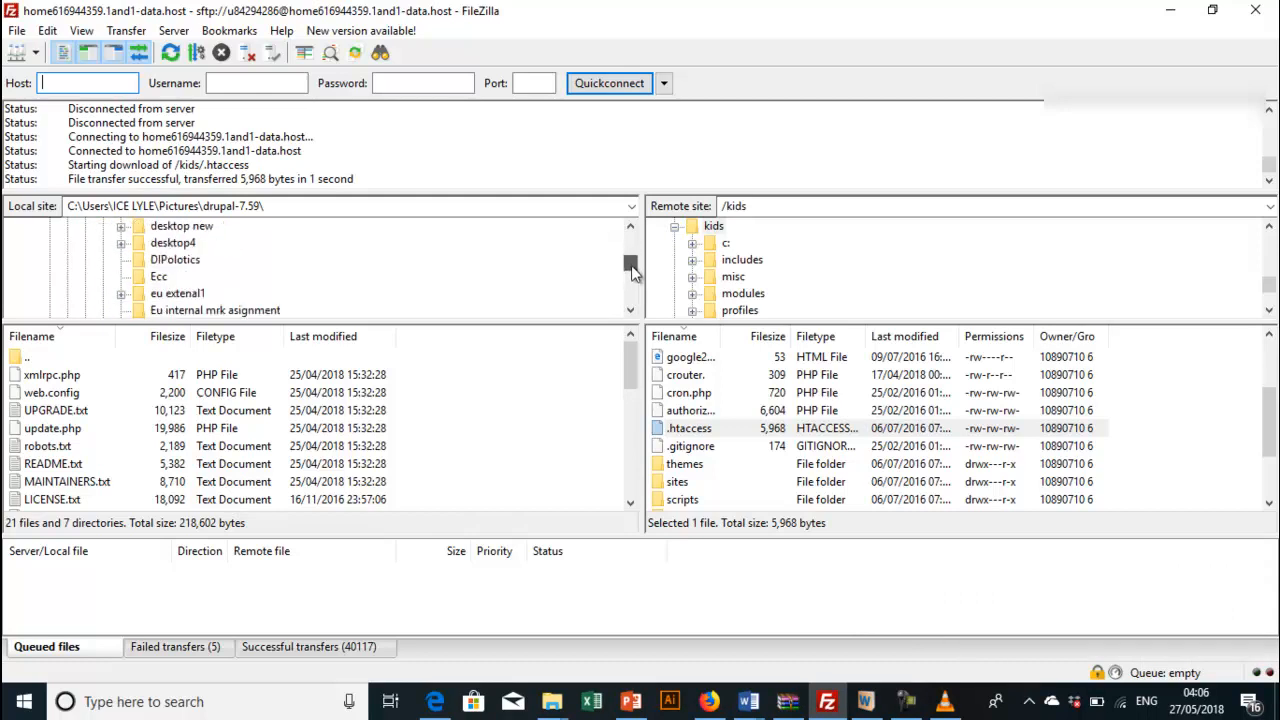
scroll(down, 3)
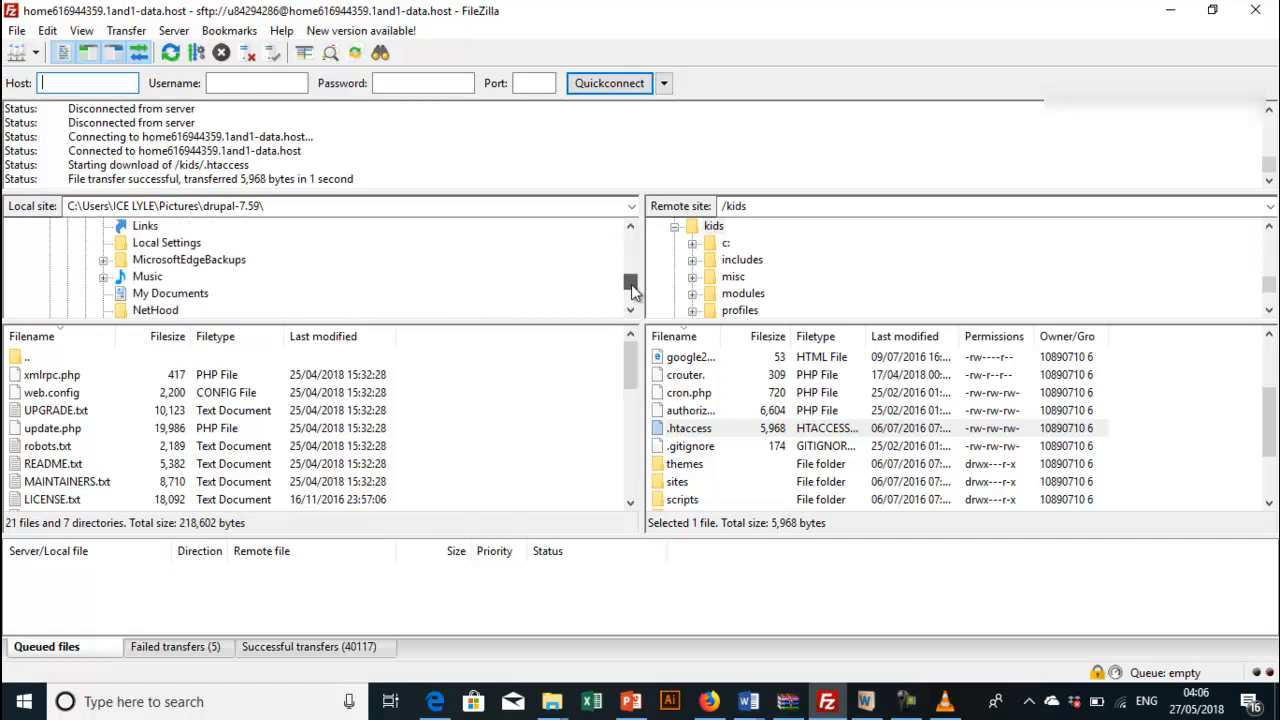
scroll(up, 3)
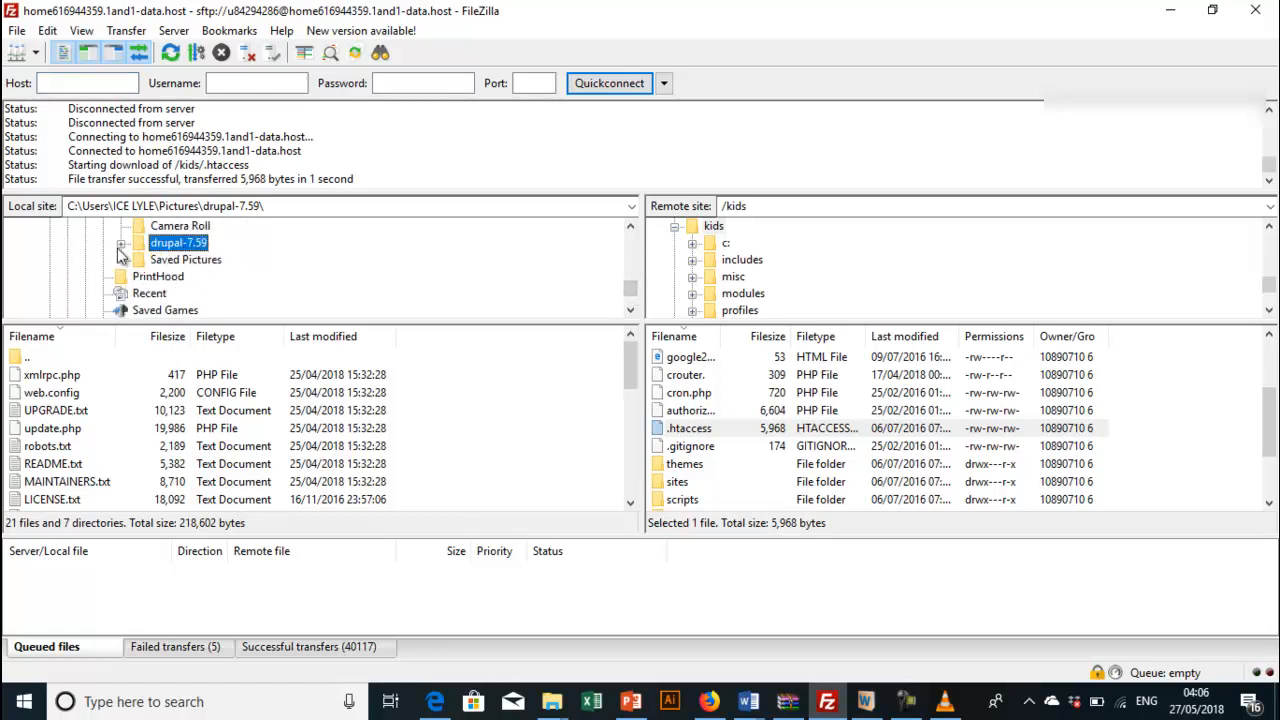
click(120, 244)
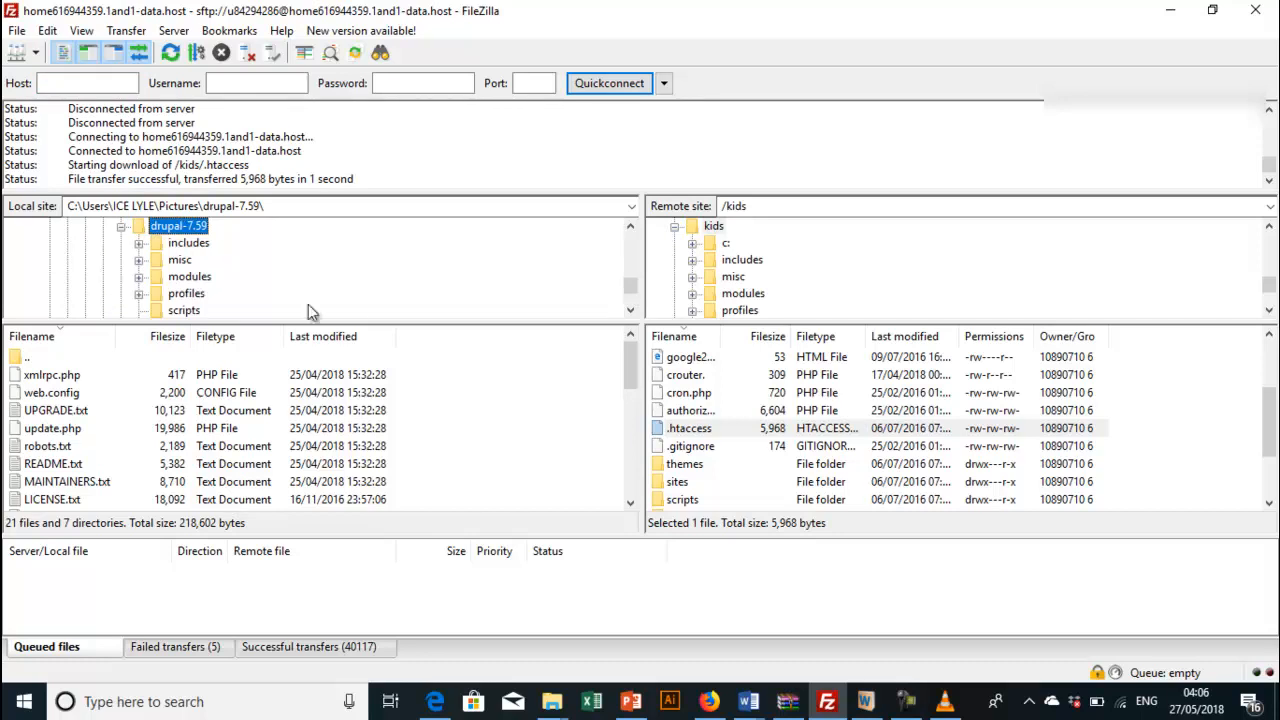
mouse_move(644, 368)
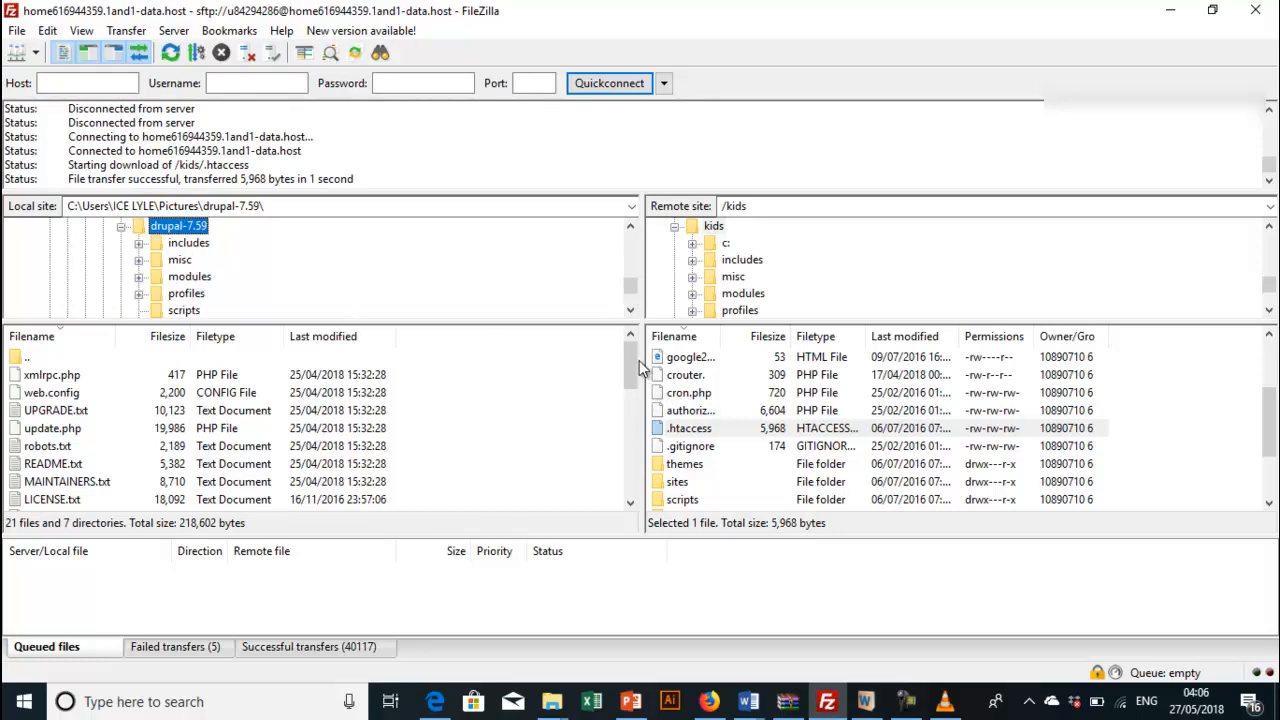
Step: Select all local drupal-7.59 items except sites and upload them into the remote kids folder
scroll(down, 3)
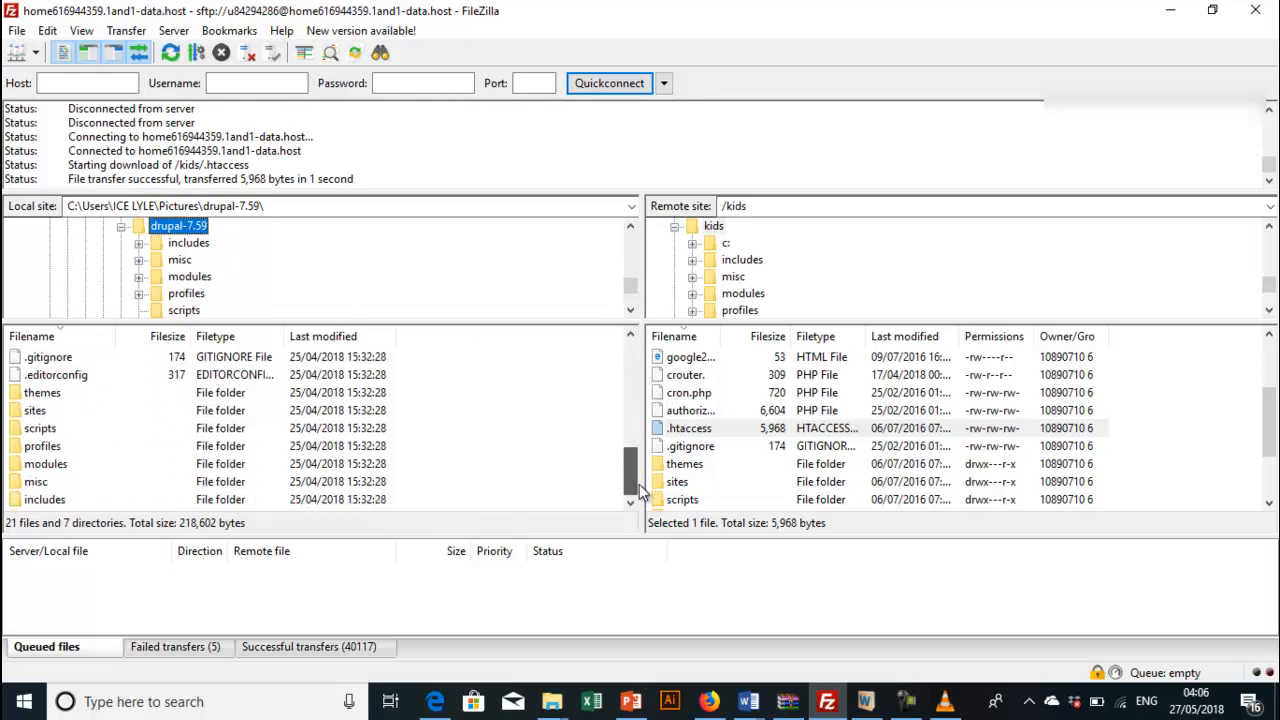
click(42, 444)
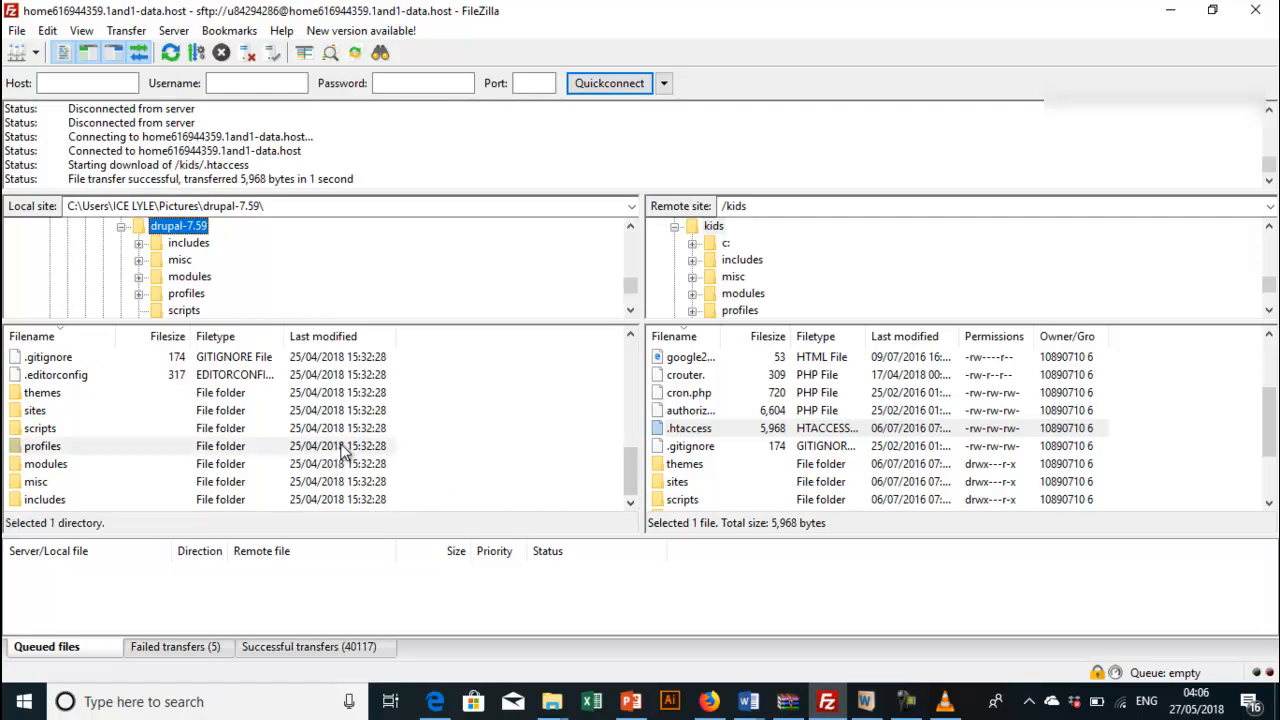
click(42, 444)
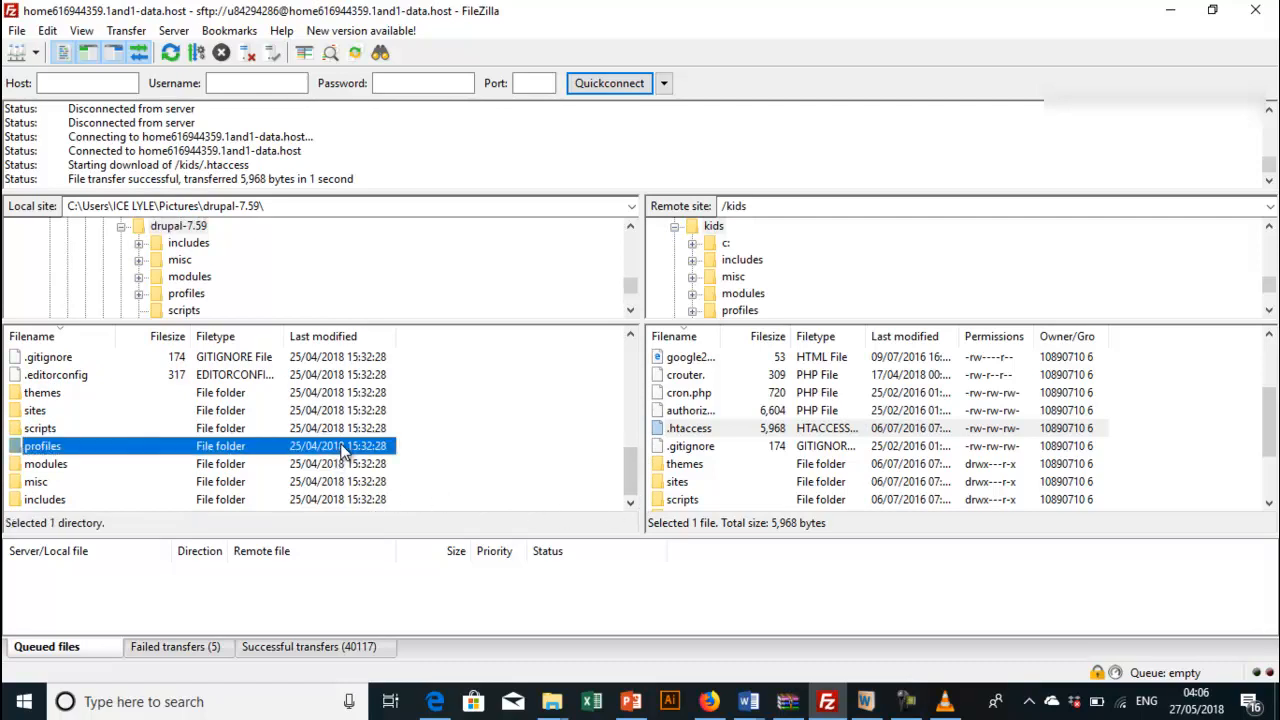
key(ctrl+a)
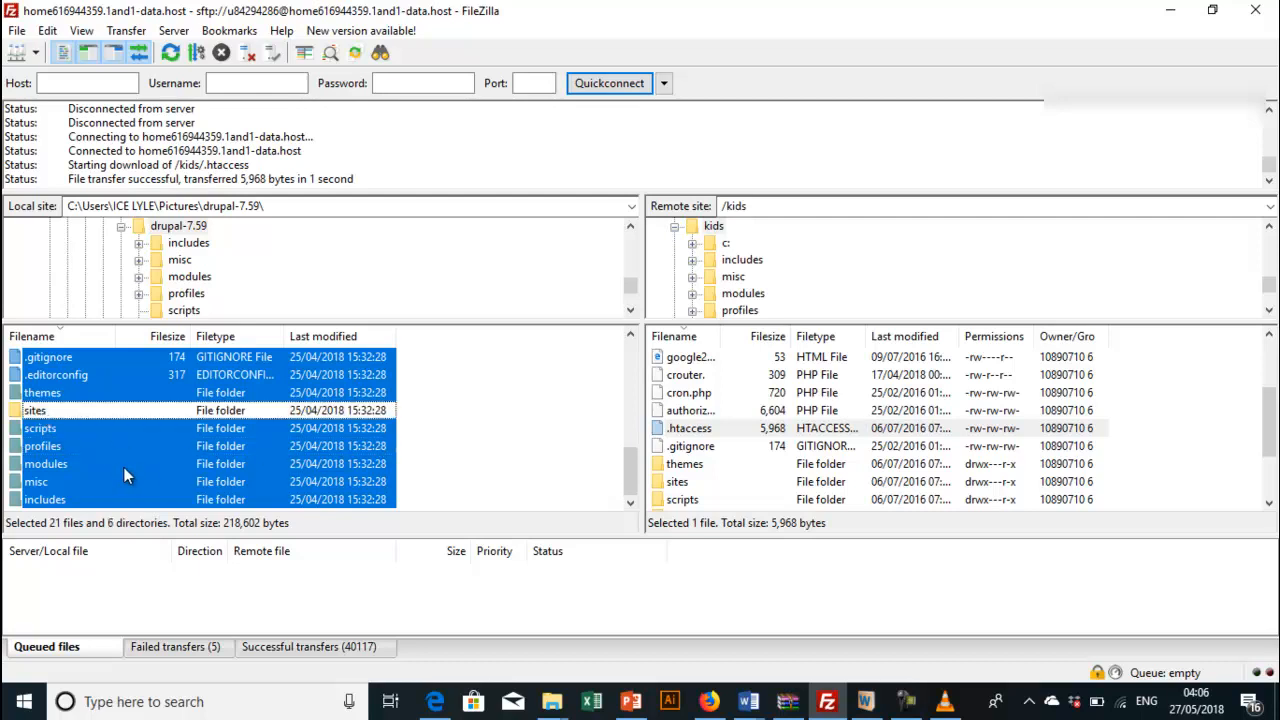
mouse_move(56, 420)
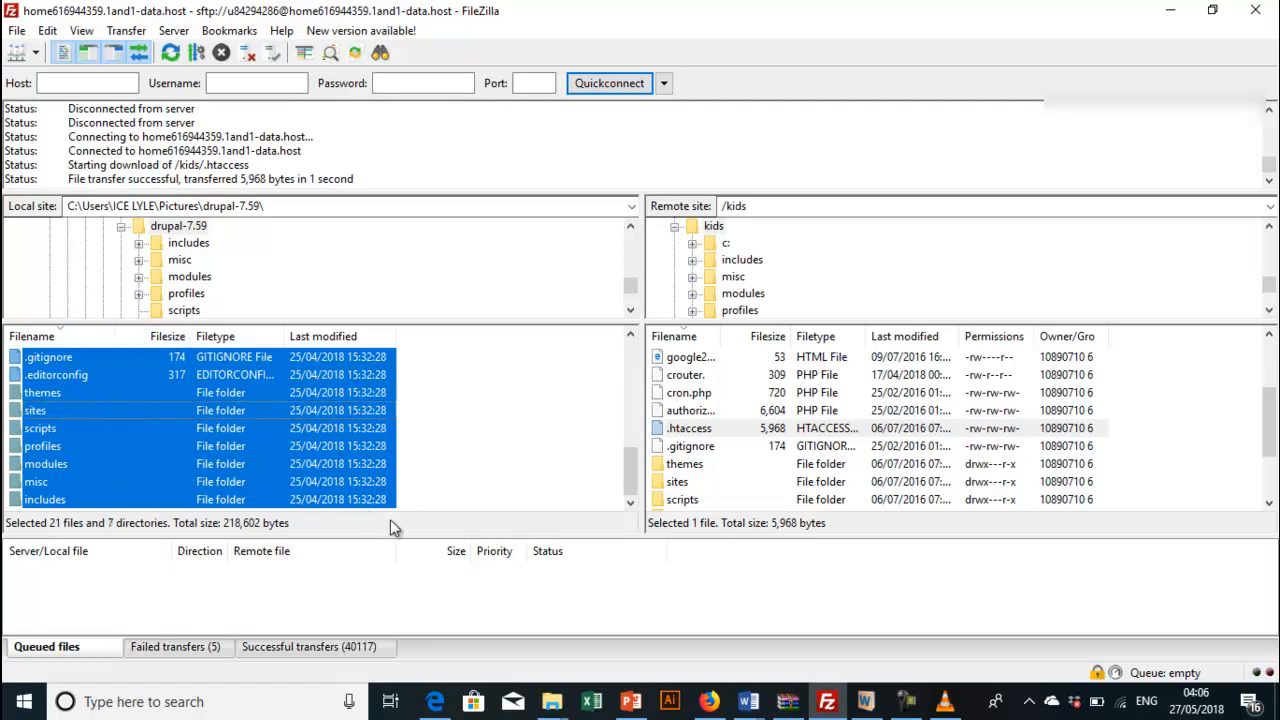
click(36, 410)
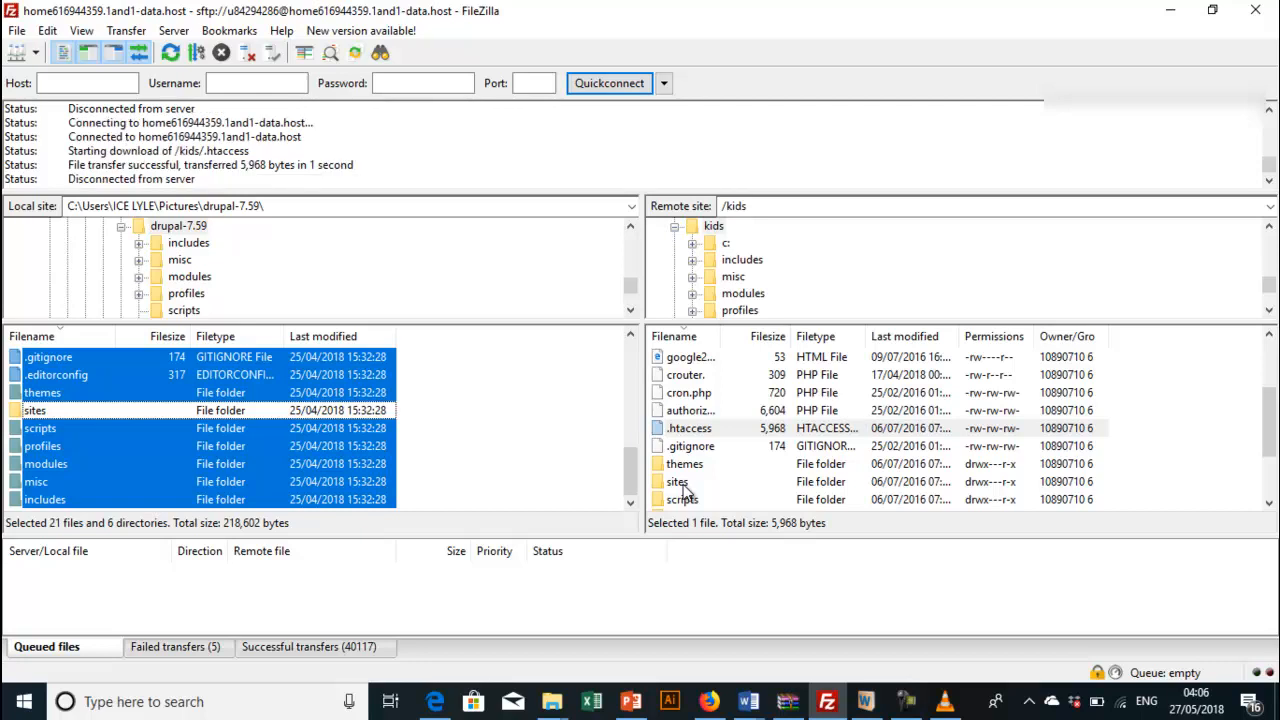
mouse_move(312, 456)
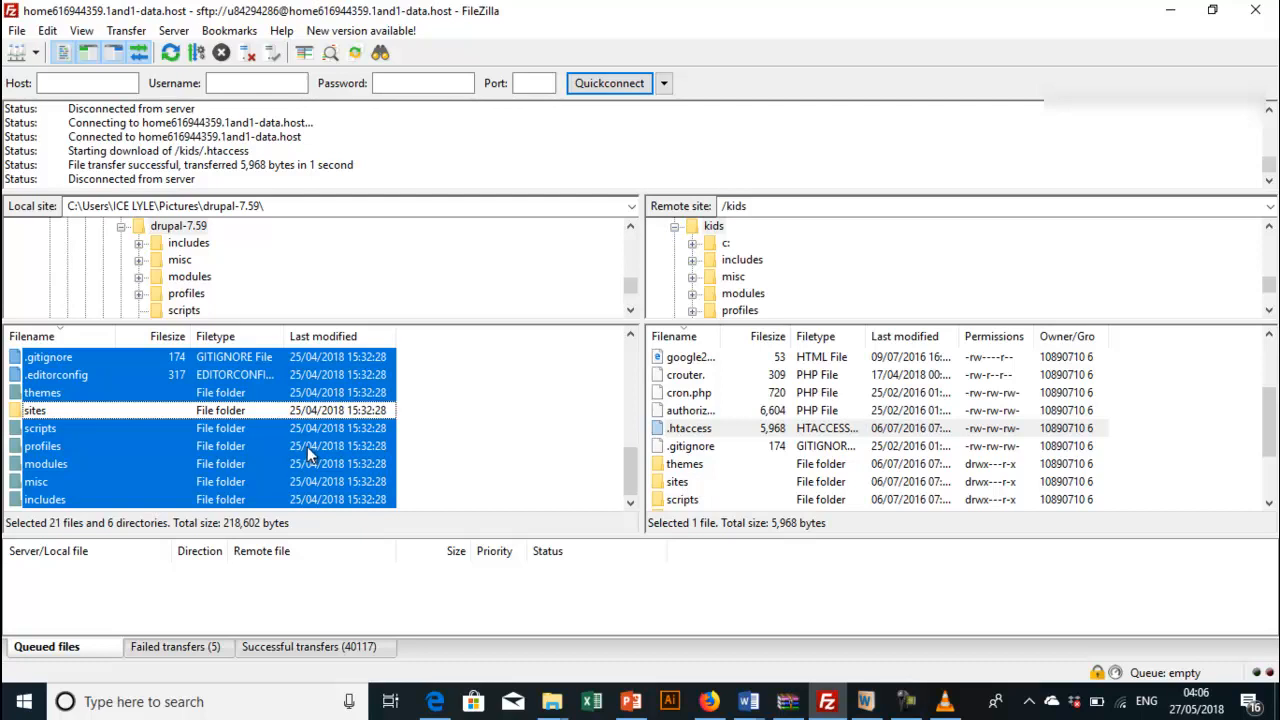
mouse_move(68, 372)
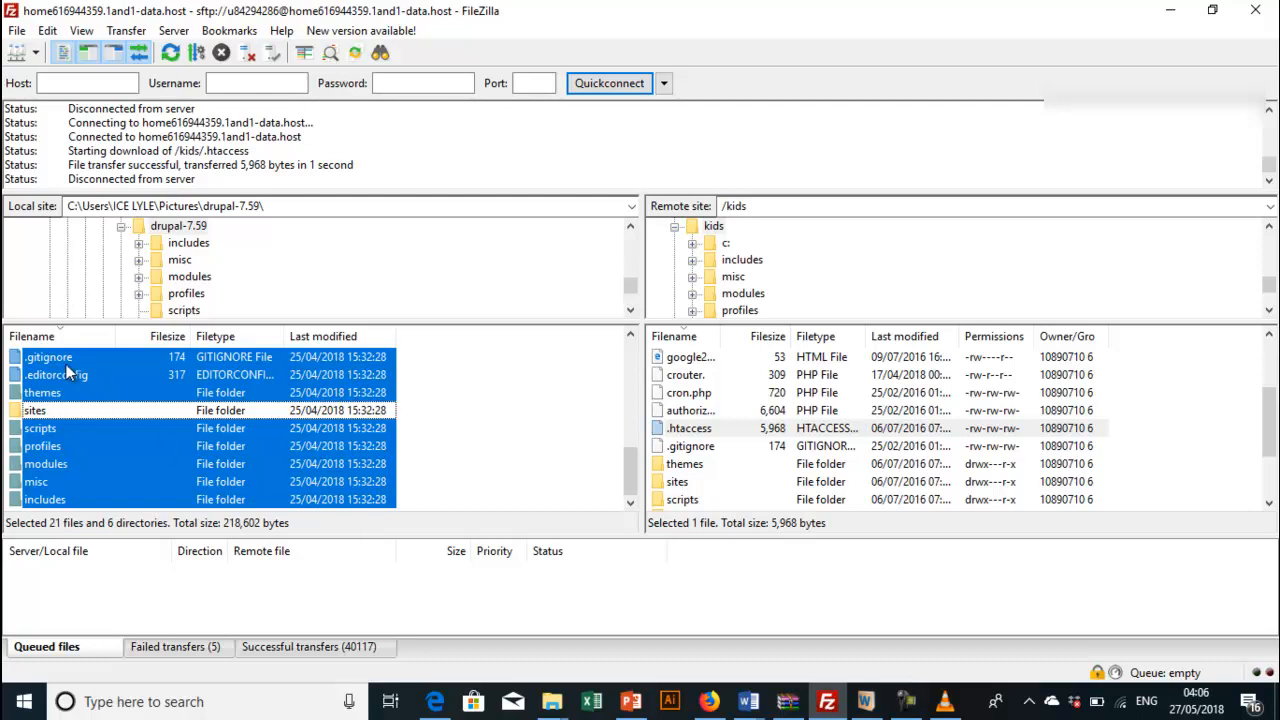
mouse_move(98, 362)
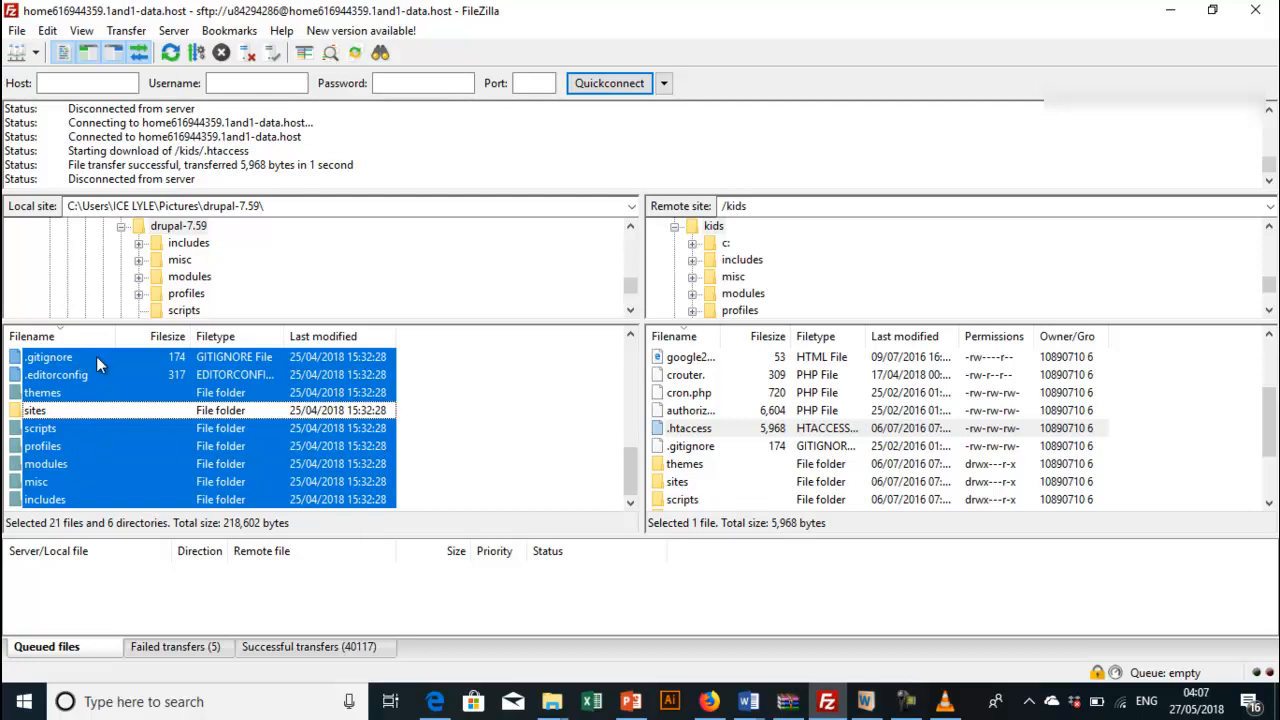
mouse_move(110, 404)
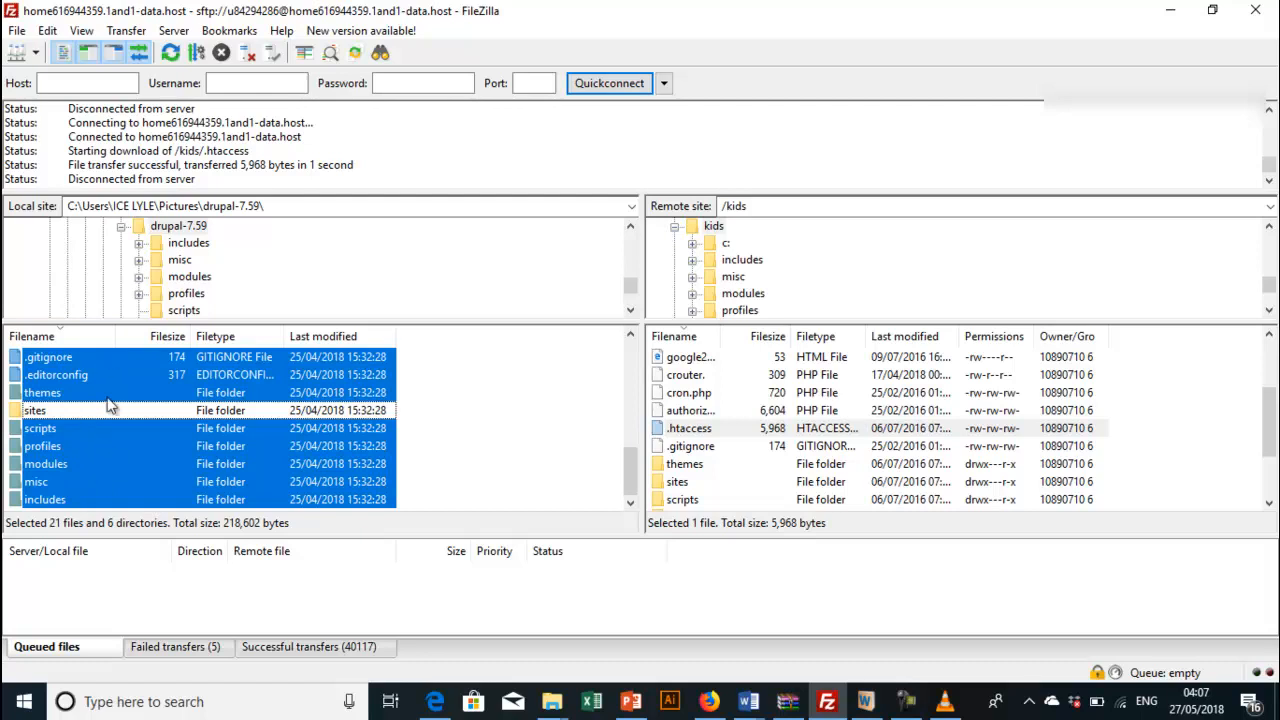
mouse_move(36, 480)
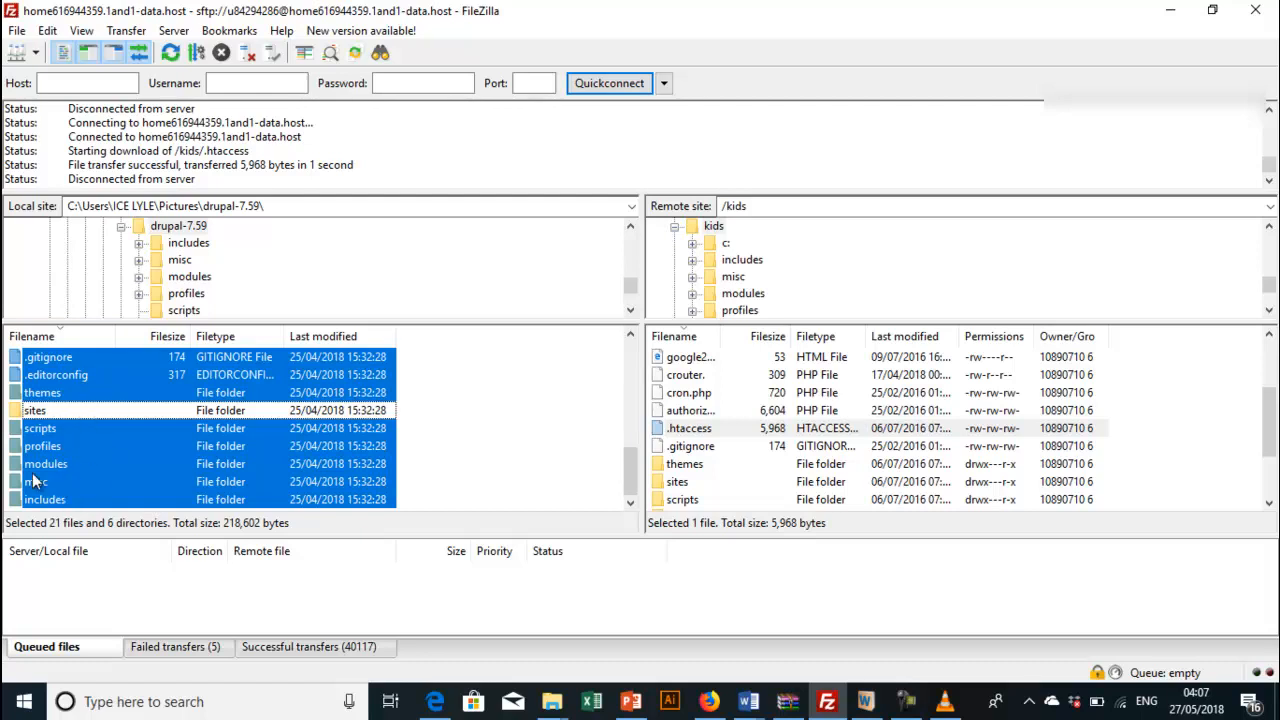
mouse_move(90, 456)
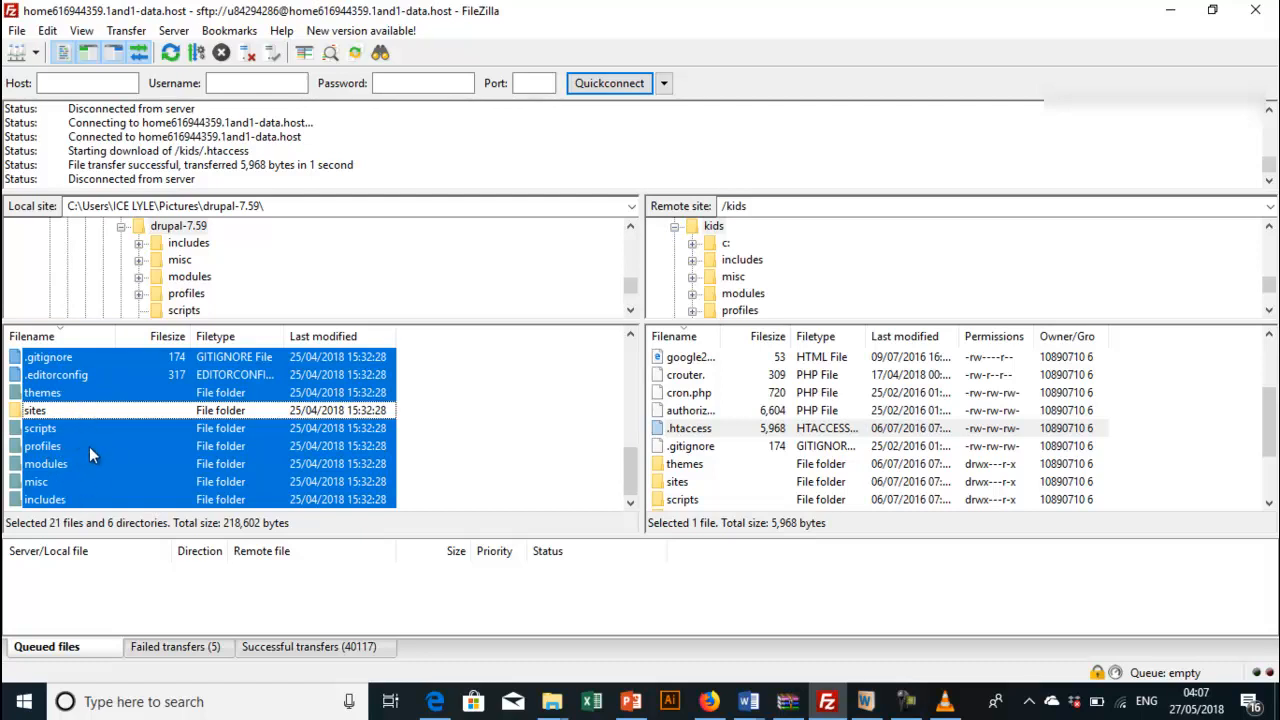
mouse_move(40, 444)
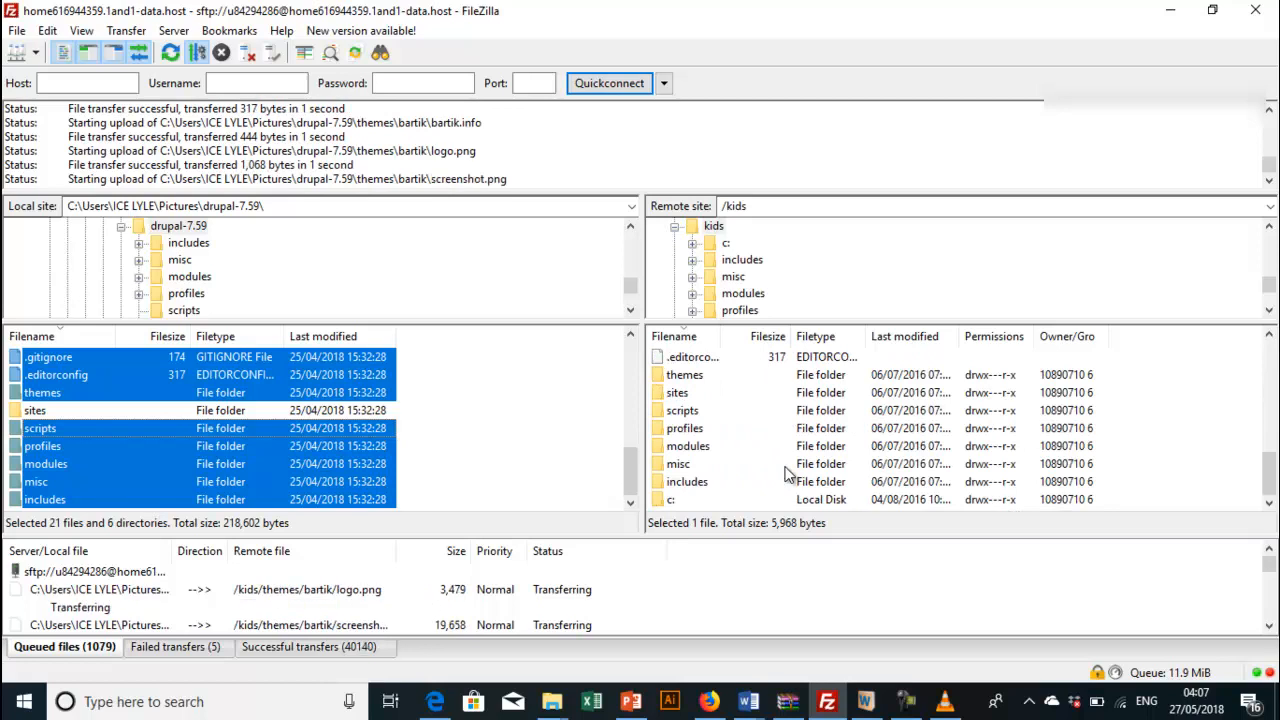
scroll(down, 3)
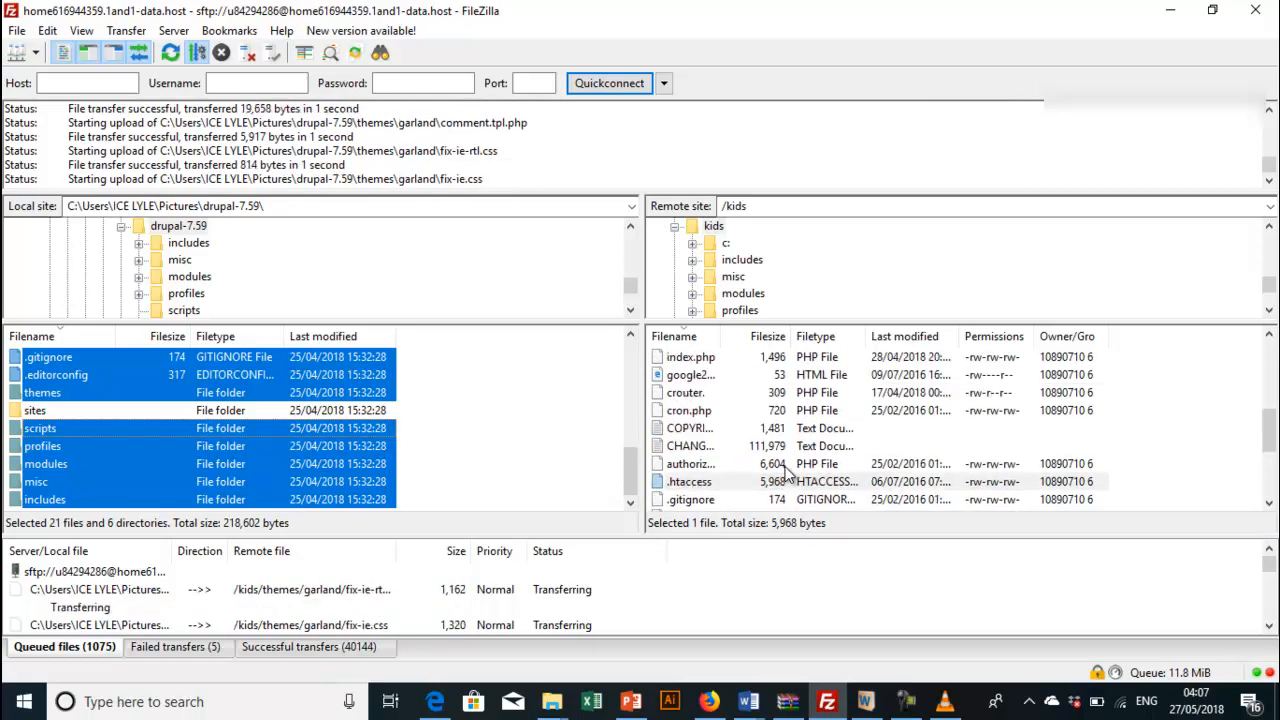
scroll(up, 3)
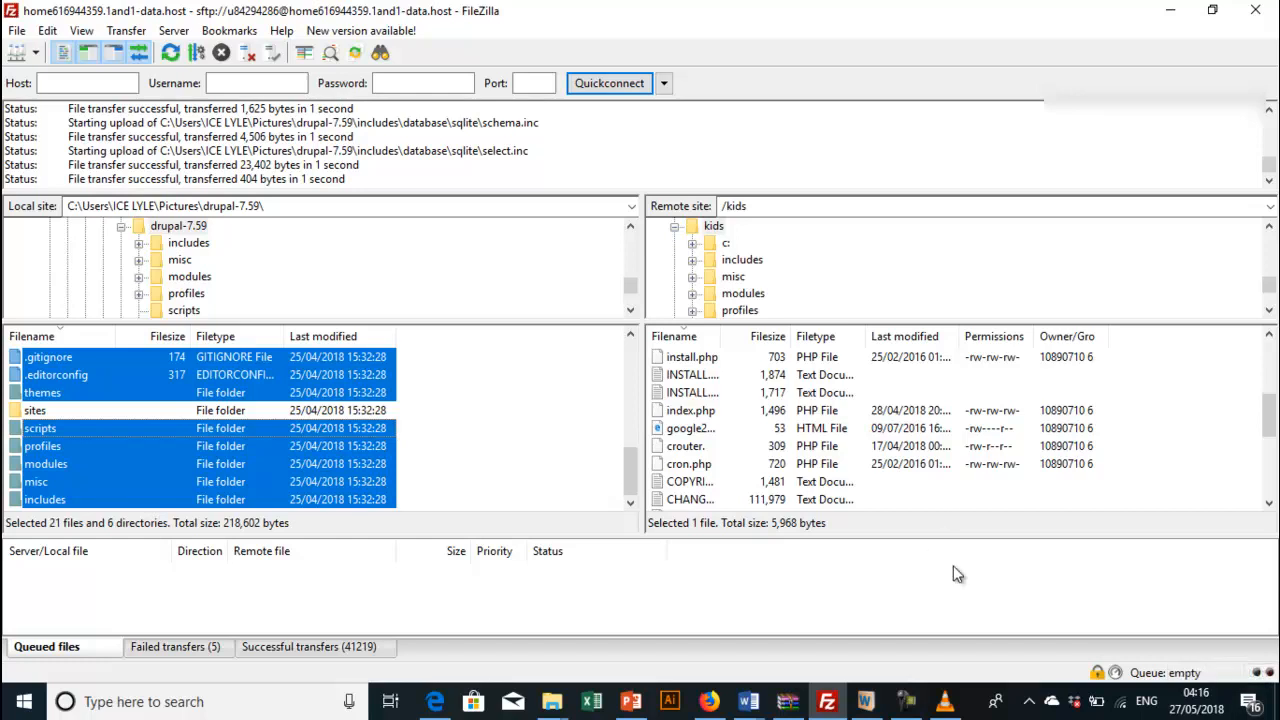
mouse_move(550, 416)
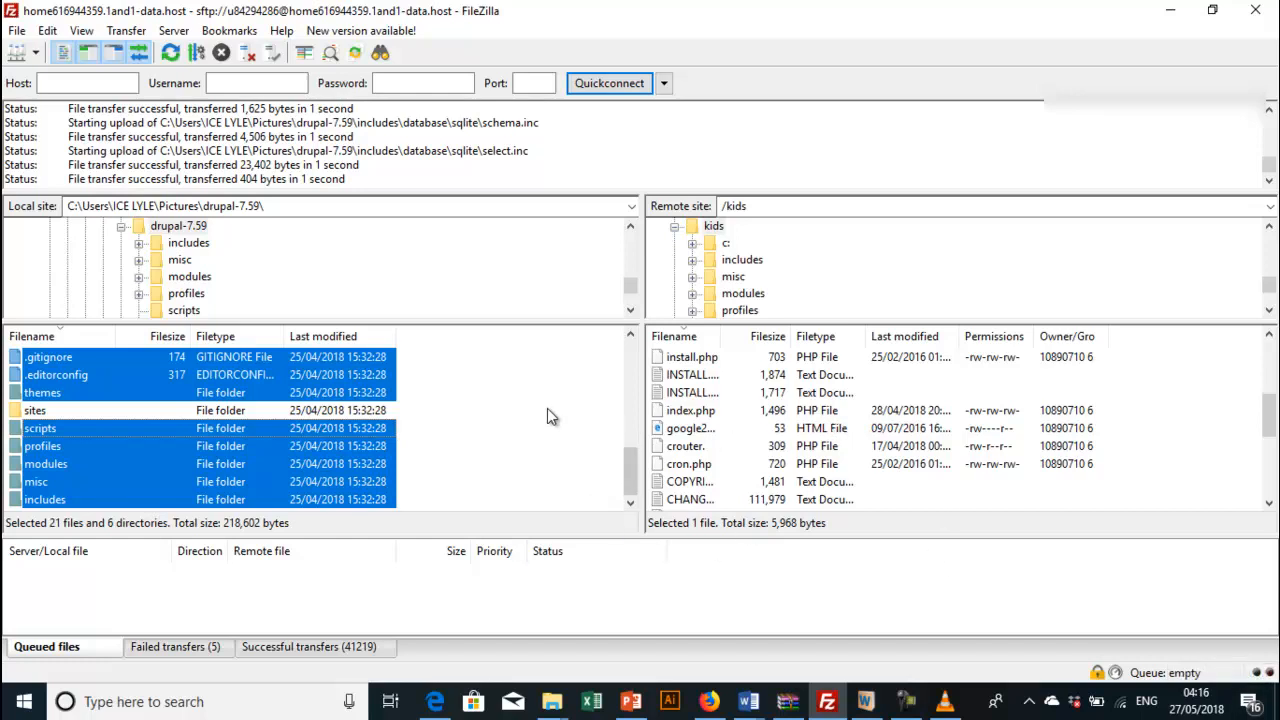
mouse_move(756, 384)
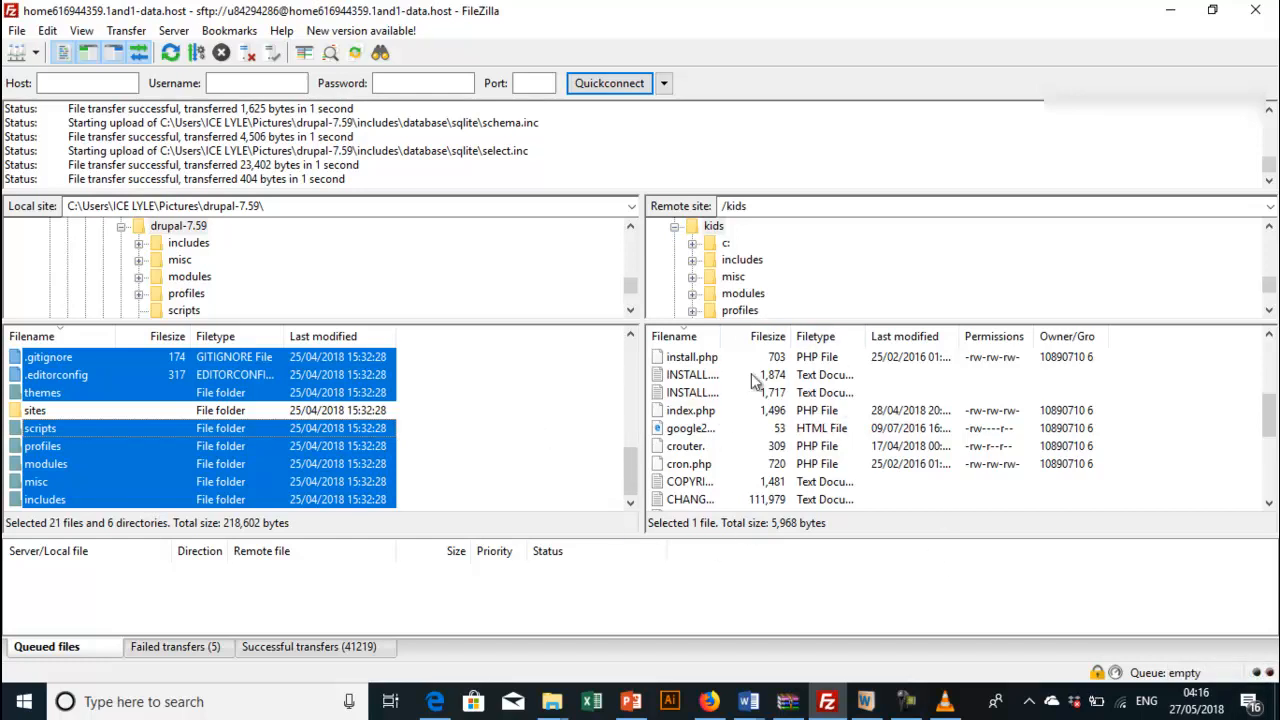
mouse_move(630, 590)
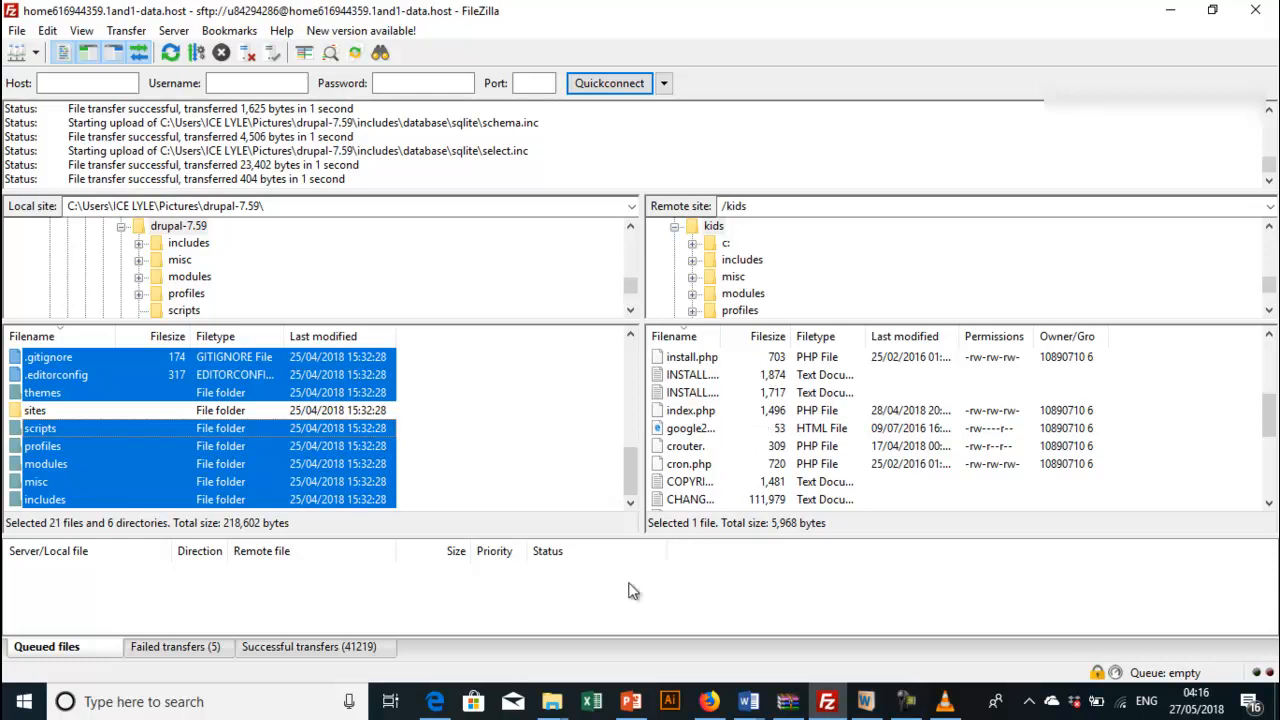
mouse_move(436, 700)
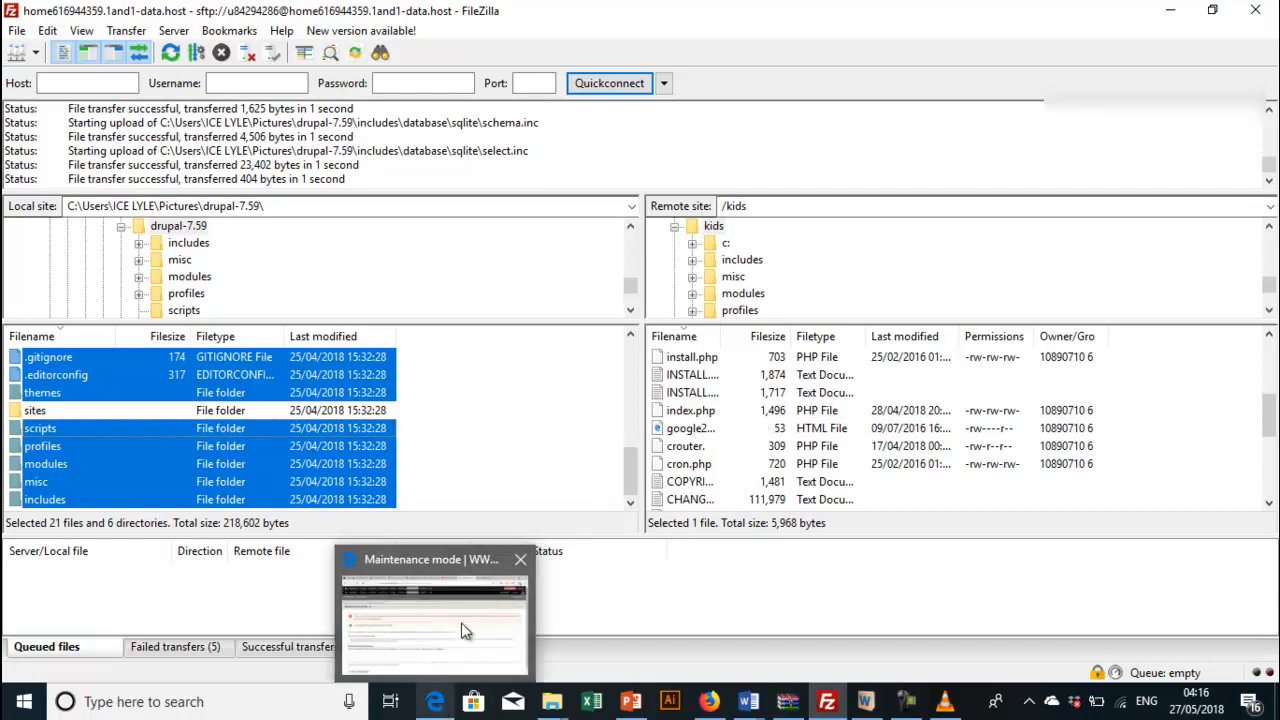
Step: Back in Edge, replace the maintenance page address with the site's update.php path
click(432, 616)
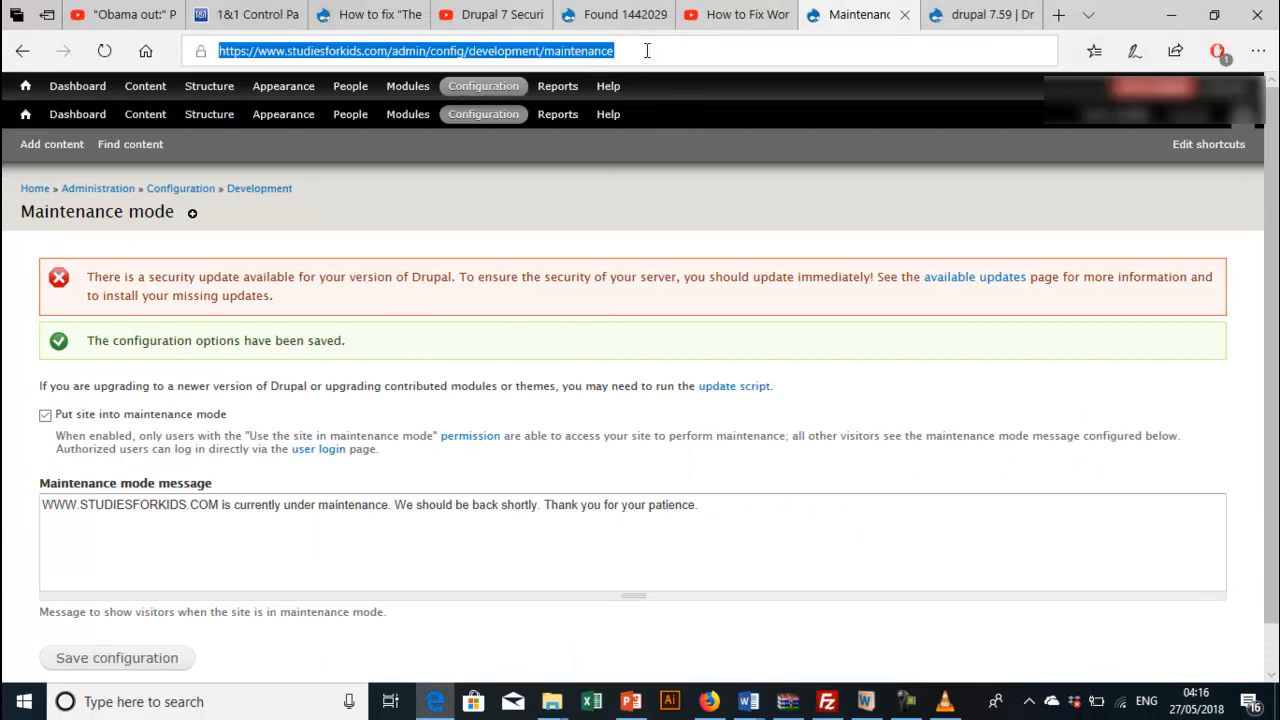
click(414, 52)
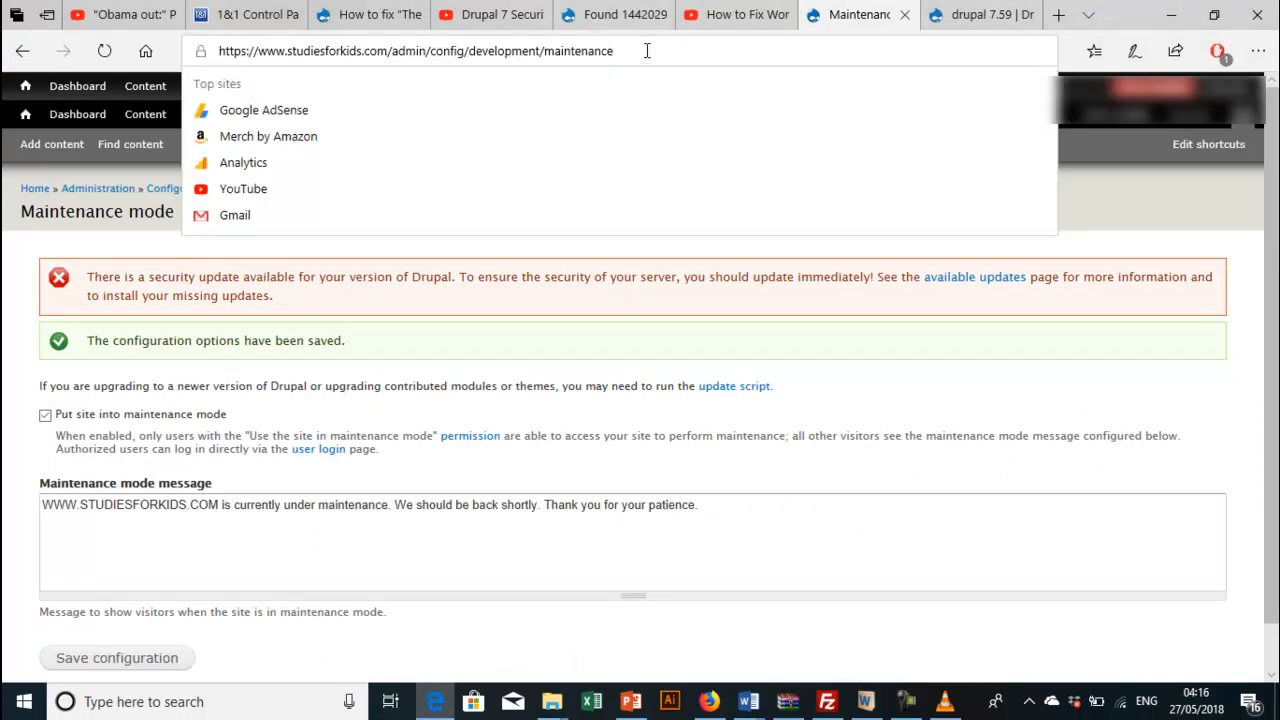
key(Backspace)
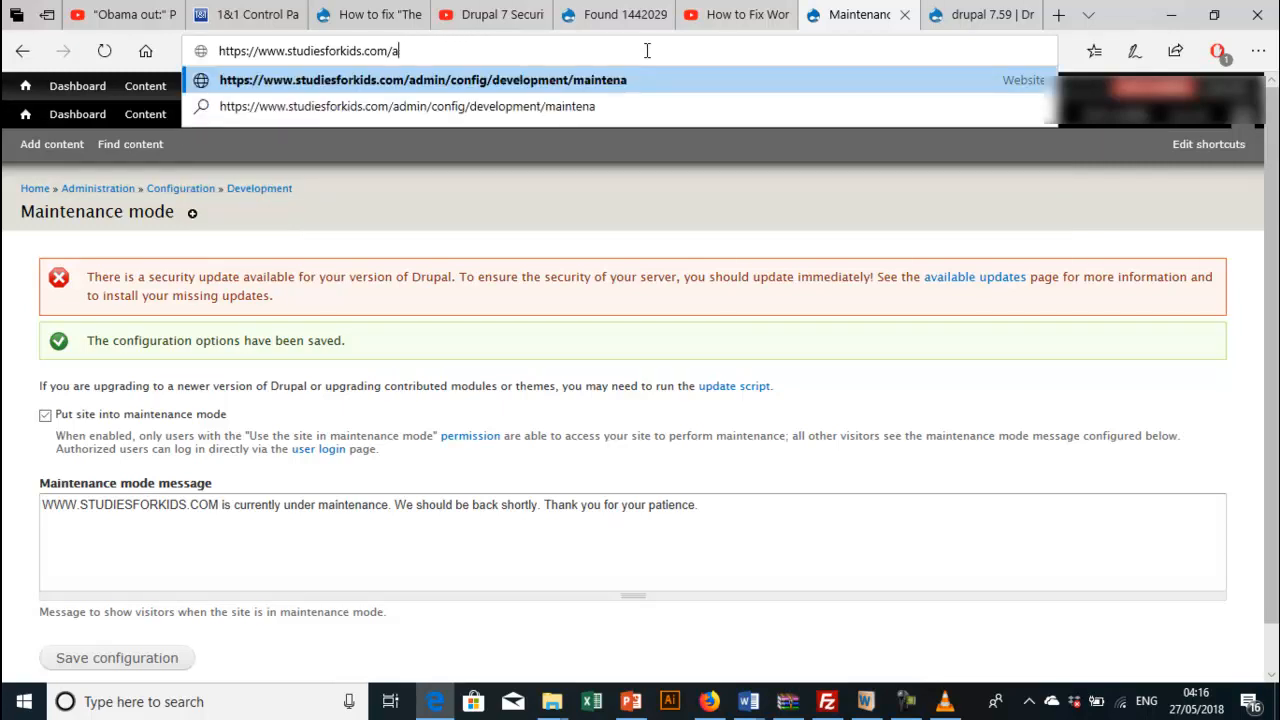
text(ser)
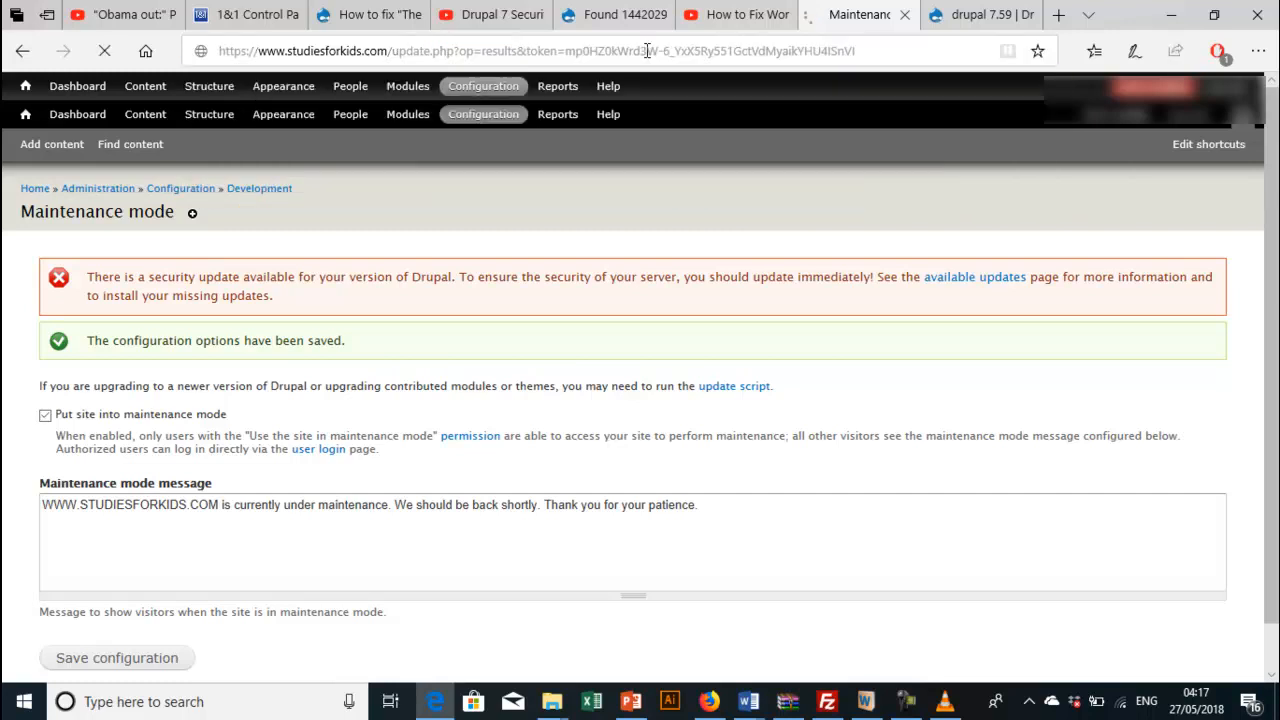
Step: Continue the database update, then use 'Go online' to leave maintenance mode
click(734, 384)
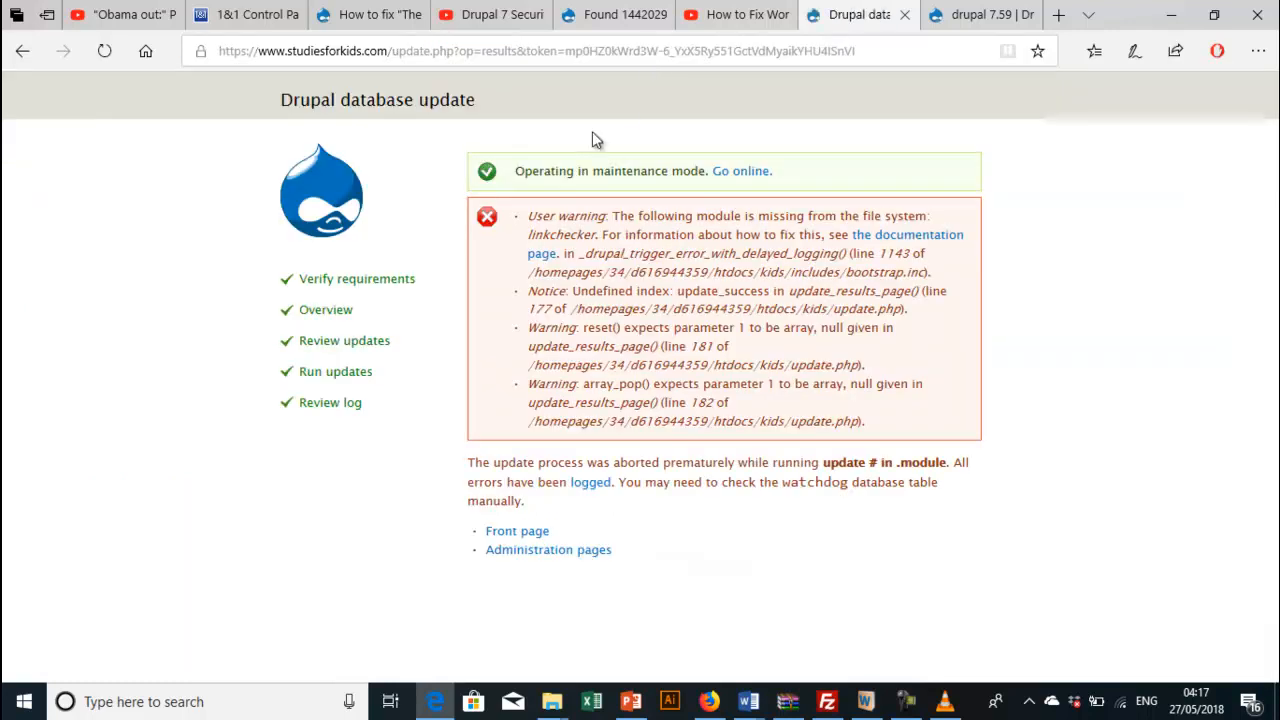
mouse_move(1016, 322)
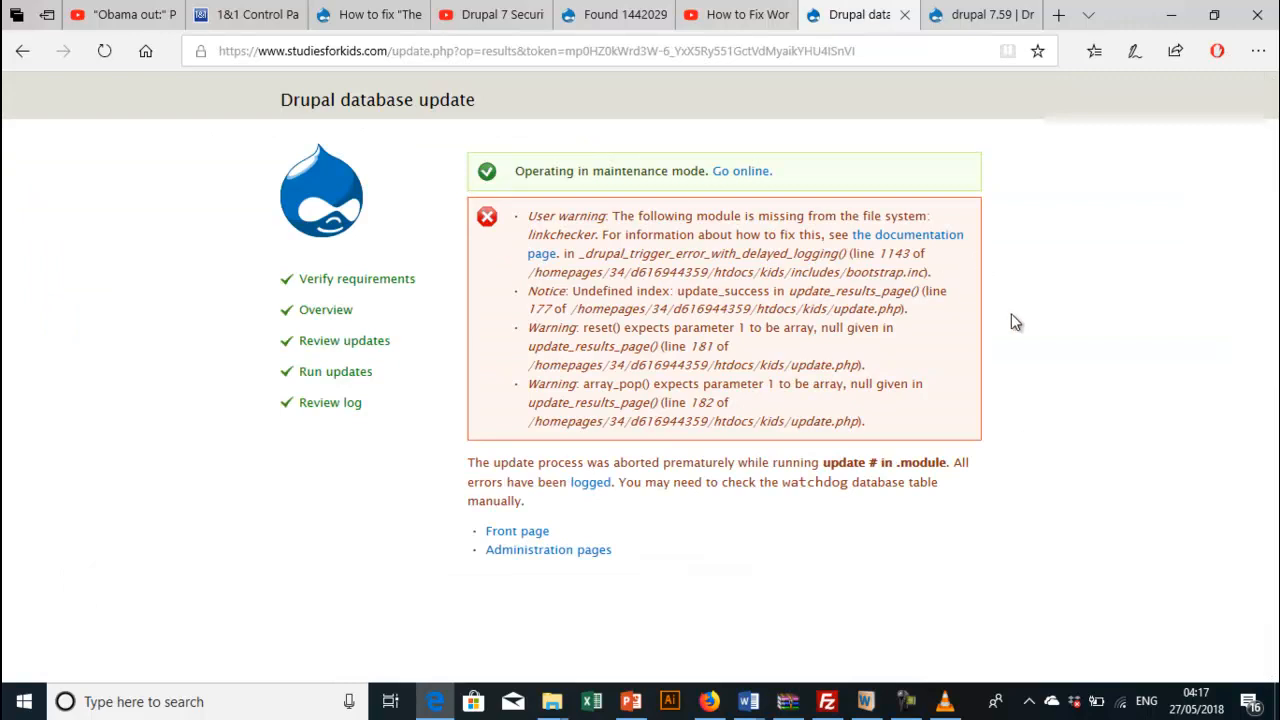
mouse_move(690, 284)
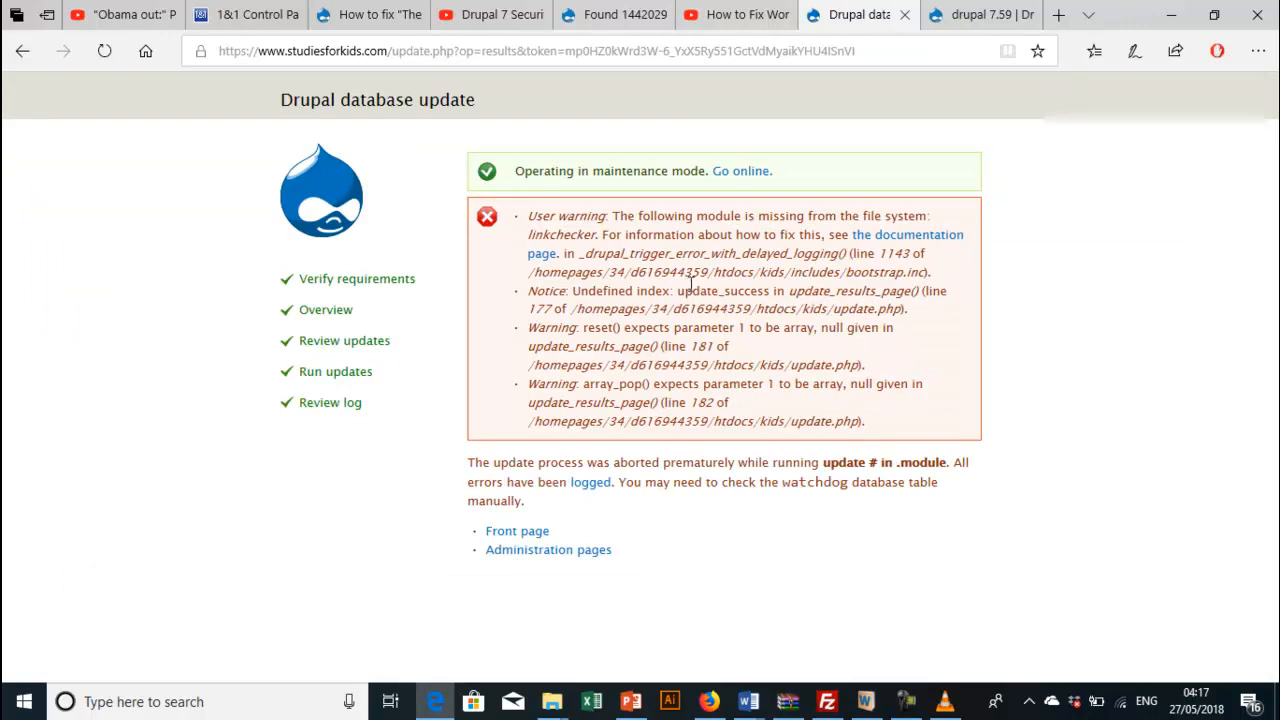
mouse_move(740, 172)
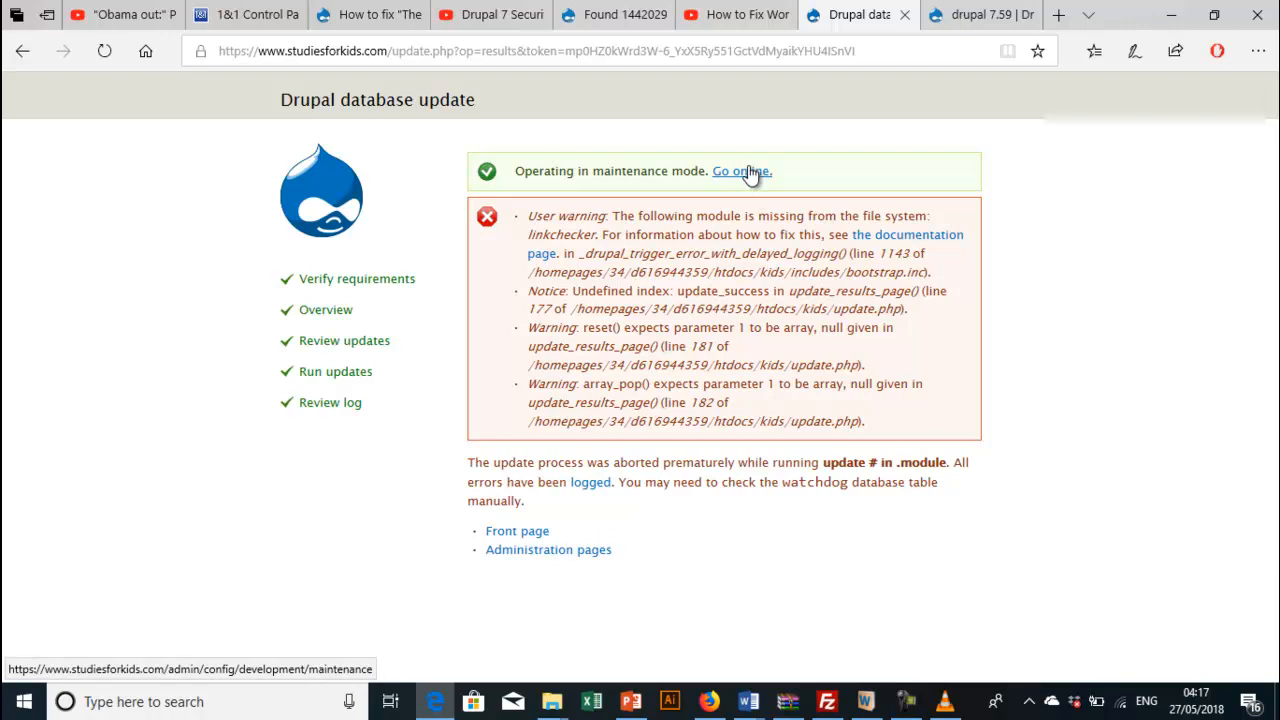
click(740, 172)
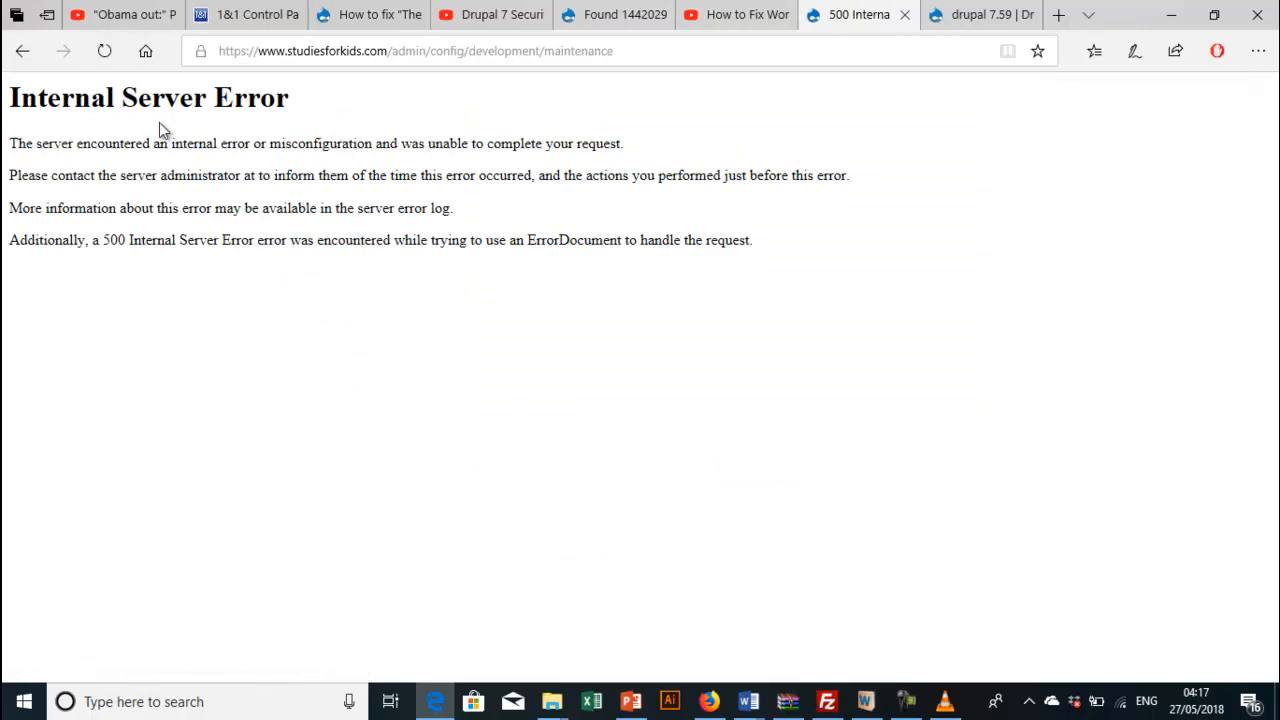
mouse_move(548, 216)
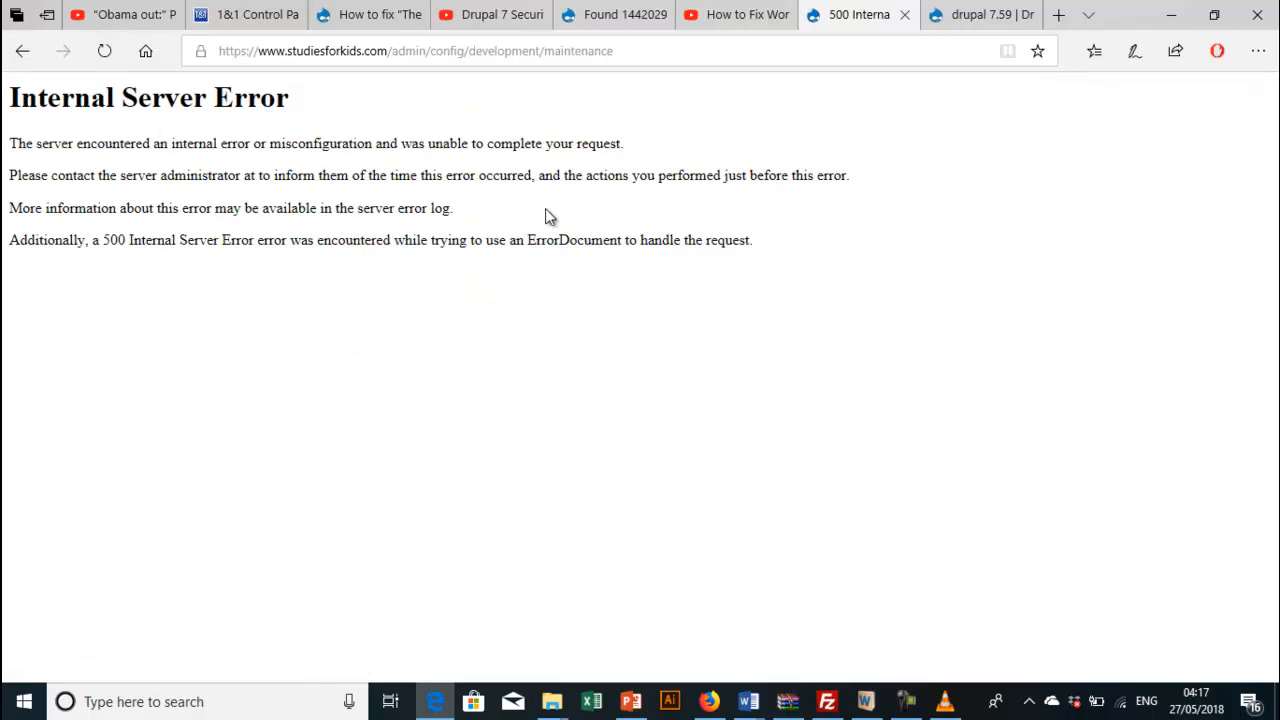
mouse_move(704, 400)
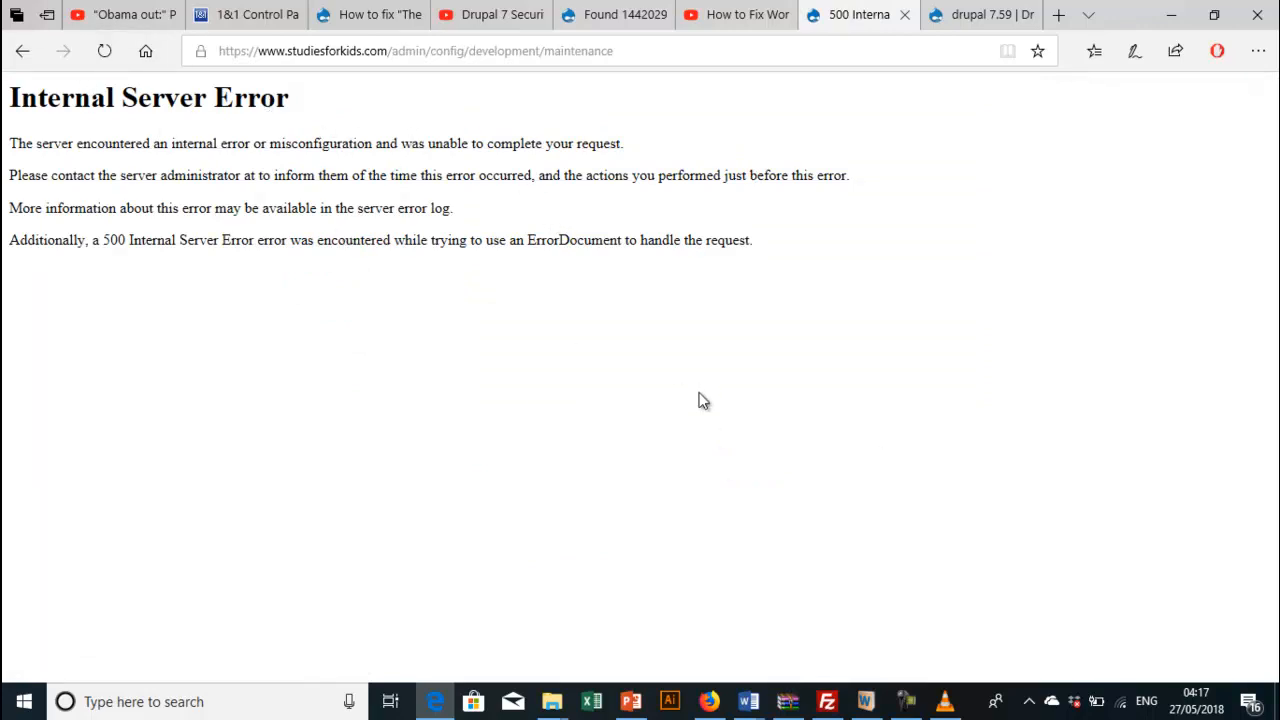
mouse_move(1108, 500)
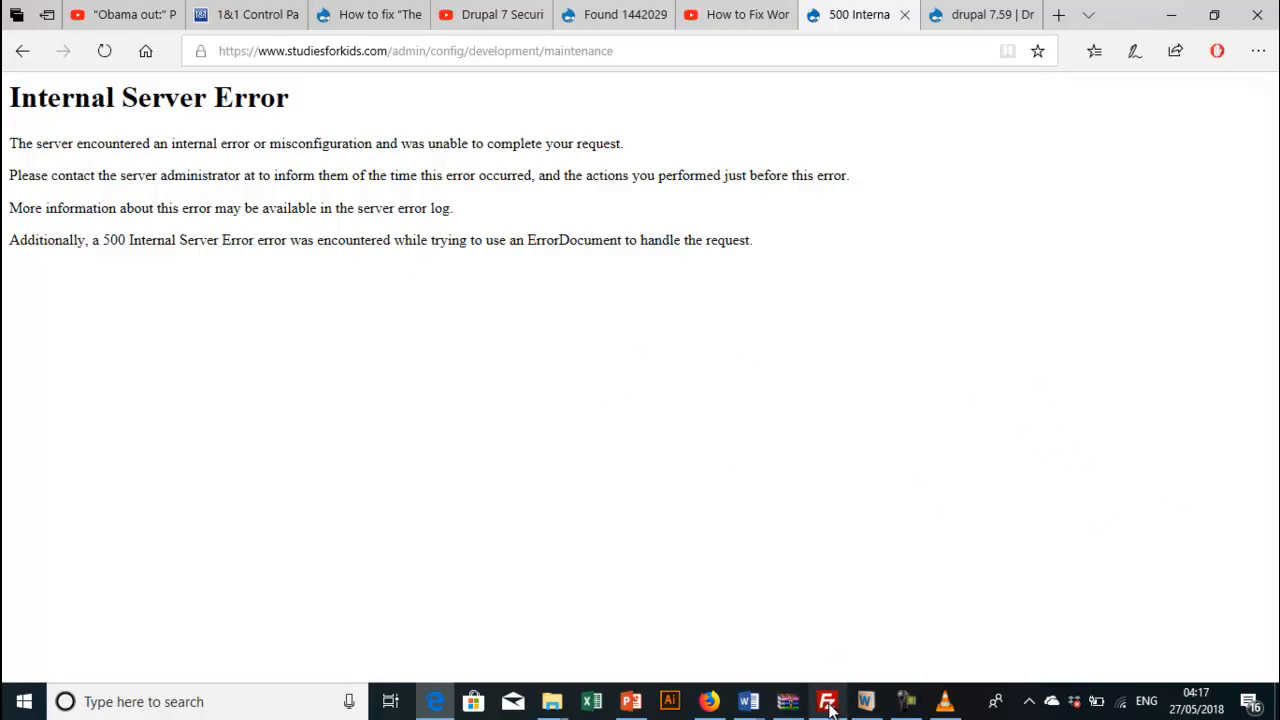
Step: Return to FileZilla and scroll through the local file list of the backup folder
click(828, 700)
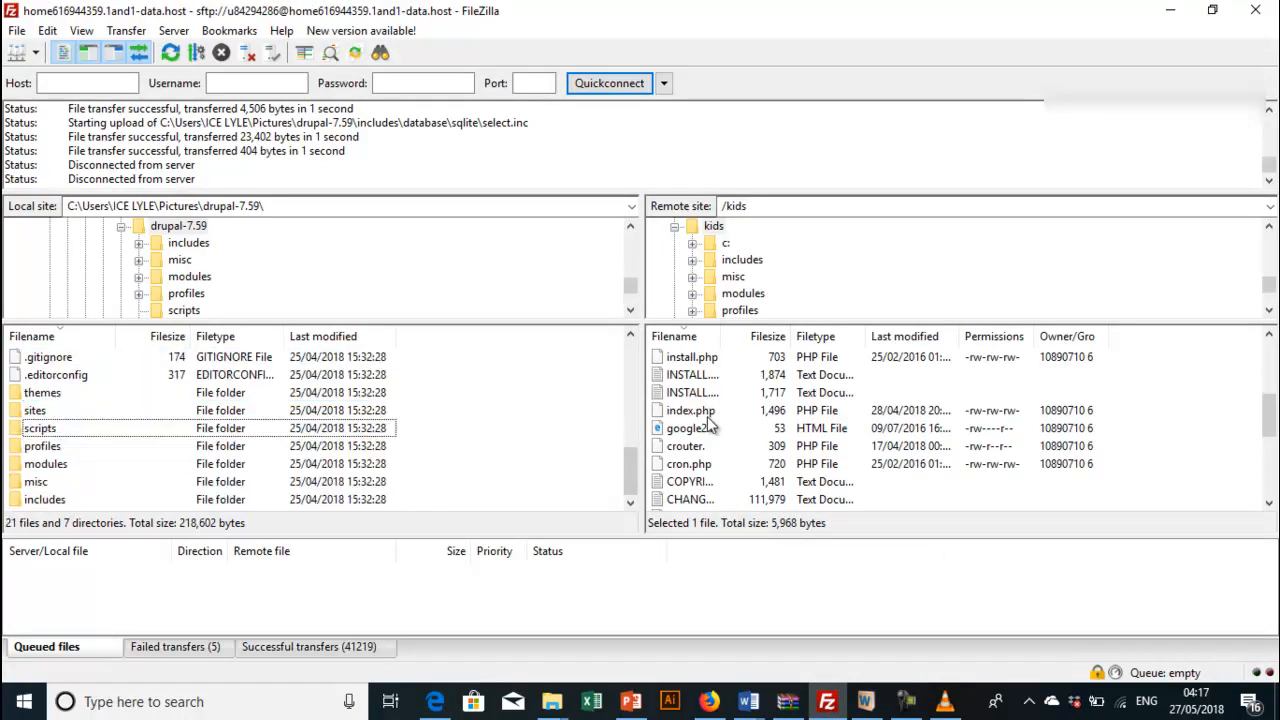
scroll(down, 3)
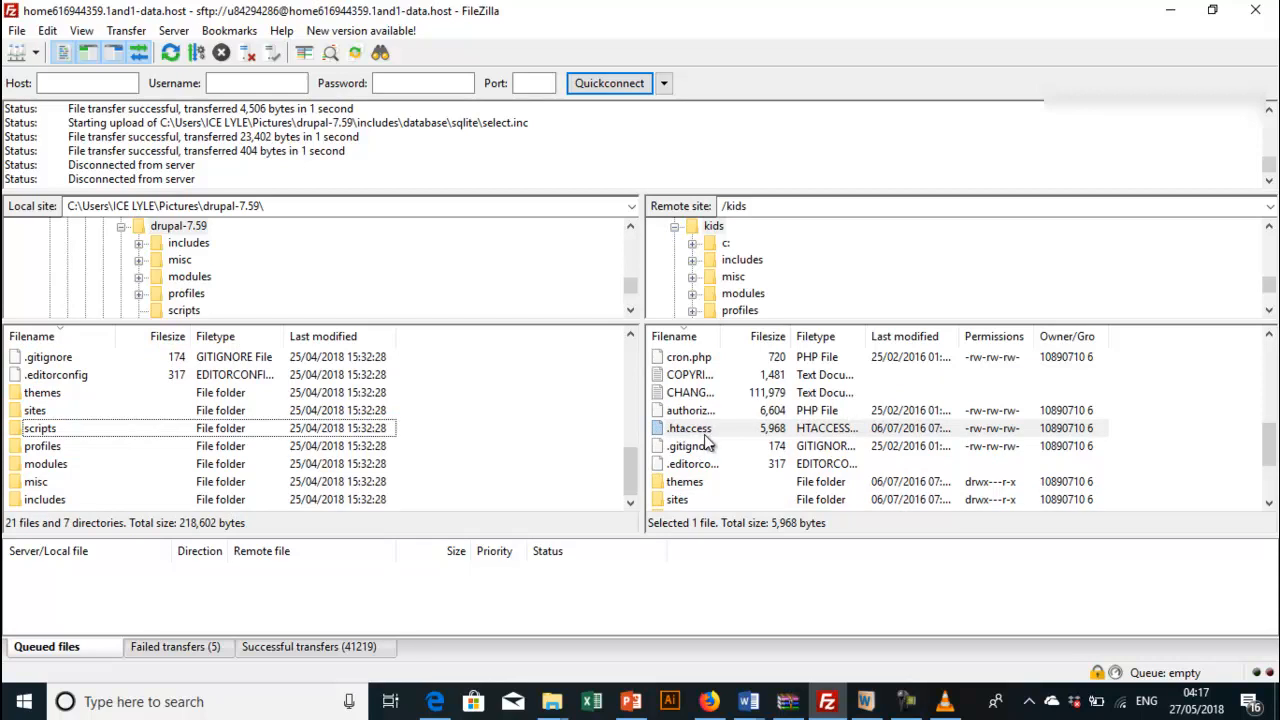
mouse_move(672, 400)
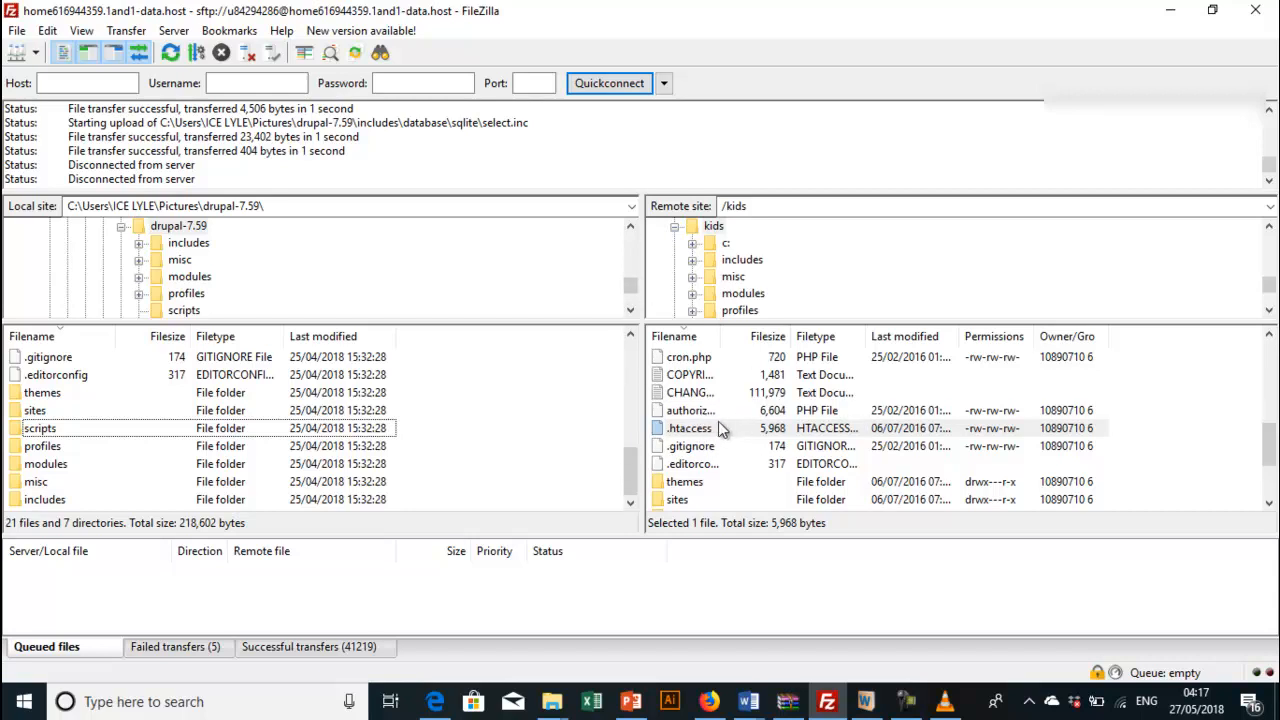
mouse_move(388, 358)
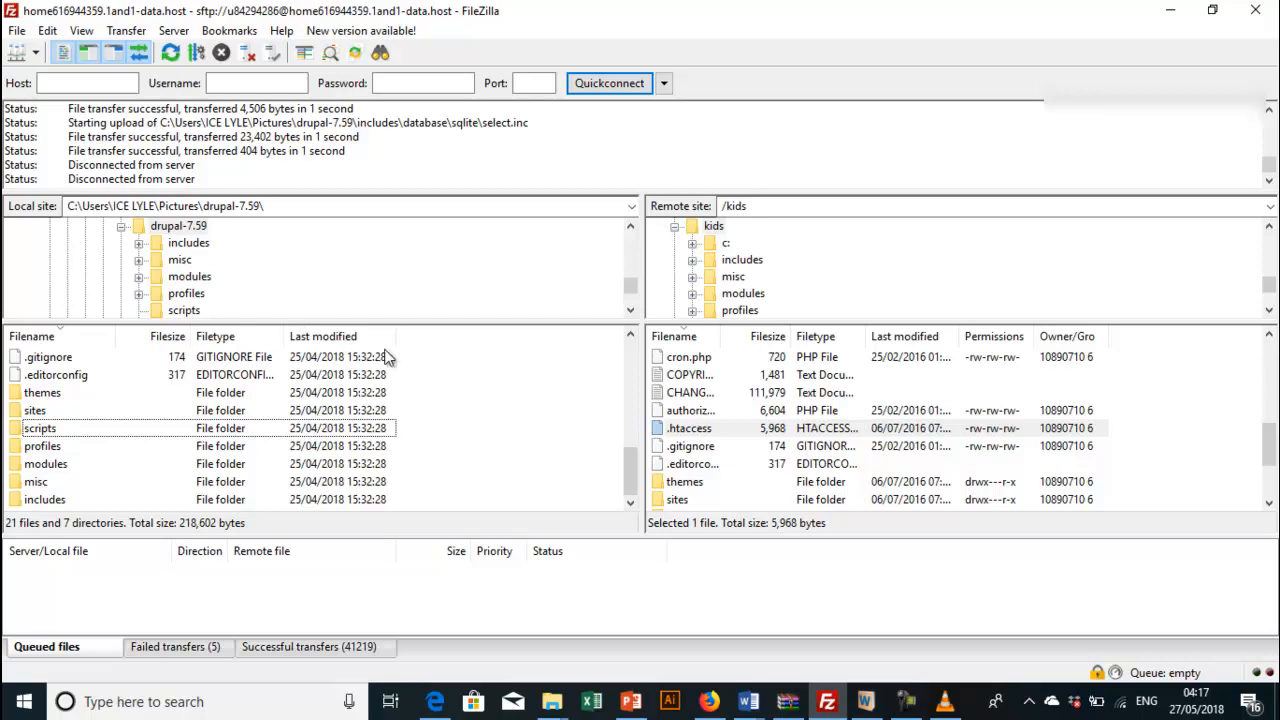
scroll(up, 3)
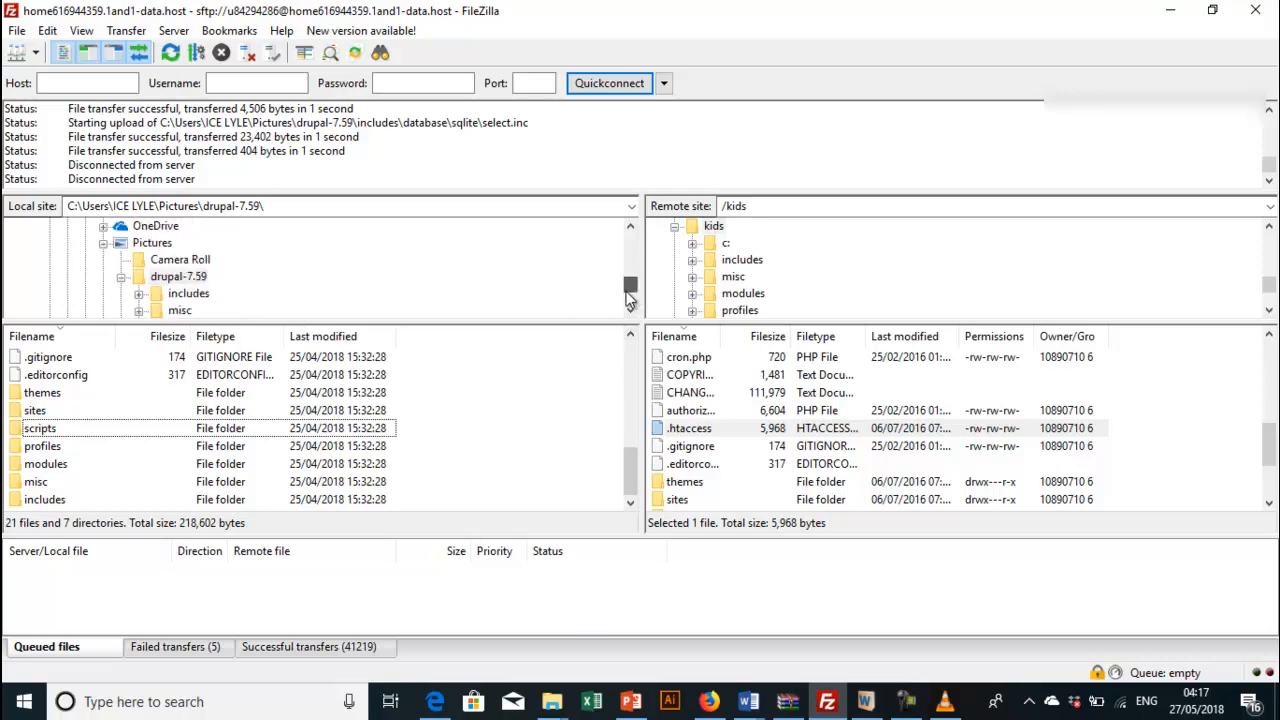
scroll(down, 3)
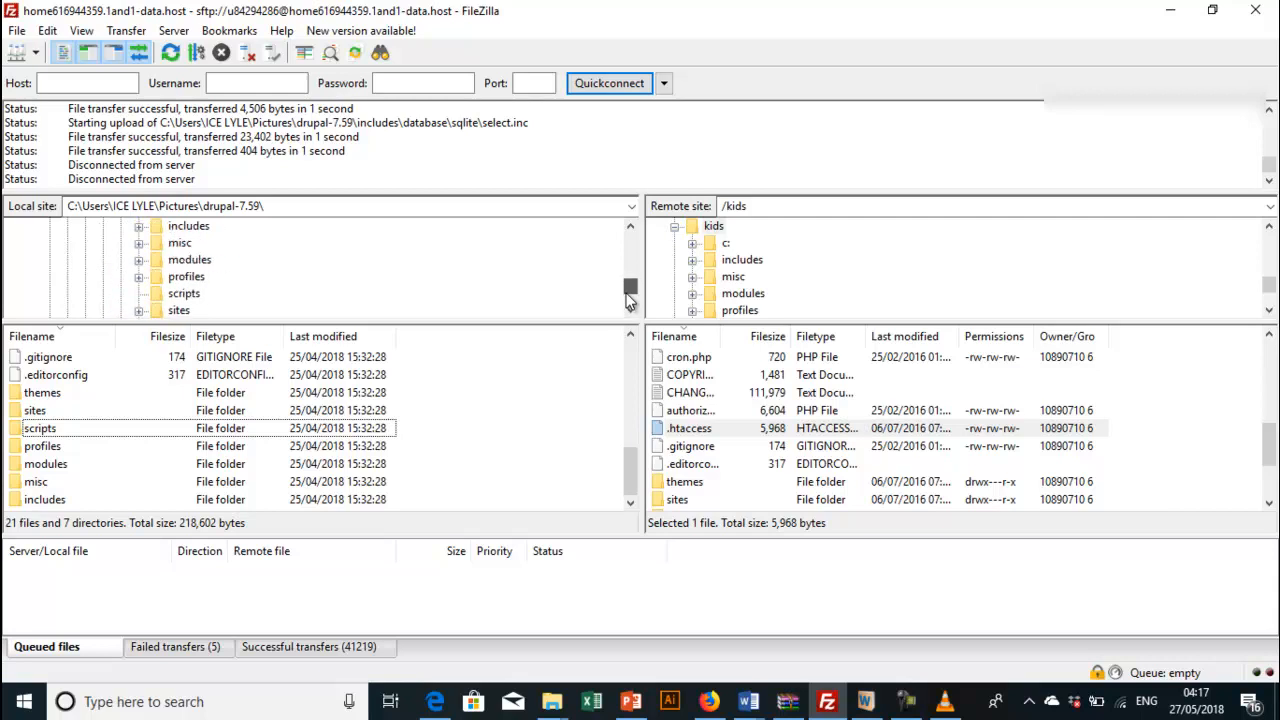
scroll(up, 3)
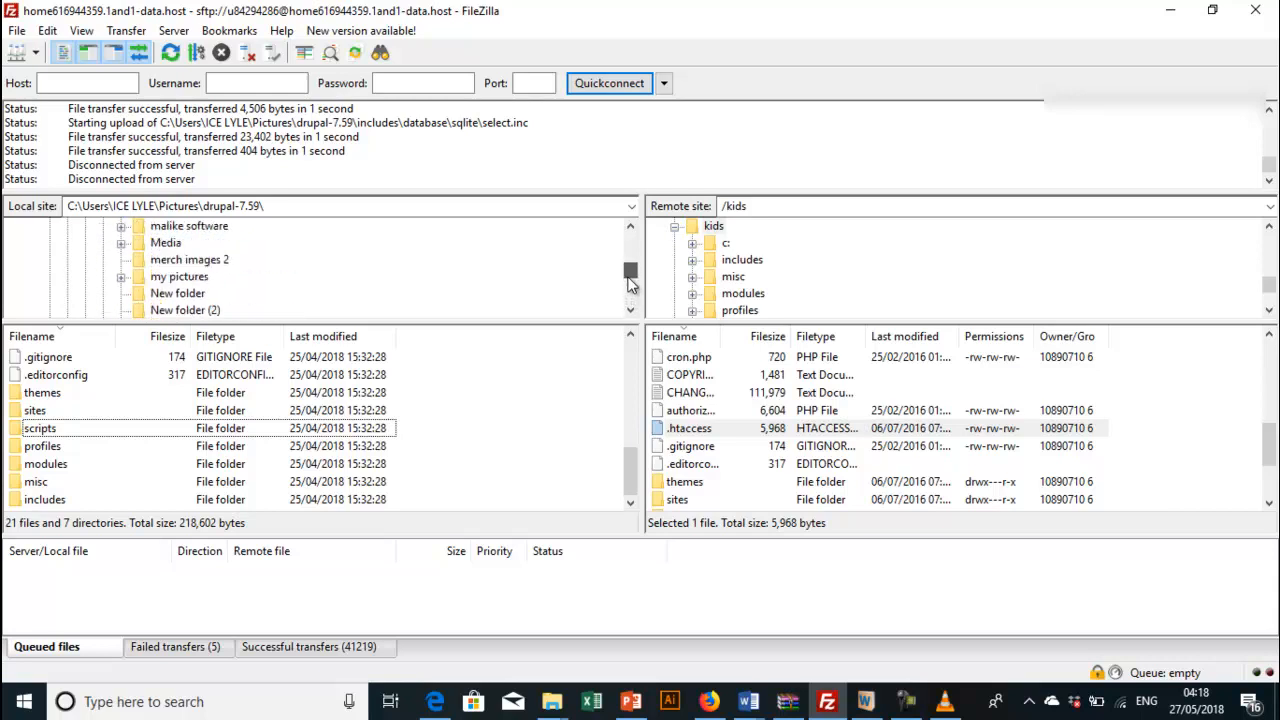
scroll(down, 3)
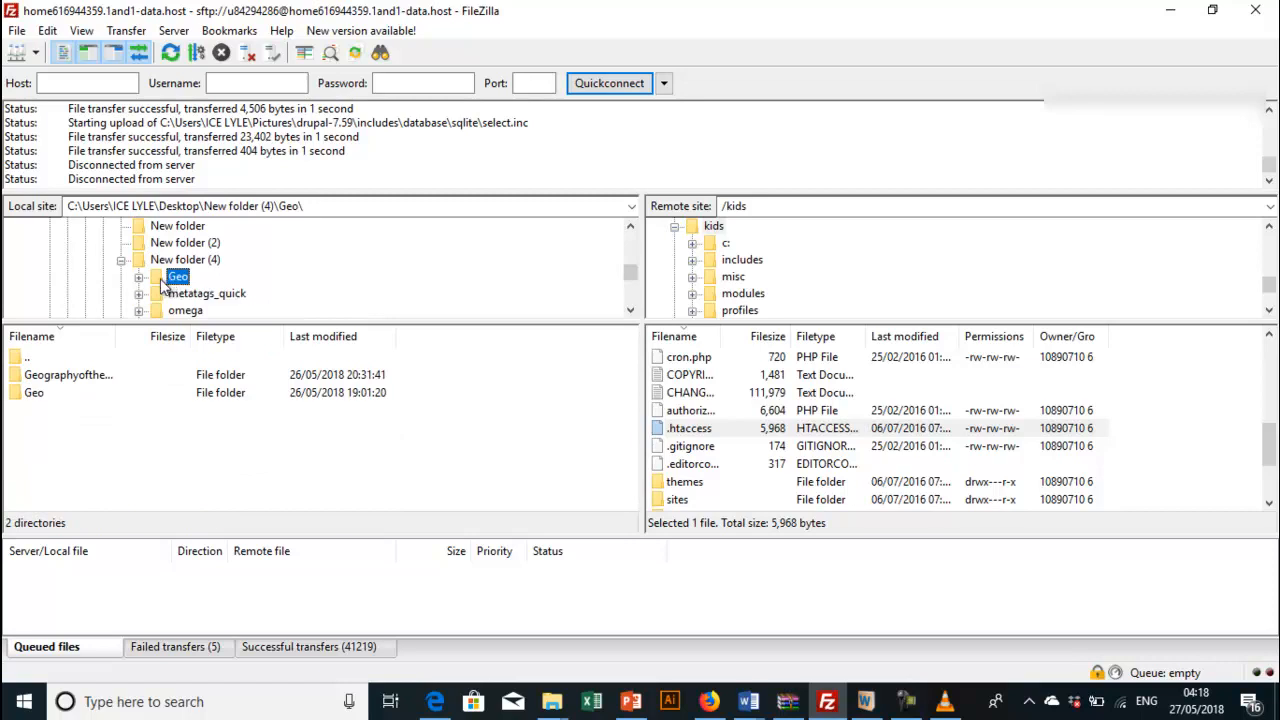
Step: Browse into the local Geo folders to list the .htaccess file beside the Geo archives
click(140, 260)
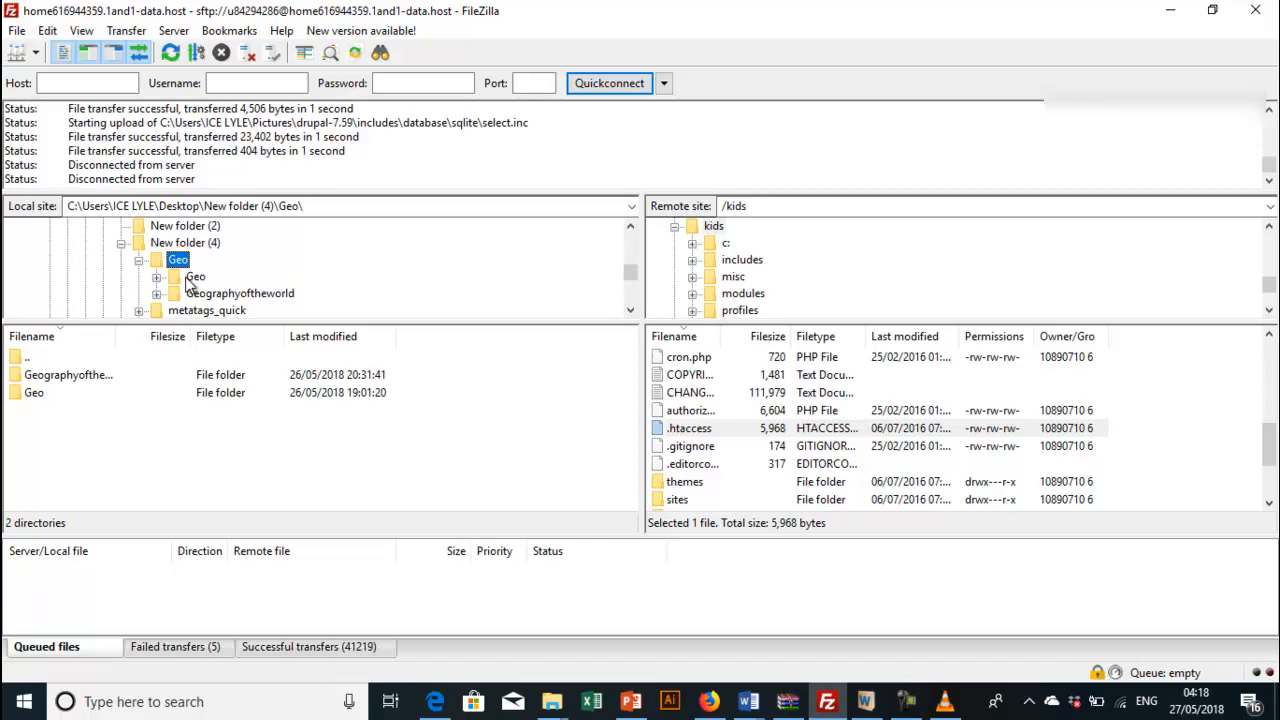
click(196, 276)
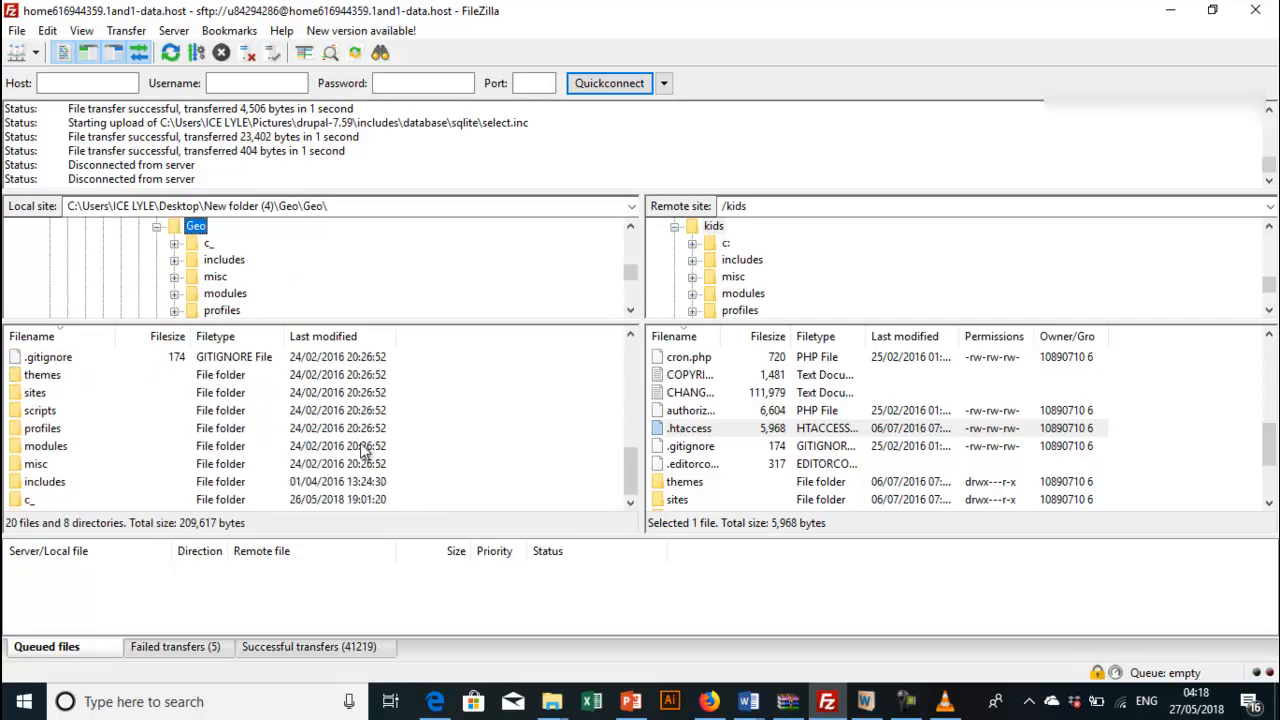
scroll(down, 3)
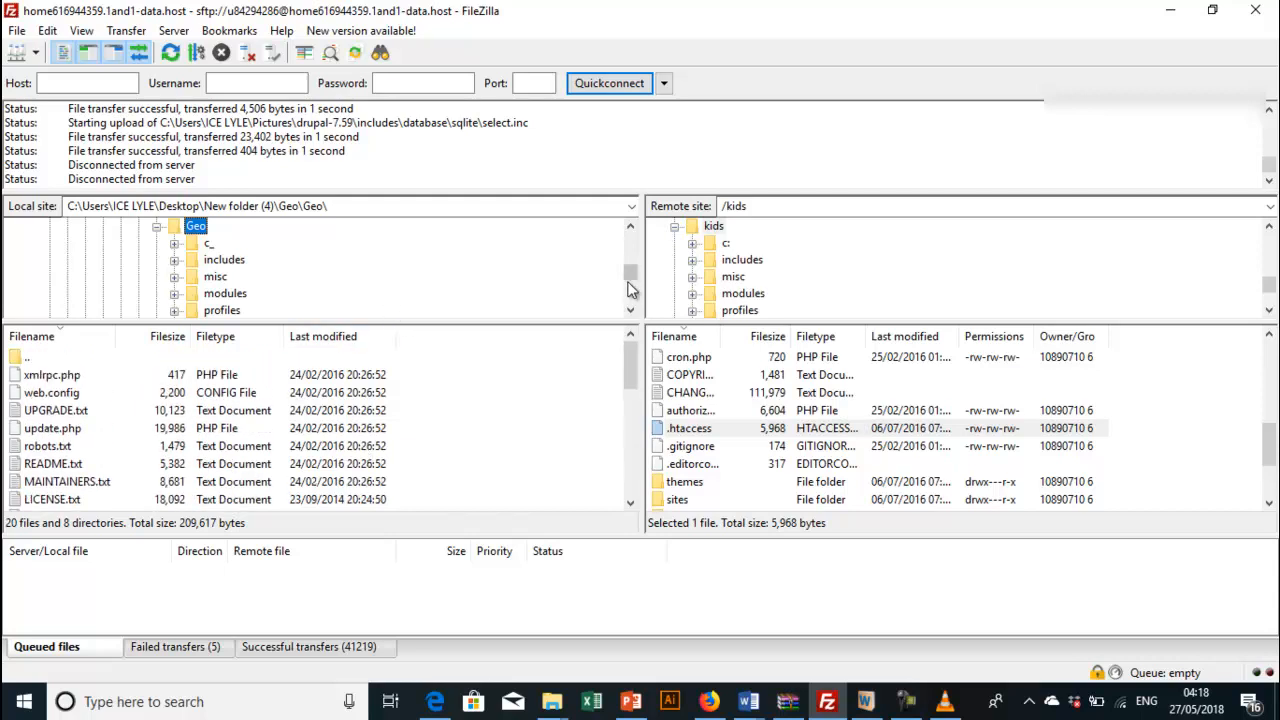
scroll(down, 3)
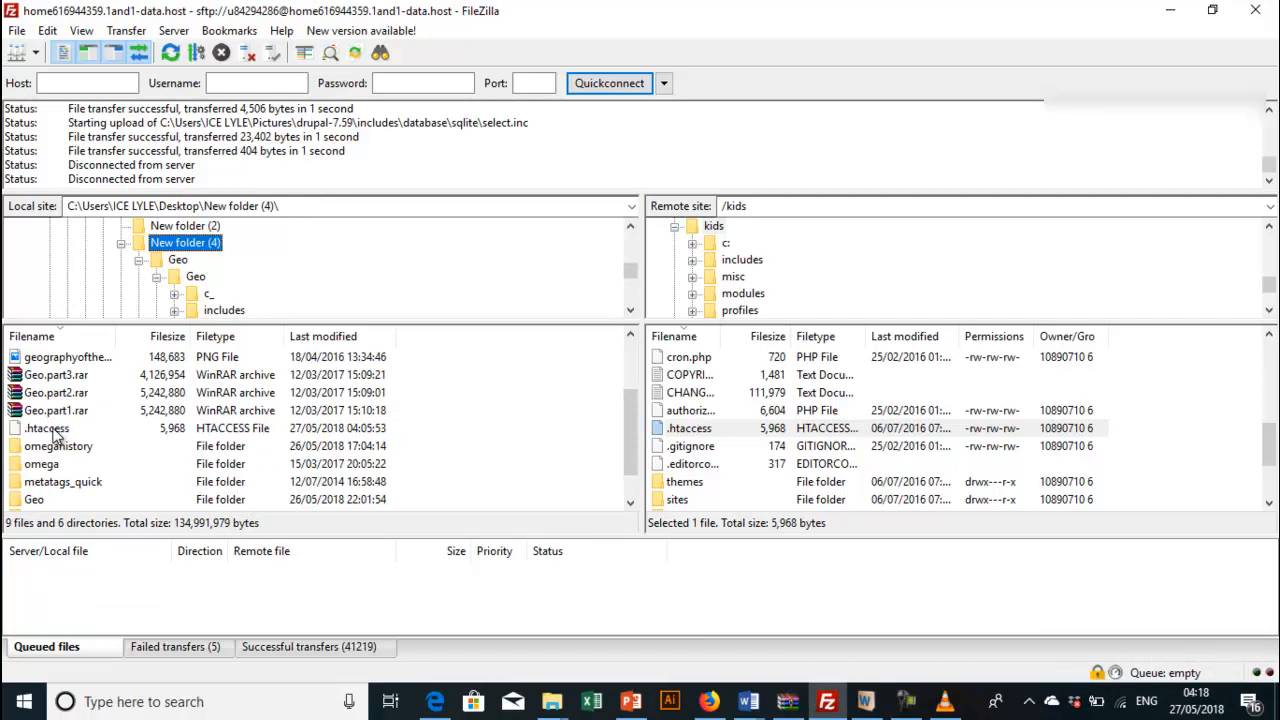
Step: Upload the local .htaccess to the server's /kids folder, overwriting the existing copy
click(48, 428)
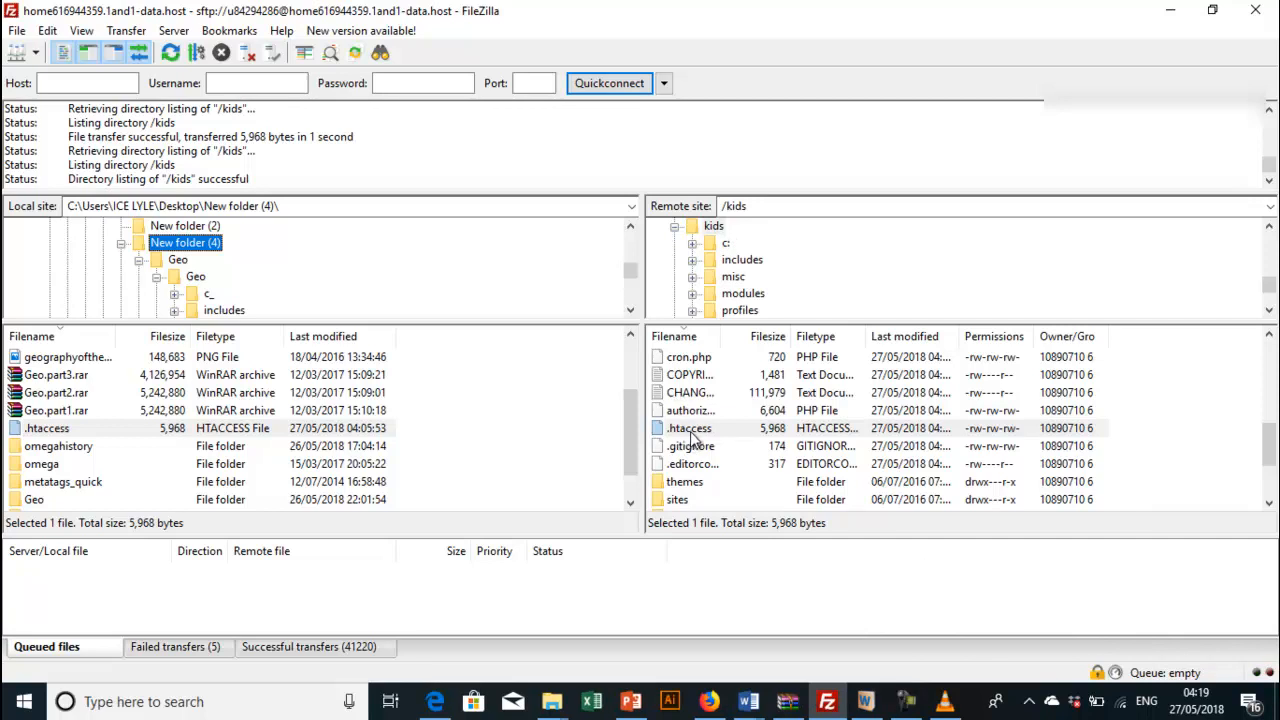
mouse_move(744, 404)
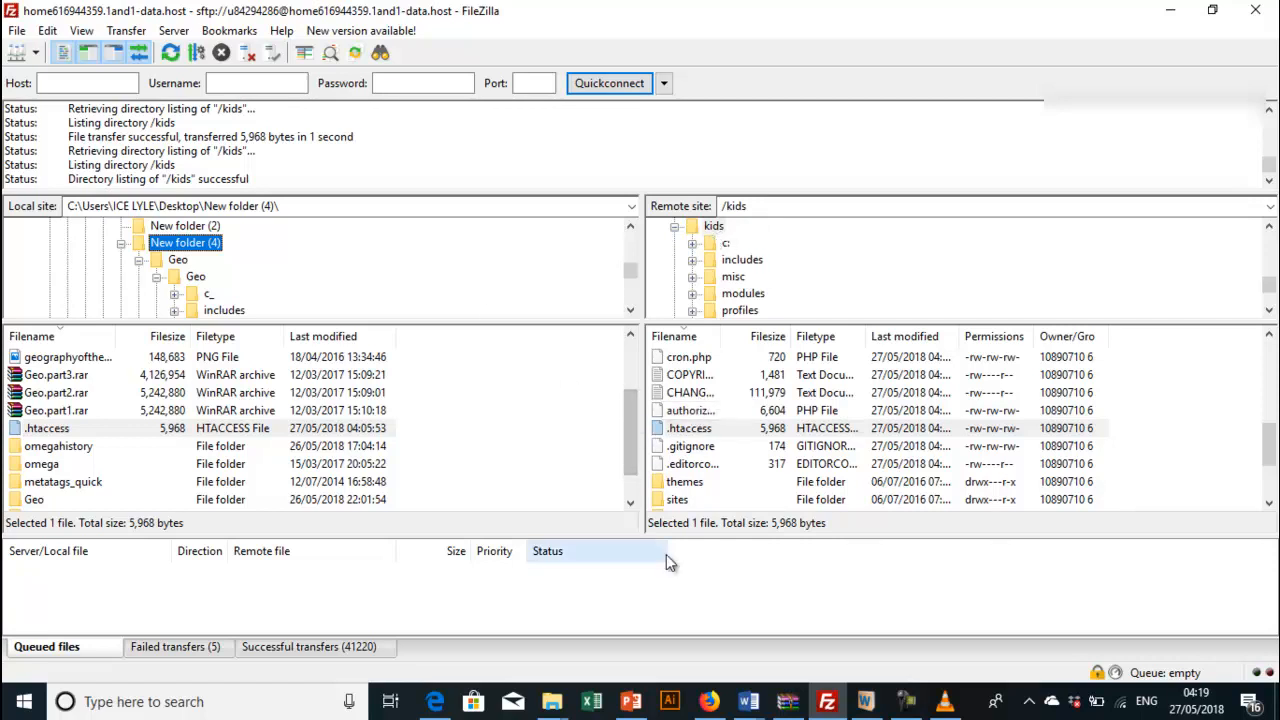
mouse_move(434, 700)
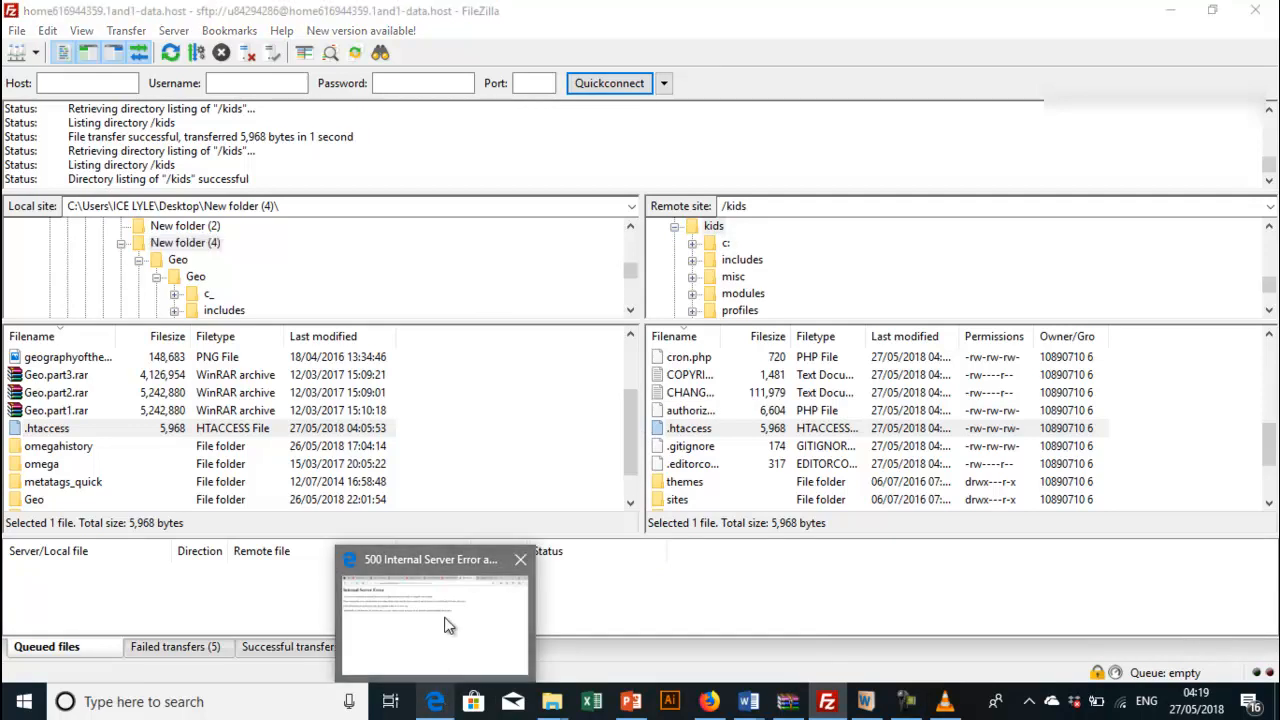
Step: Reload the maintenance page in Edge after the .htaccess fix, then load the site's update.php
click(434, 610)
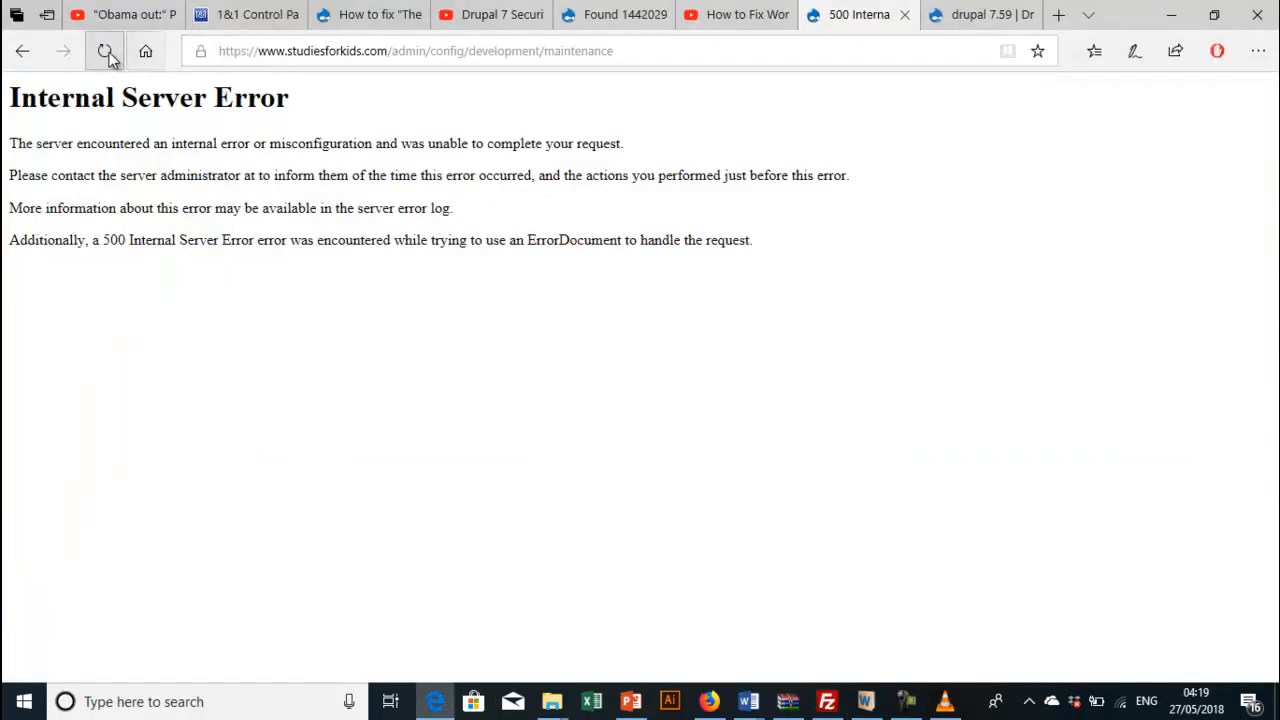
click(104, 52)
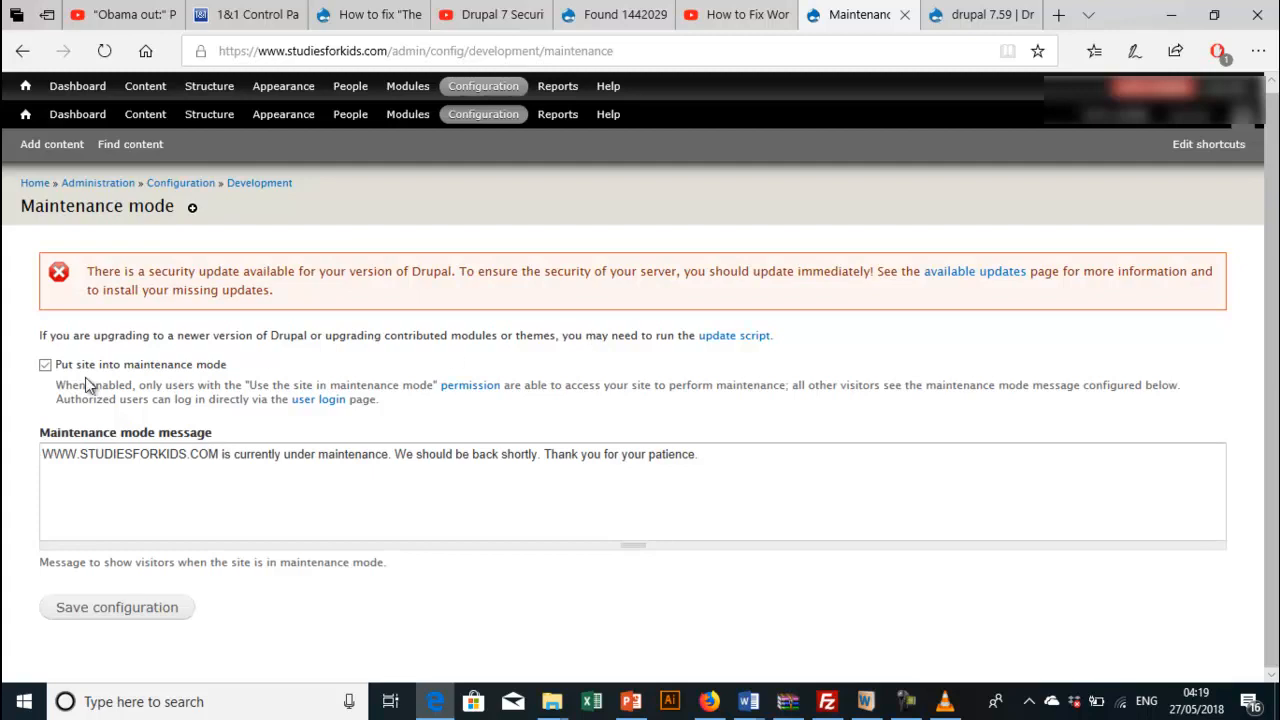
click(414, 52)
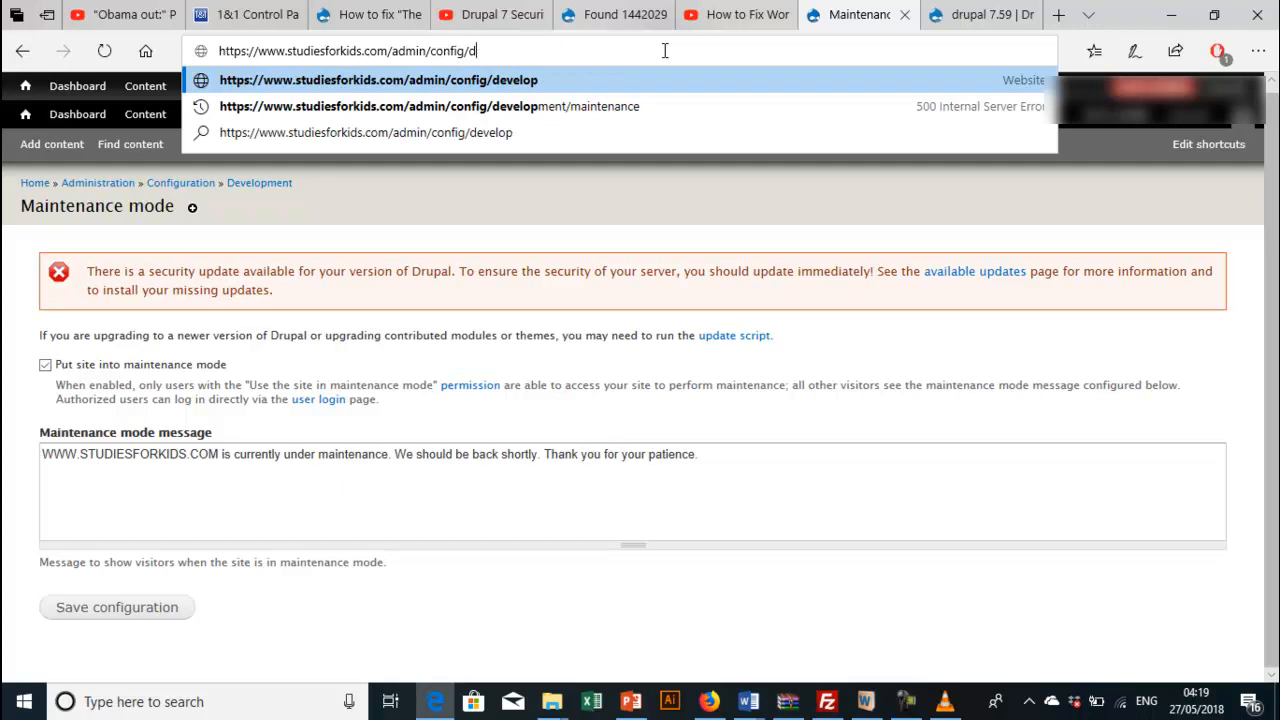
key(Backspace)
text(update.php)
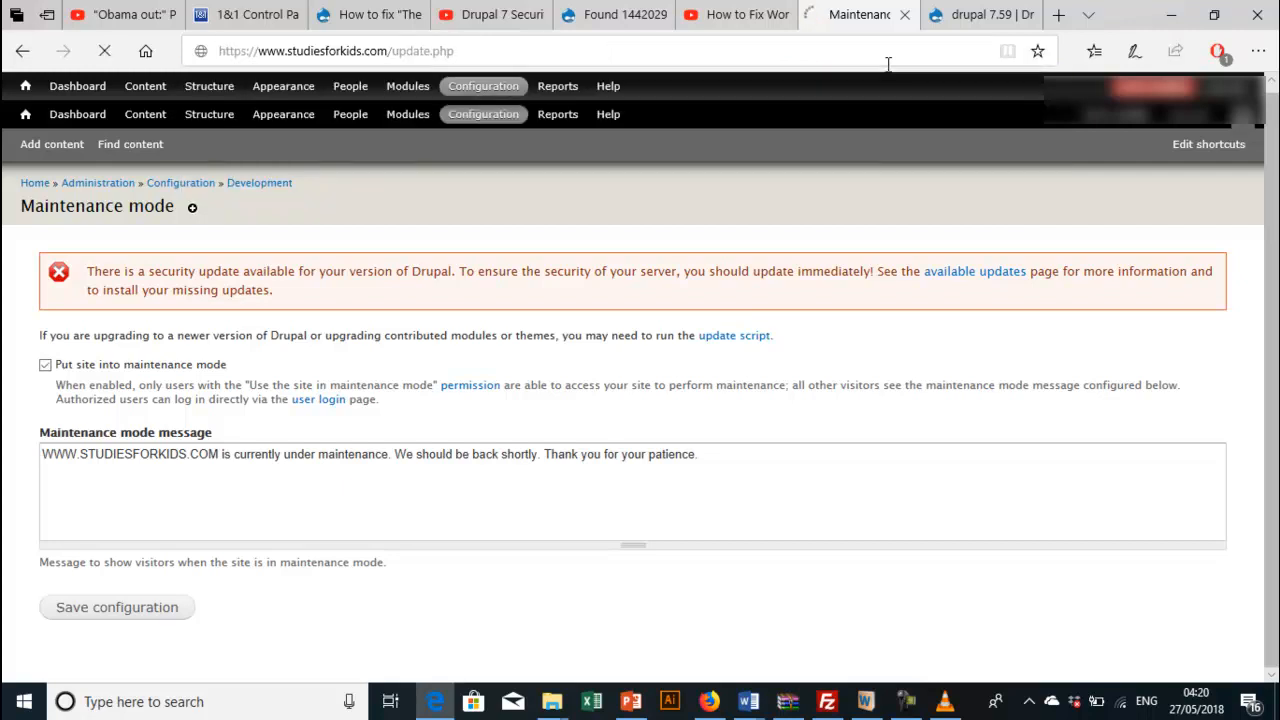
Step: Continue past the update overview and apply the 5 pending database updates
click(734, 336)
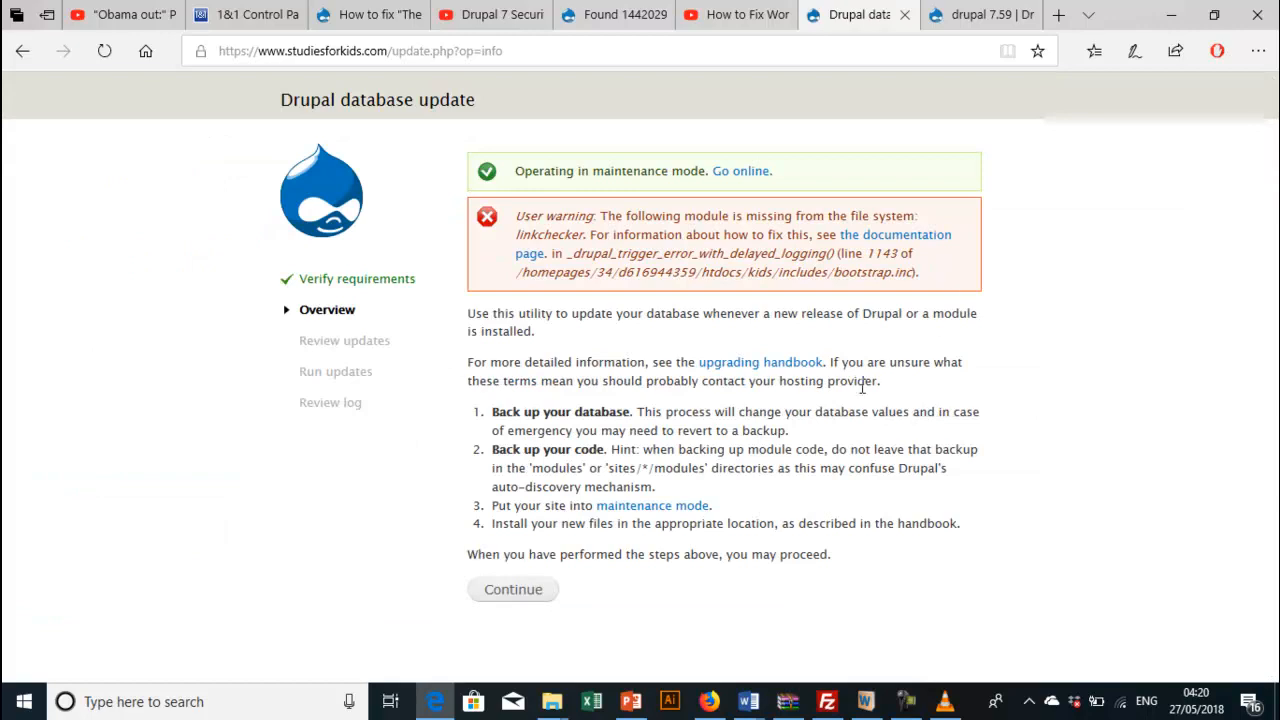
mouse_move(548, 408)
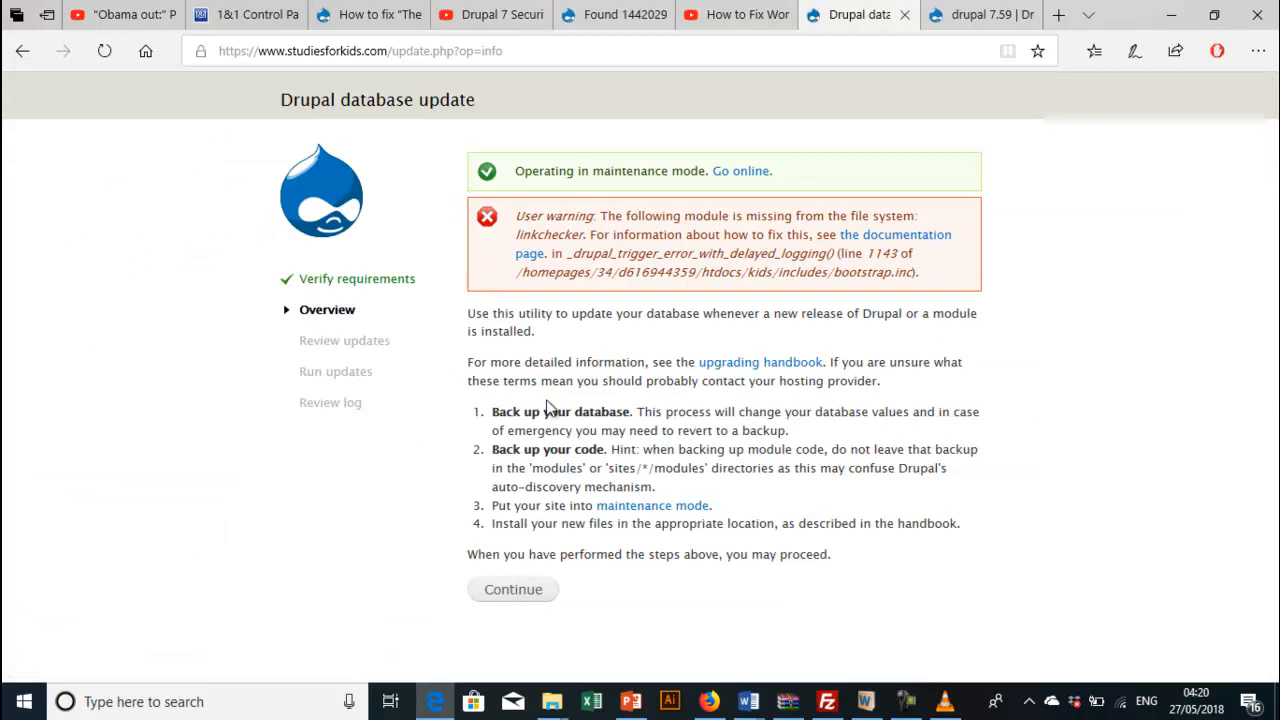
mouse_move(620, 156)
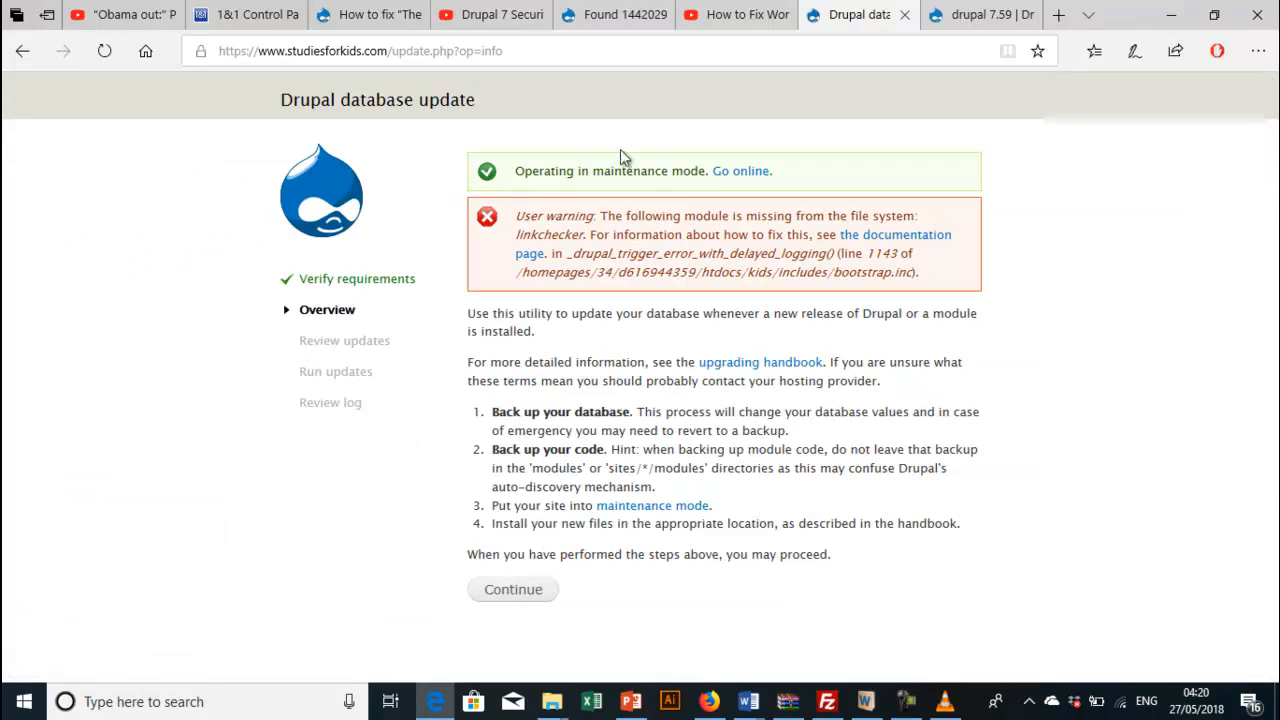
mouse_move(652, 504)
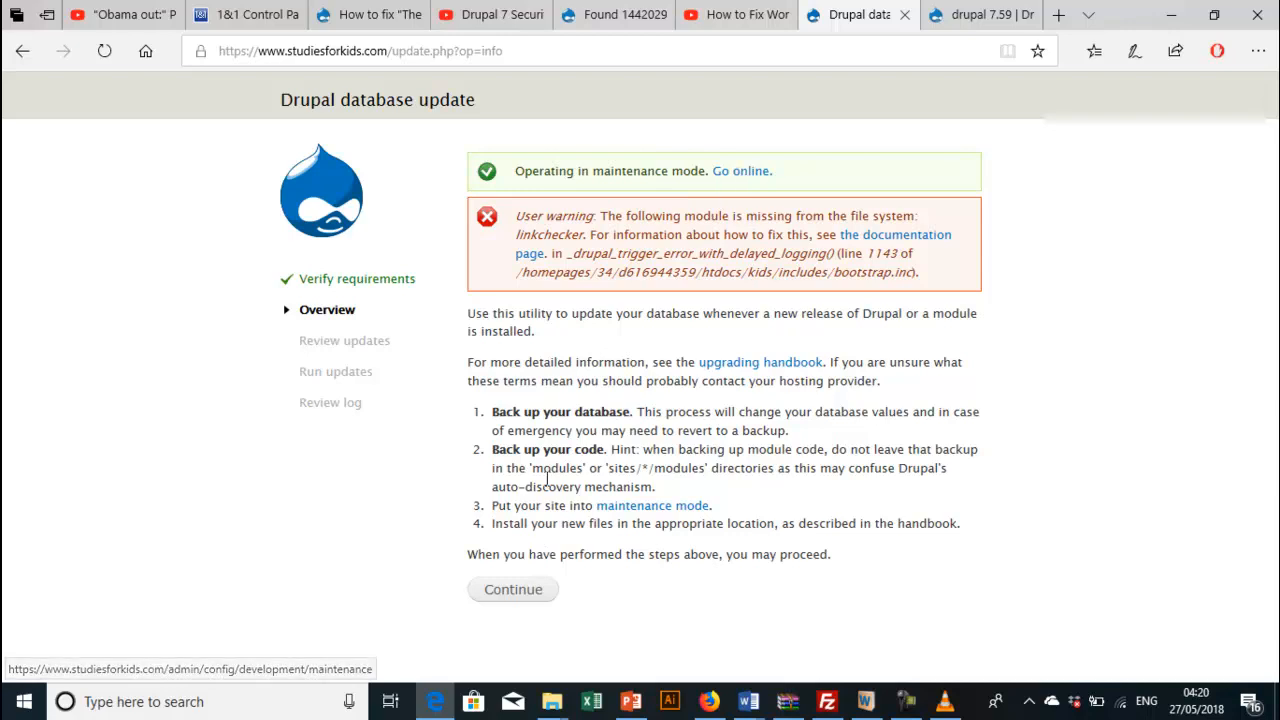
click(512, 588)
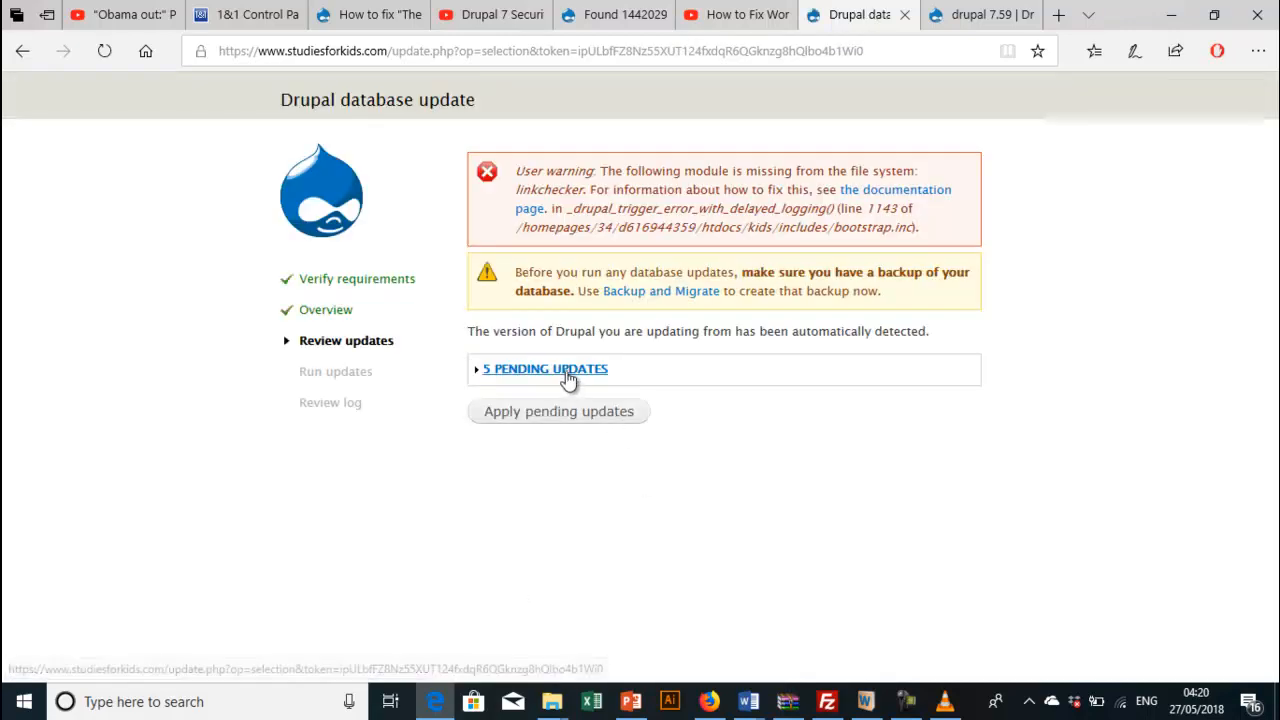
mouse_move(564, 358)
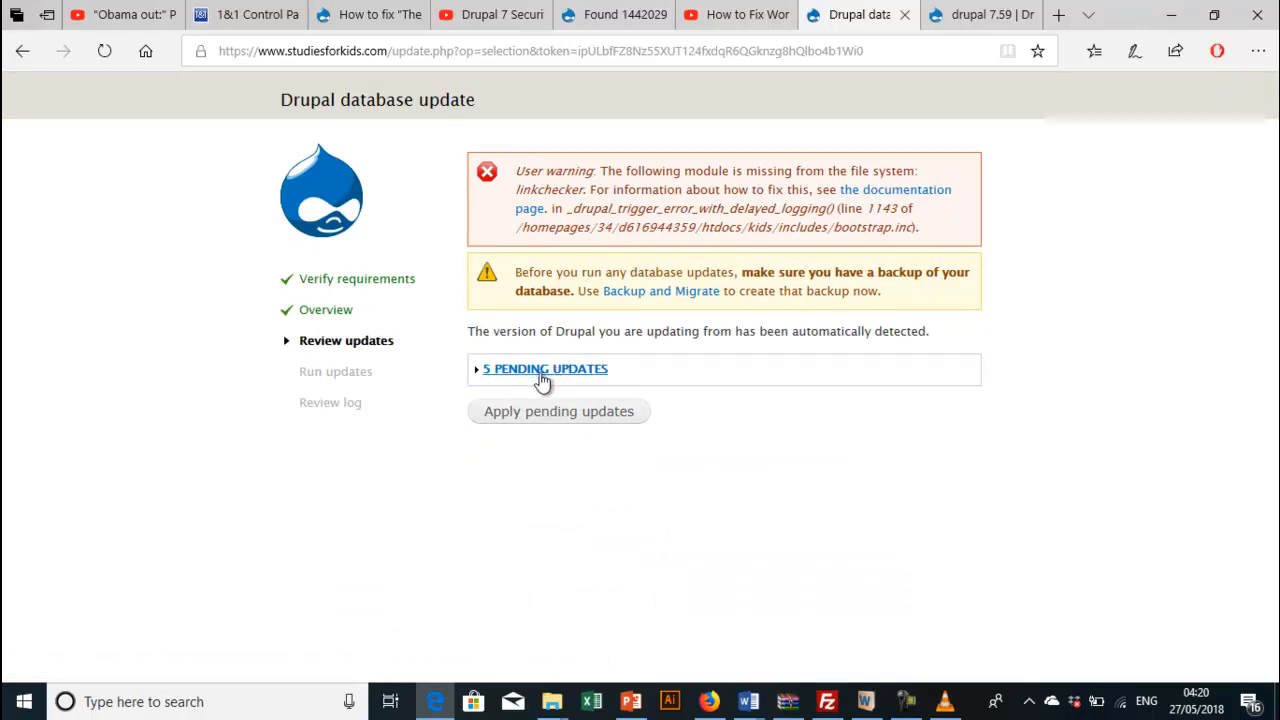
mouse_move(548, 378)
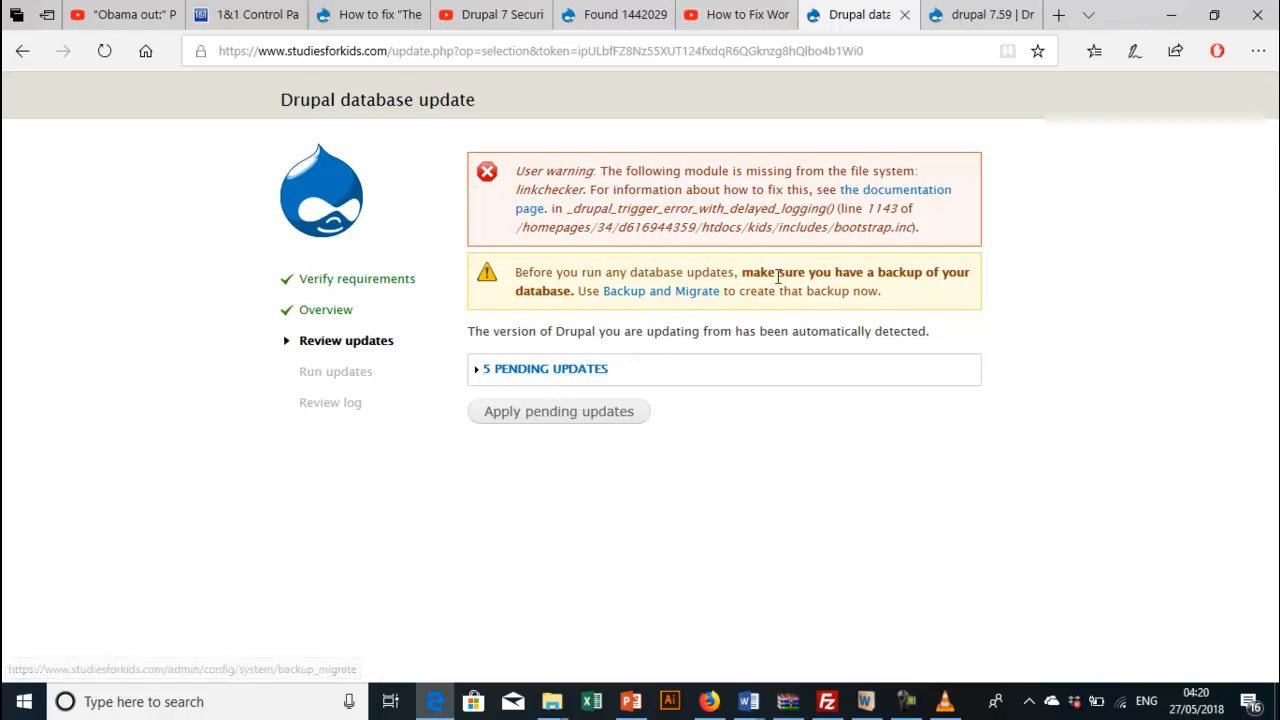
mouse_move(858, 272)
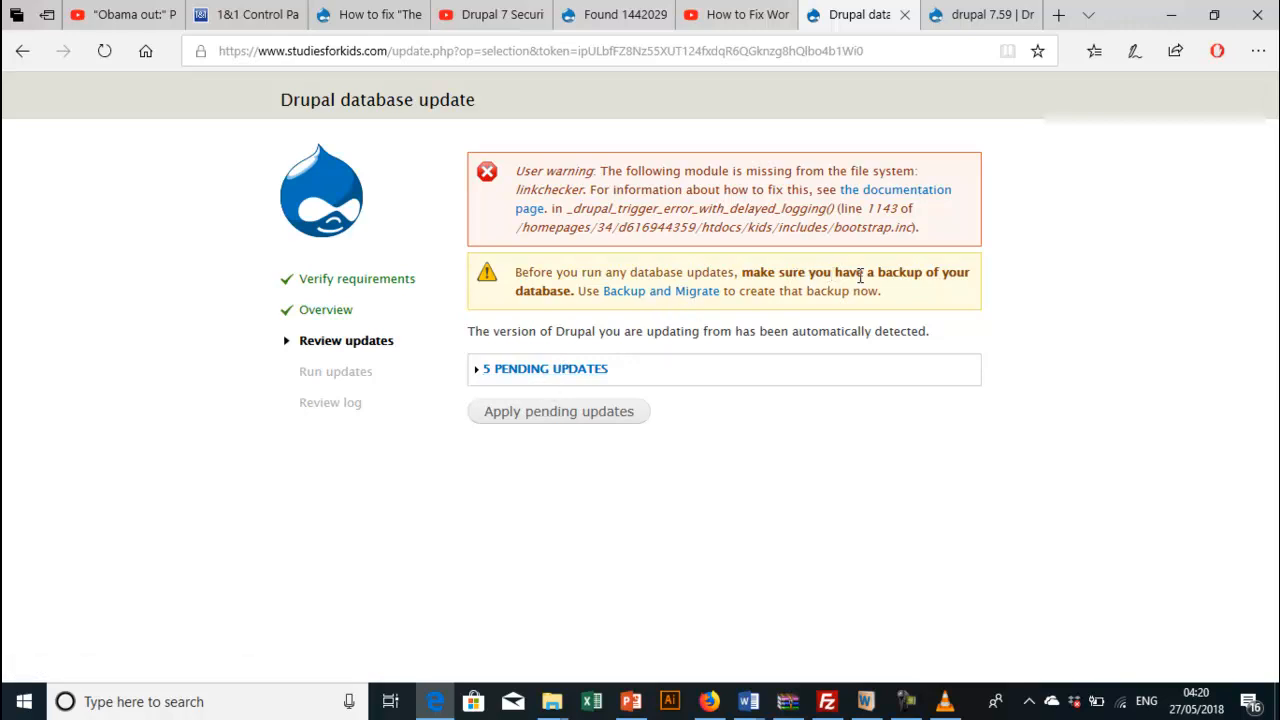
mouse_move(660, 292)
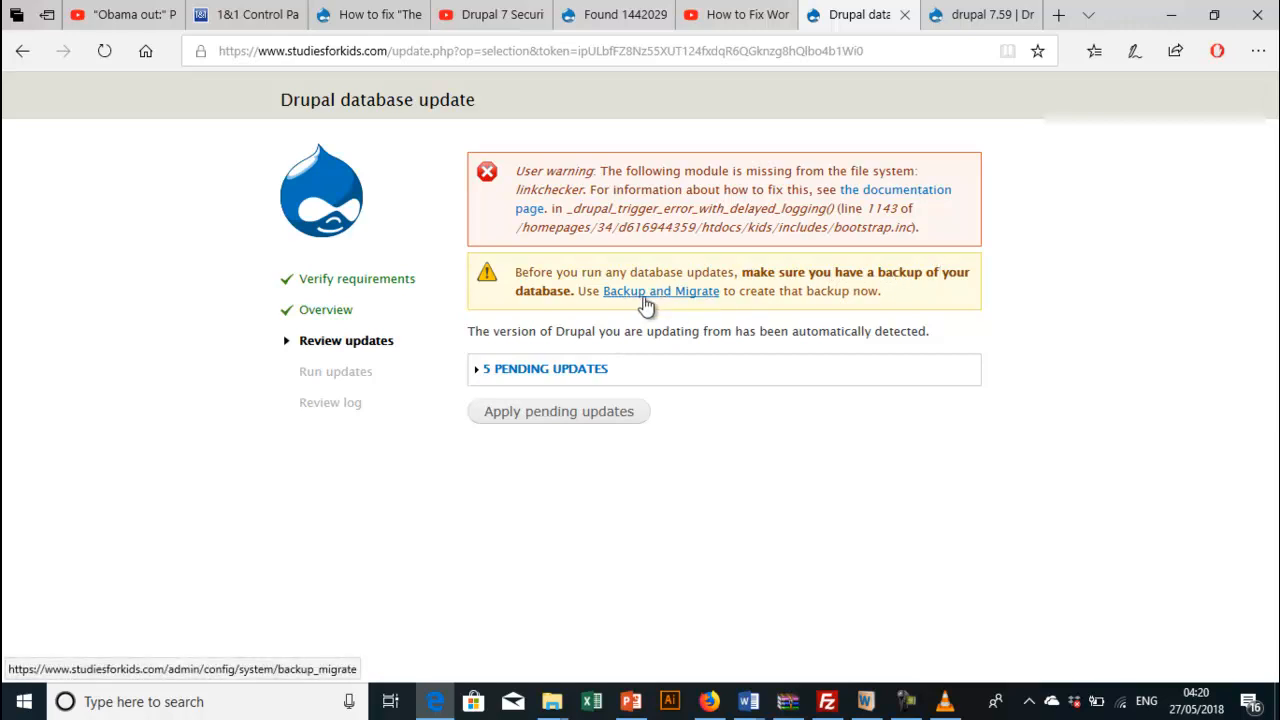
mouse_move(718, 300)
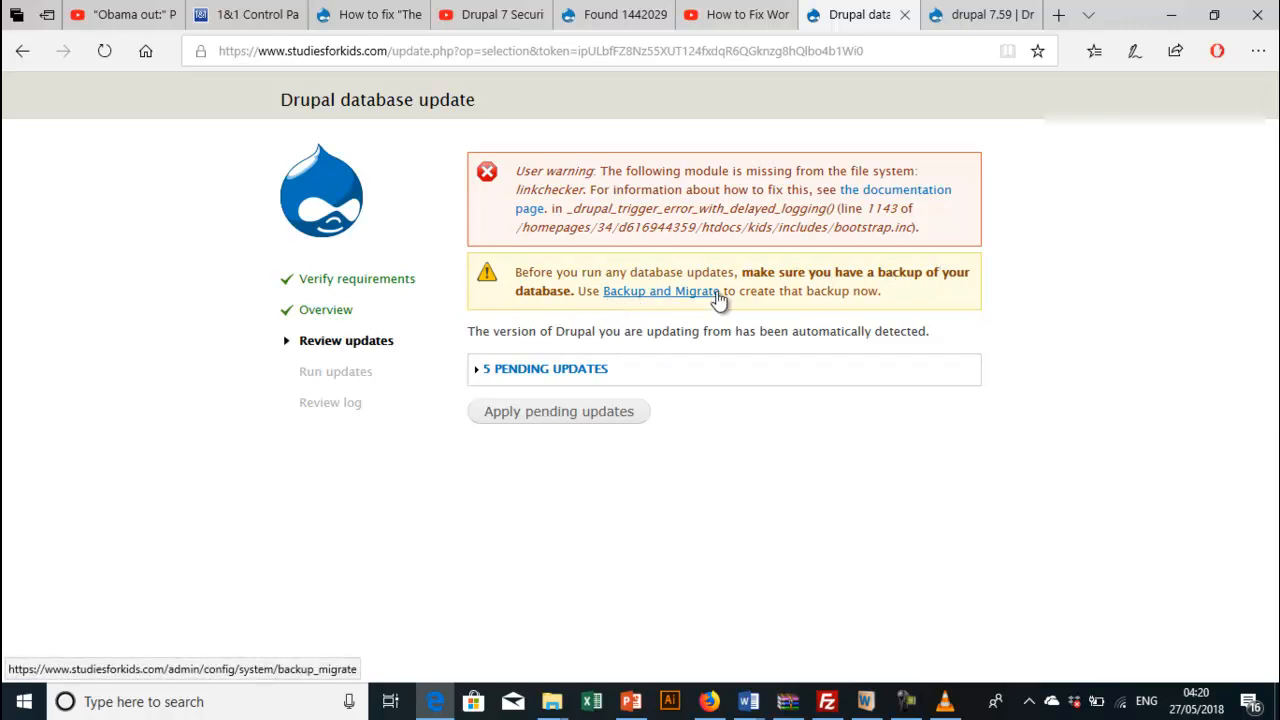
mouse_move(668, 296)
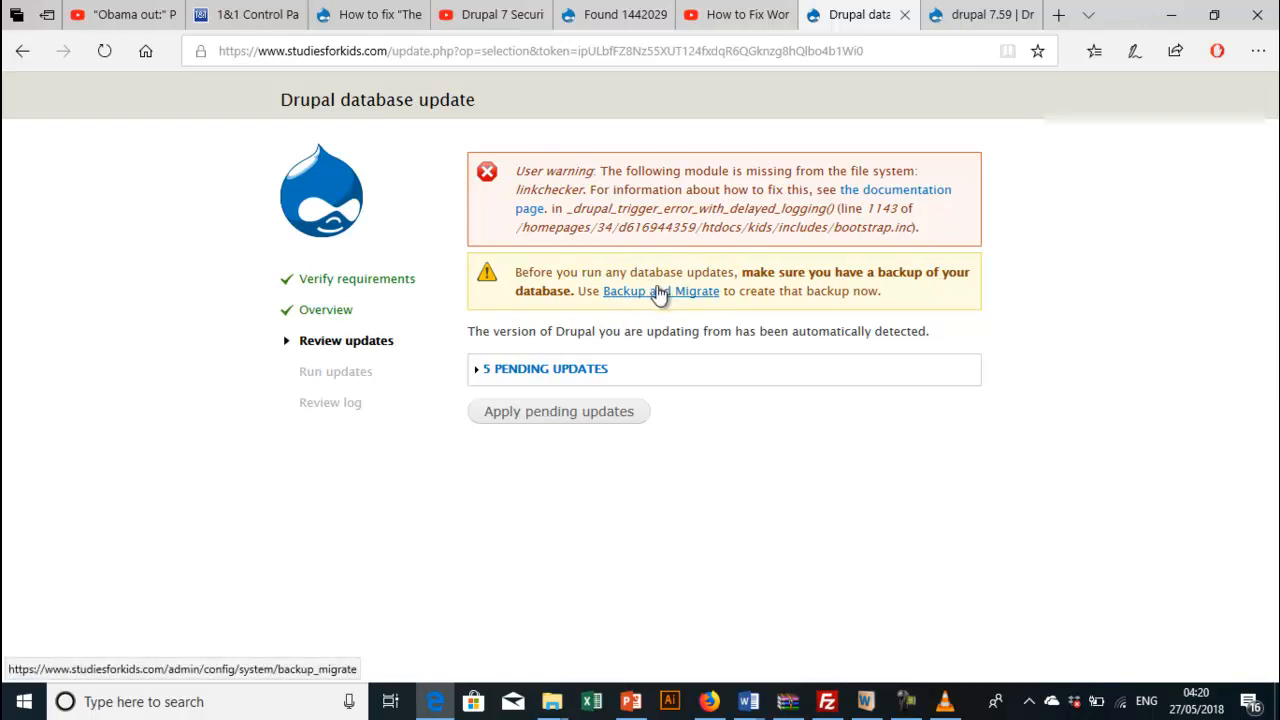
mouse_move(704, 300)
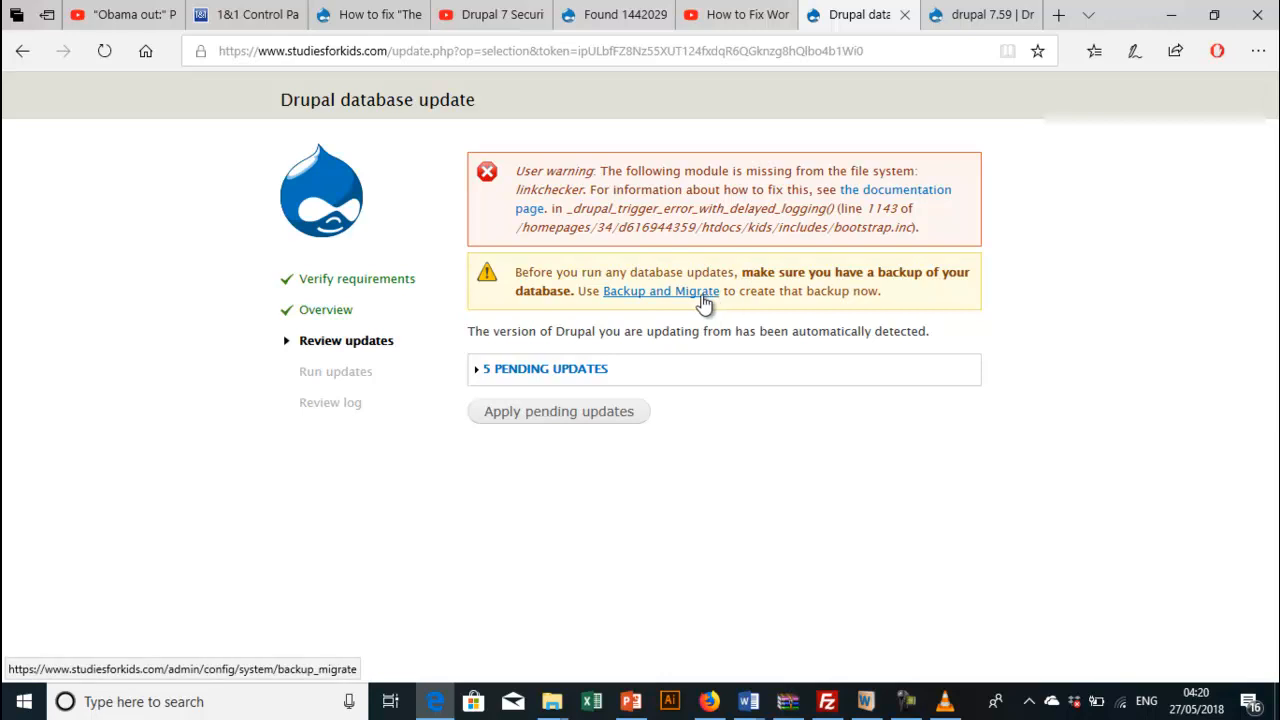
mouse_move(656, 296)
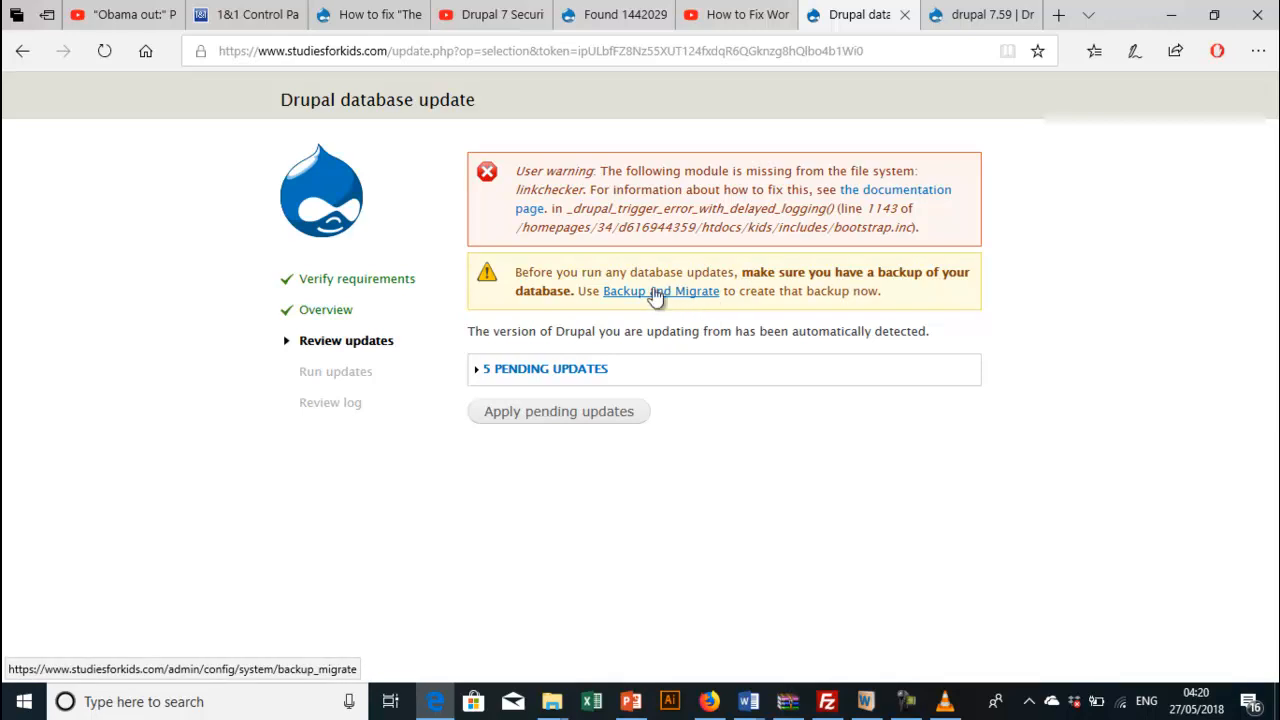
mouse_move(656, 302)
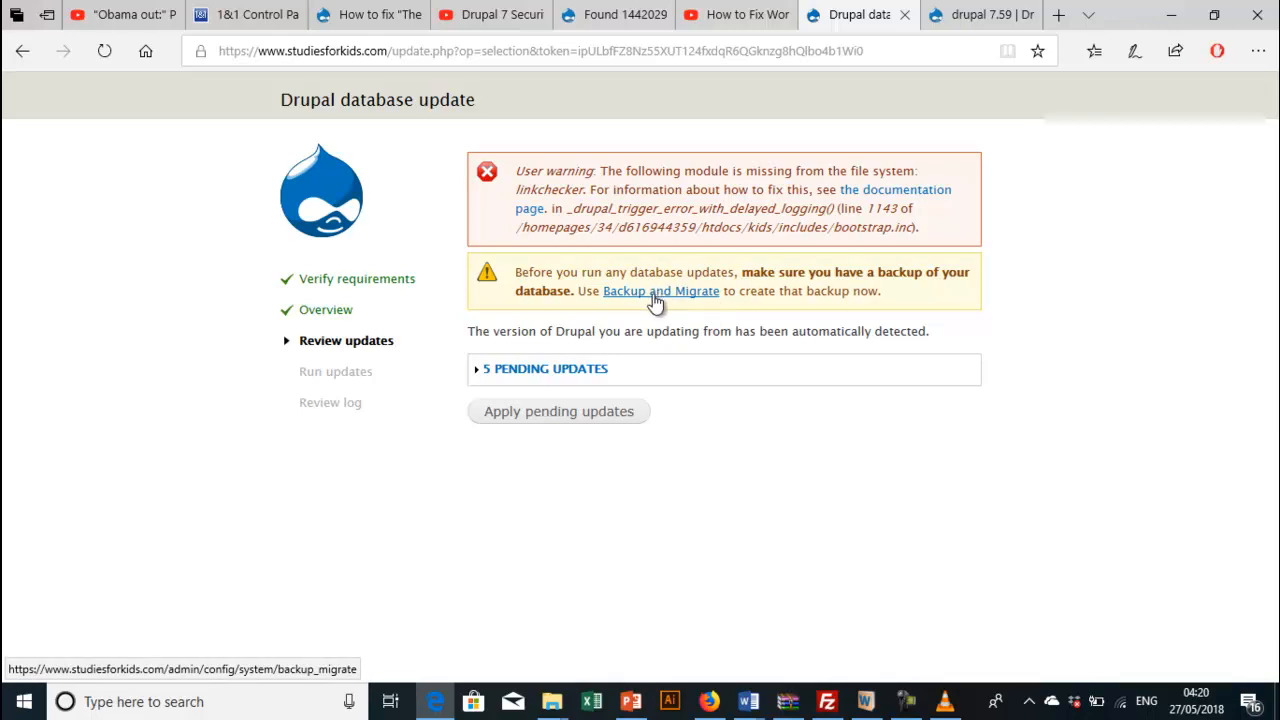
mouse_move(640, 300)
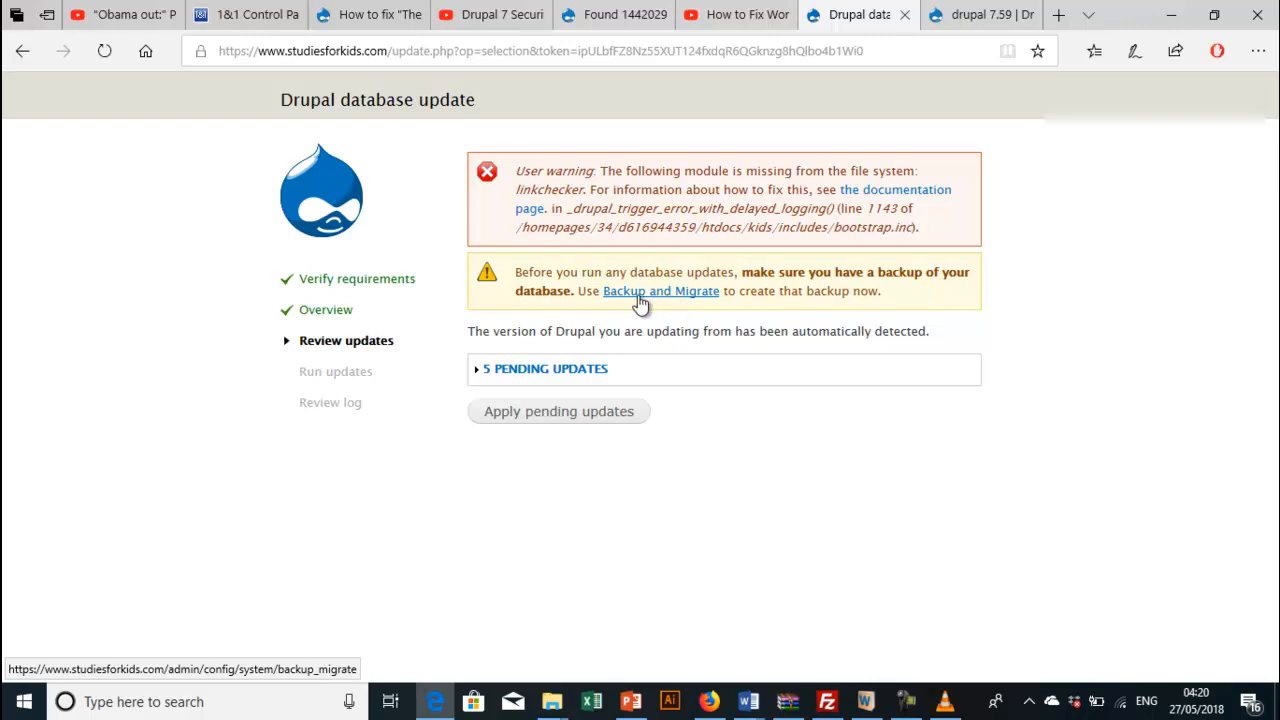
mouse_move(558, 412)
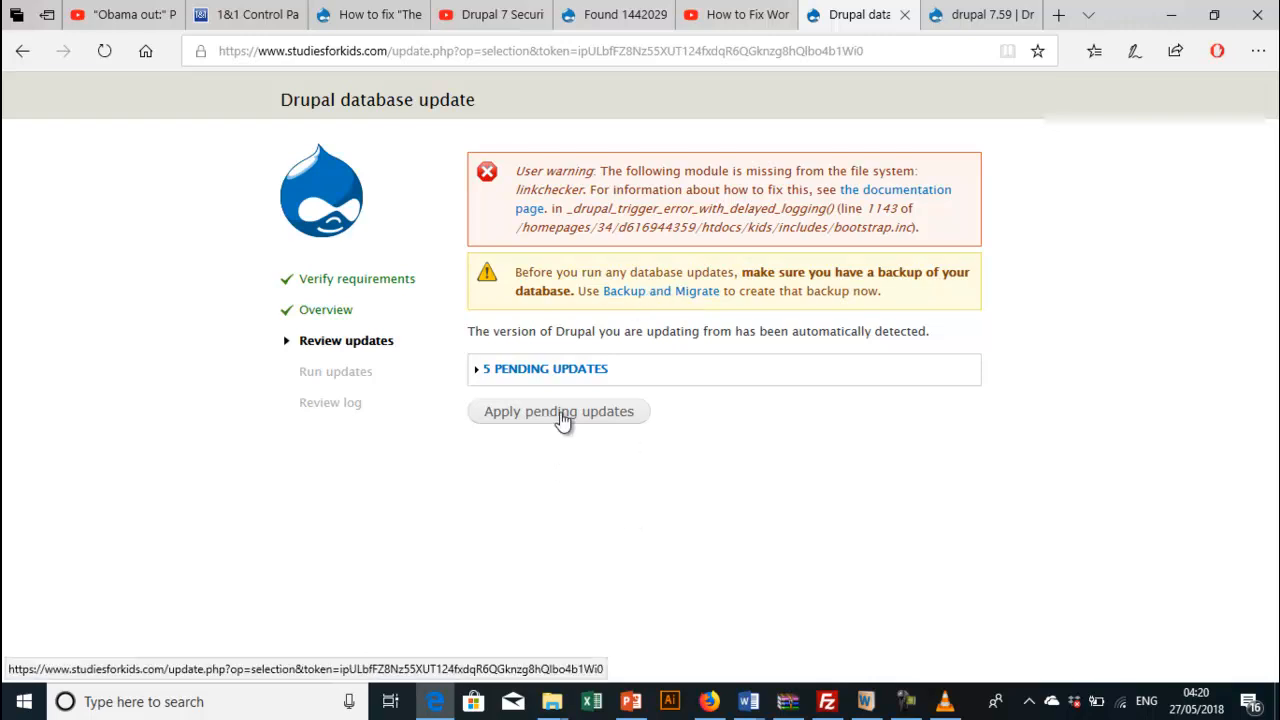
click(558, 412)
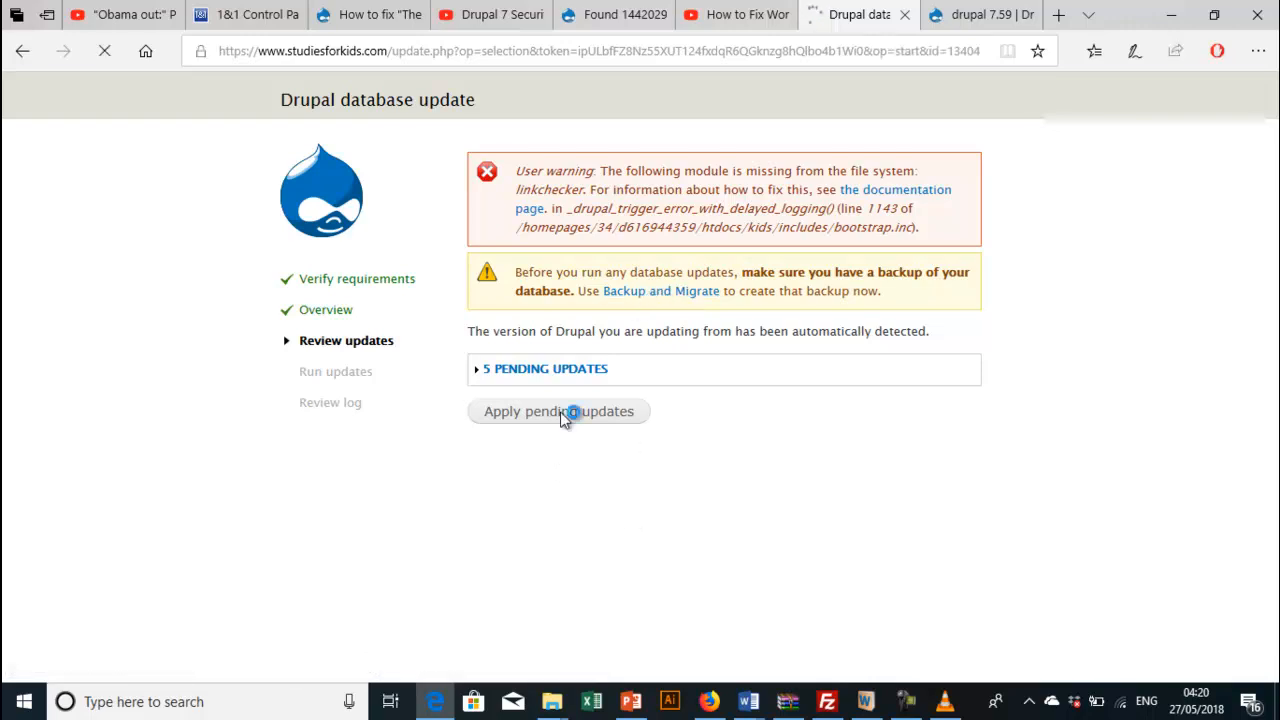
Step: From the update results page, follow the Administration pages link
click(558, 412)
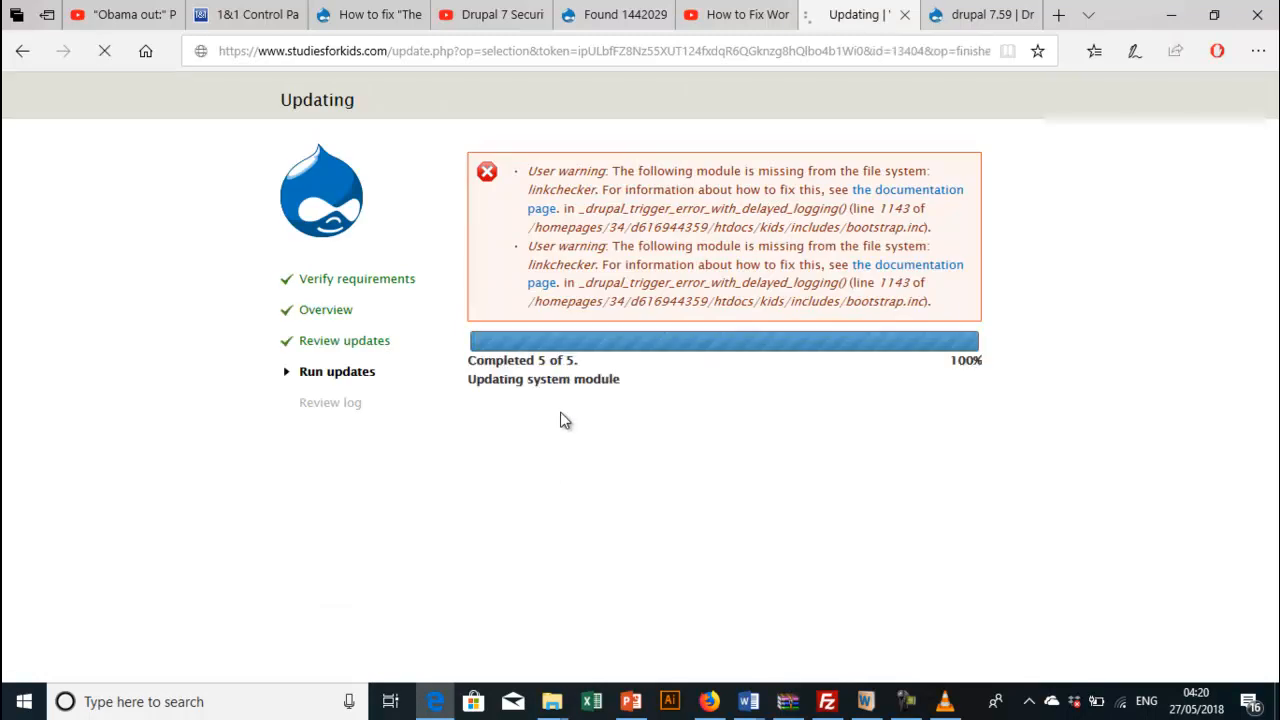
mouse_move(616, 440)
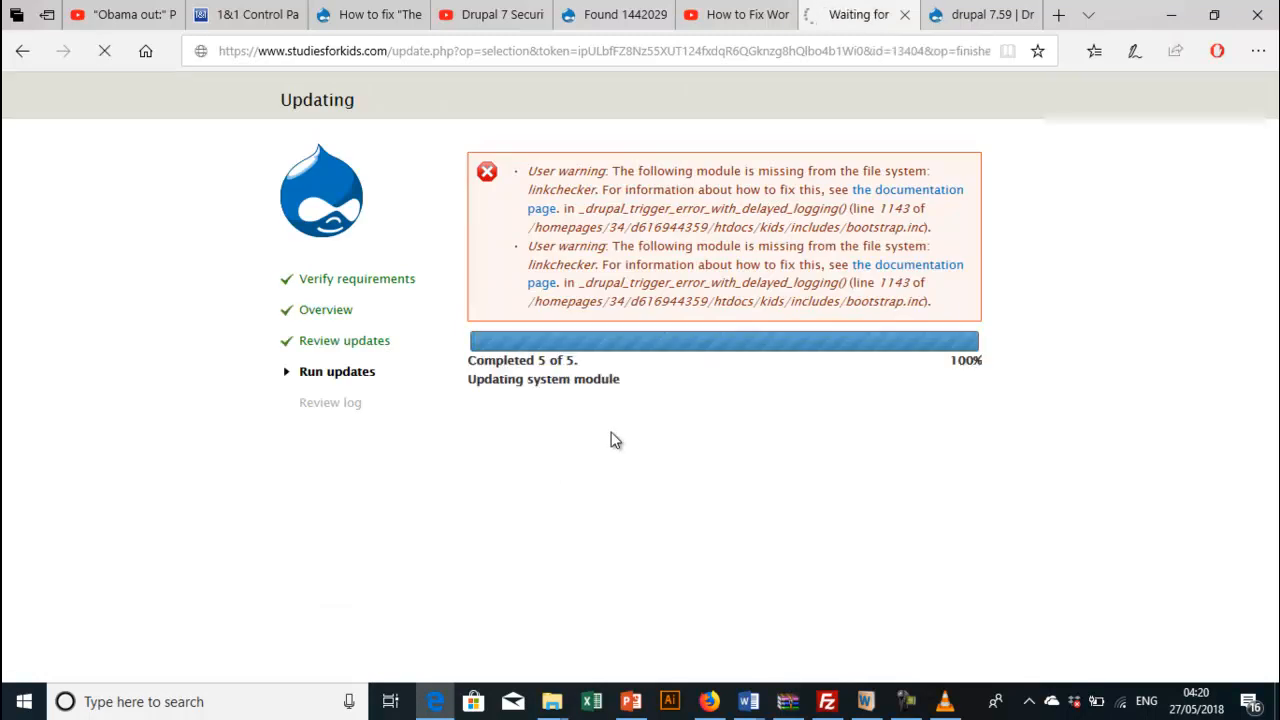
mouse_move(656, 440)
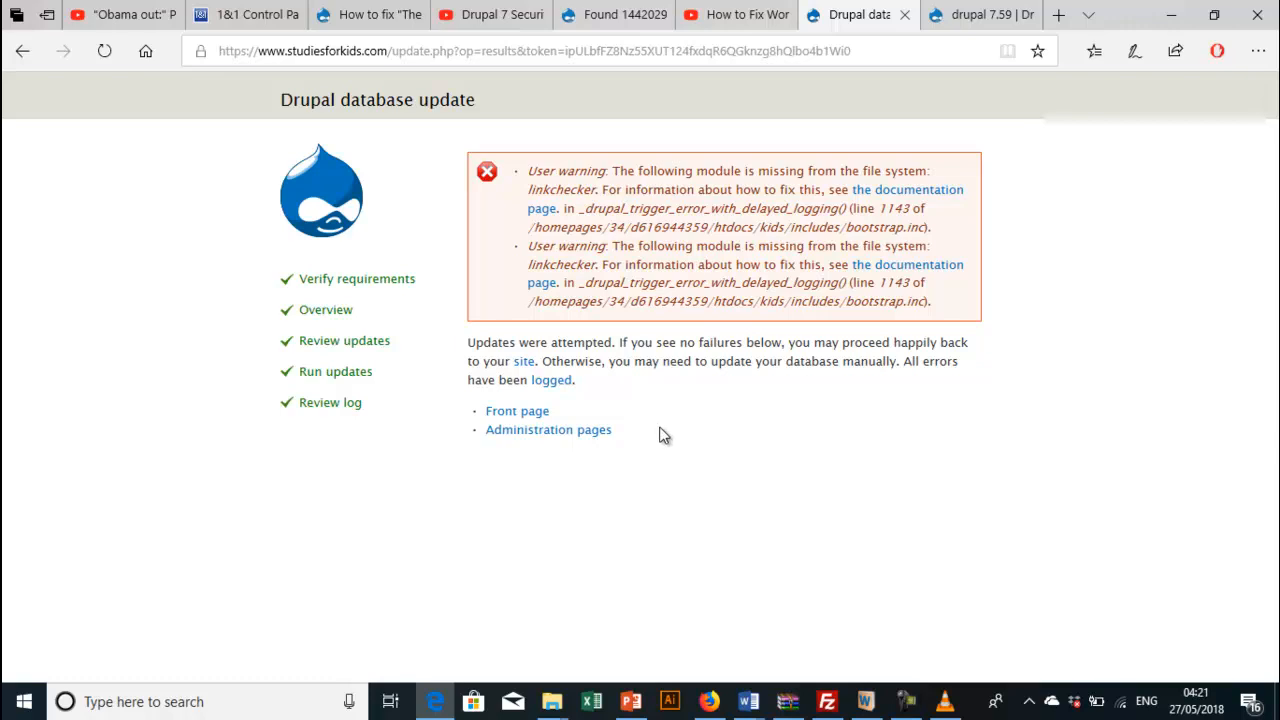
click(548, 428)
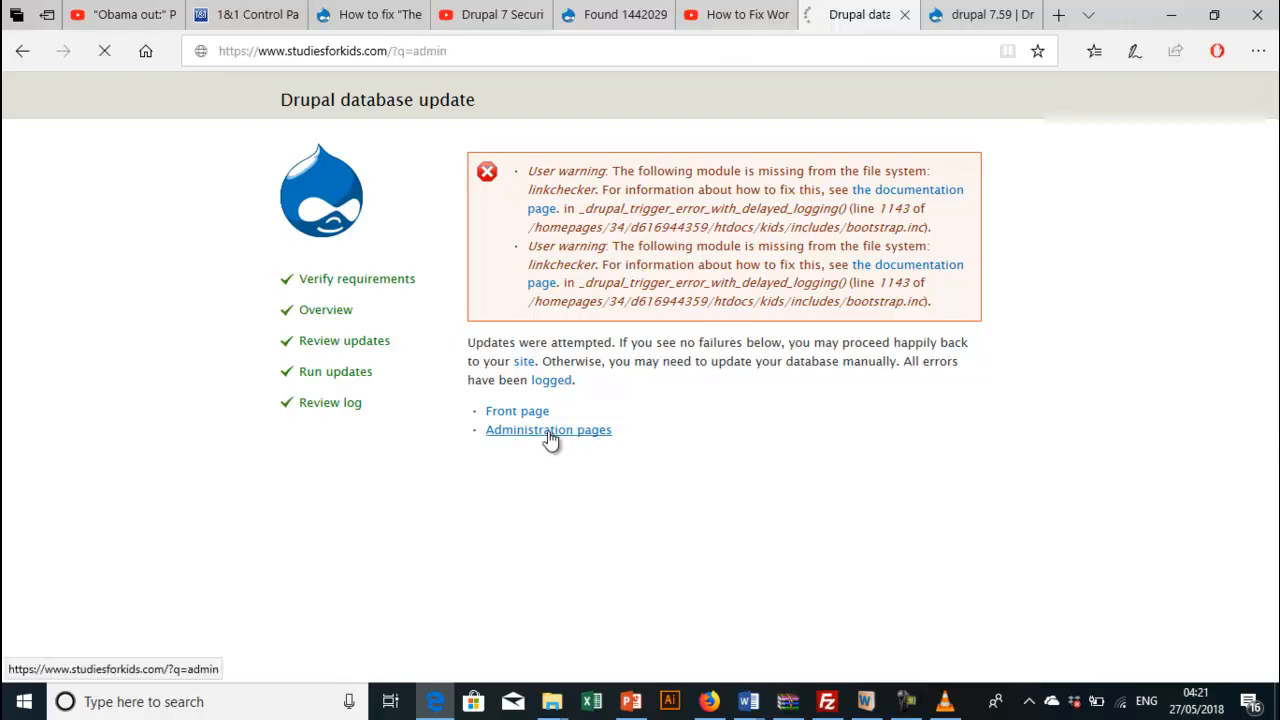
click(548, 428)
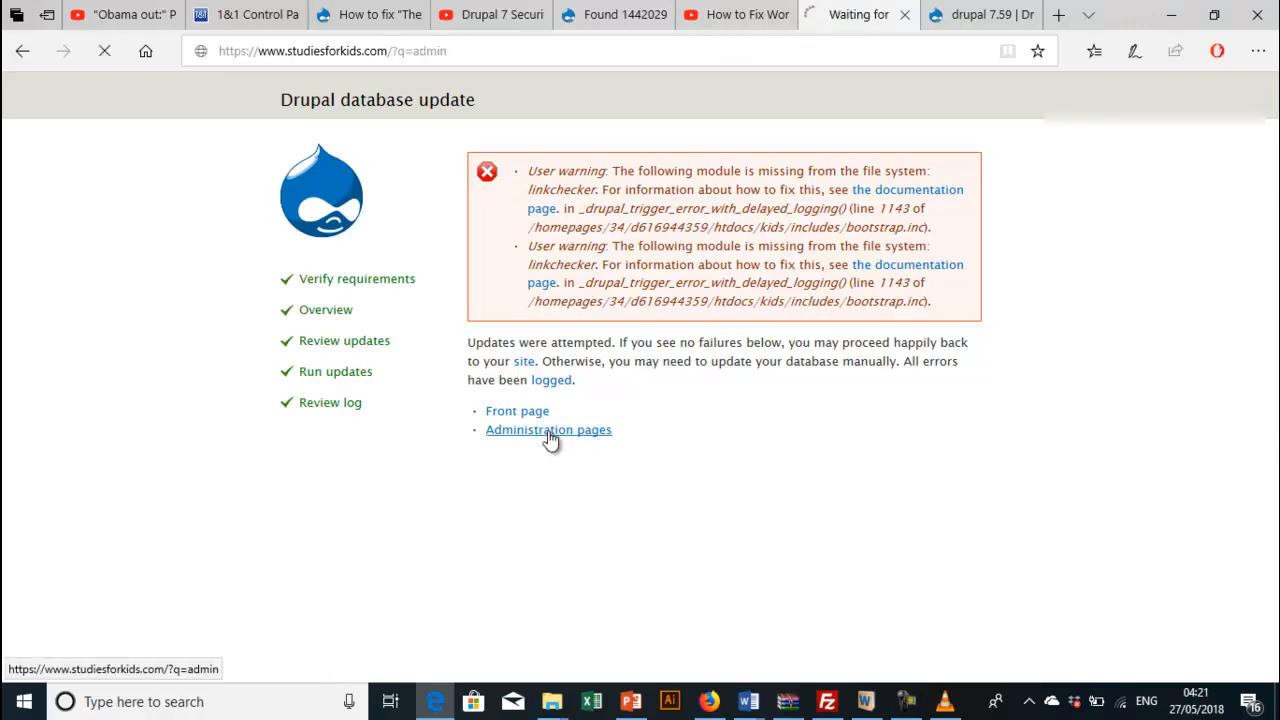
click(548, 428)
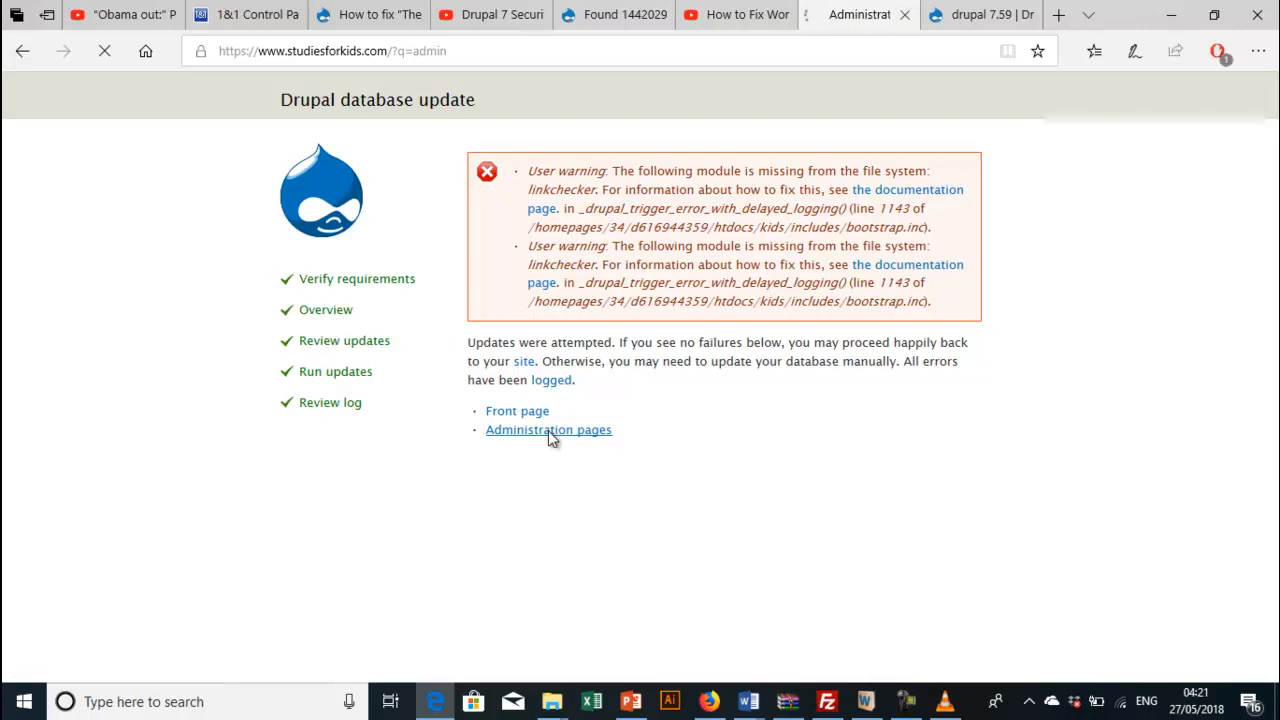
Step: Go online: untick 'Put site into maintenance mode' and save the configuration
click(548, 428)
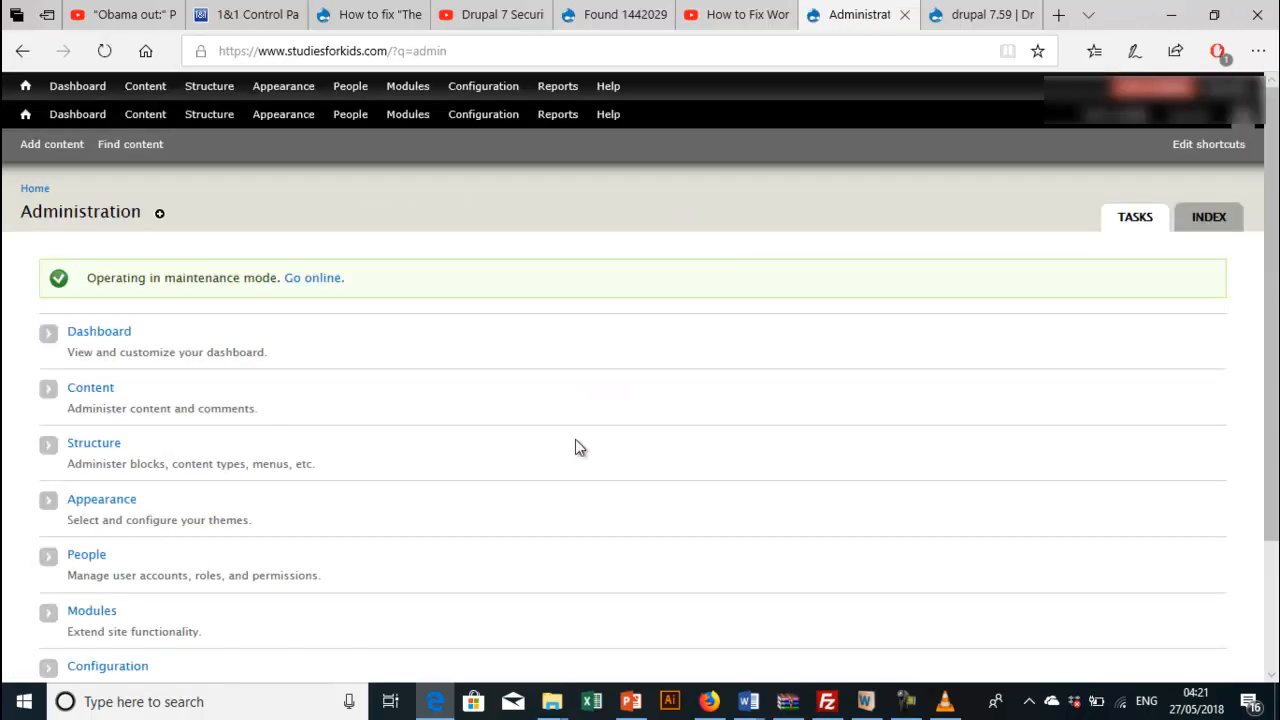
mouse_move(312, 278)
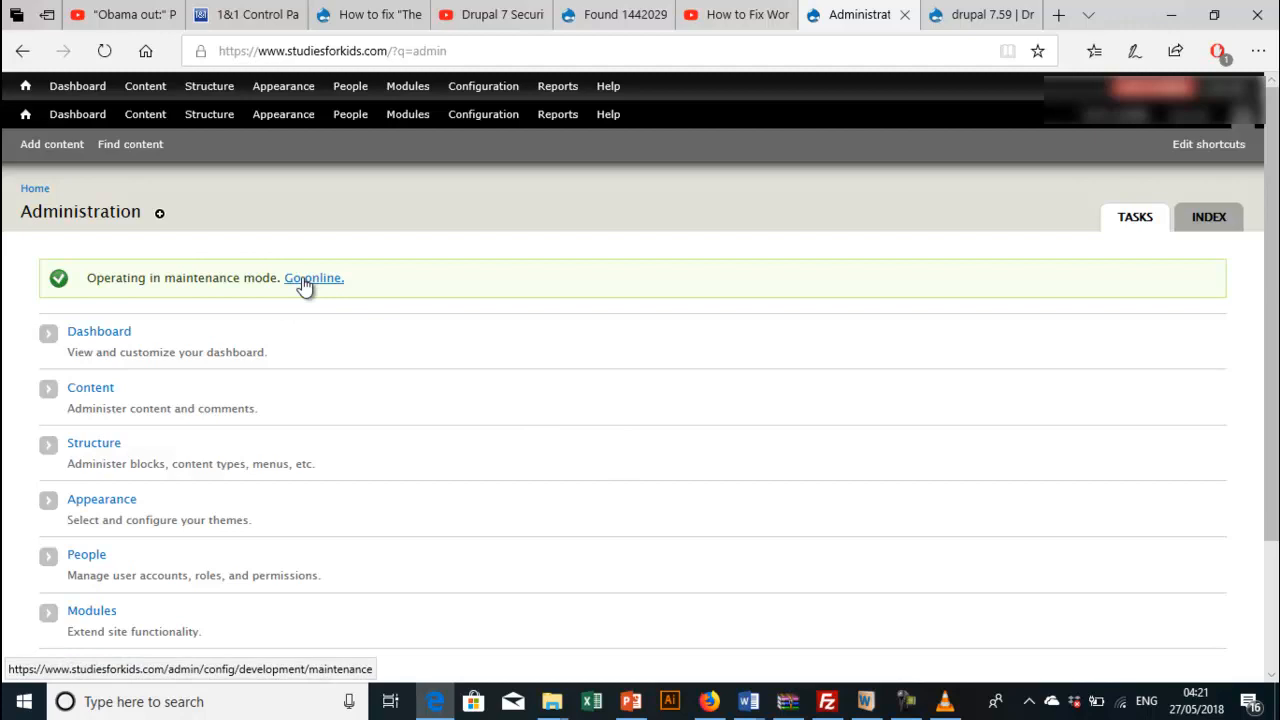
click(312, 278)
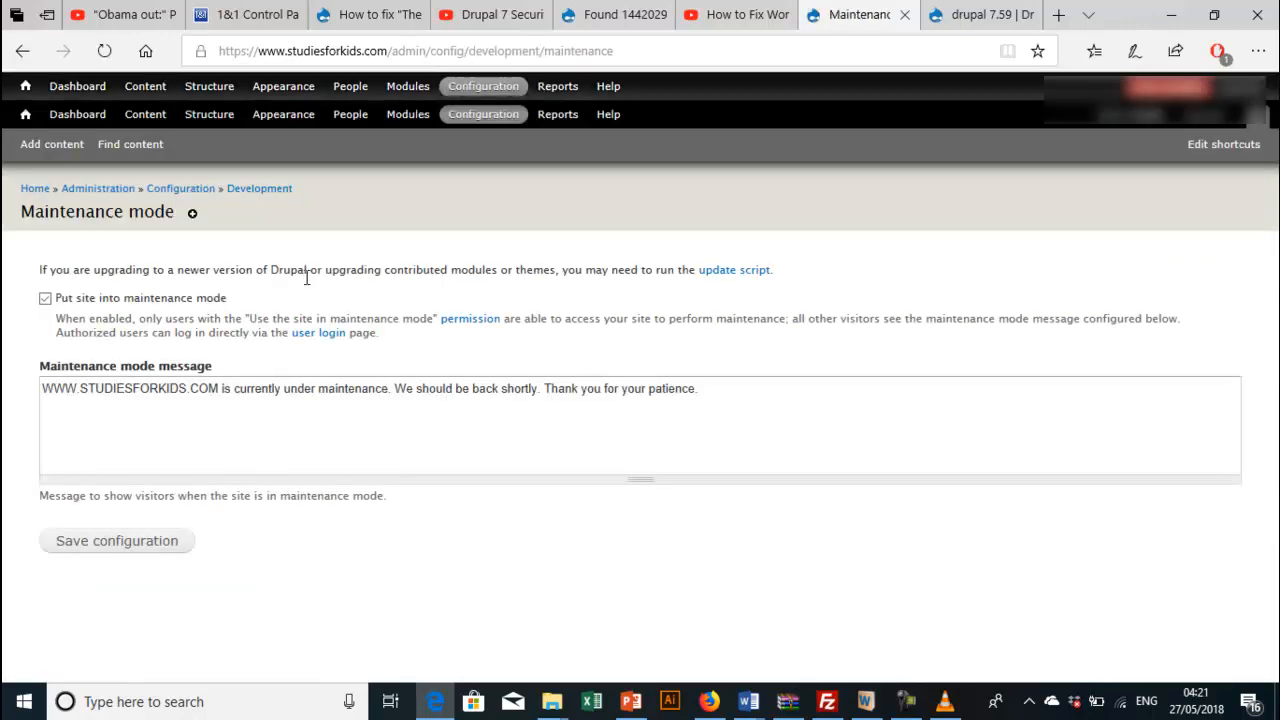
click(44, 298)
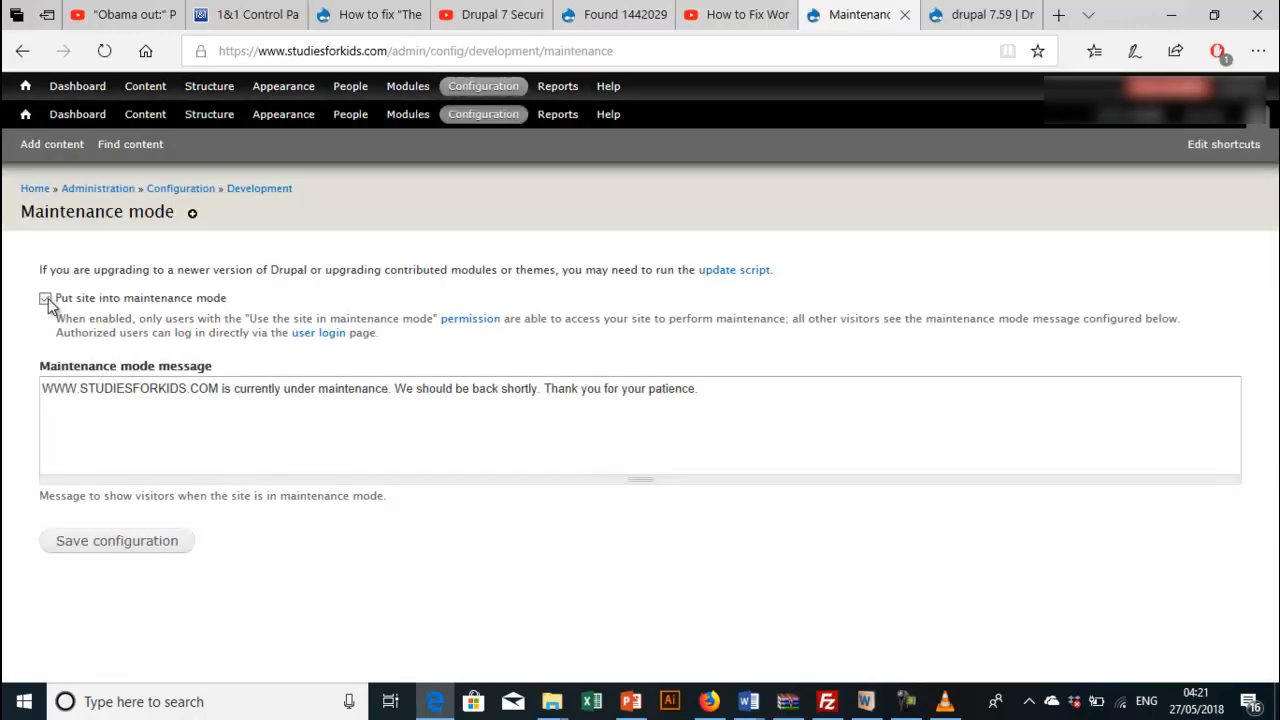
click(116, 540)
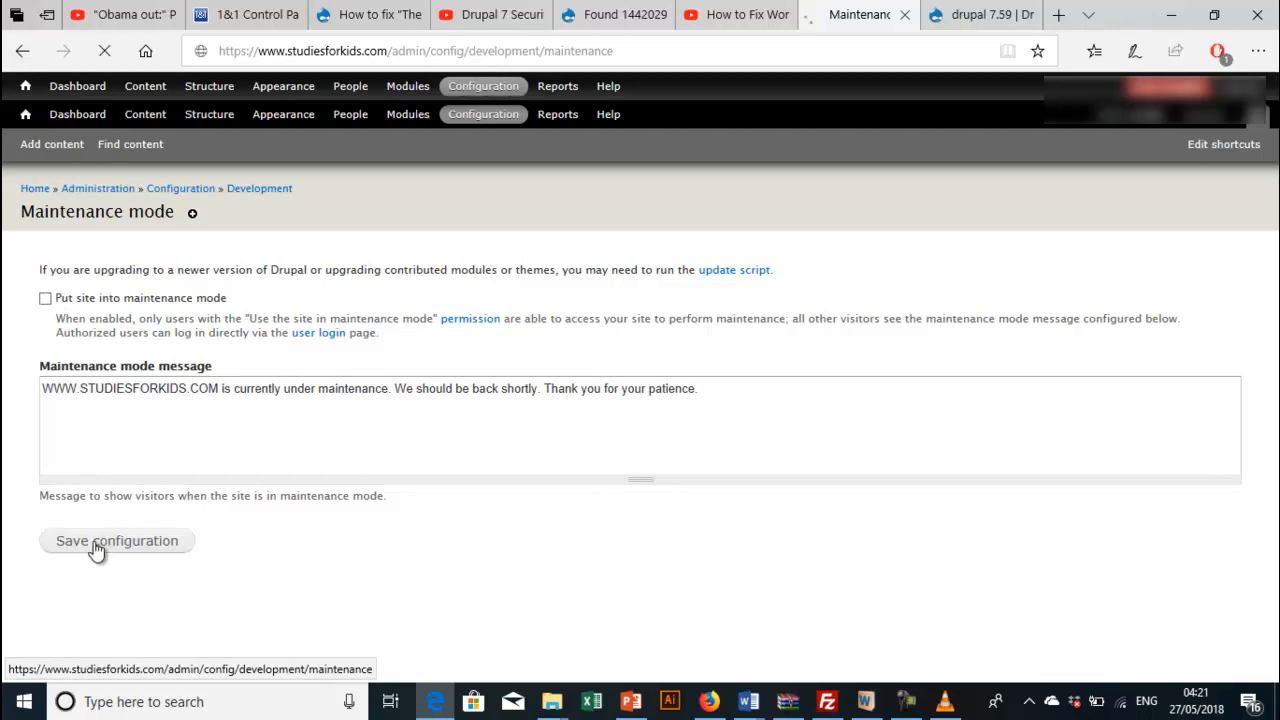
click(116, 540)
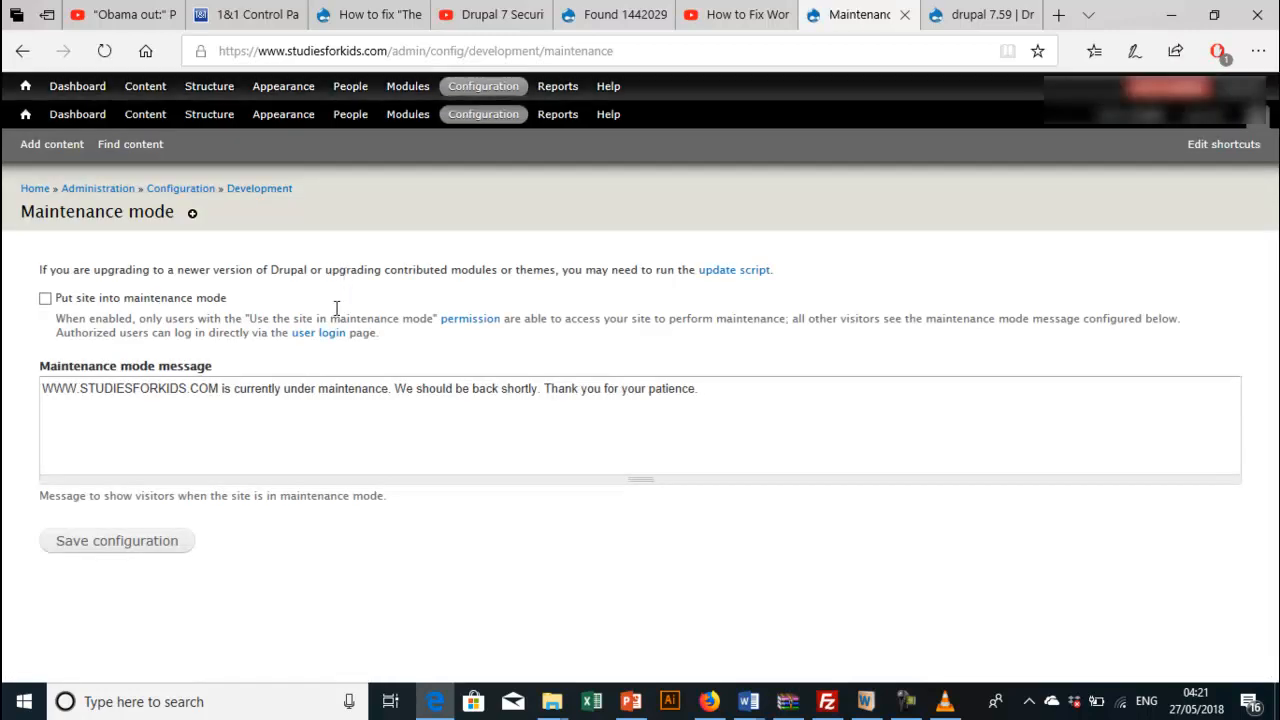
click(116, 540)
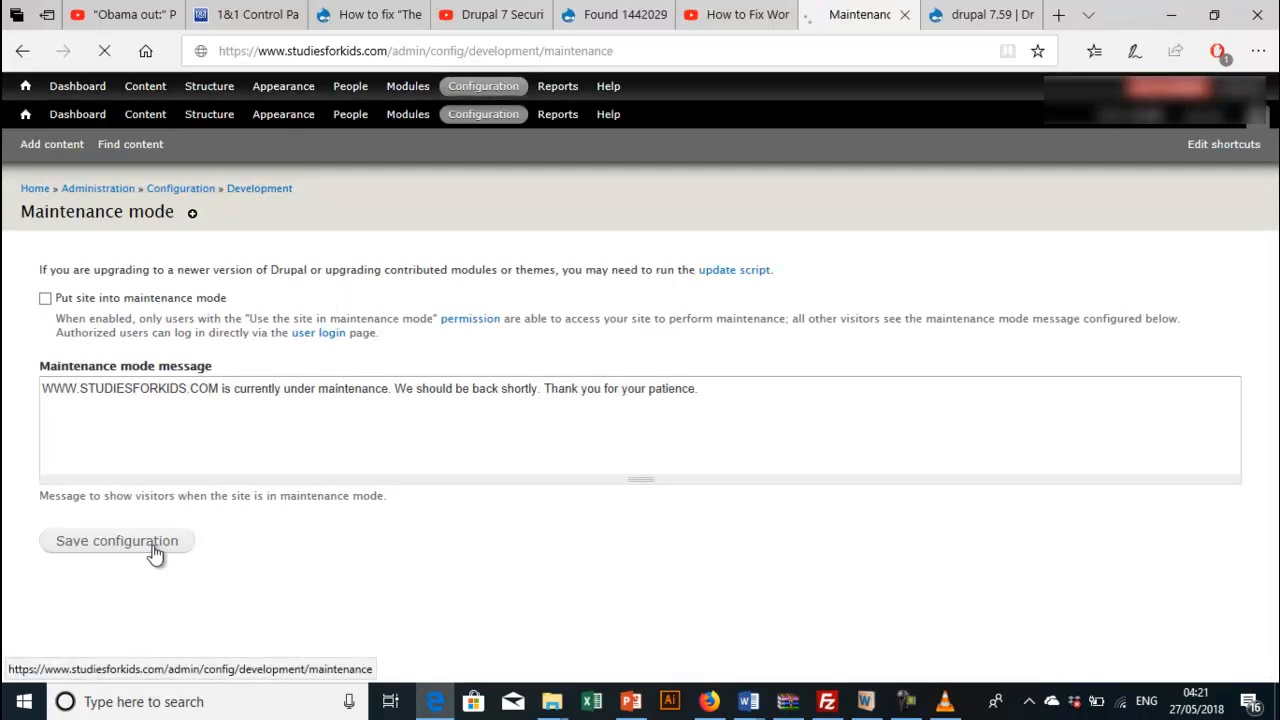
click(116, 540)
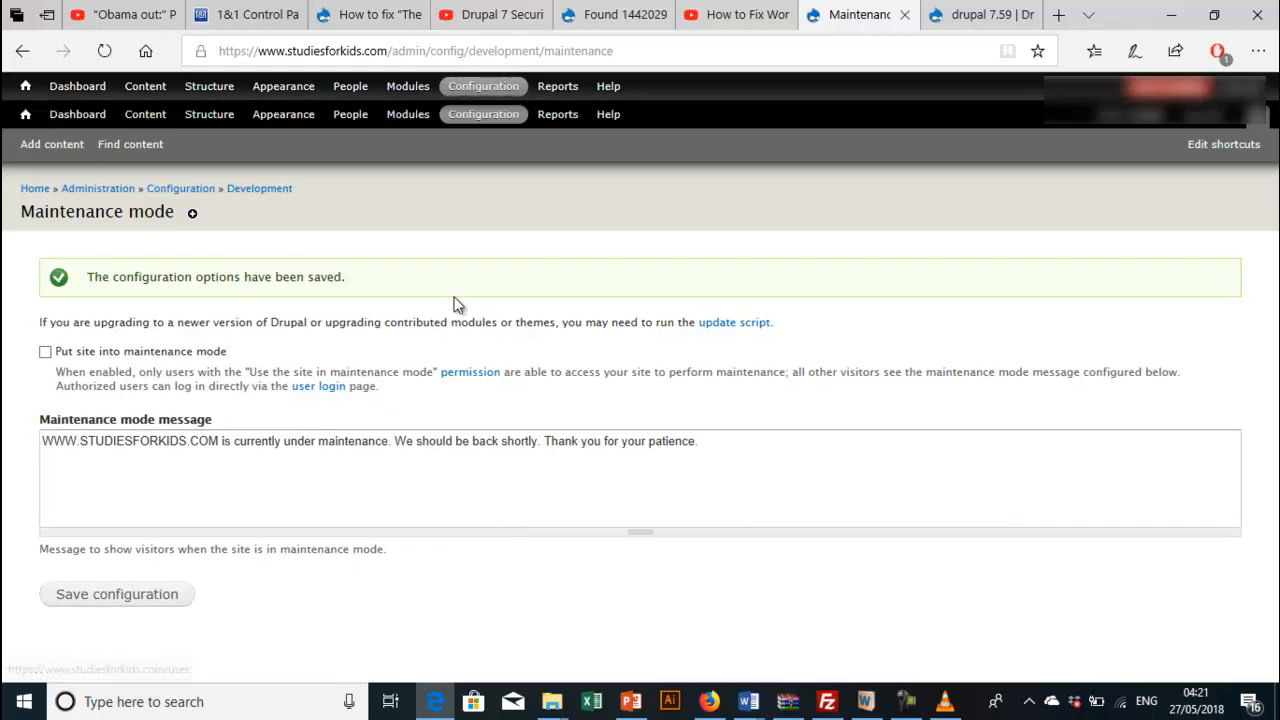
click(408, 86)
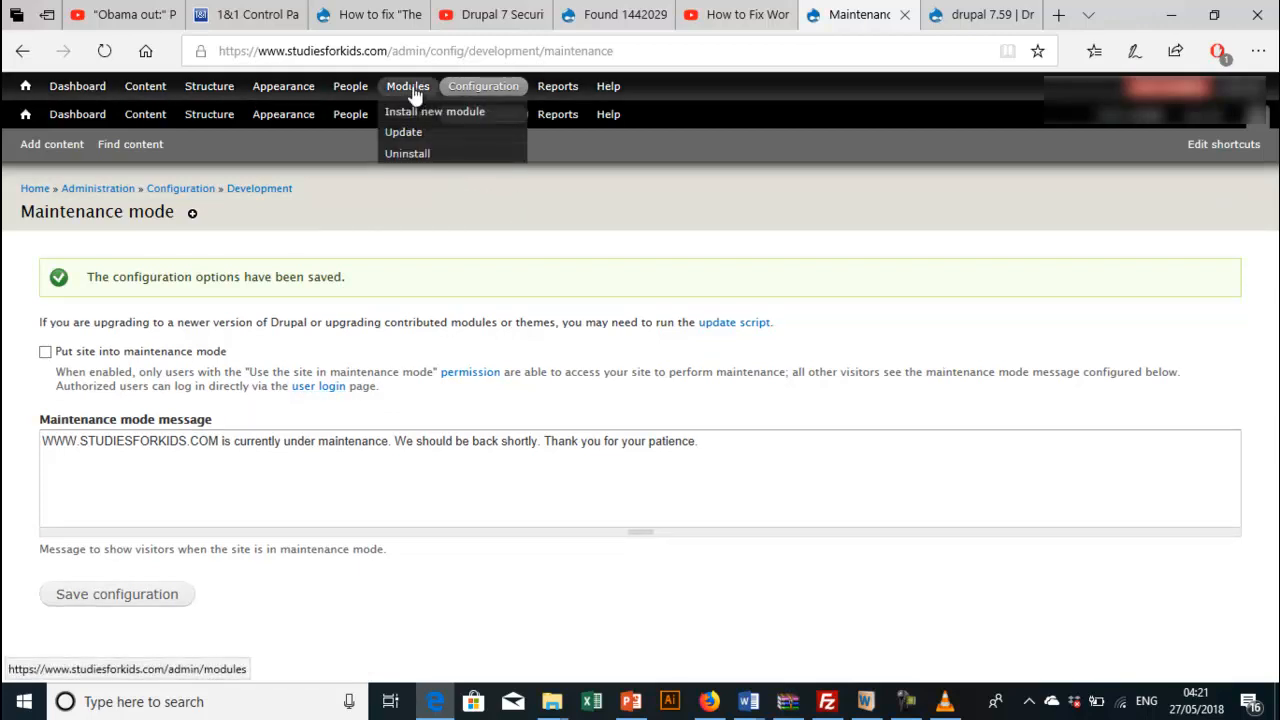
Step: Show the Modules Update report confirming all projects are up to date
click(408, 84)
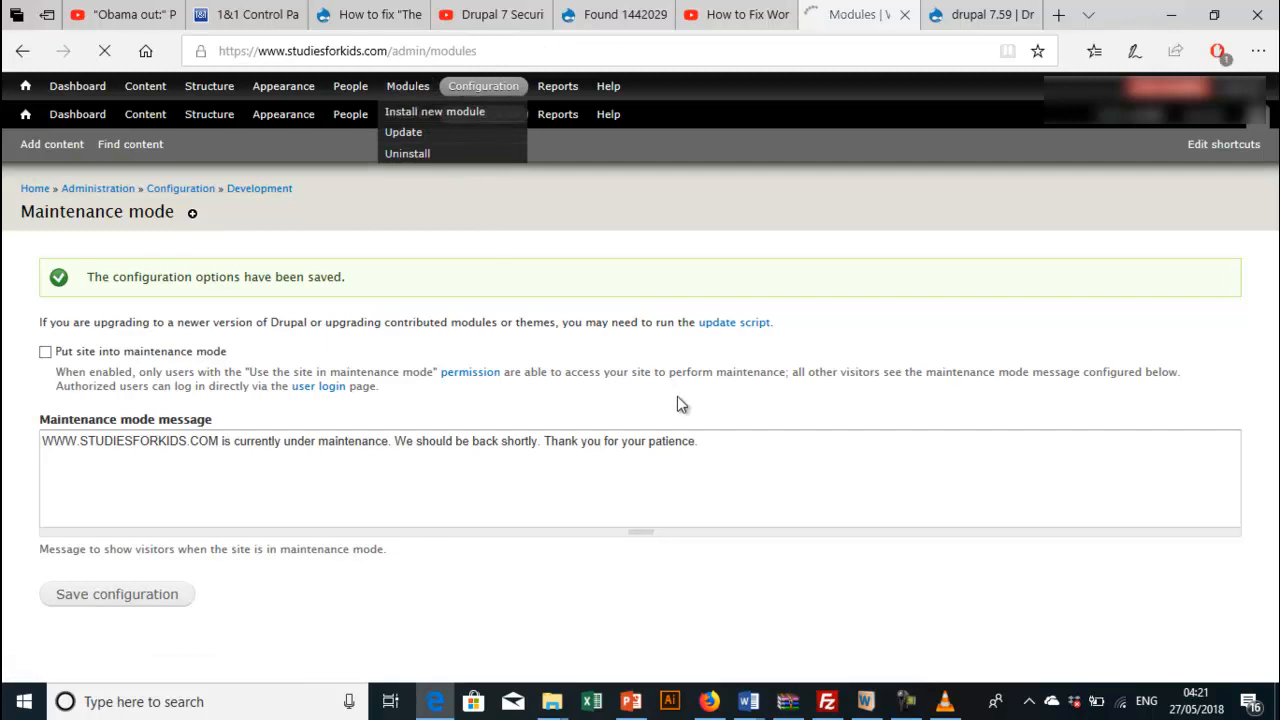
click(408, 86)
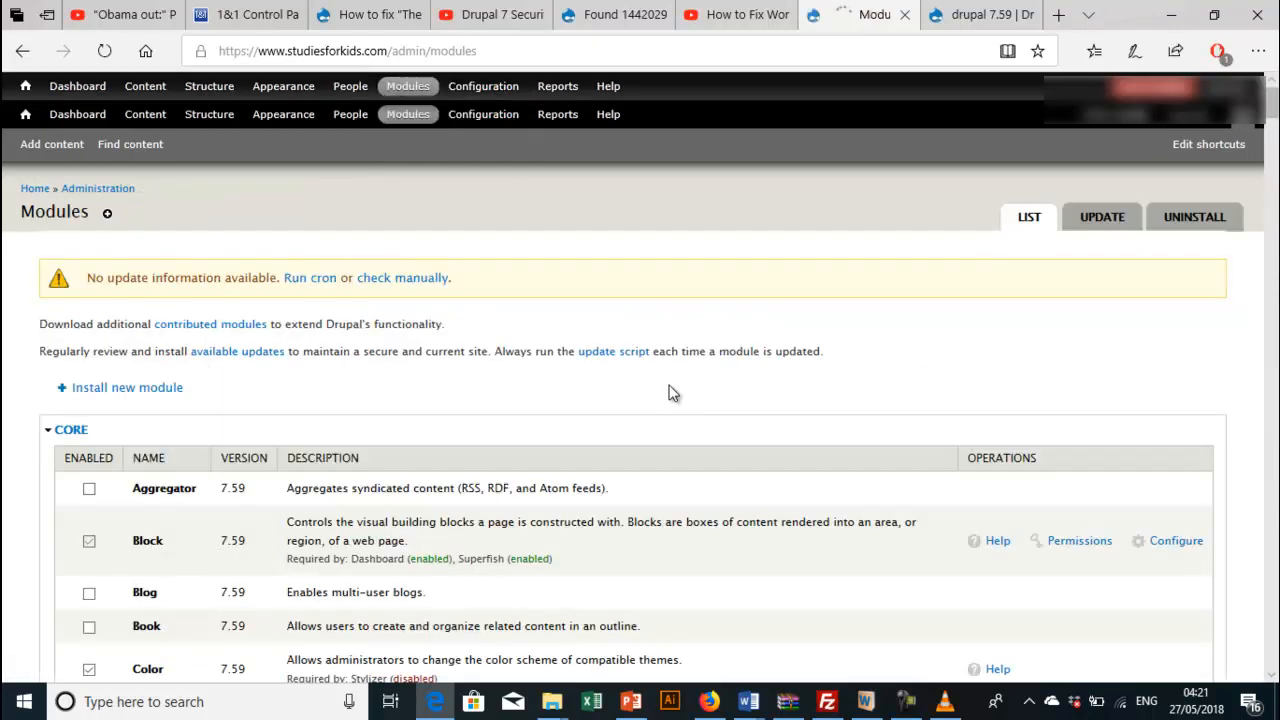
click(1100, 216)
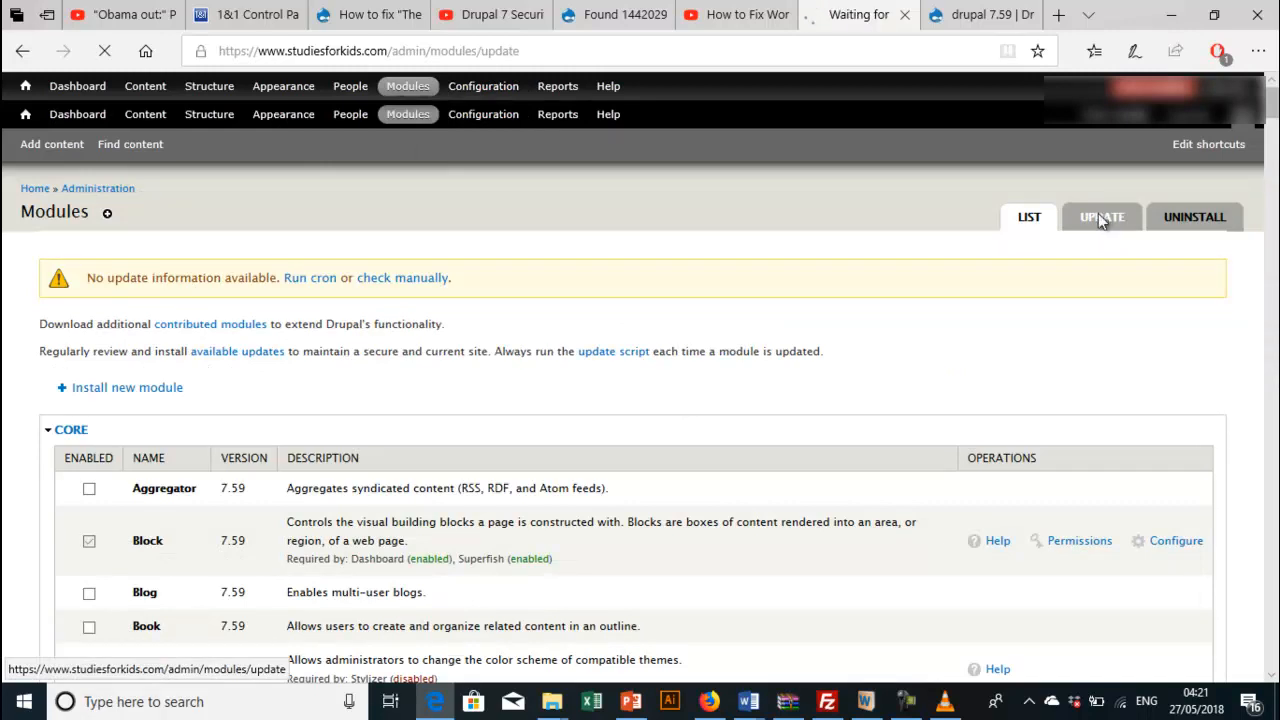
click(1100, 216)
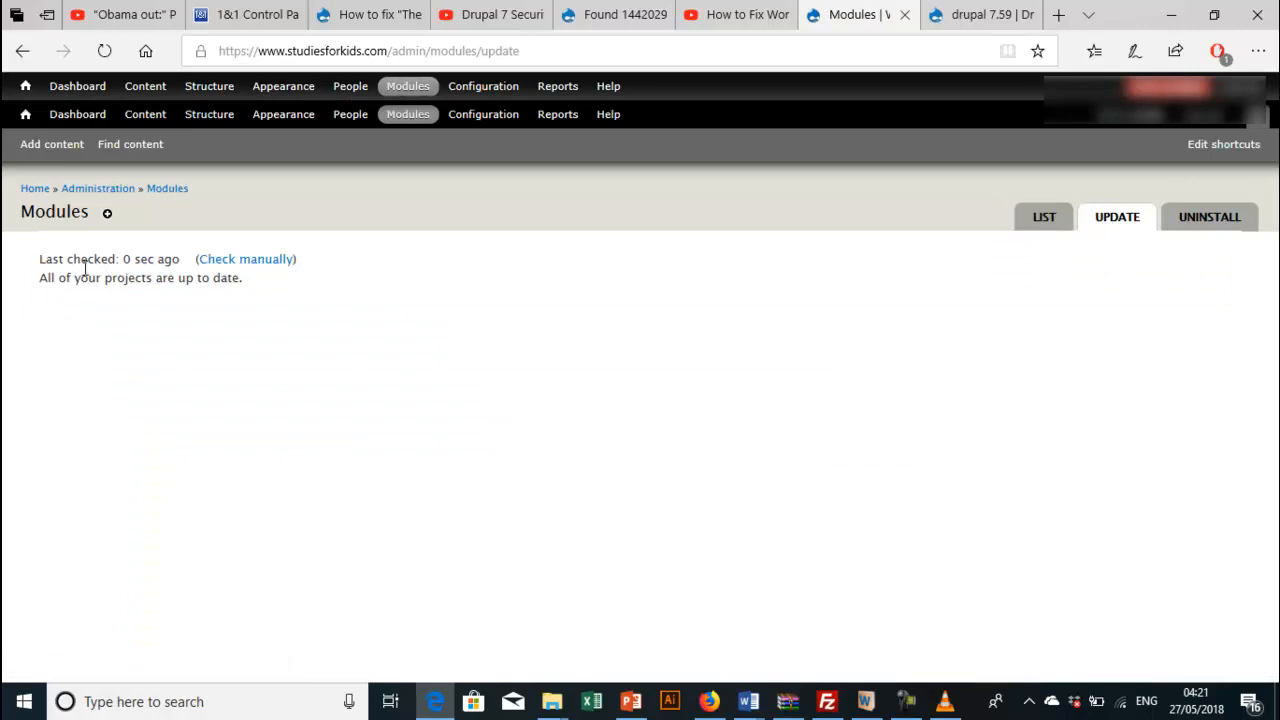
mouse_move(492, 360)
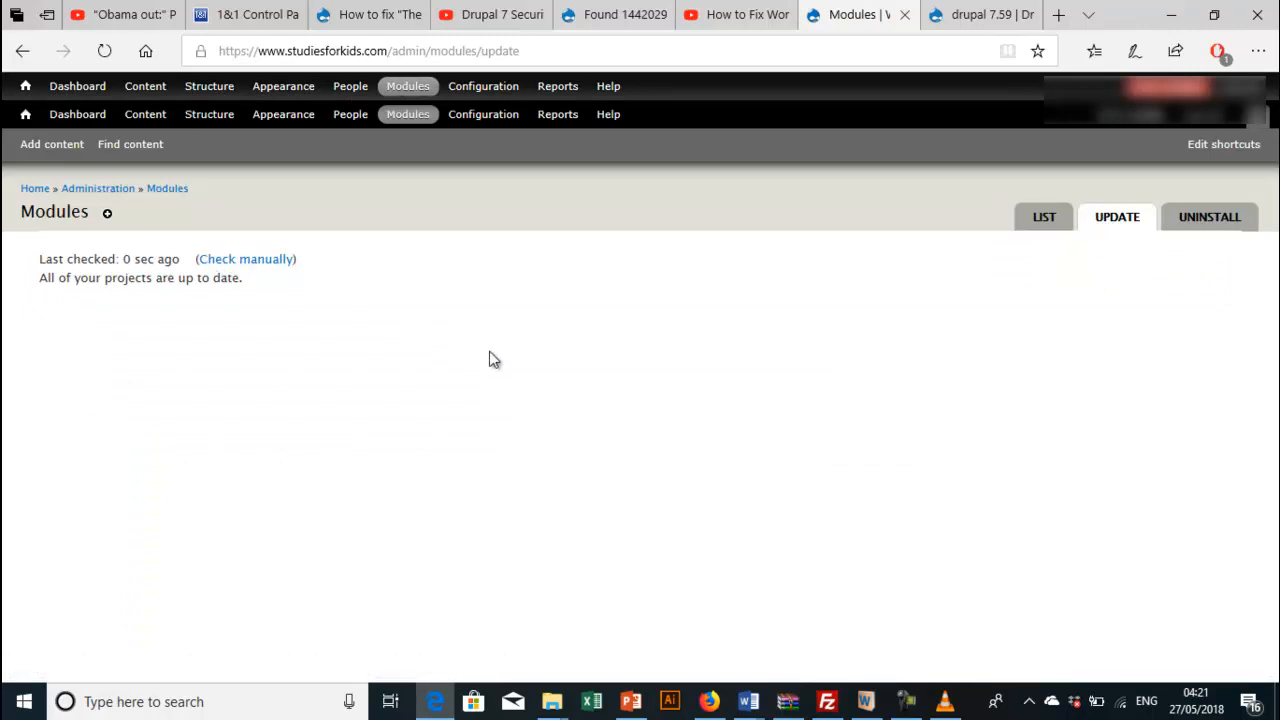
mouse_move(244, 272)
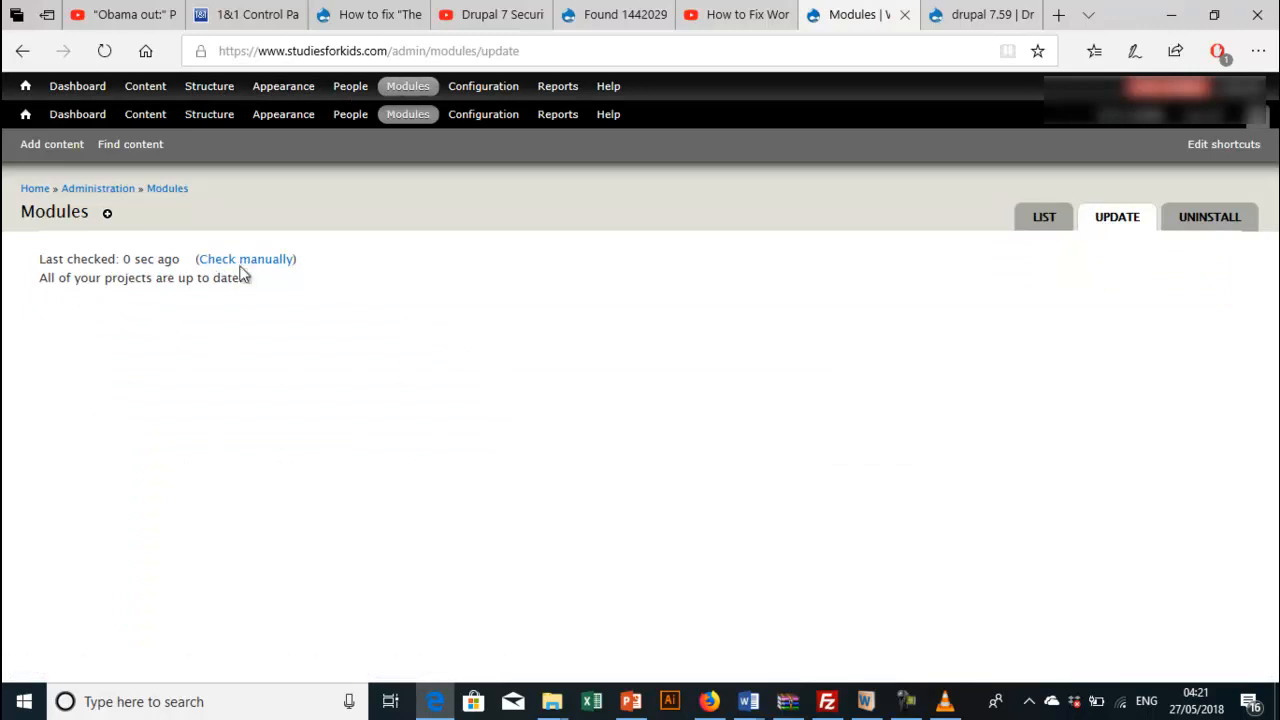
mouse_move(1008, 352)
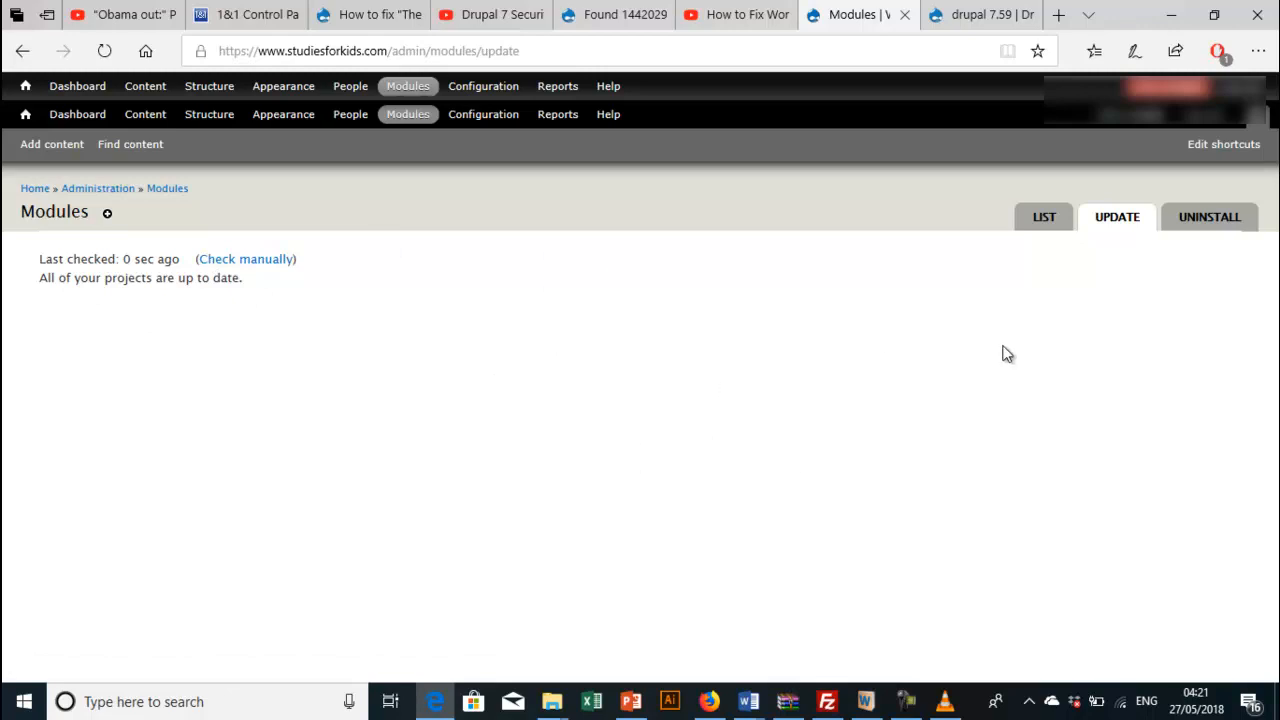
mouse_move(920, 380)
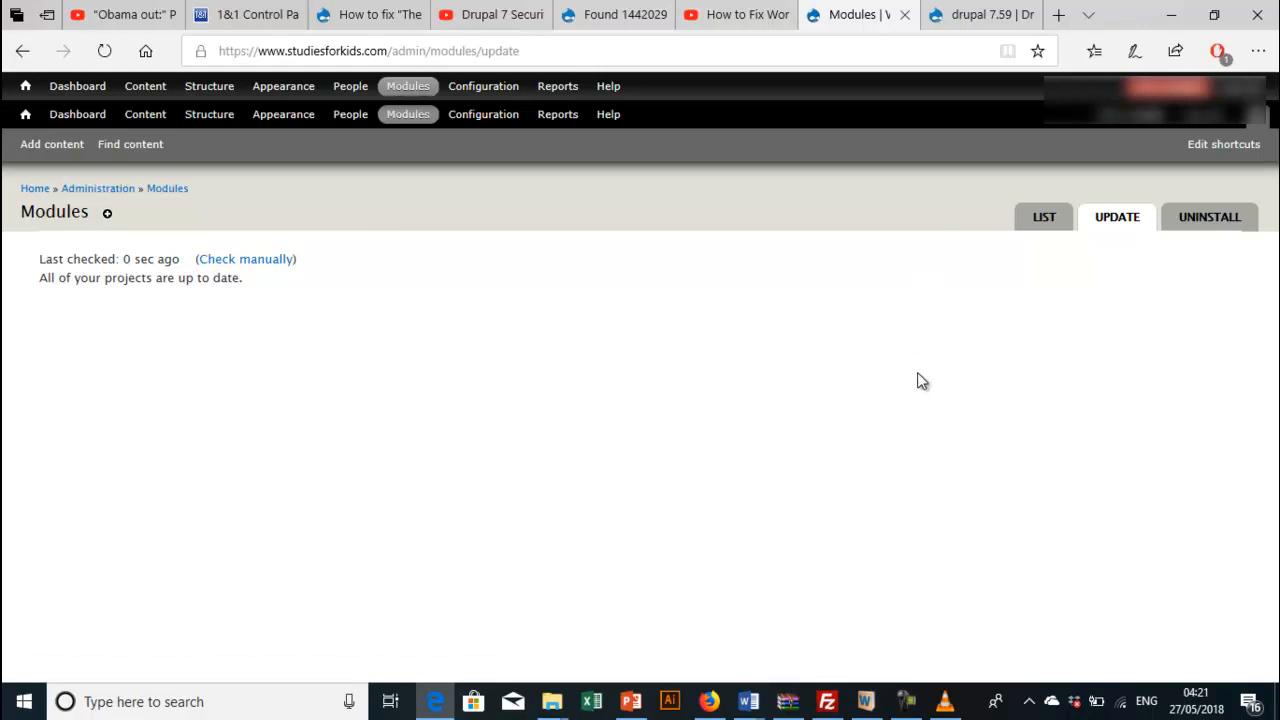
mouse_move(560, 658)
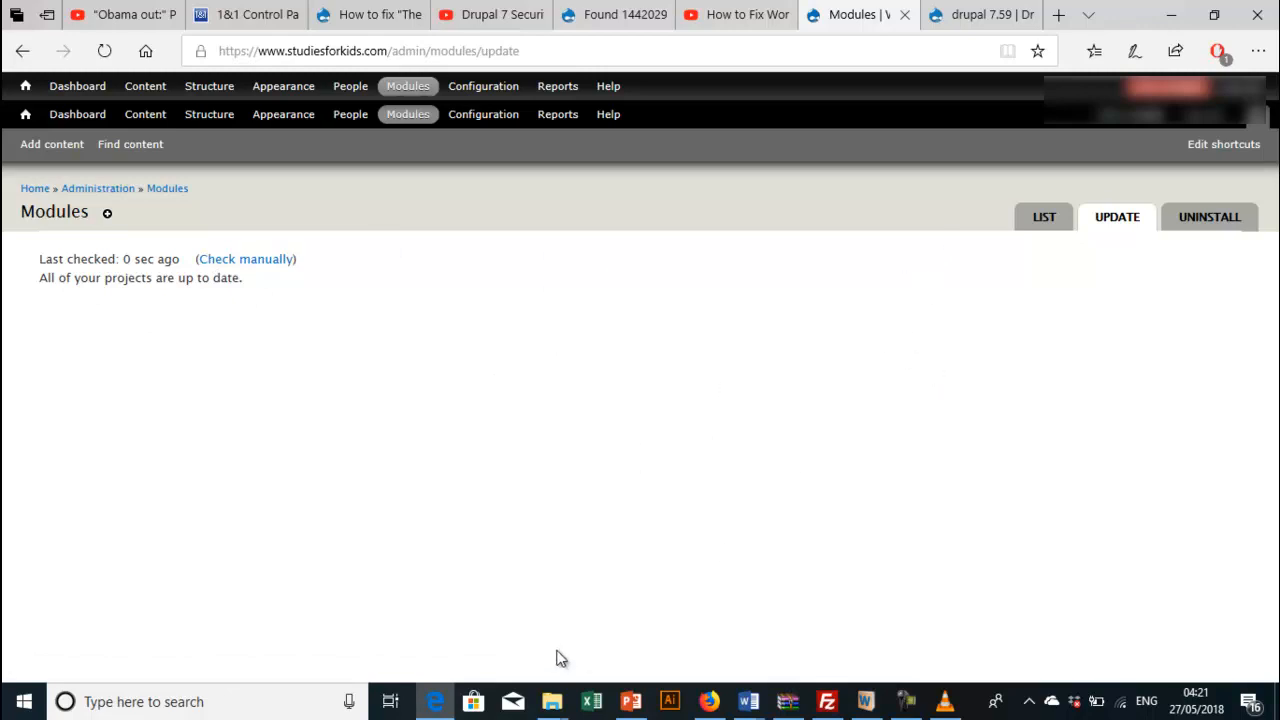
mouse_move(600, 612)
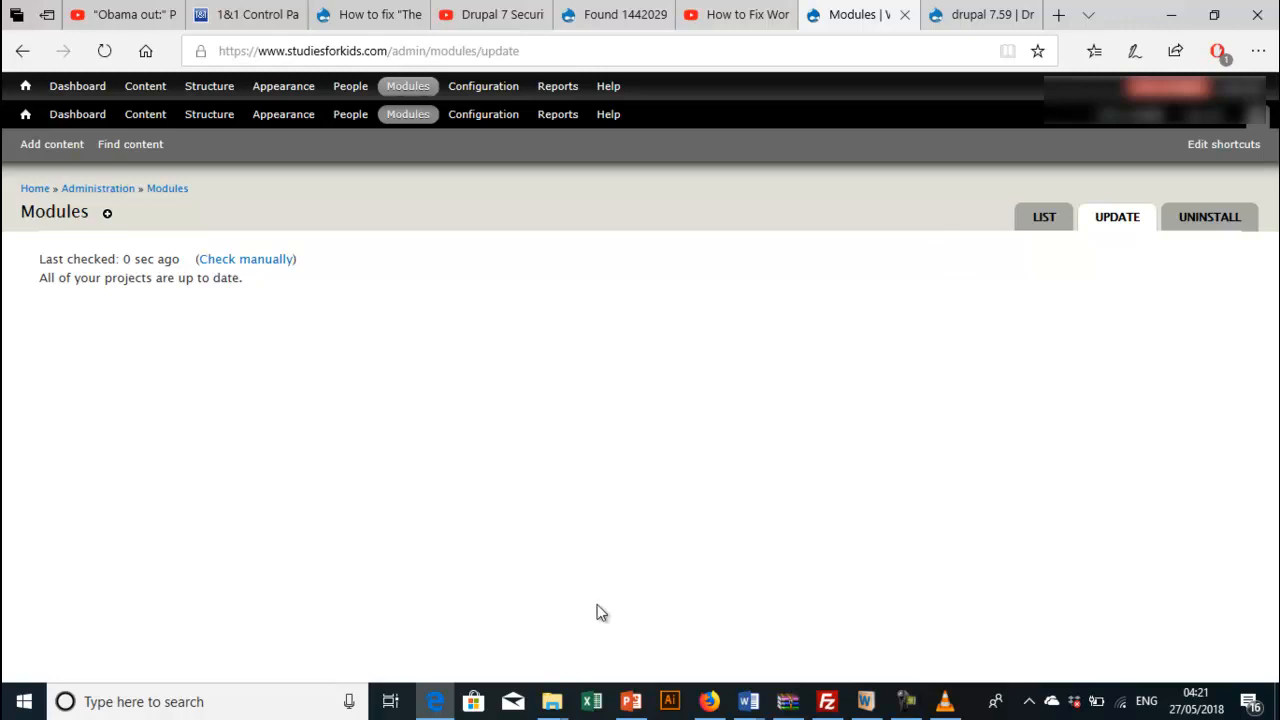
mouse_move(758, 386)
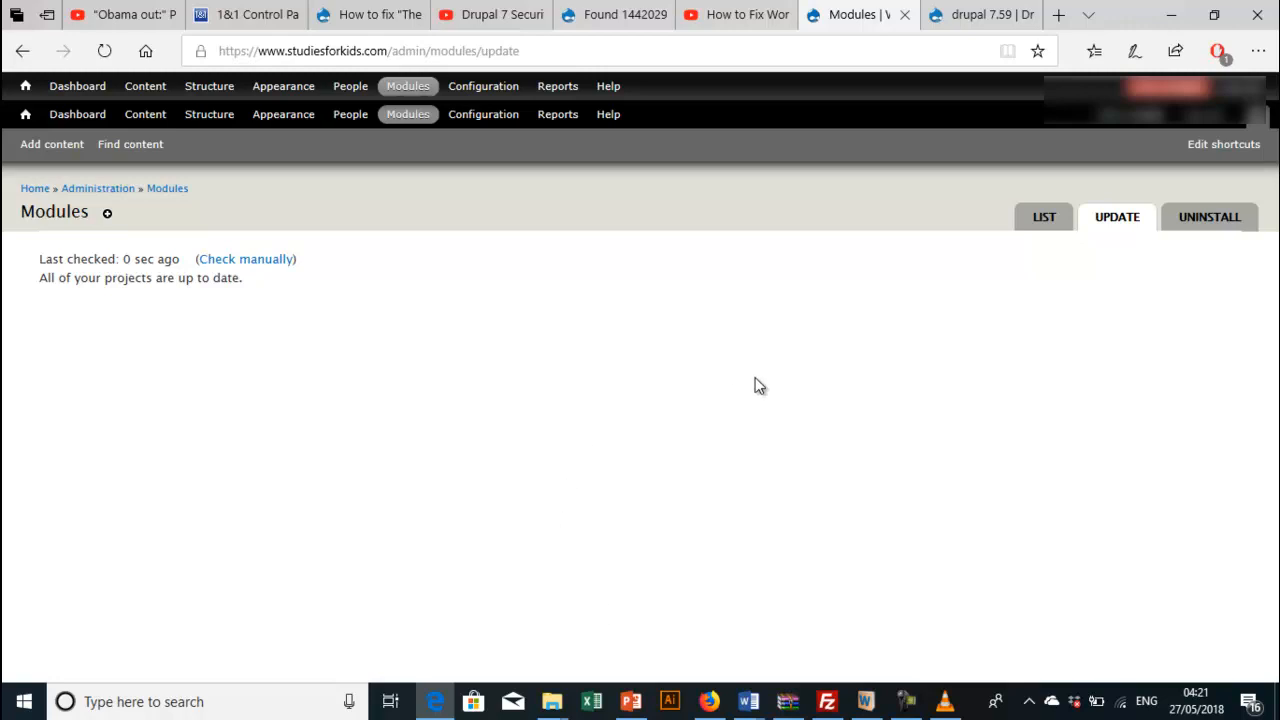
mouse_move(710, 486)
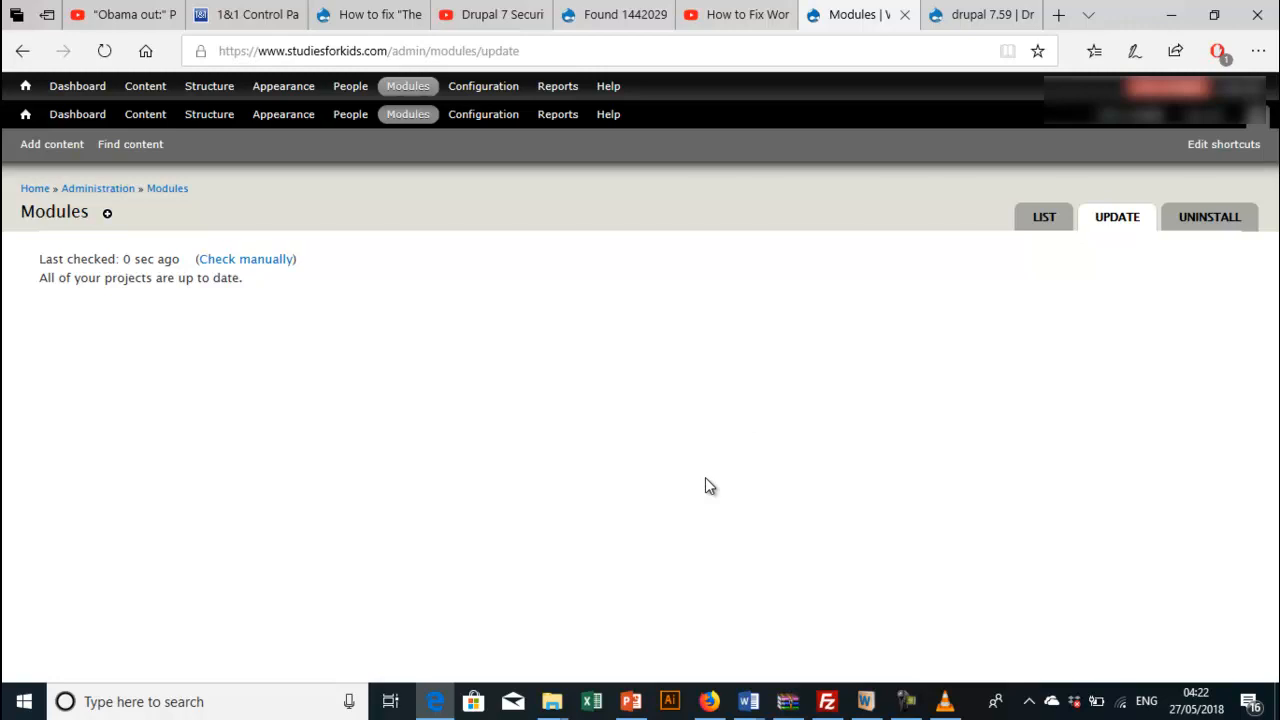
mouse_move(790, 478)
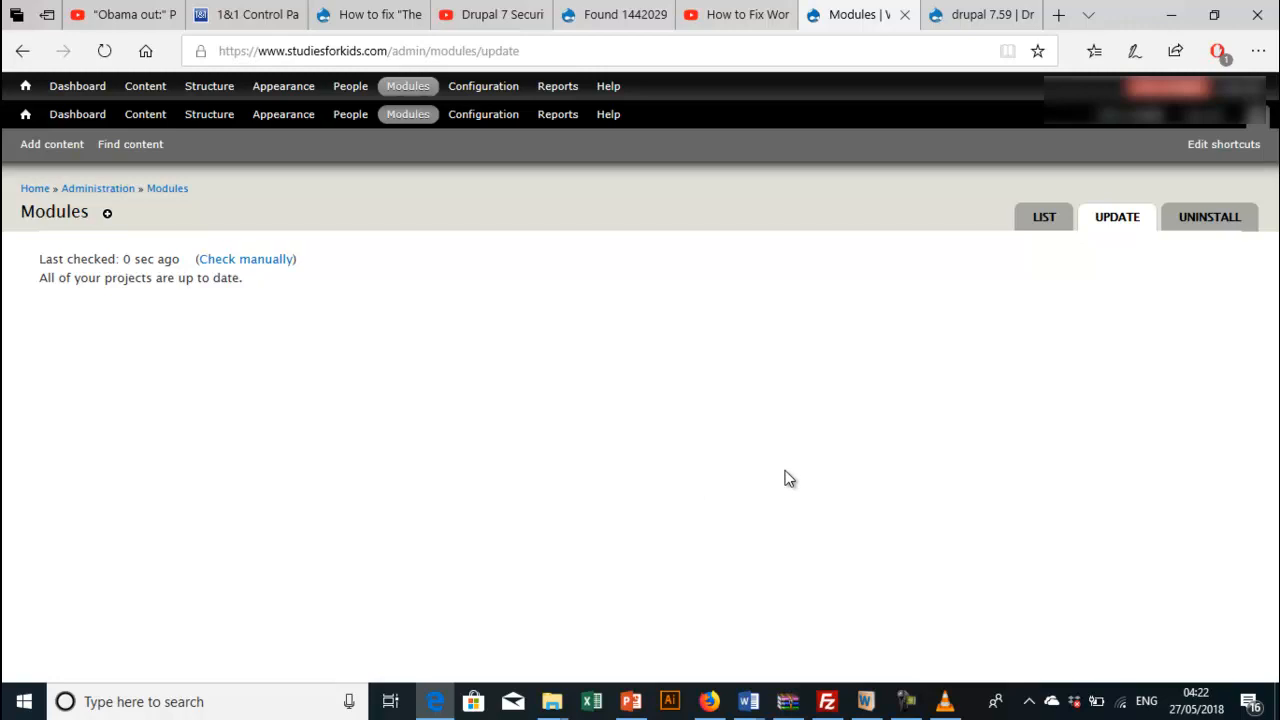
mouse_move(996, 700)
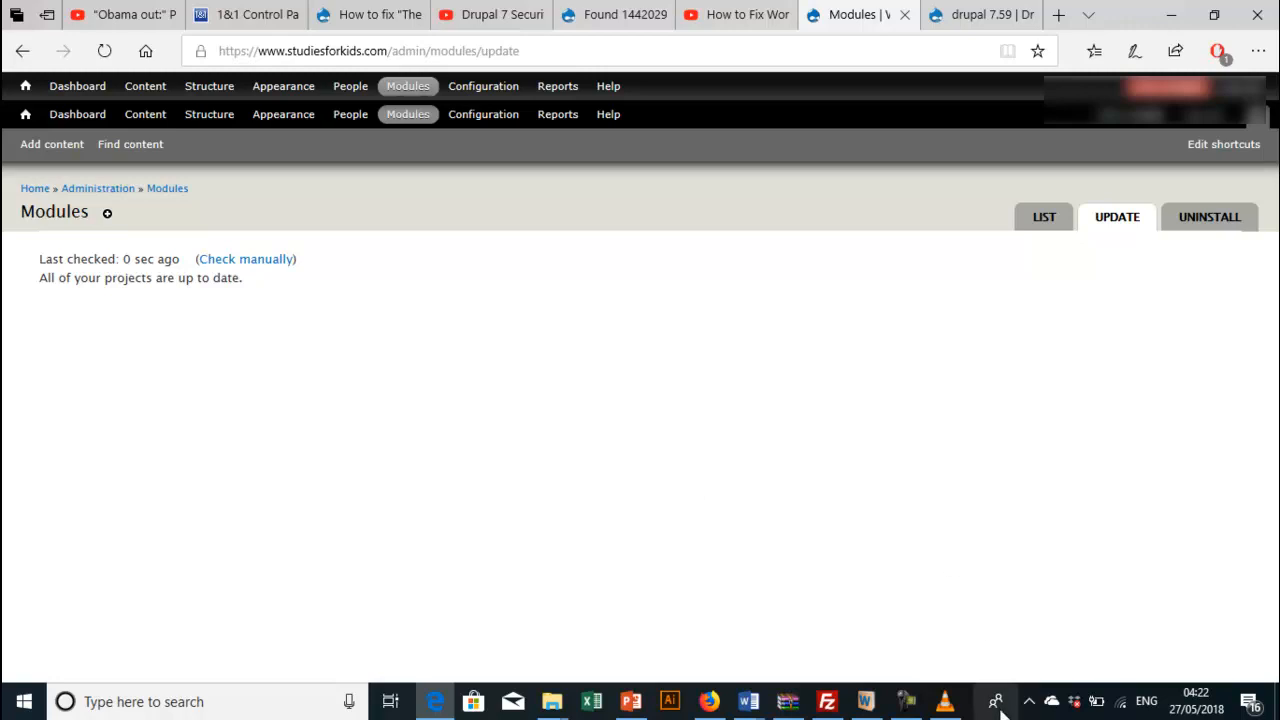
click(904, 700)
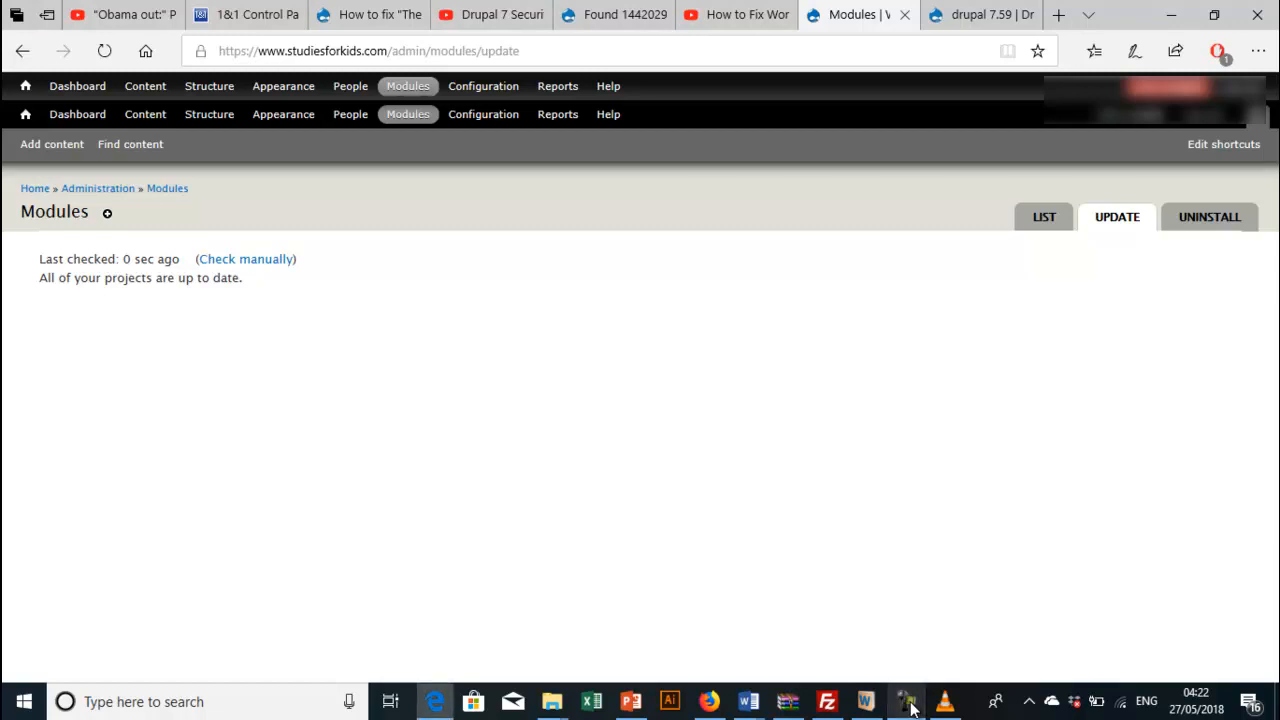
click(906, 700)
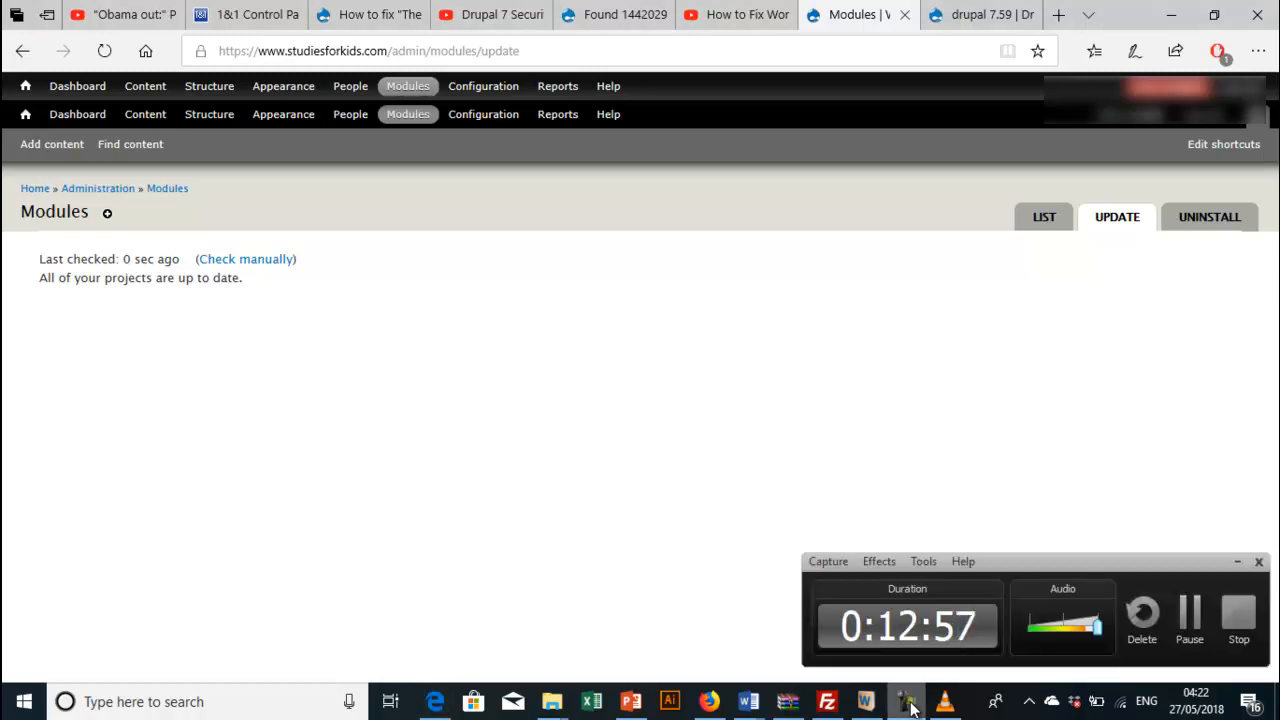